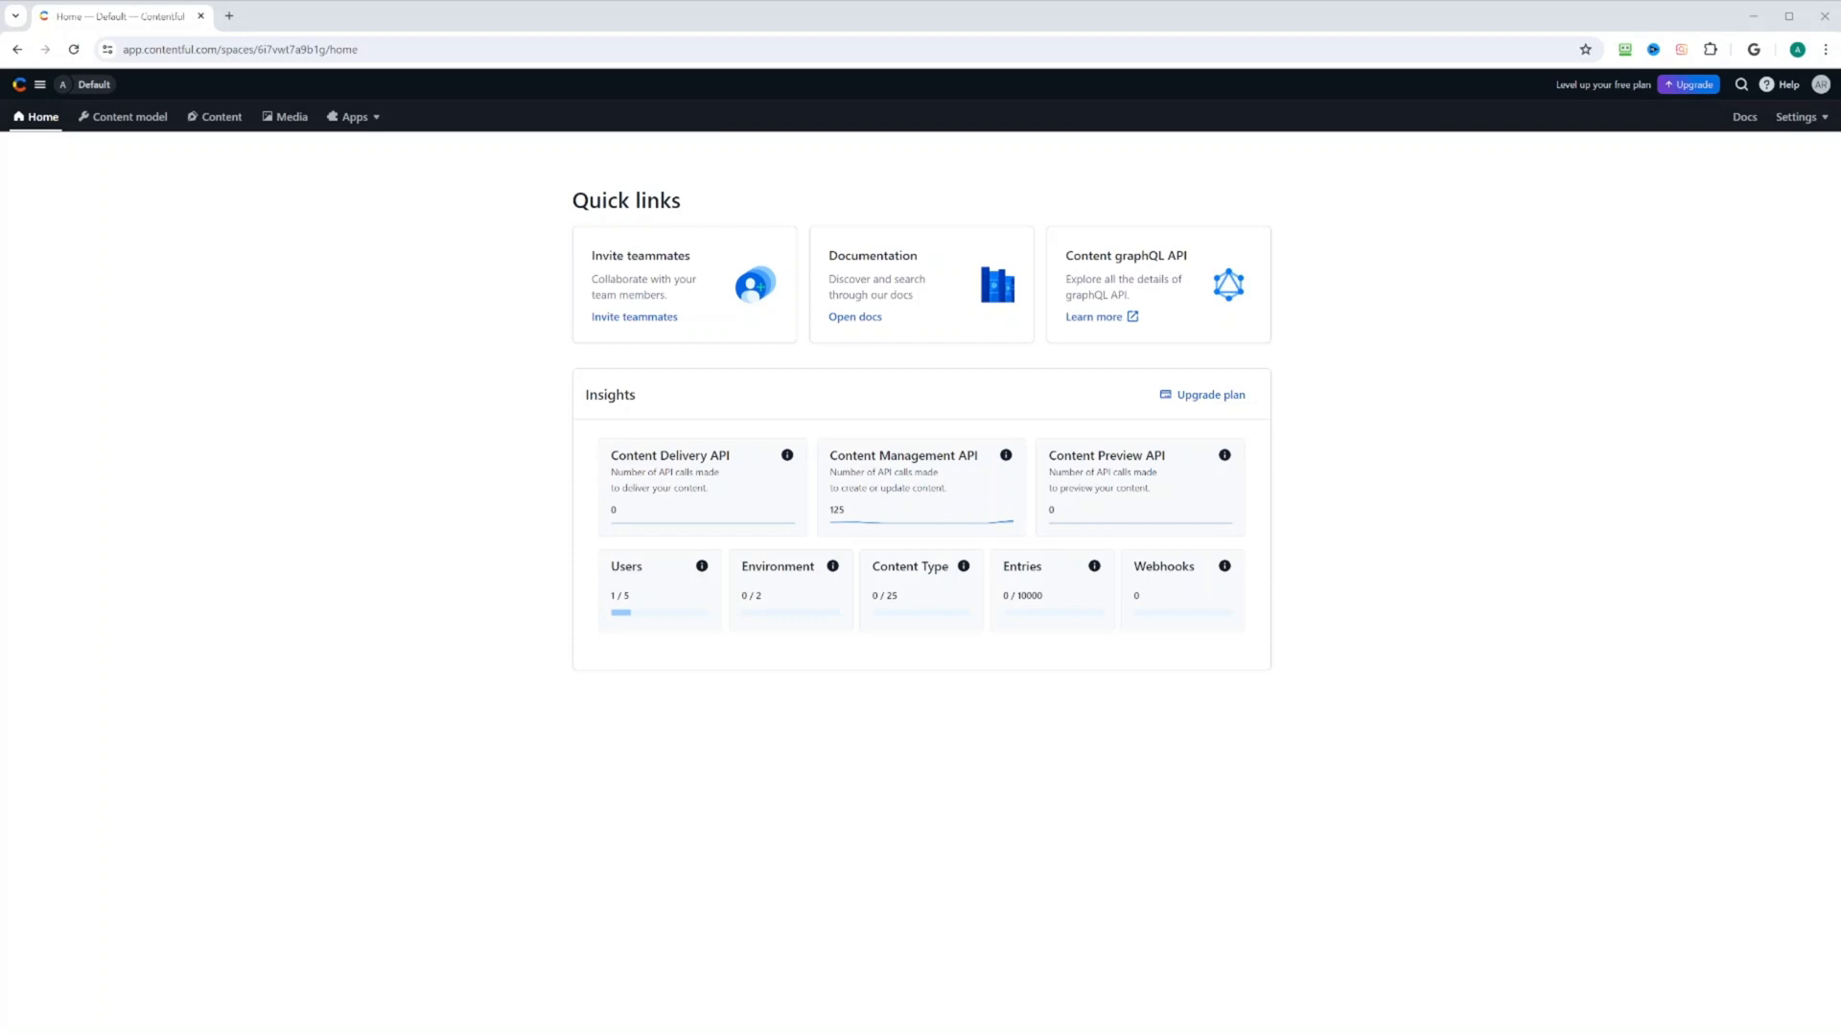
Reach the user profile's account settings from the avatar menu
left_click(1823, 83)
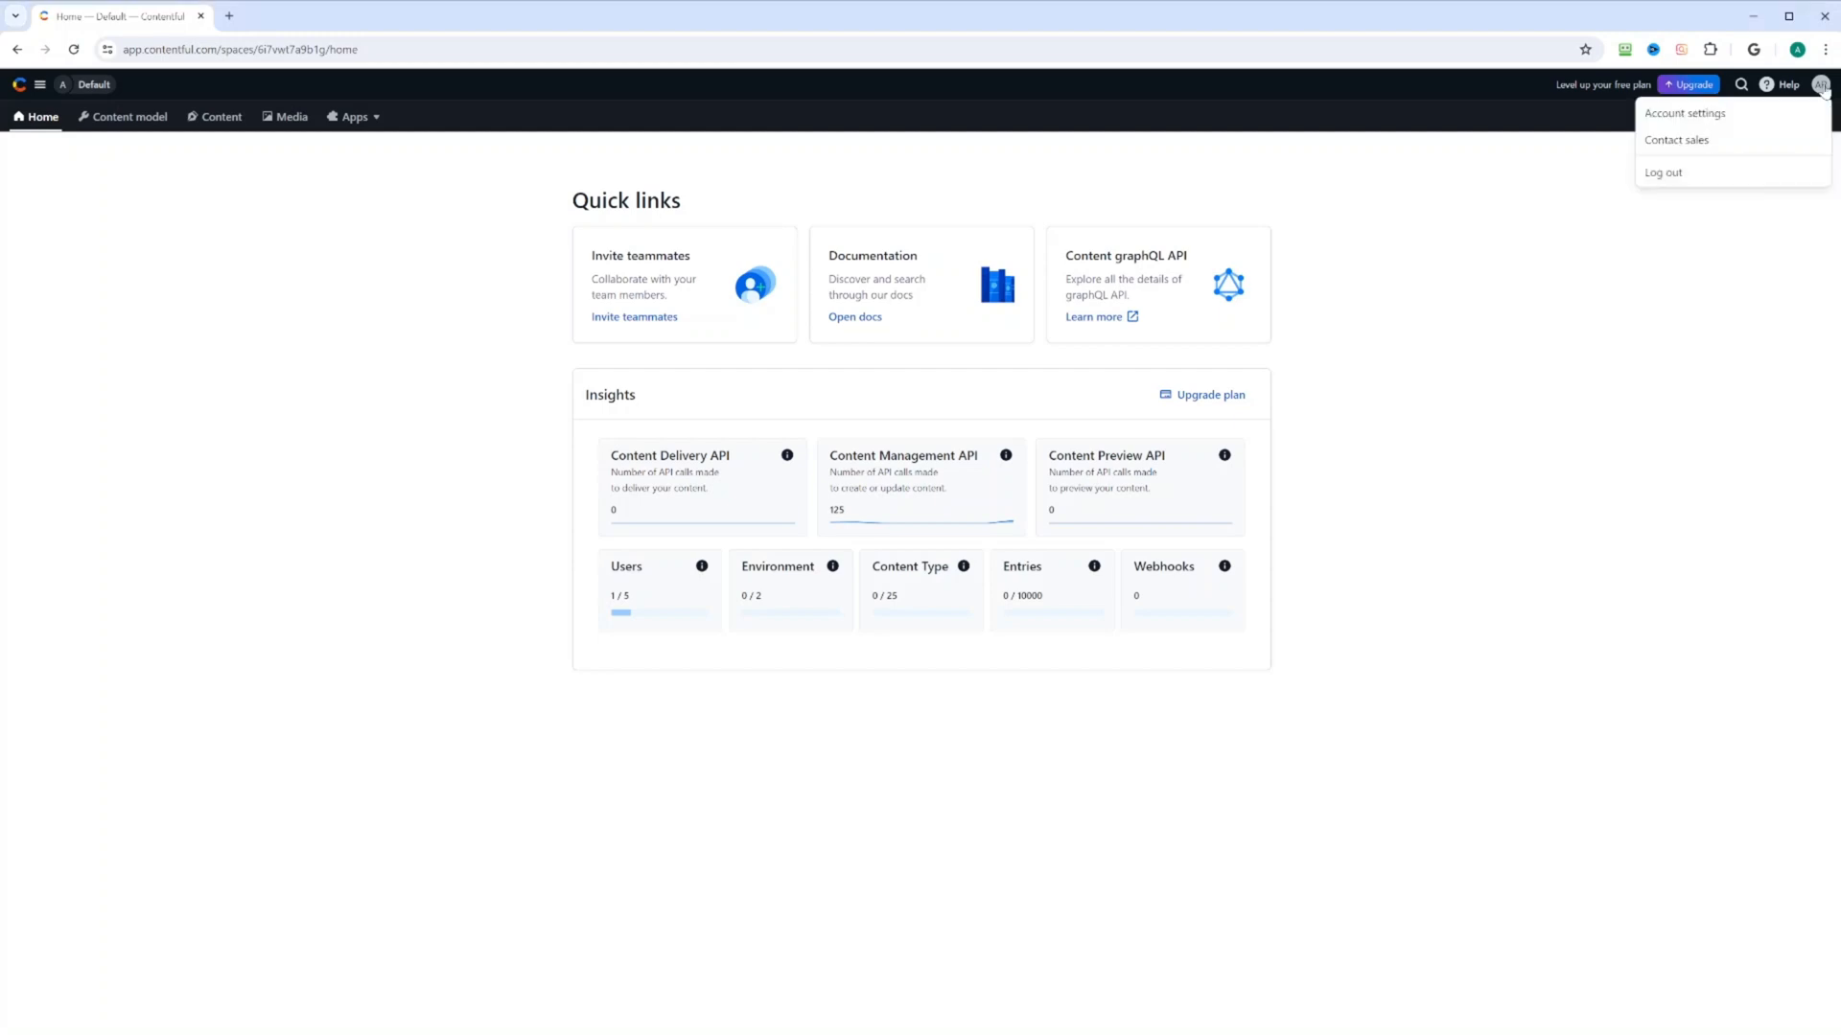
mouse_move(1721, 117)
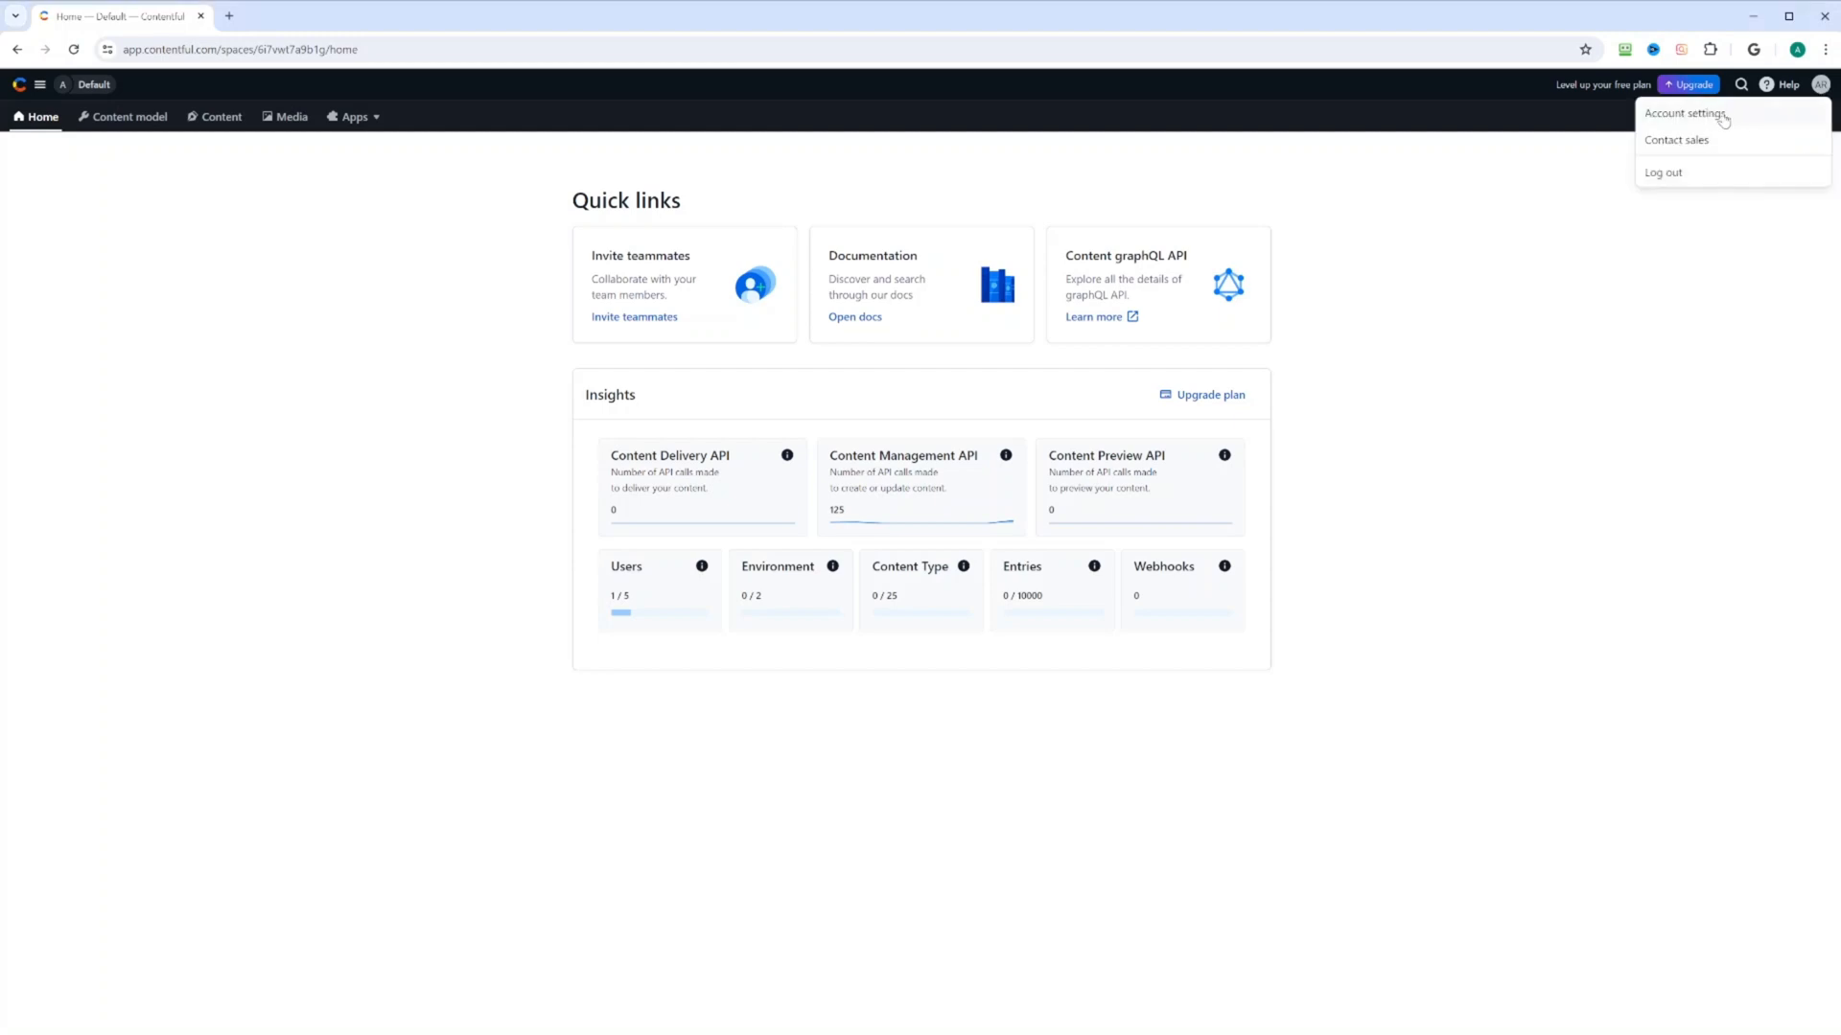
left_click(1687, 113)
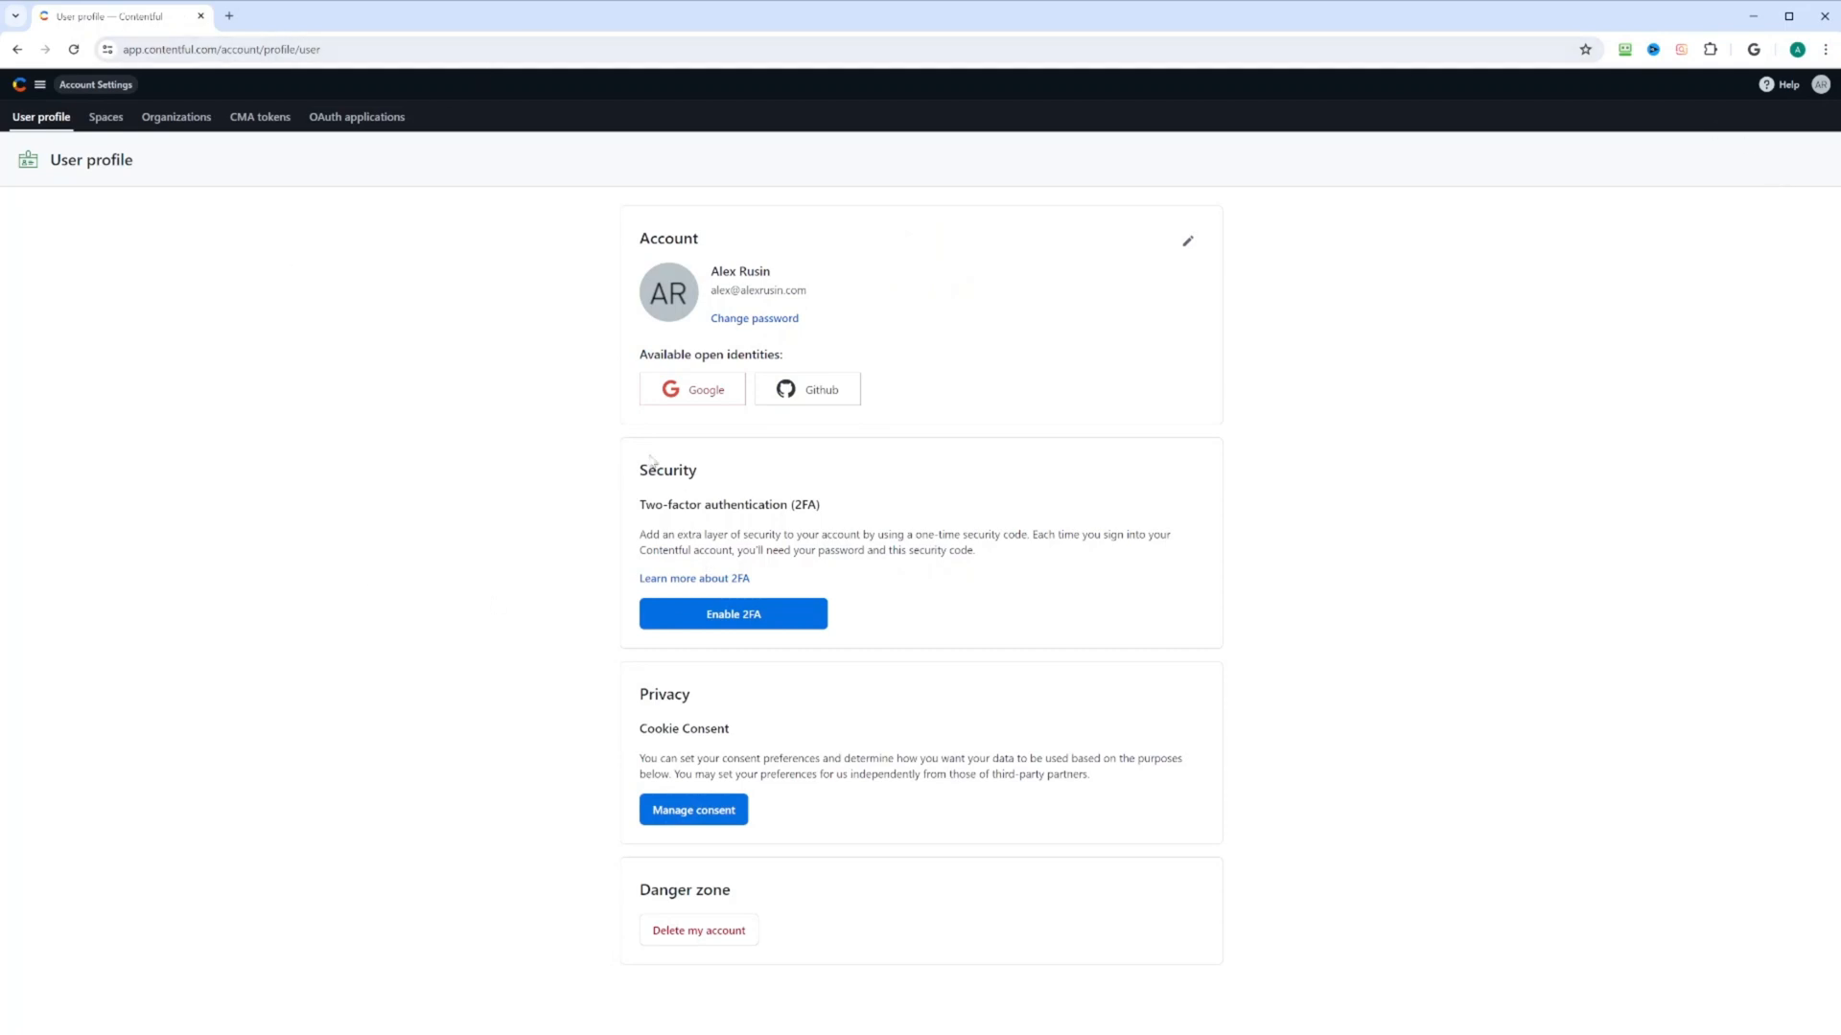
Review the account's space memberships, then its organizations list (APR Solutions, A to Z Massage)
left_click(106, 116)
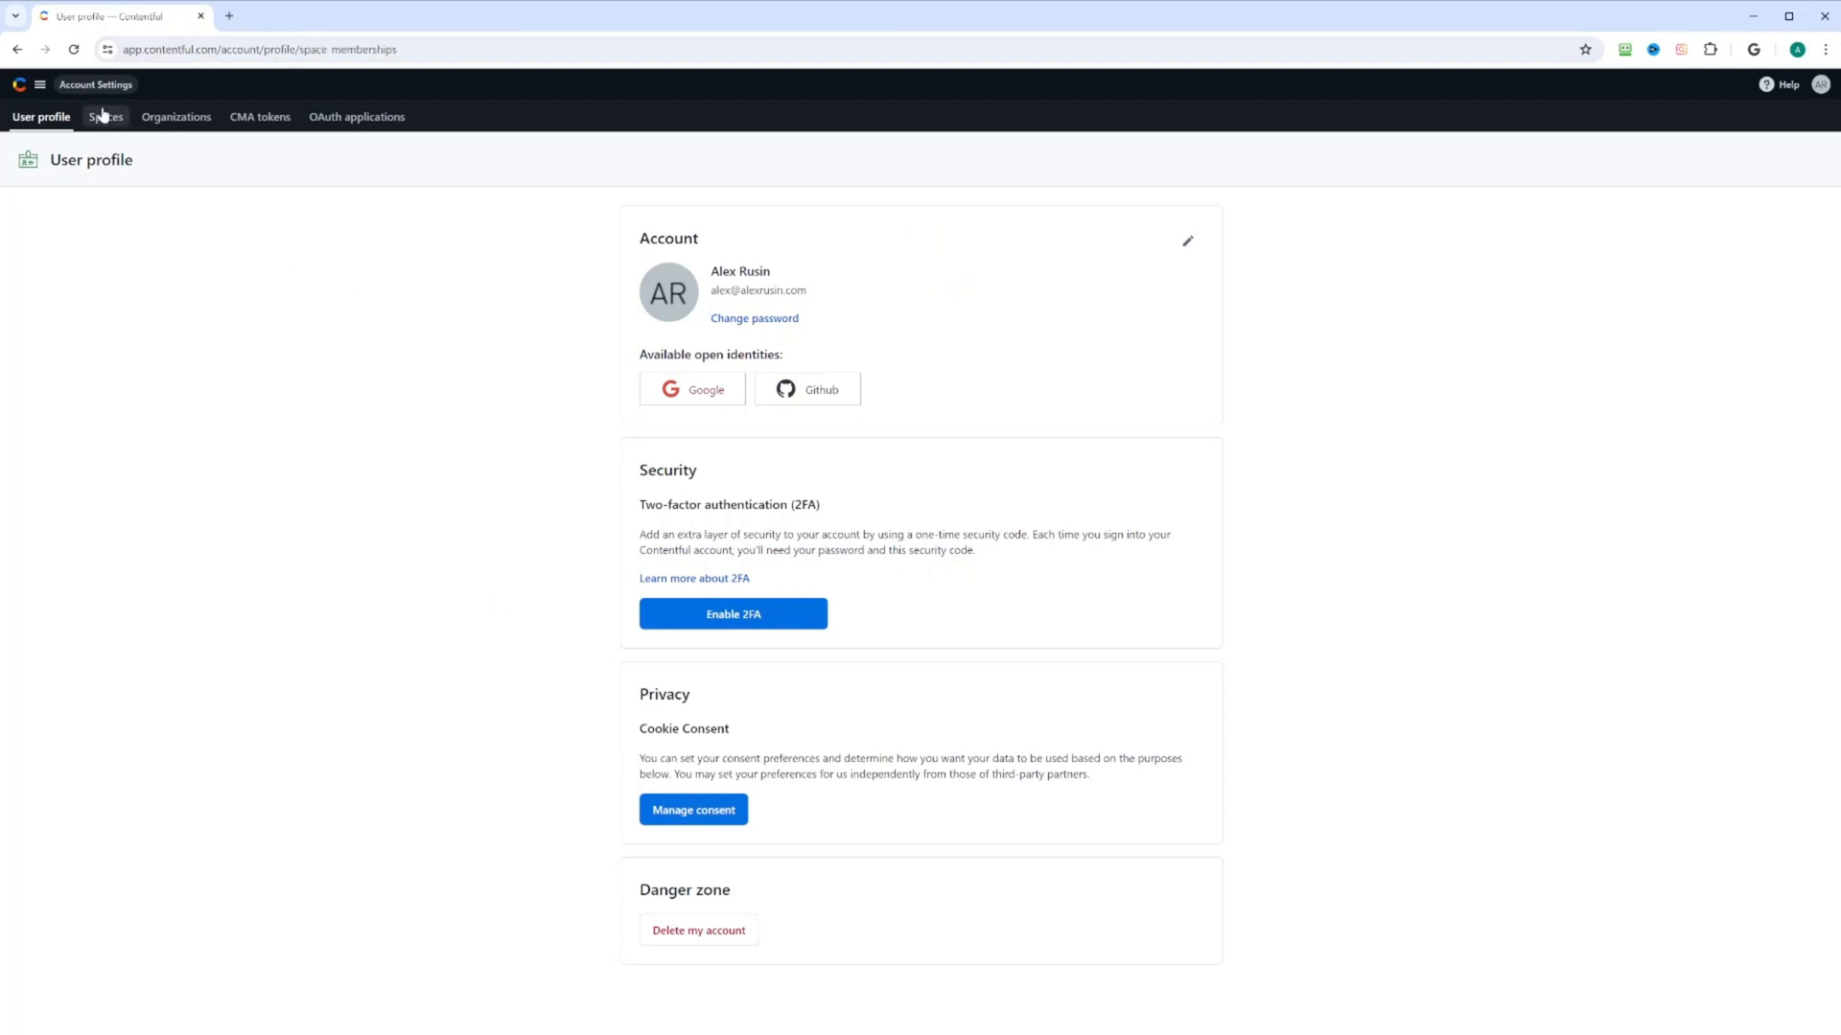
left_click(104, 117)
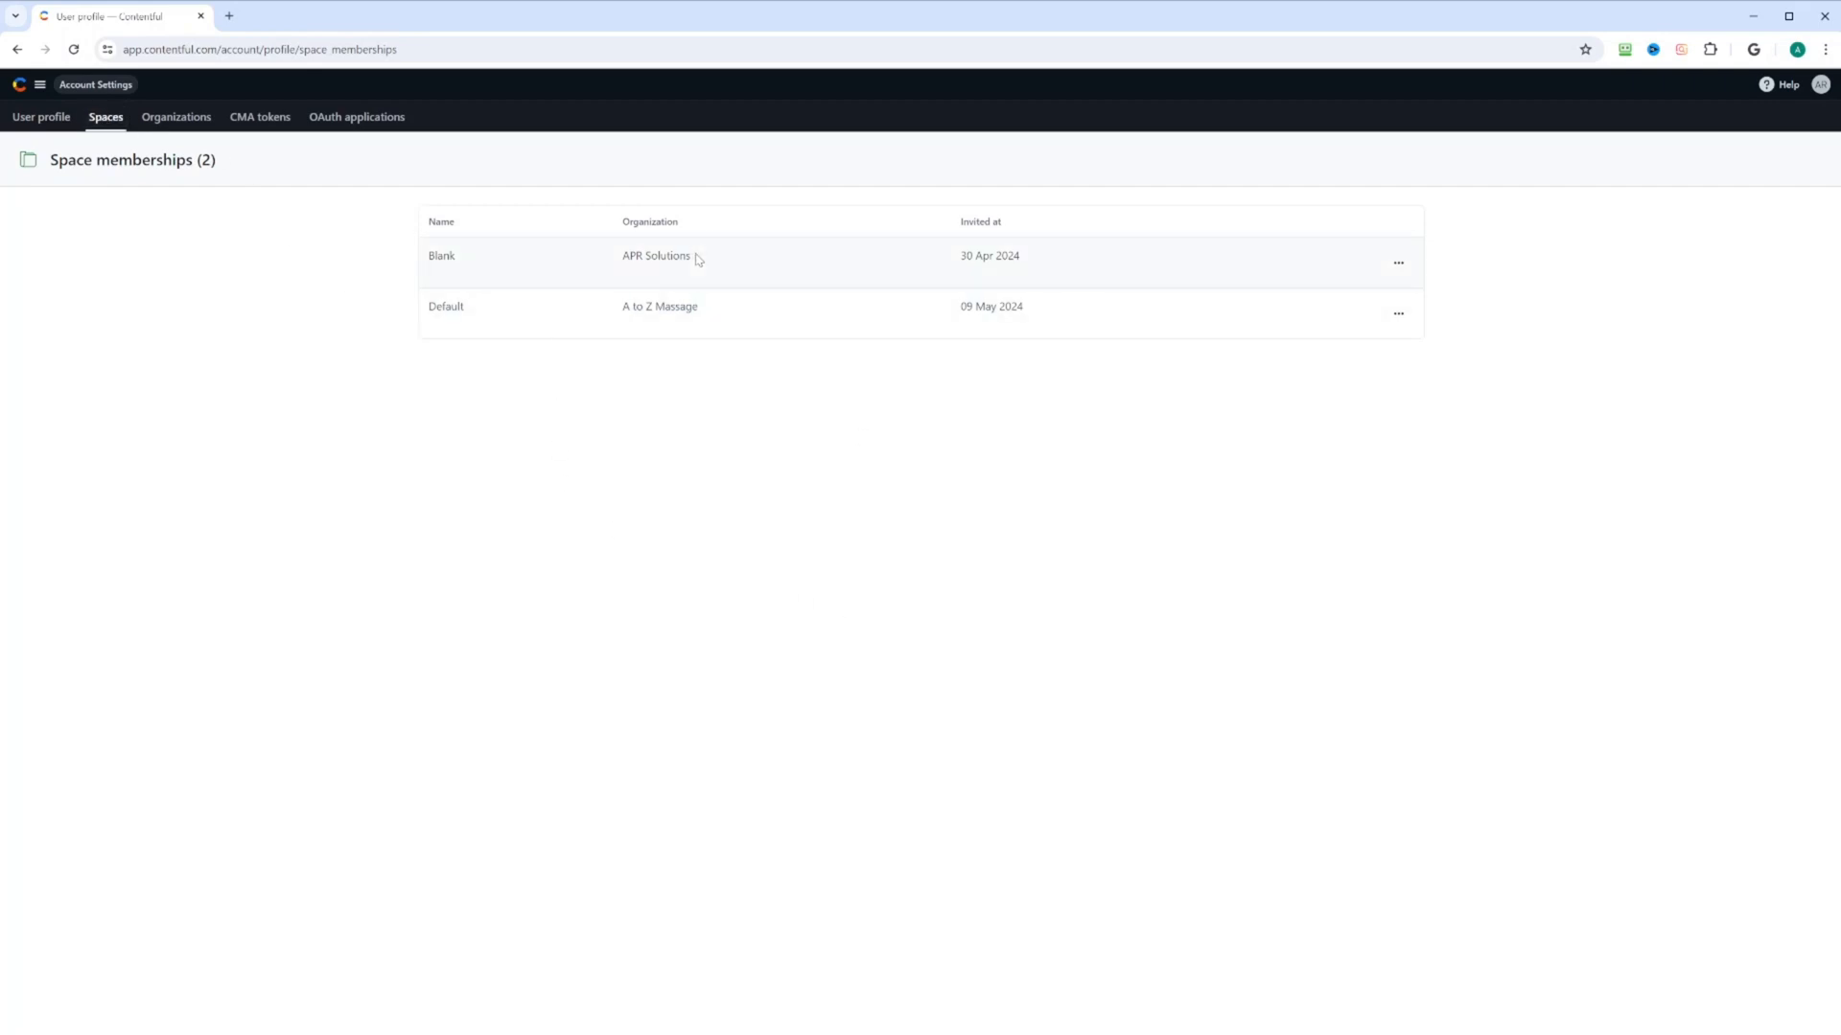
mouse_move(619, 301)
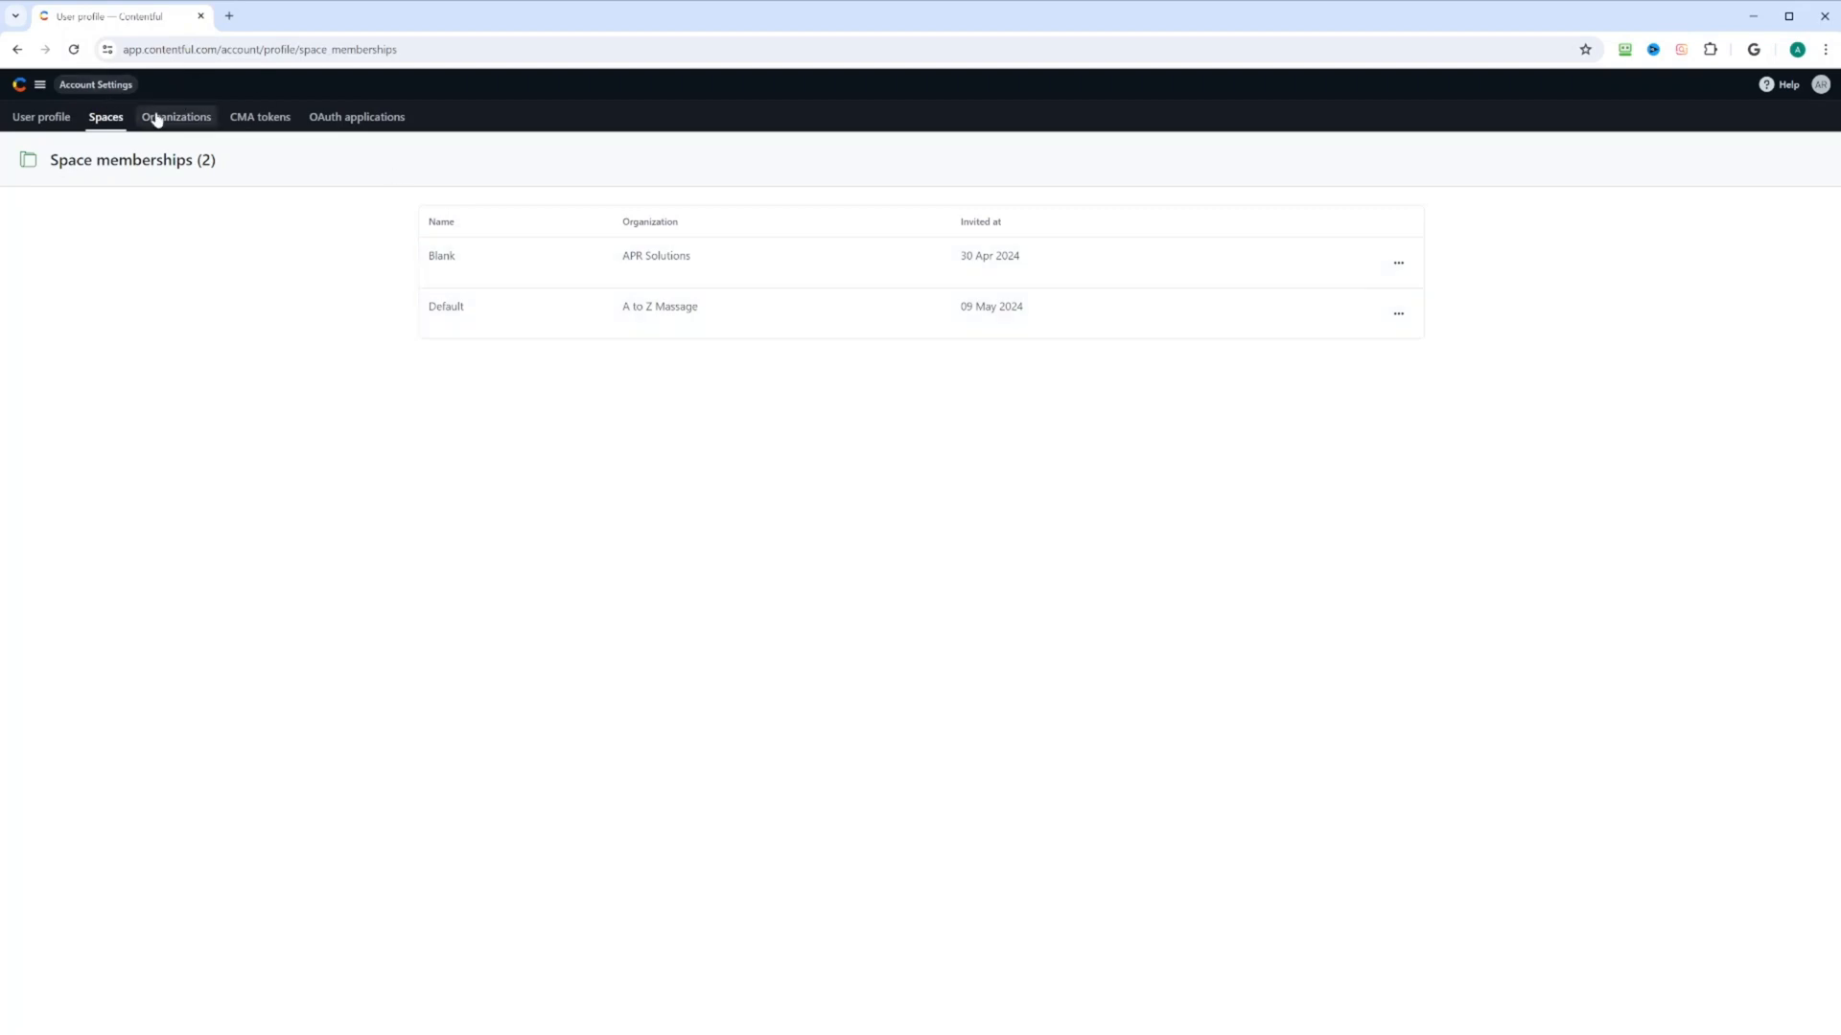
left_click(174, 117)
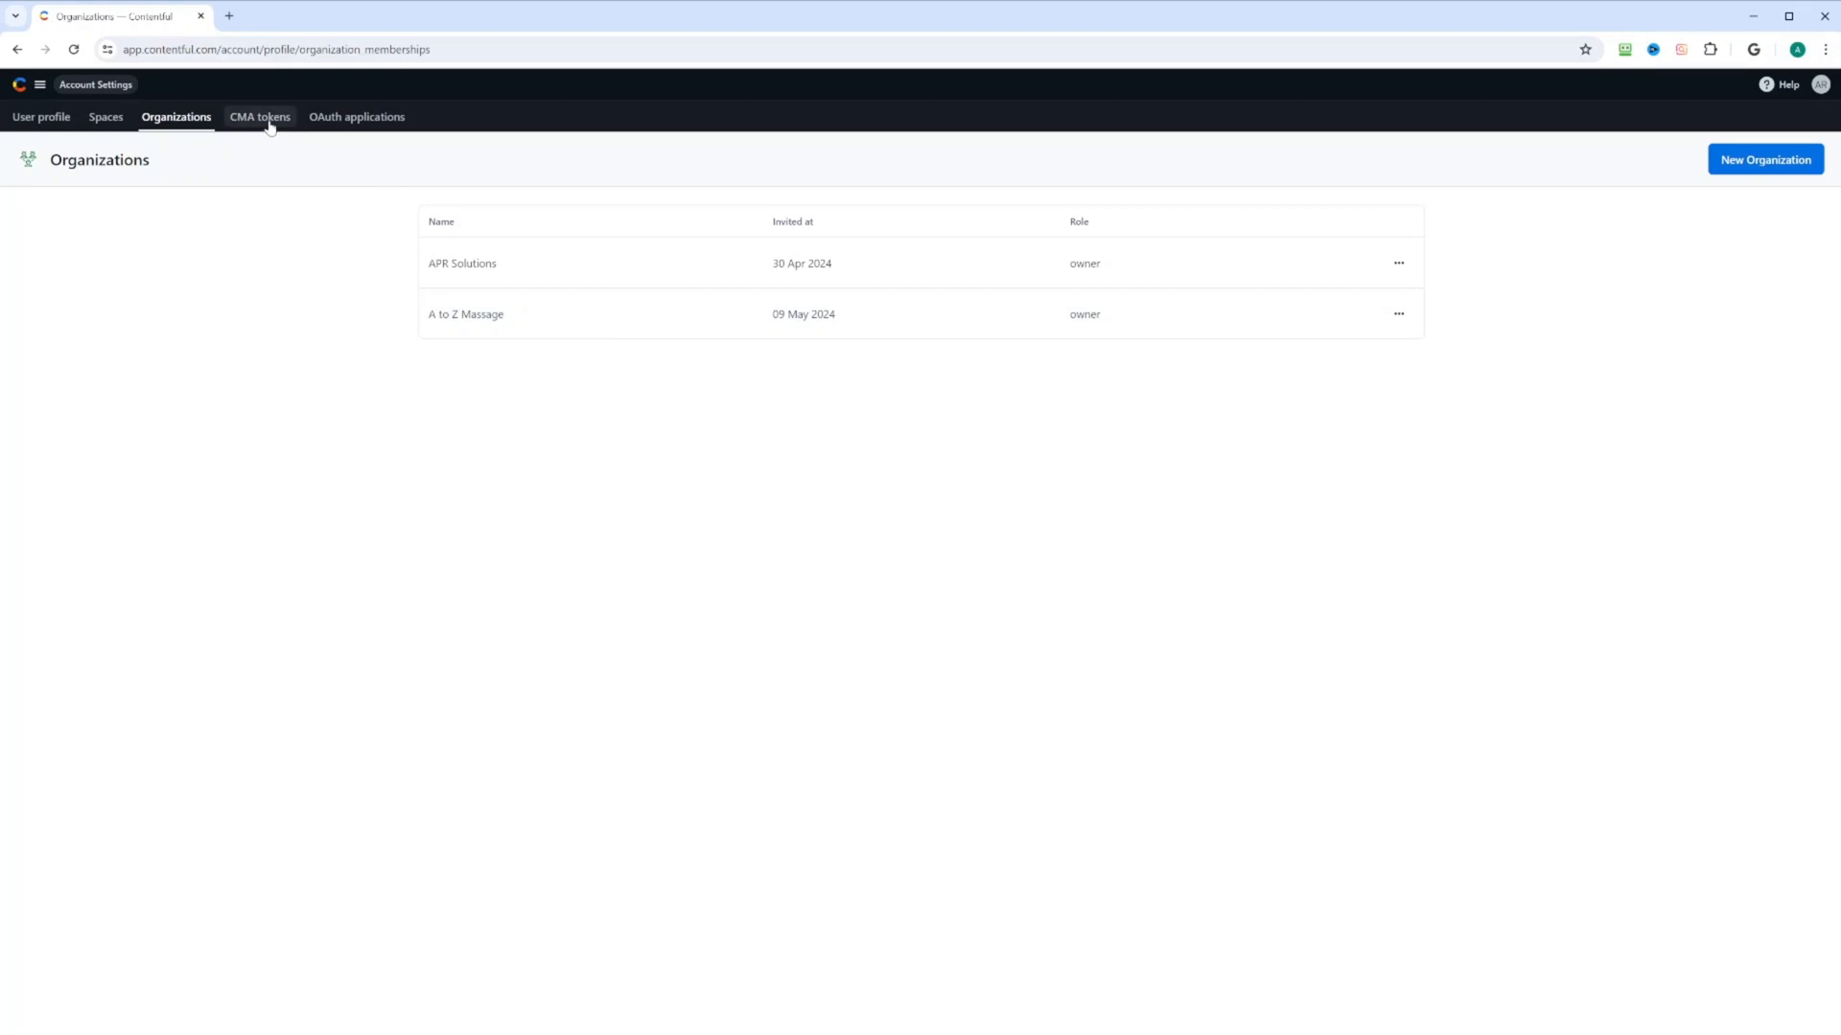
View the CMA tokens list with the Contentful CLI and Demo Token entries
left_click(259, 117)
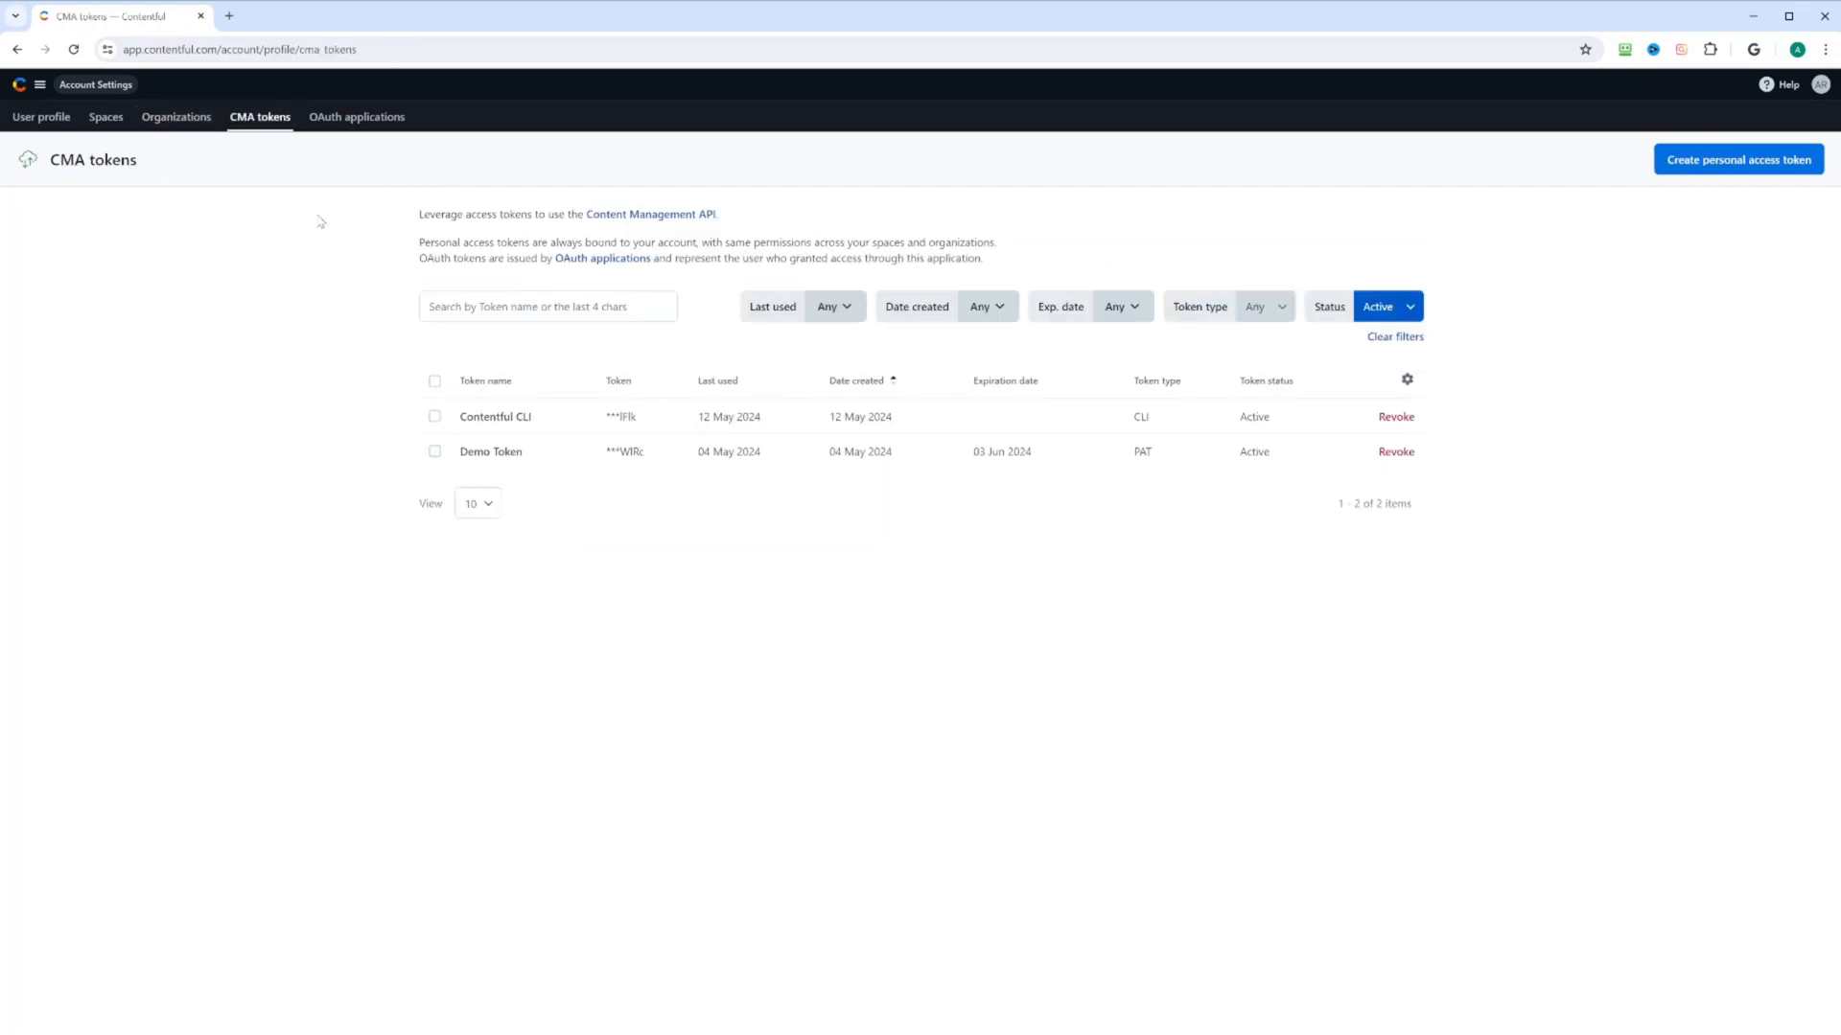
mouse_move(606, 497)
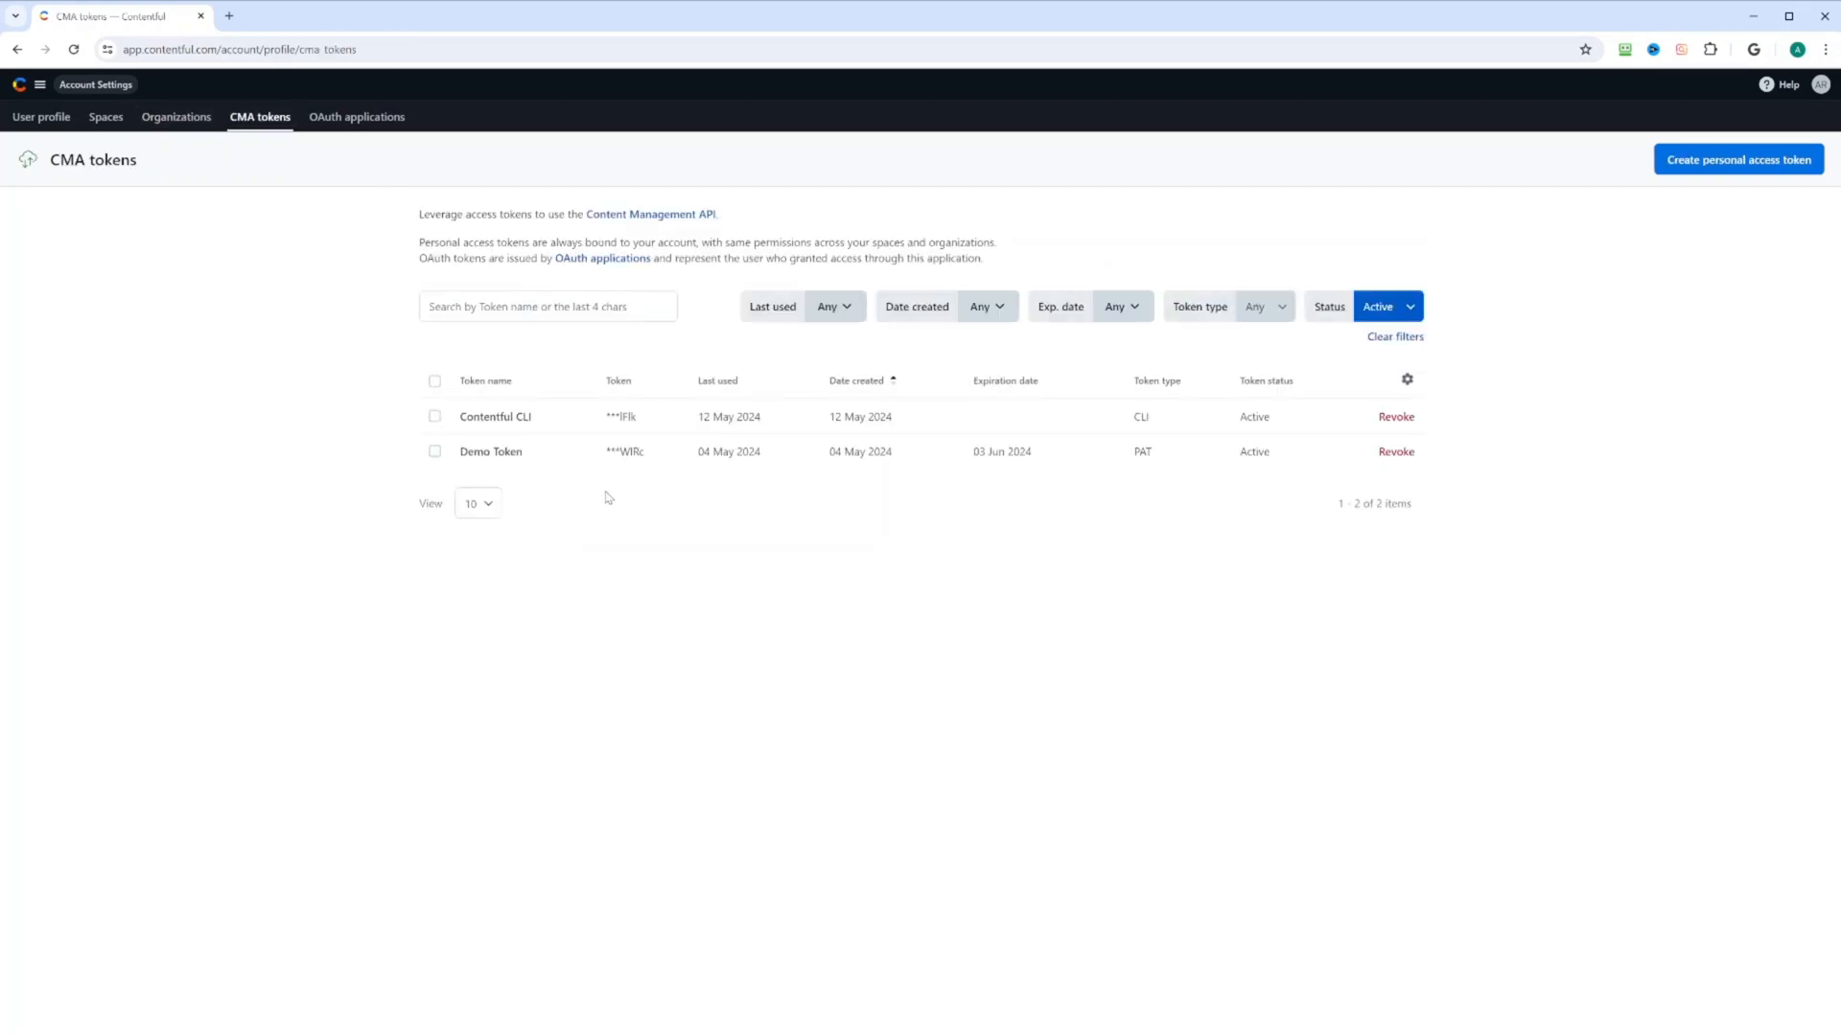
mouse_move(594, 495)
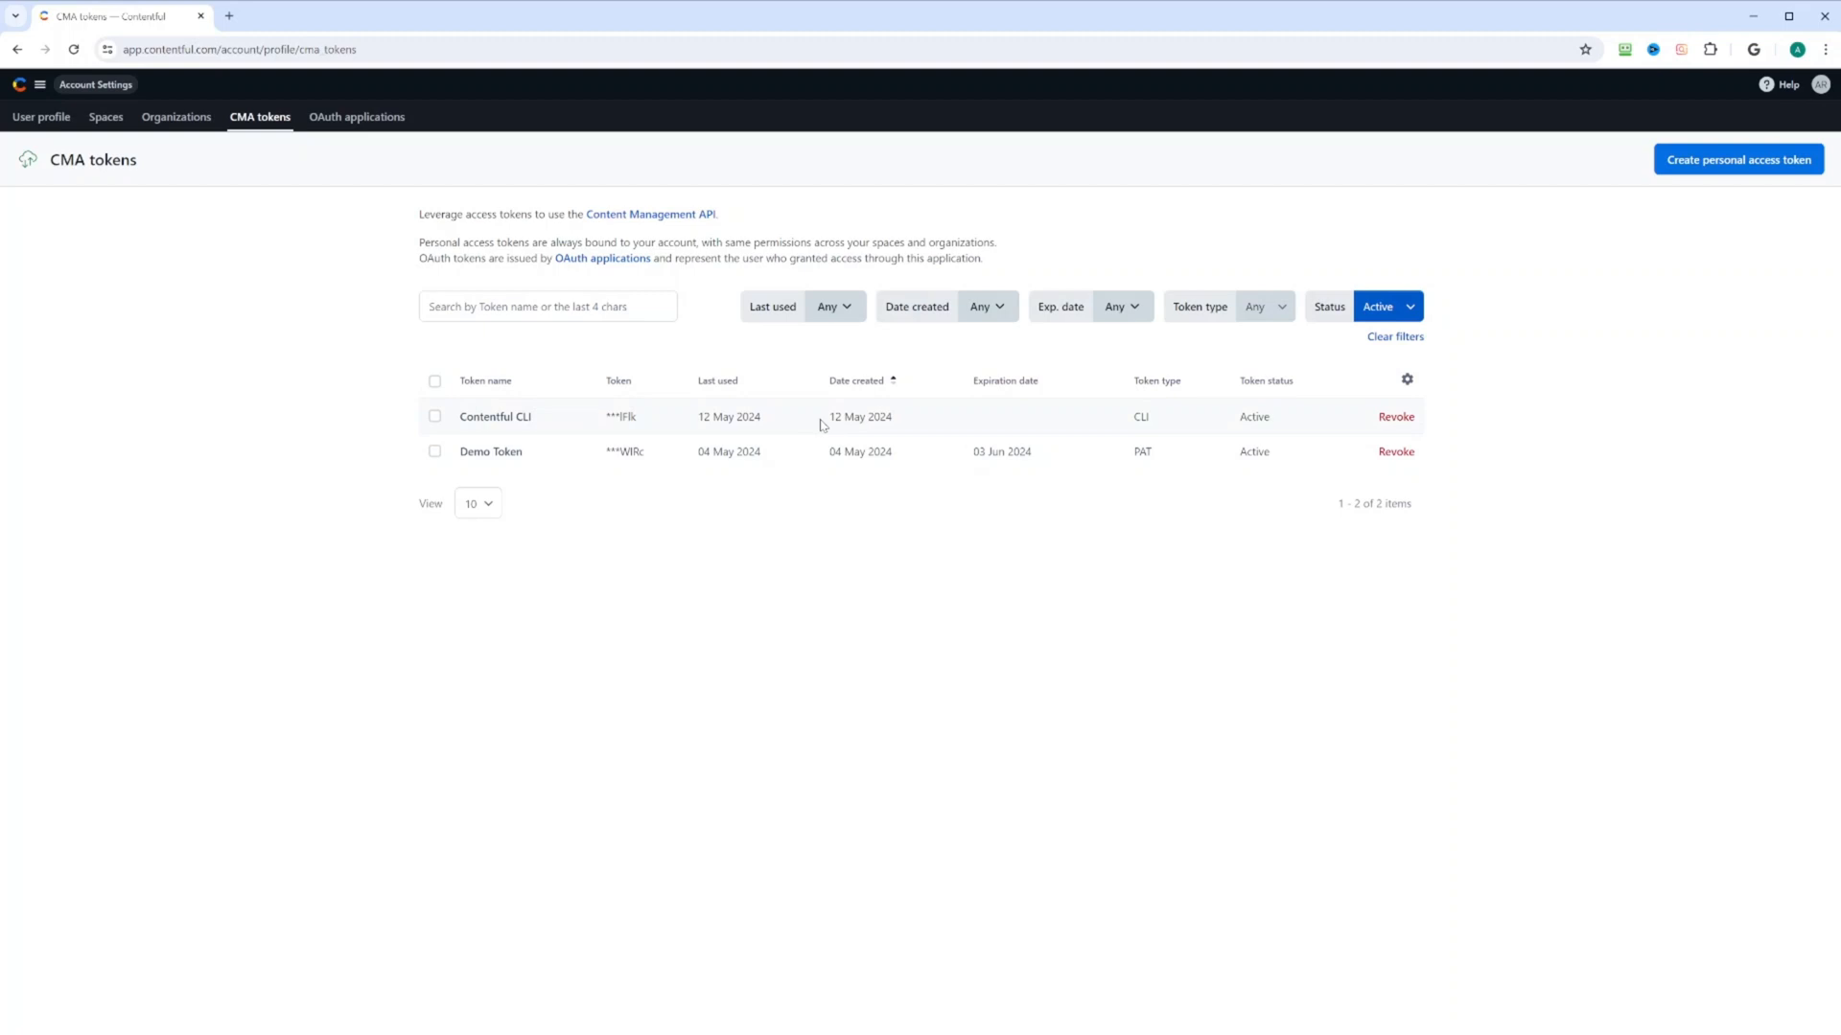
mouse_move(1037, 380)
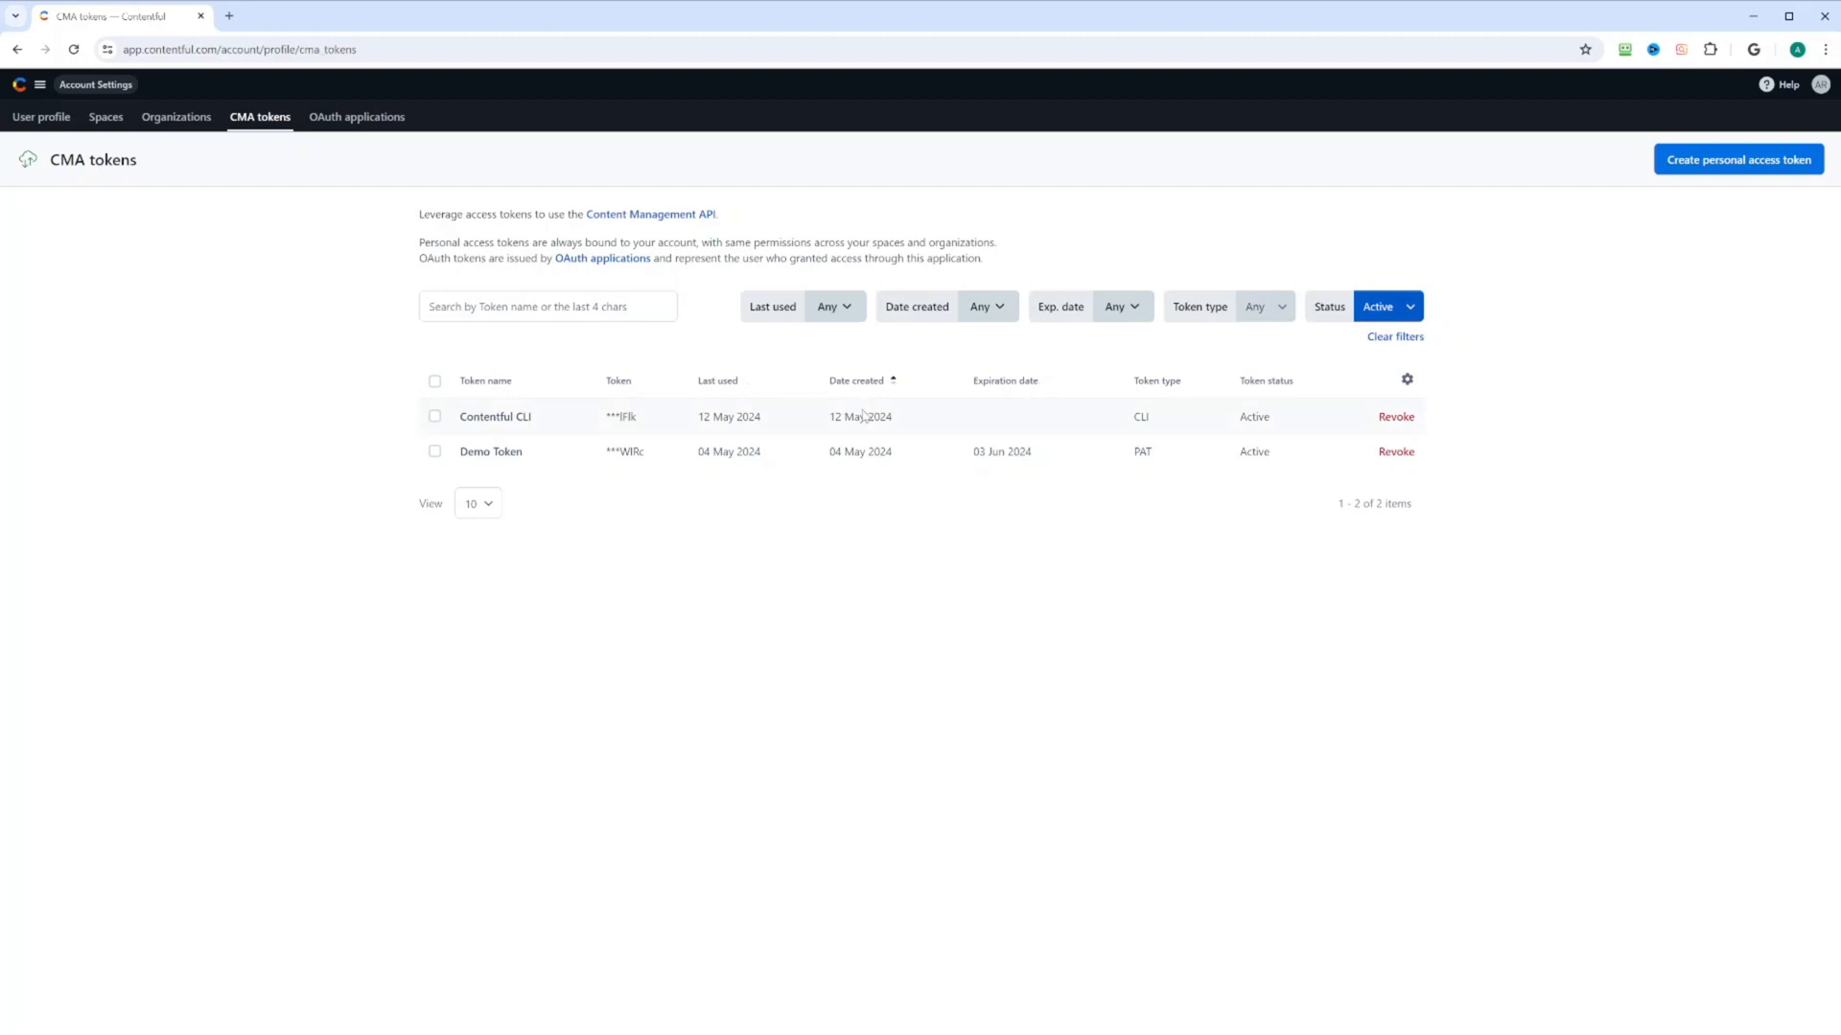
mouse_move(1058, 435)
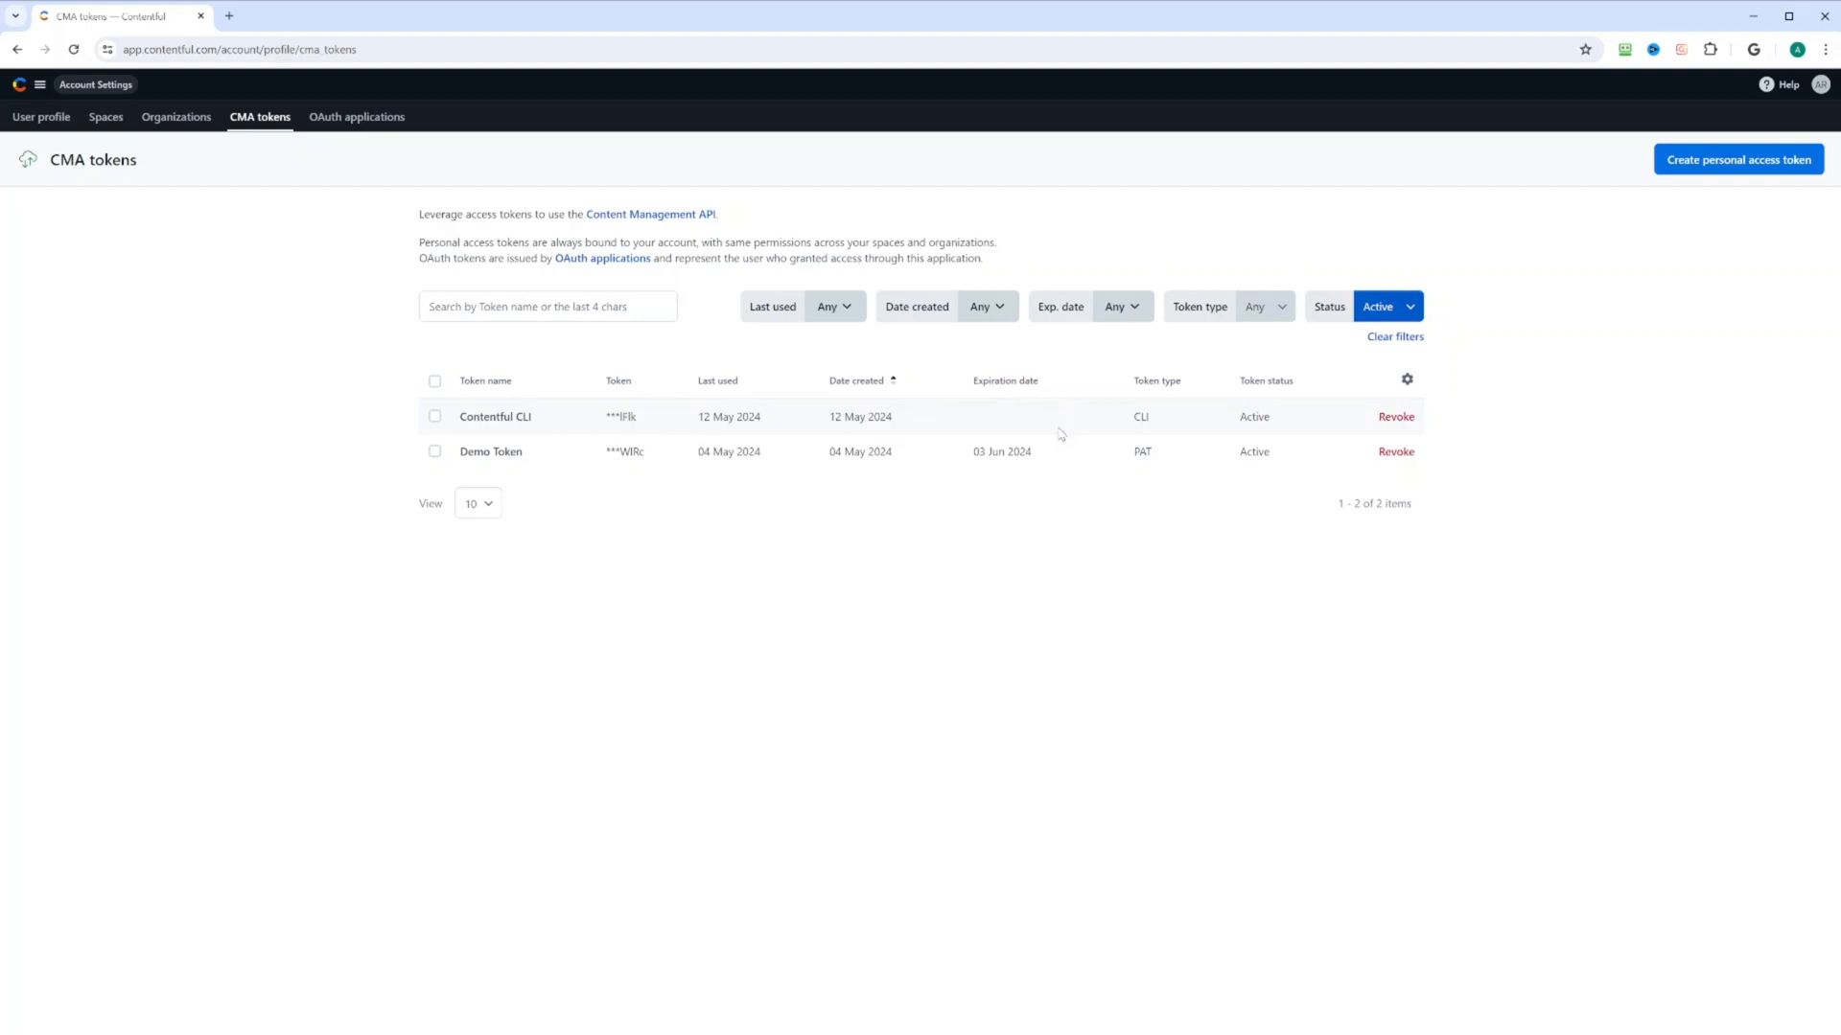
mouse_move(1059, 426)
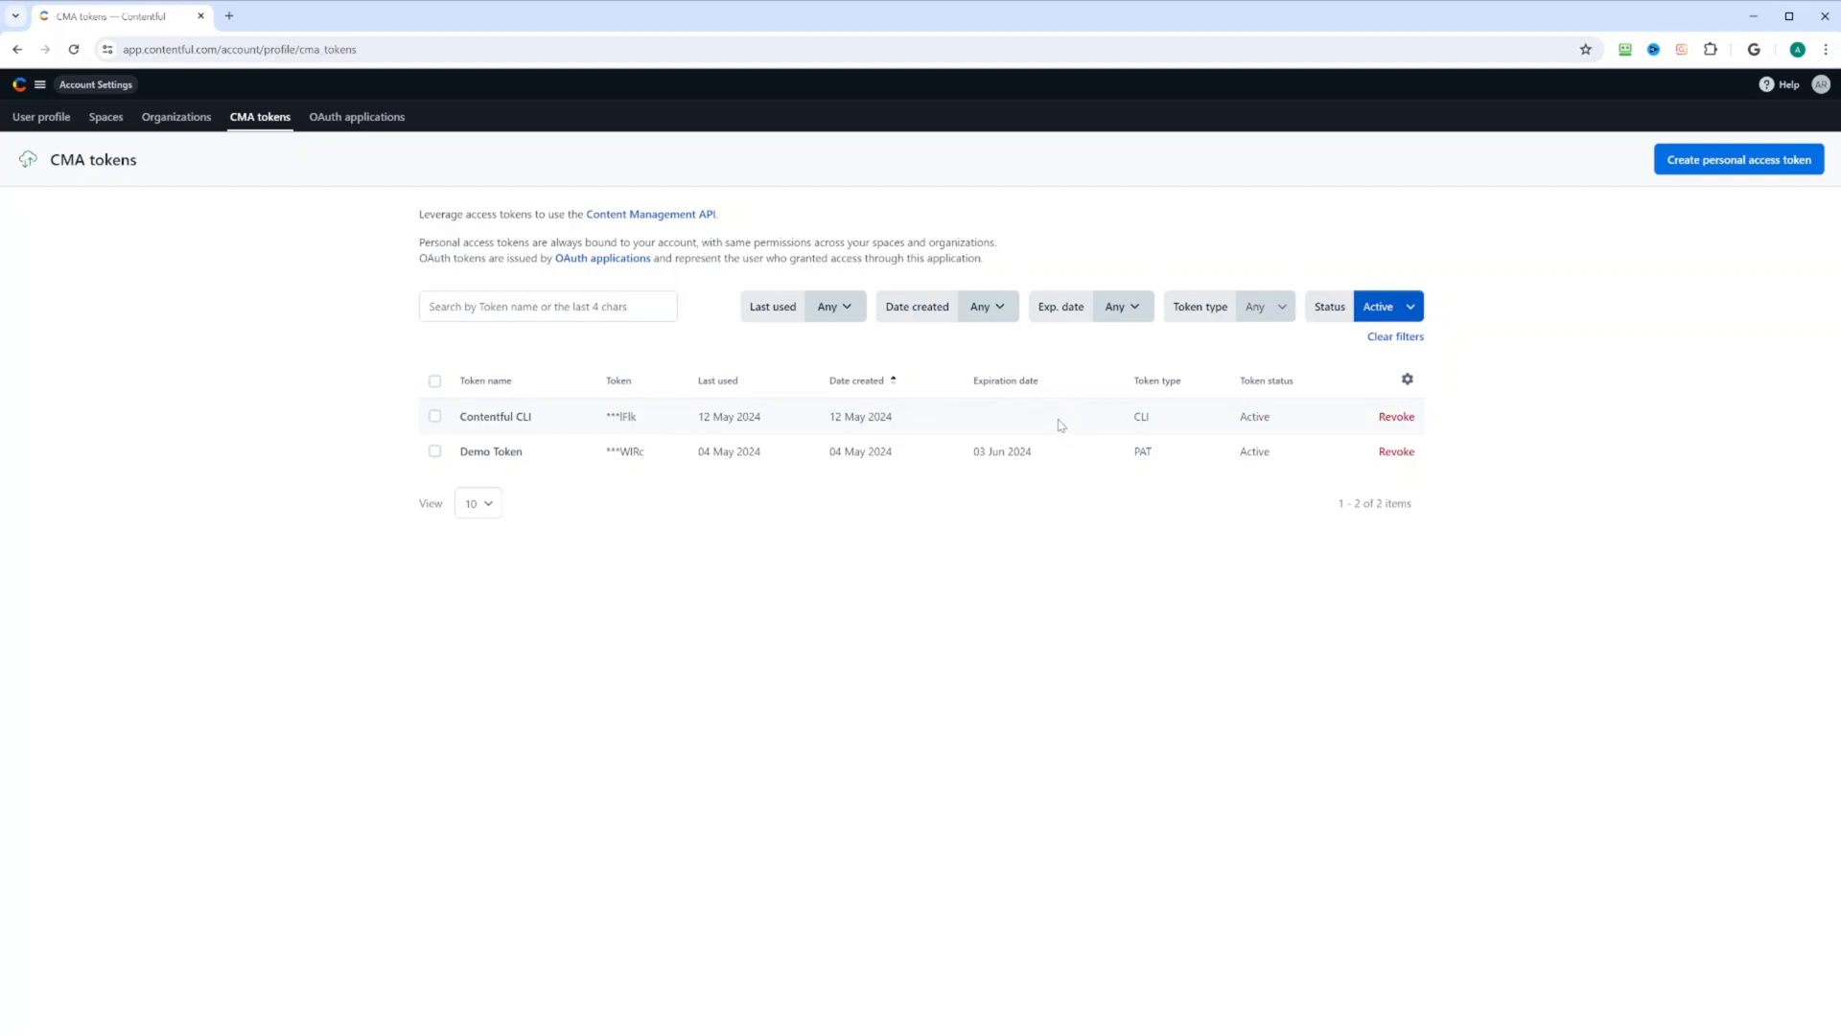
mouse_move(1053, 477)
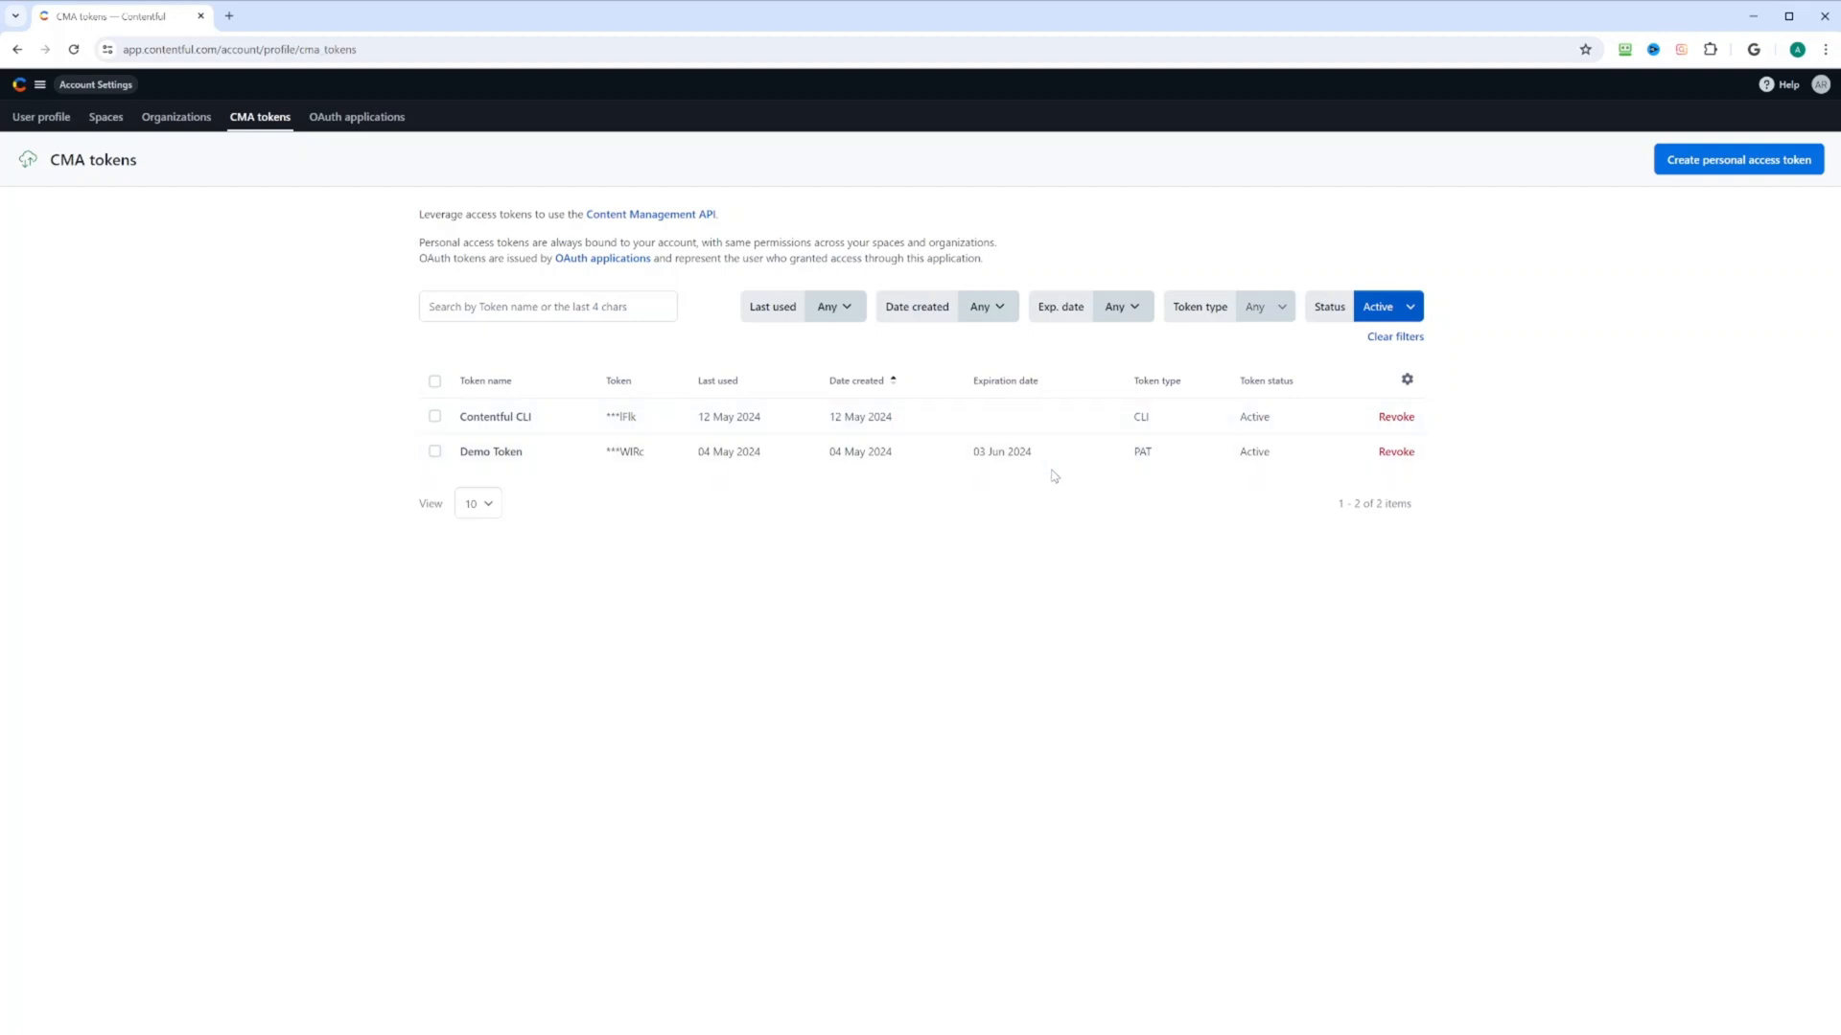
mouse_move(1089, 389)
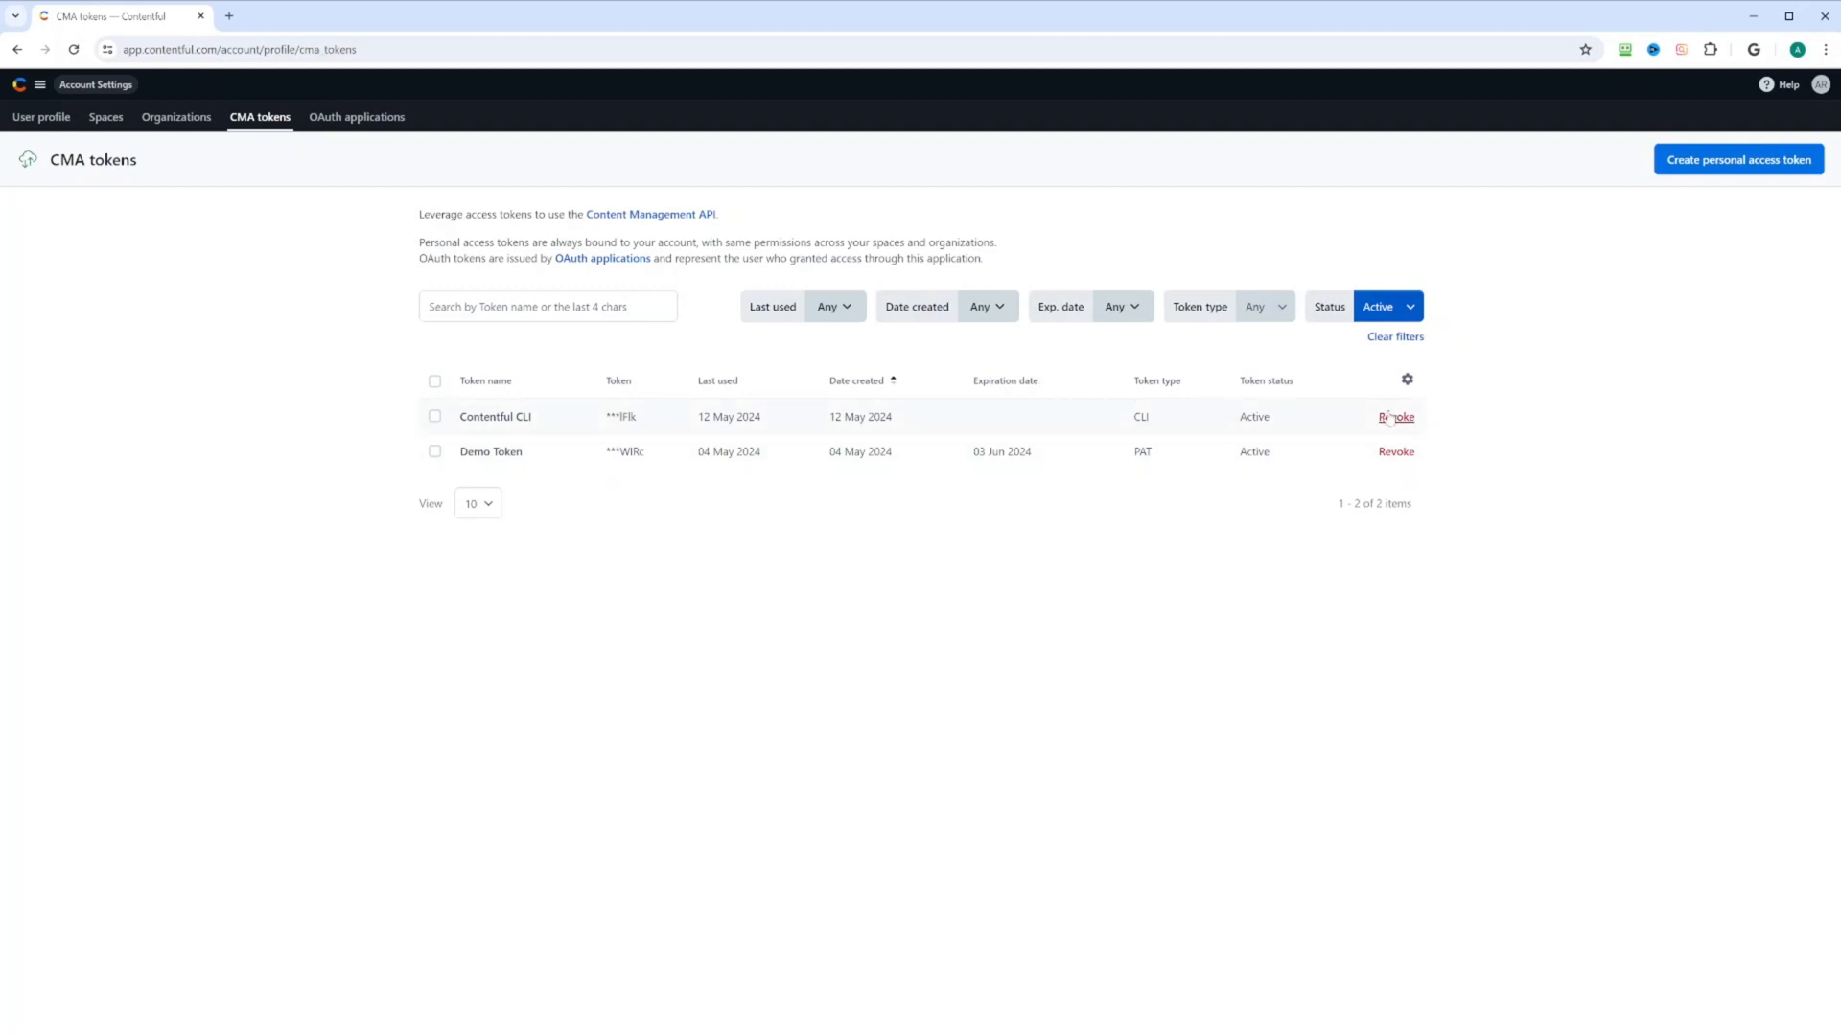
mouse_move(610, 435)
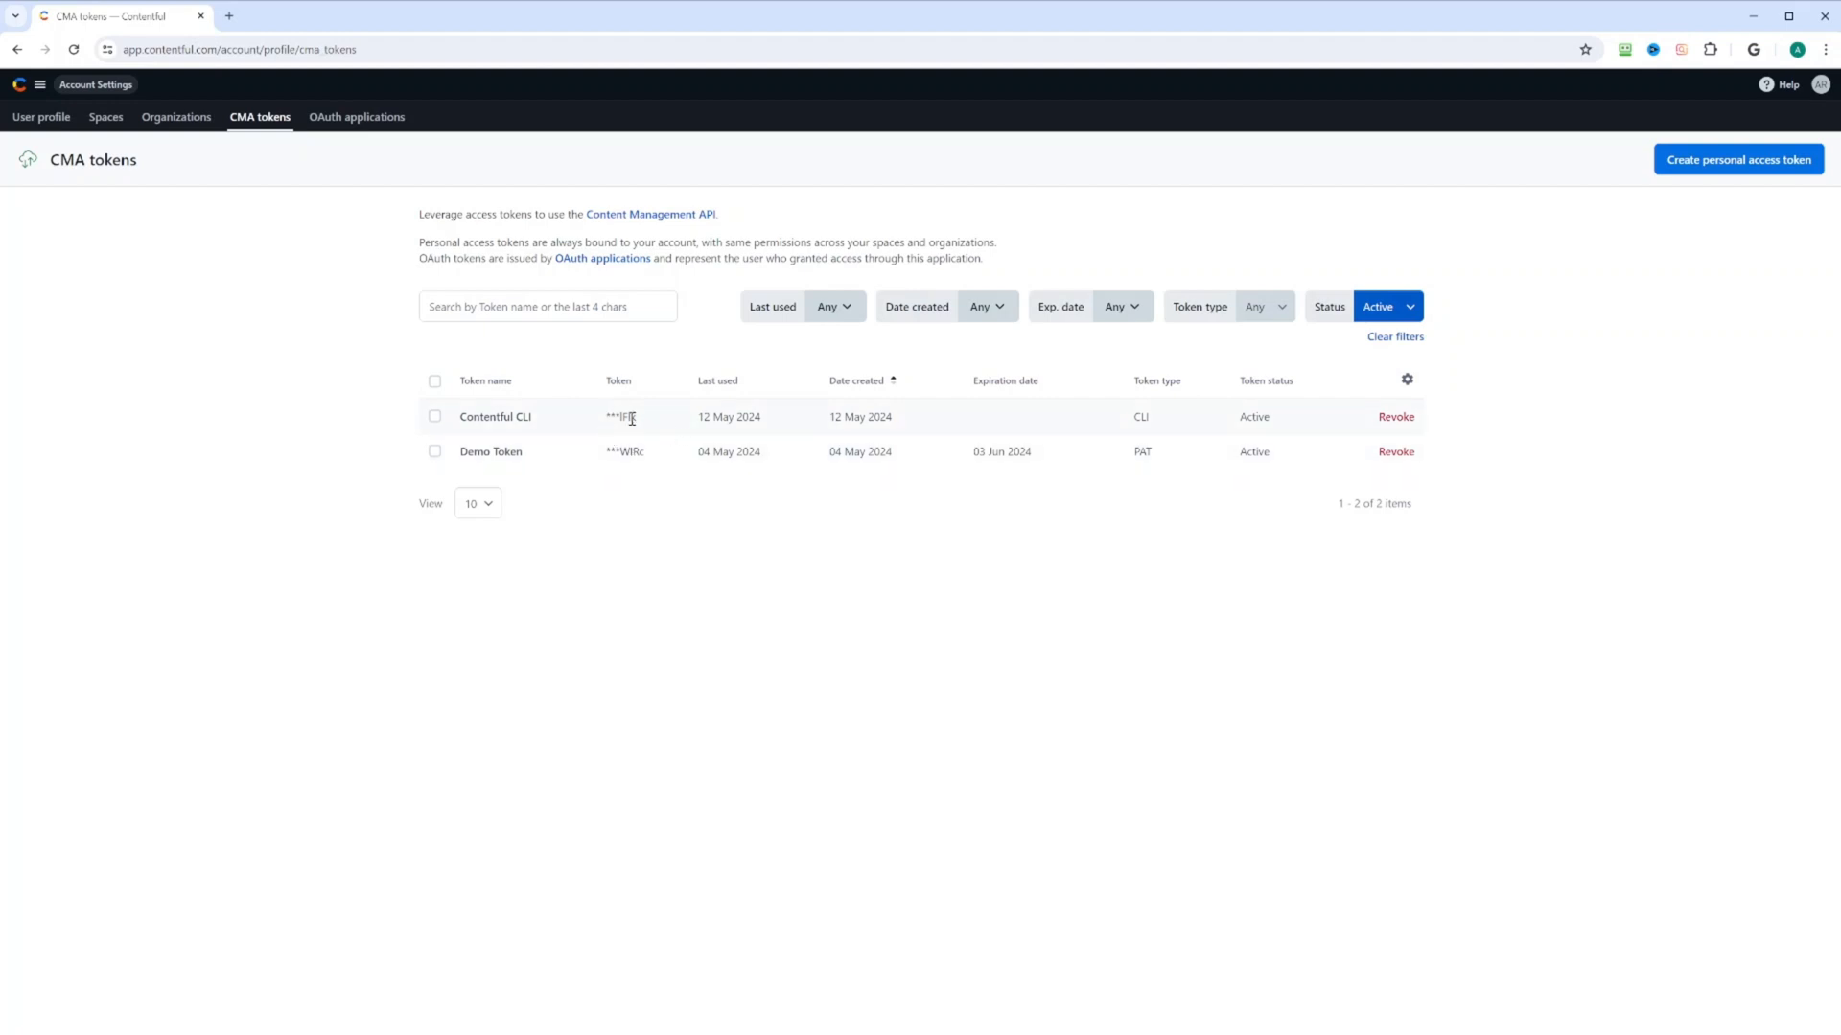
mouse_move(648, 425)
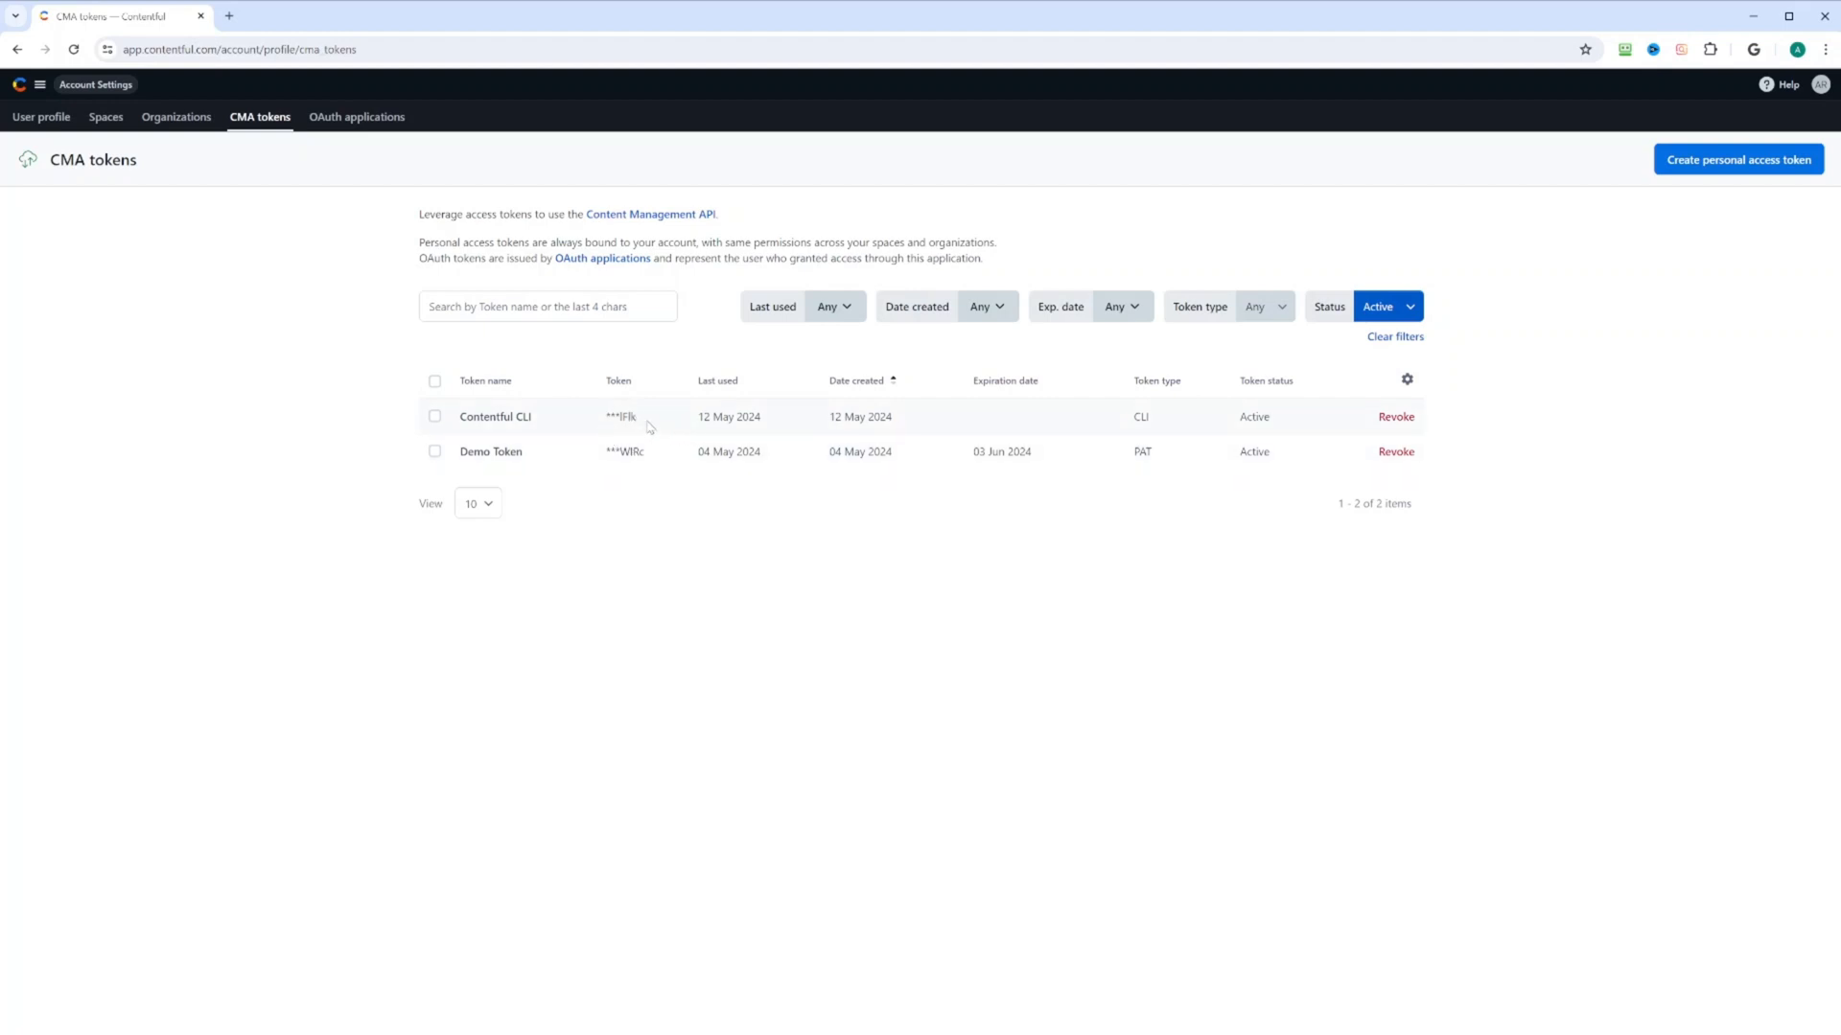
mouse_move(598, 420)
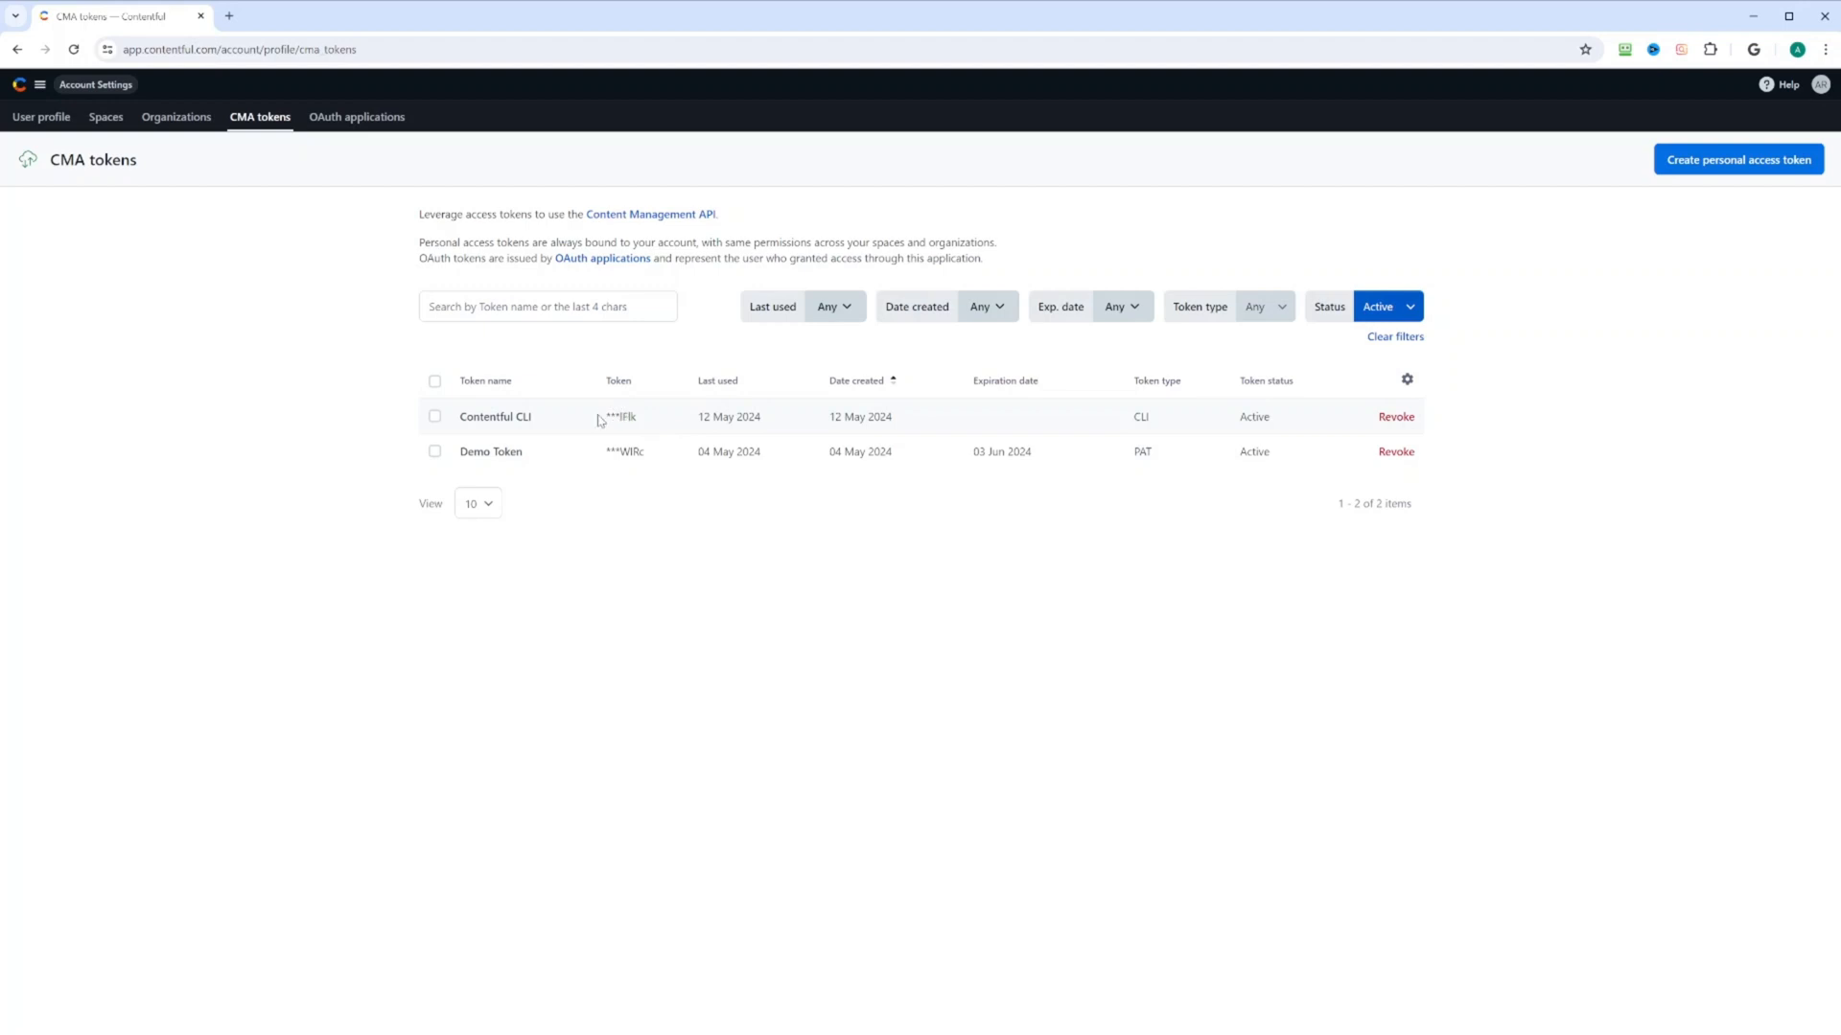
mouse_move(356, 117)
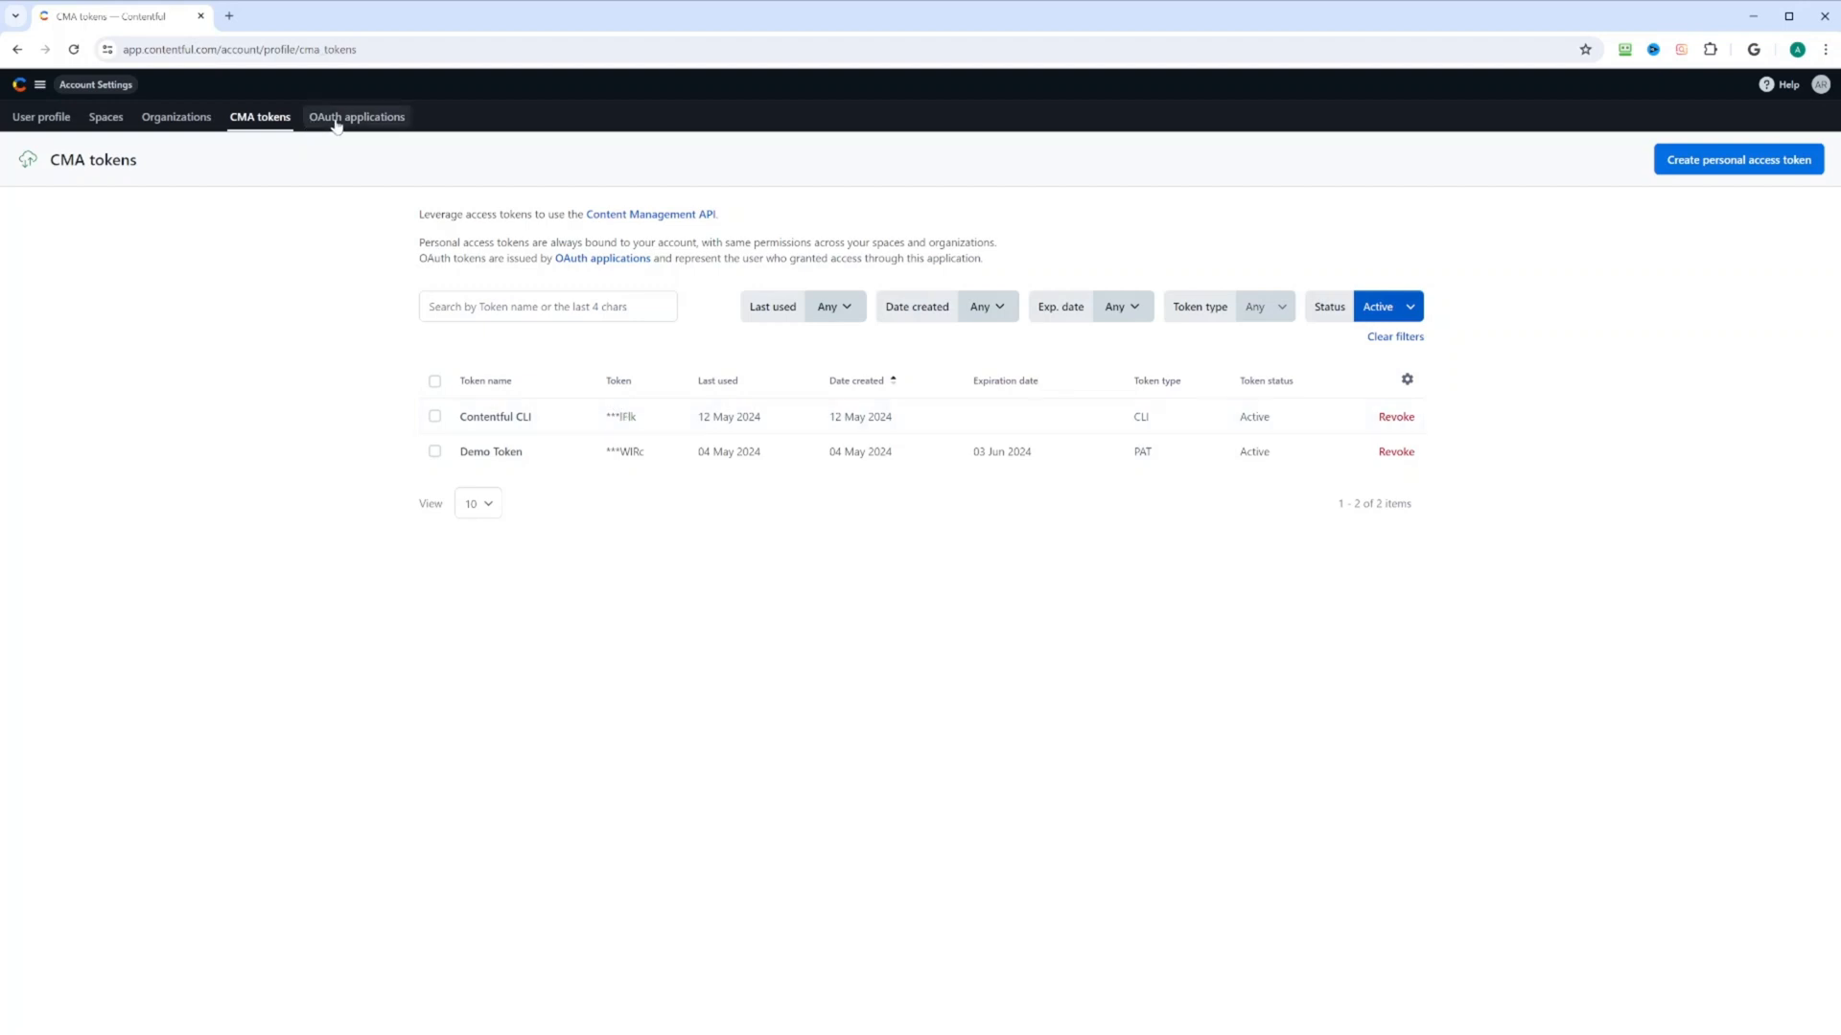
View the account's OAuth applications page, which has no applications yet
left_click(356, 117)
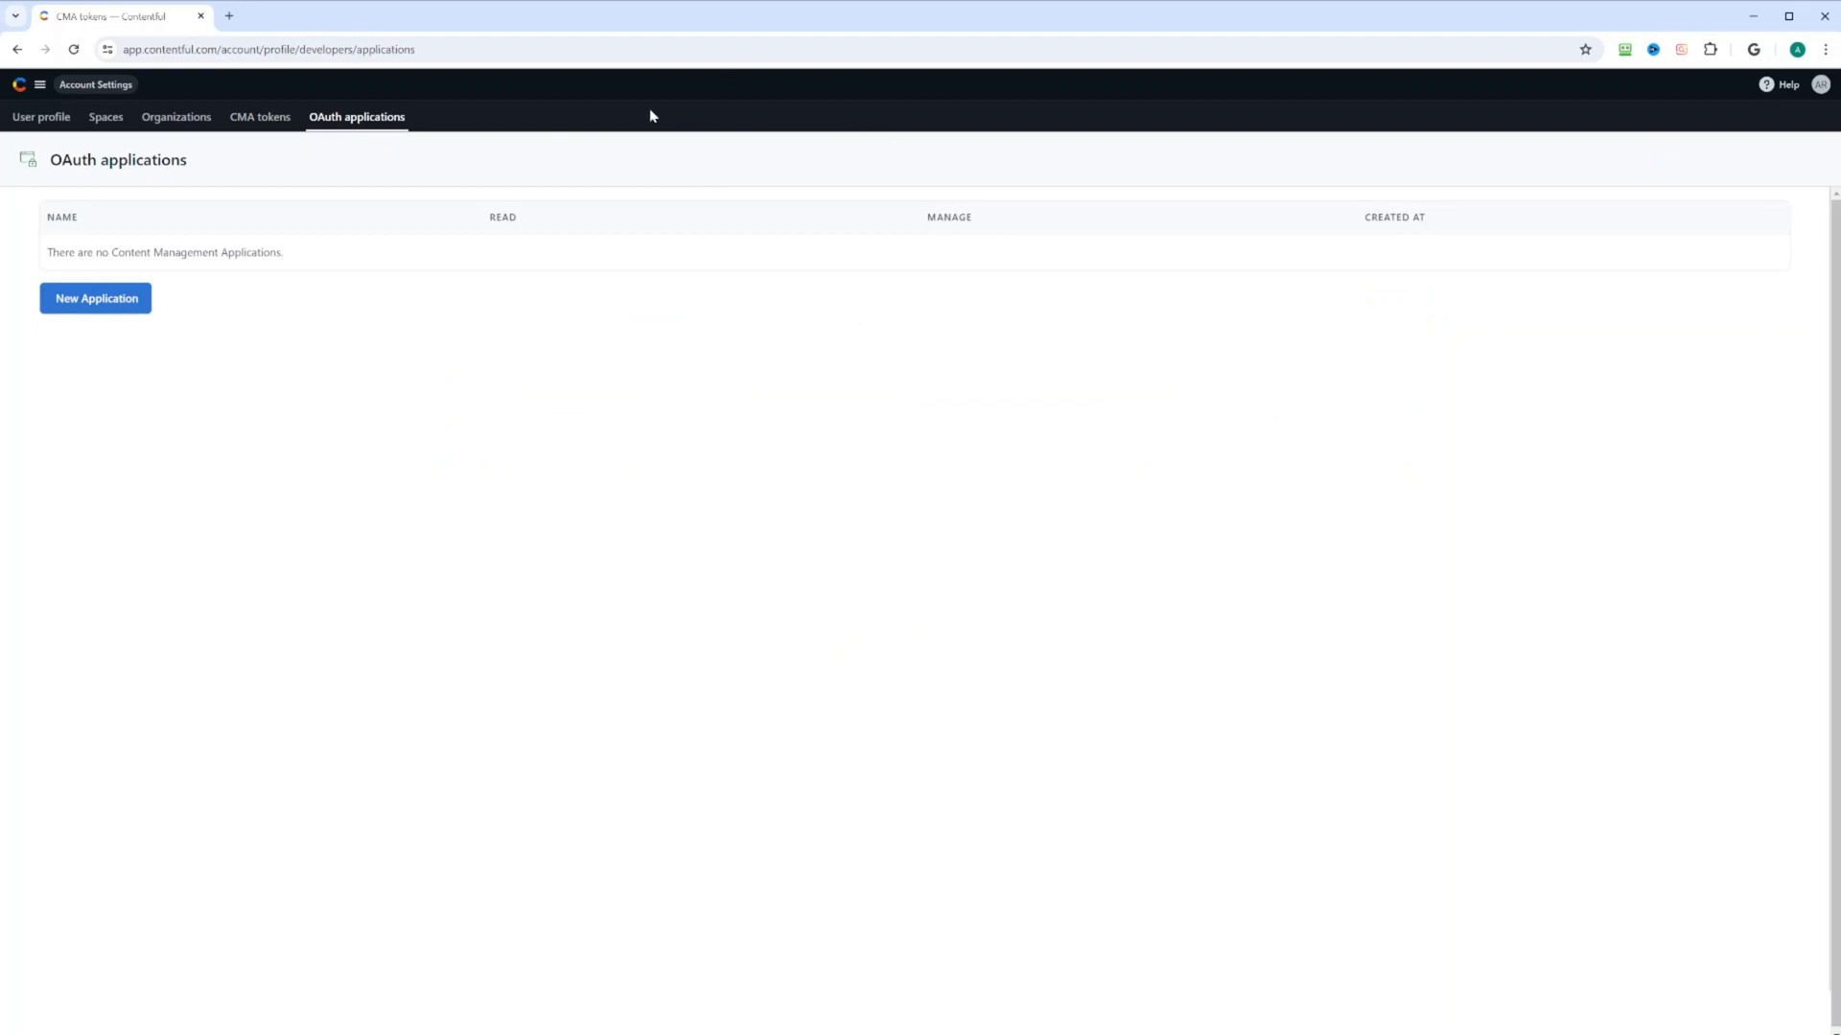
mouse_move(106, 117)
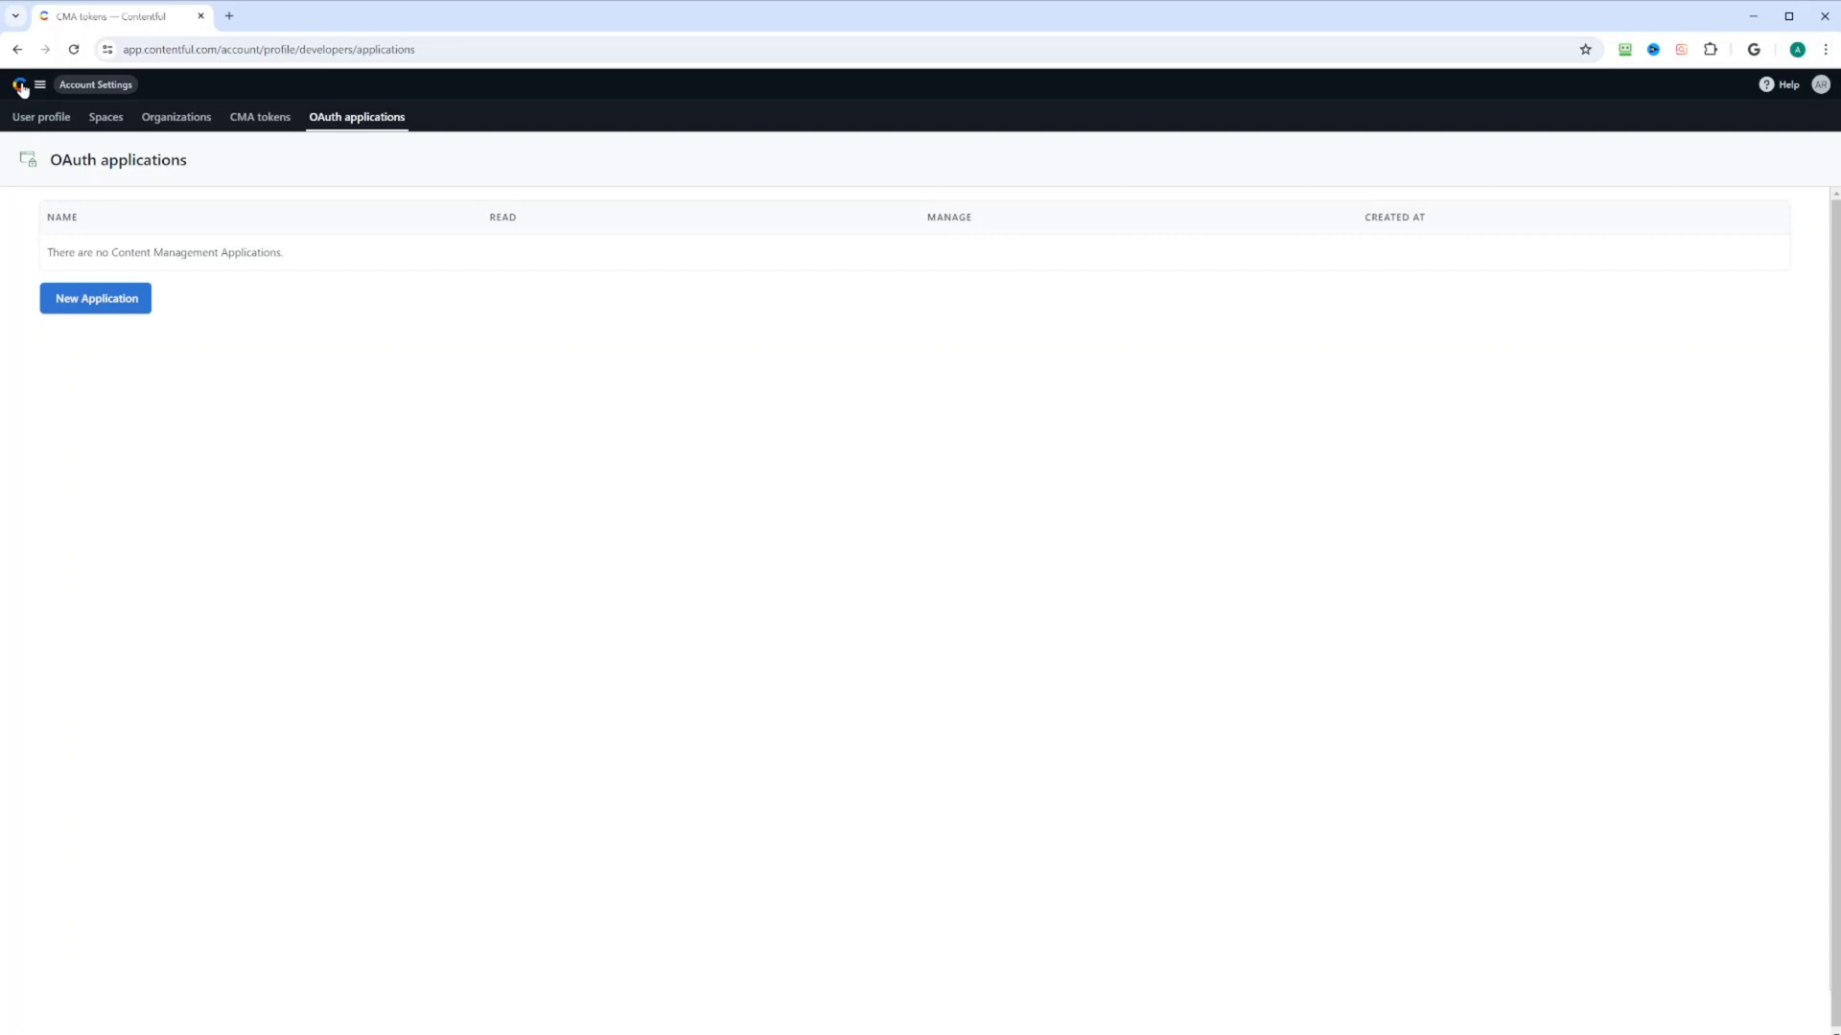
Switch the navigation to the APR Solutions organization and reach its settings and subscription
left_click(39, 84)
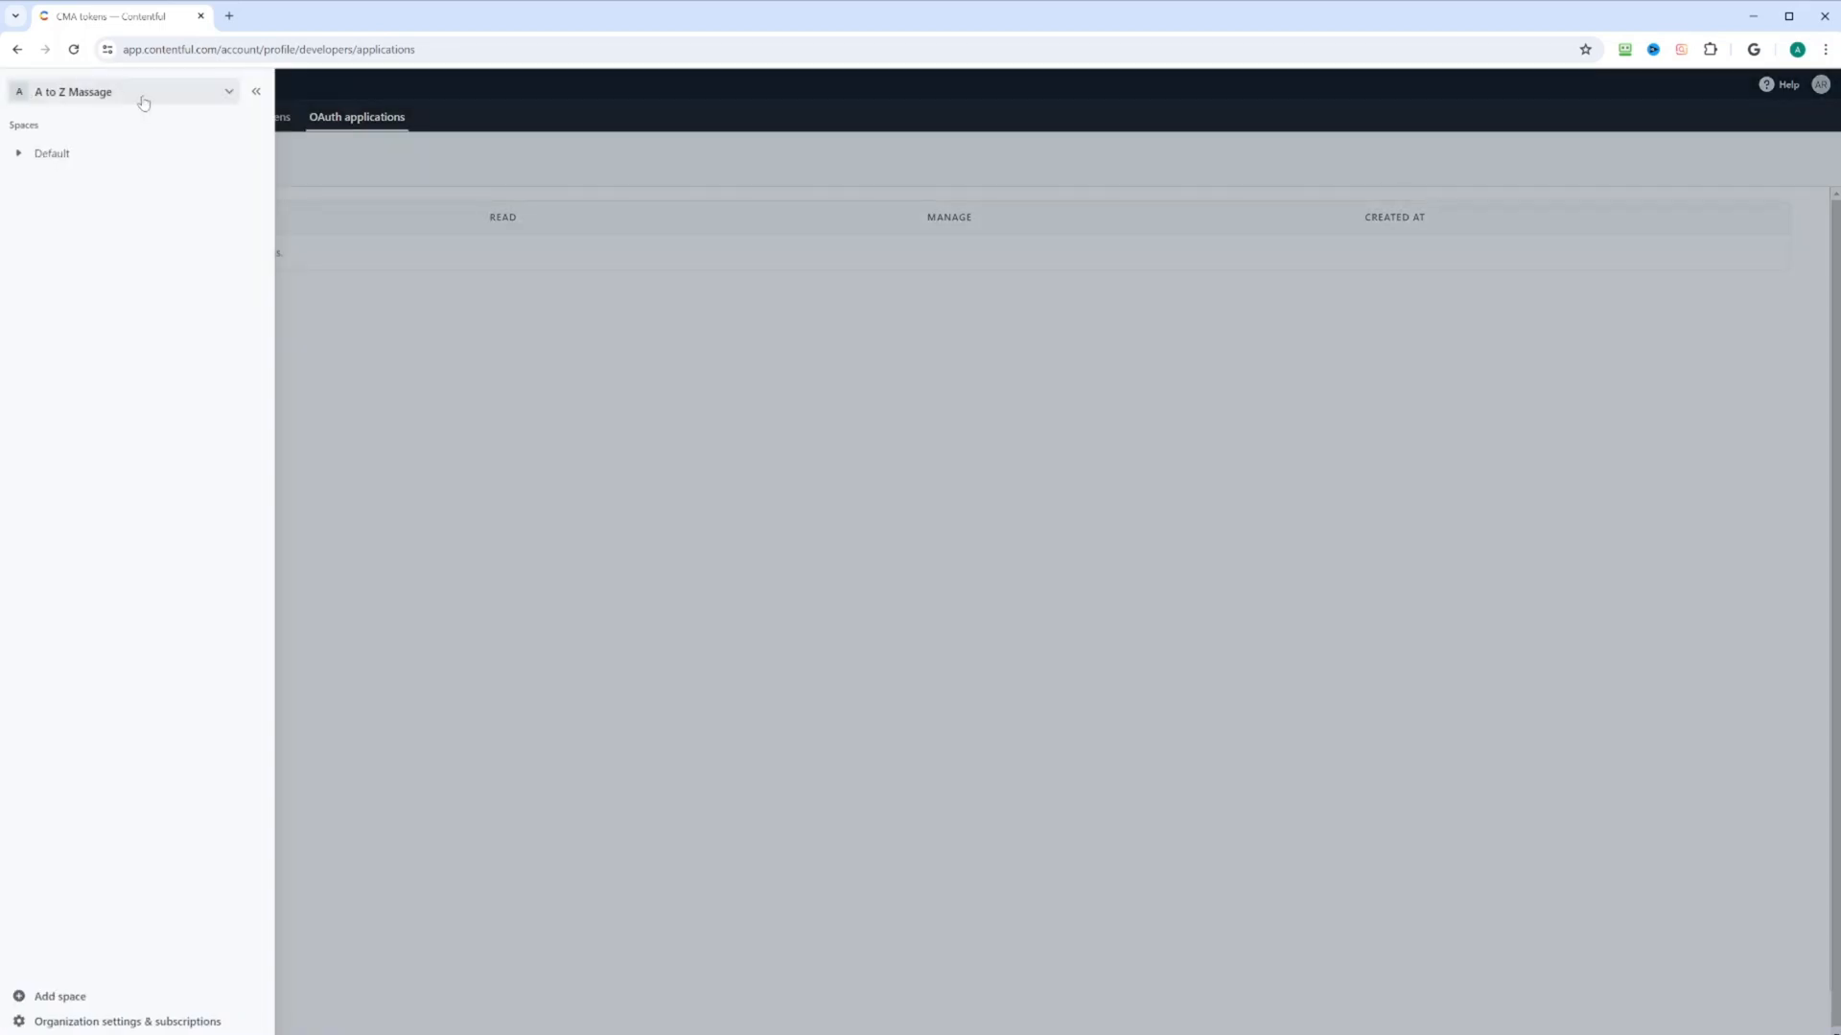
left_click(127, 92)
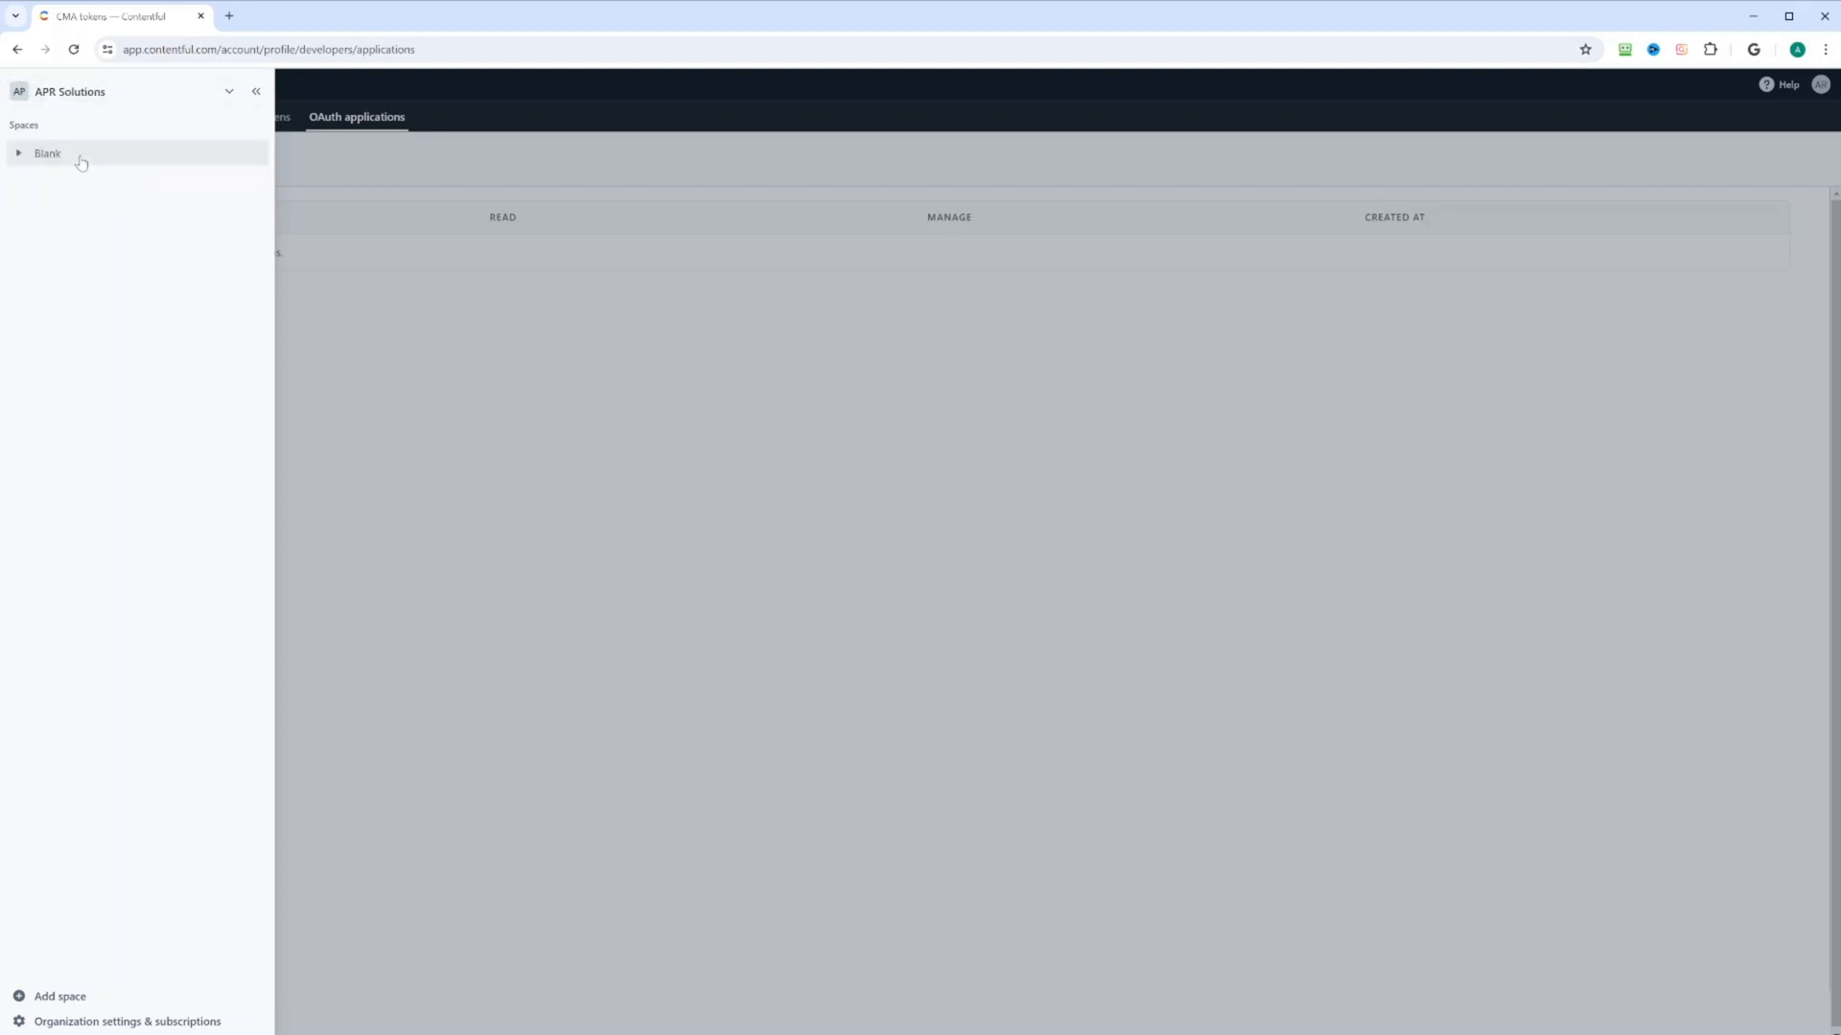
mouse_move(96, 176)
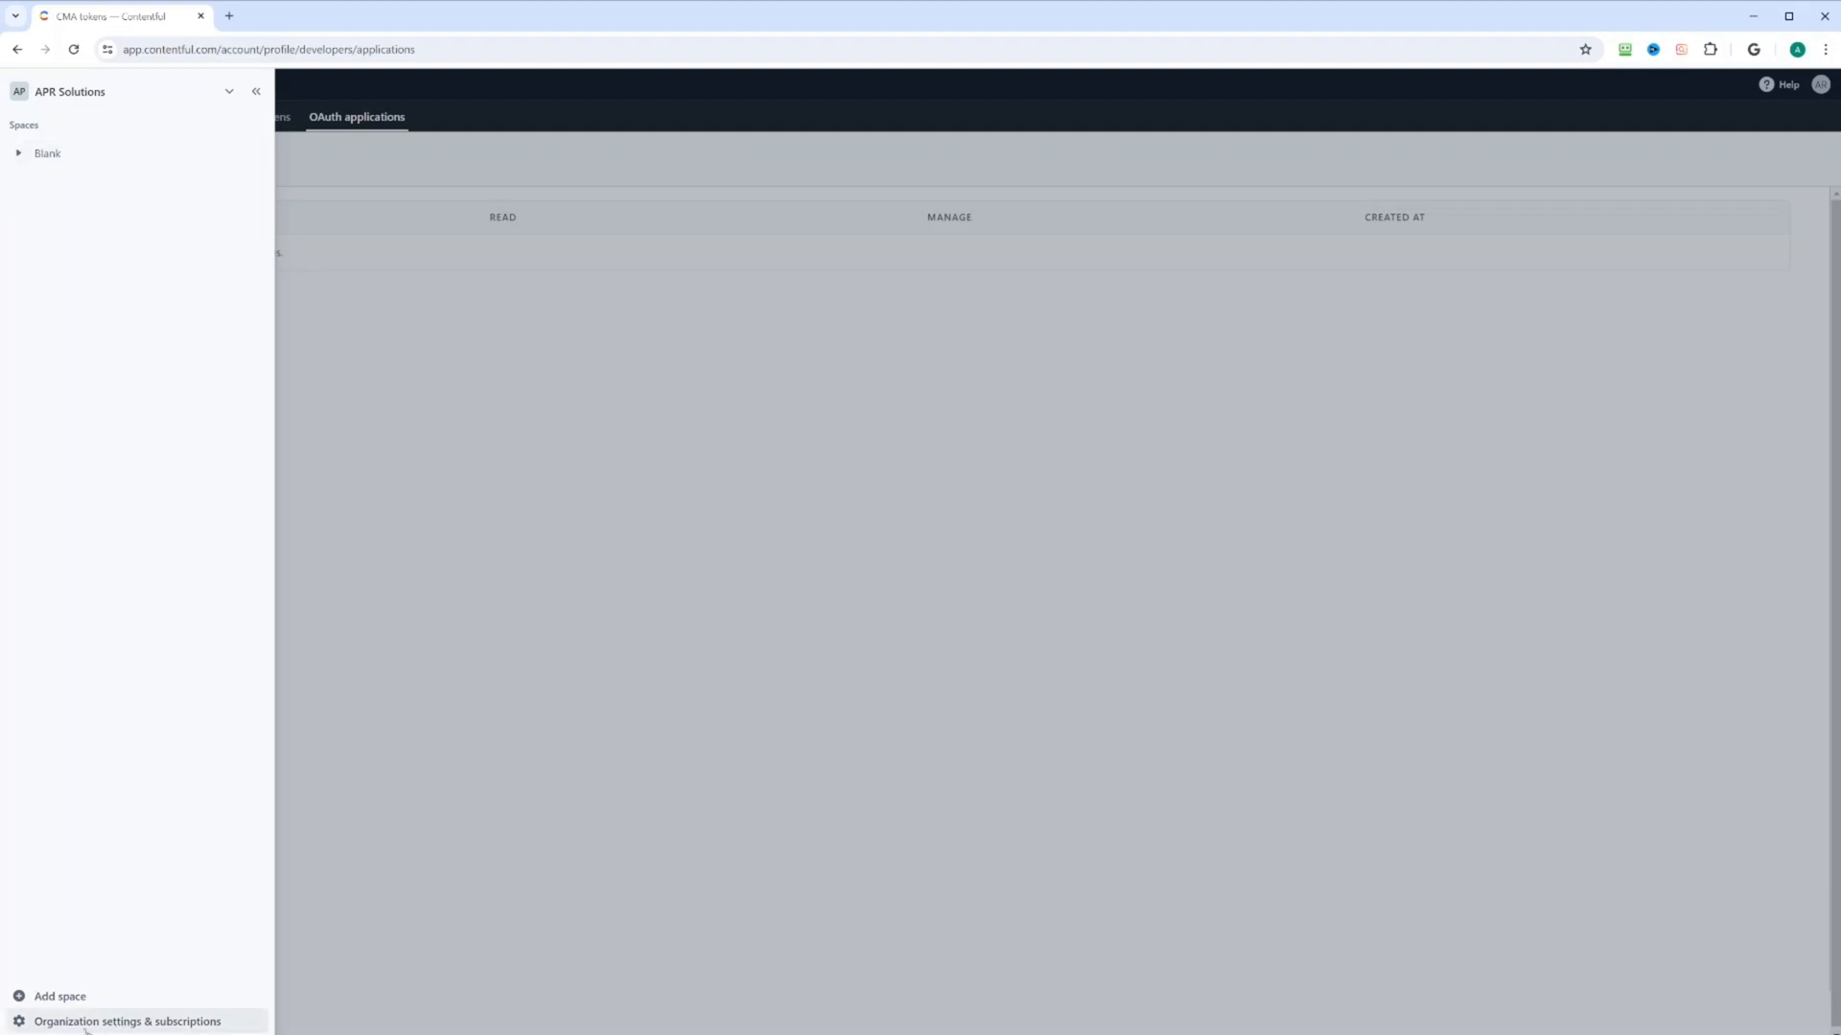
left_click(126, 1021)
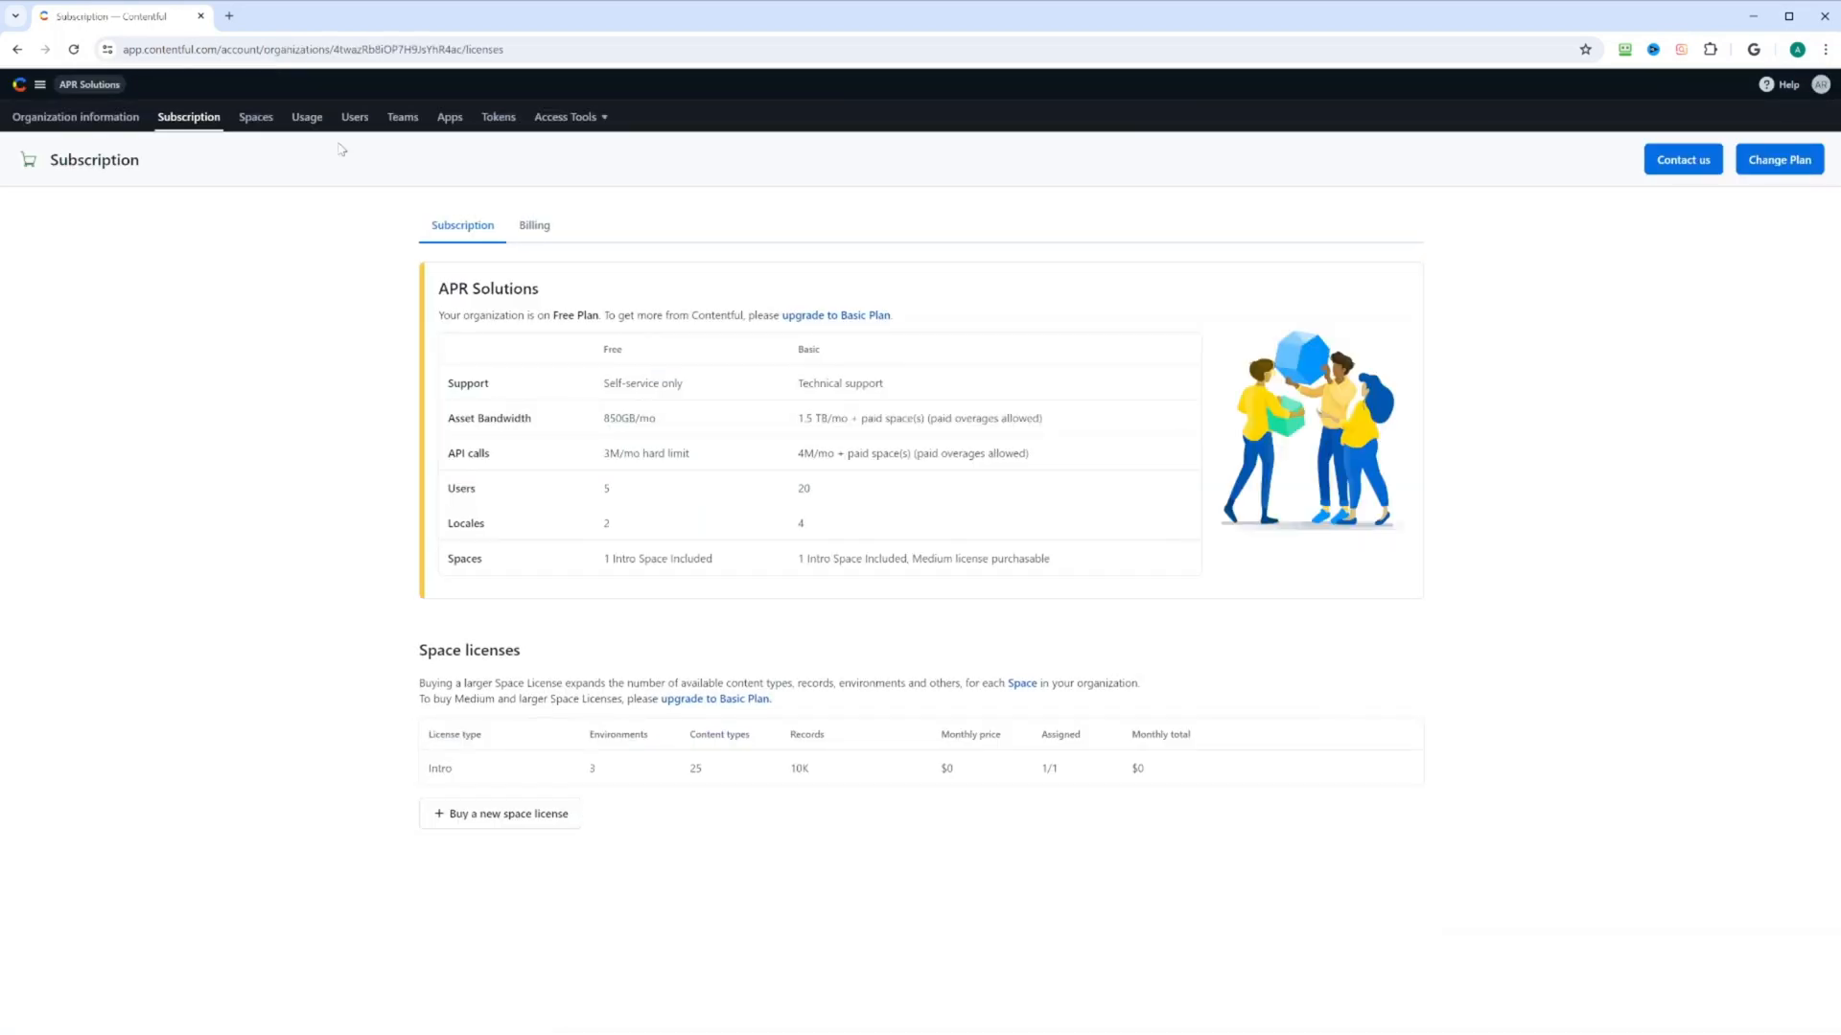
Review APR Solutions' general organization information and return toward its spaces
left_click(75, 117)
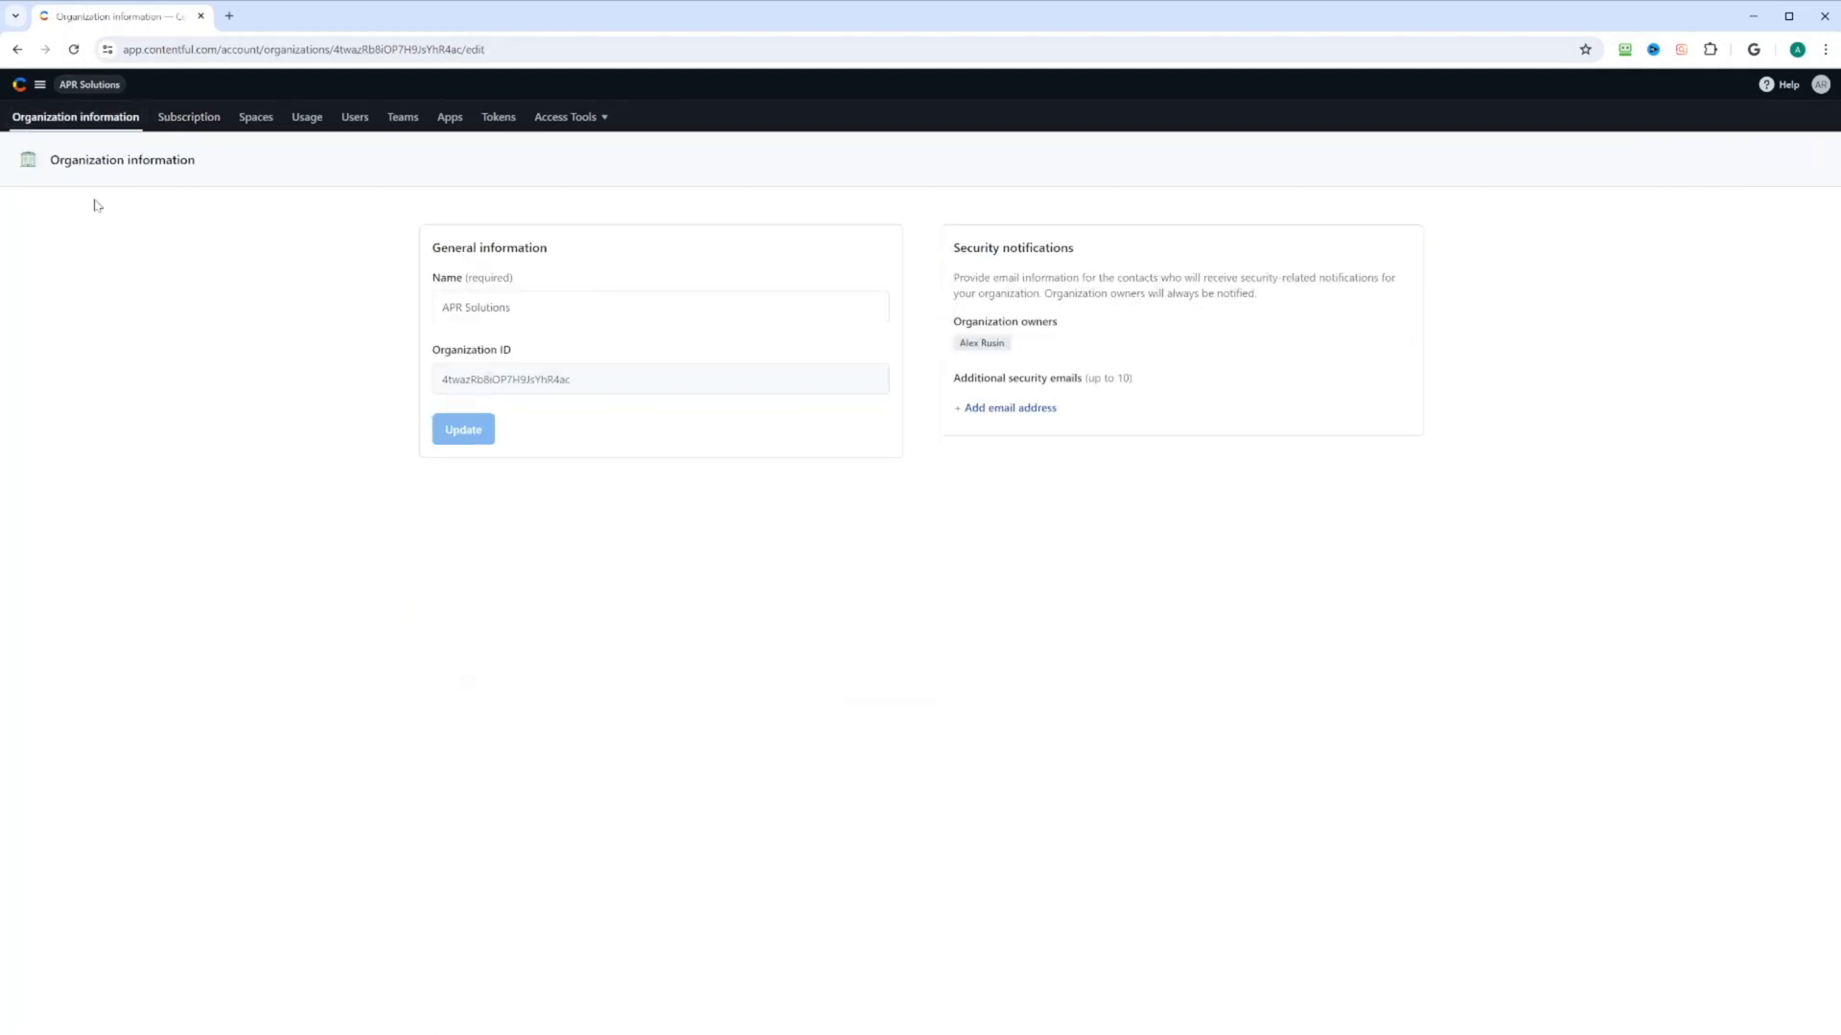
mouse_move(786, 290)
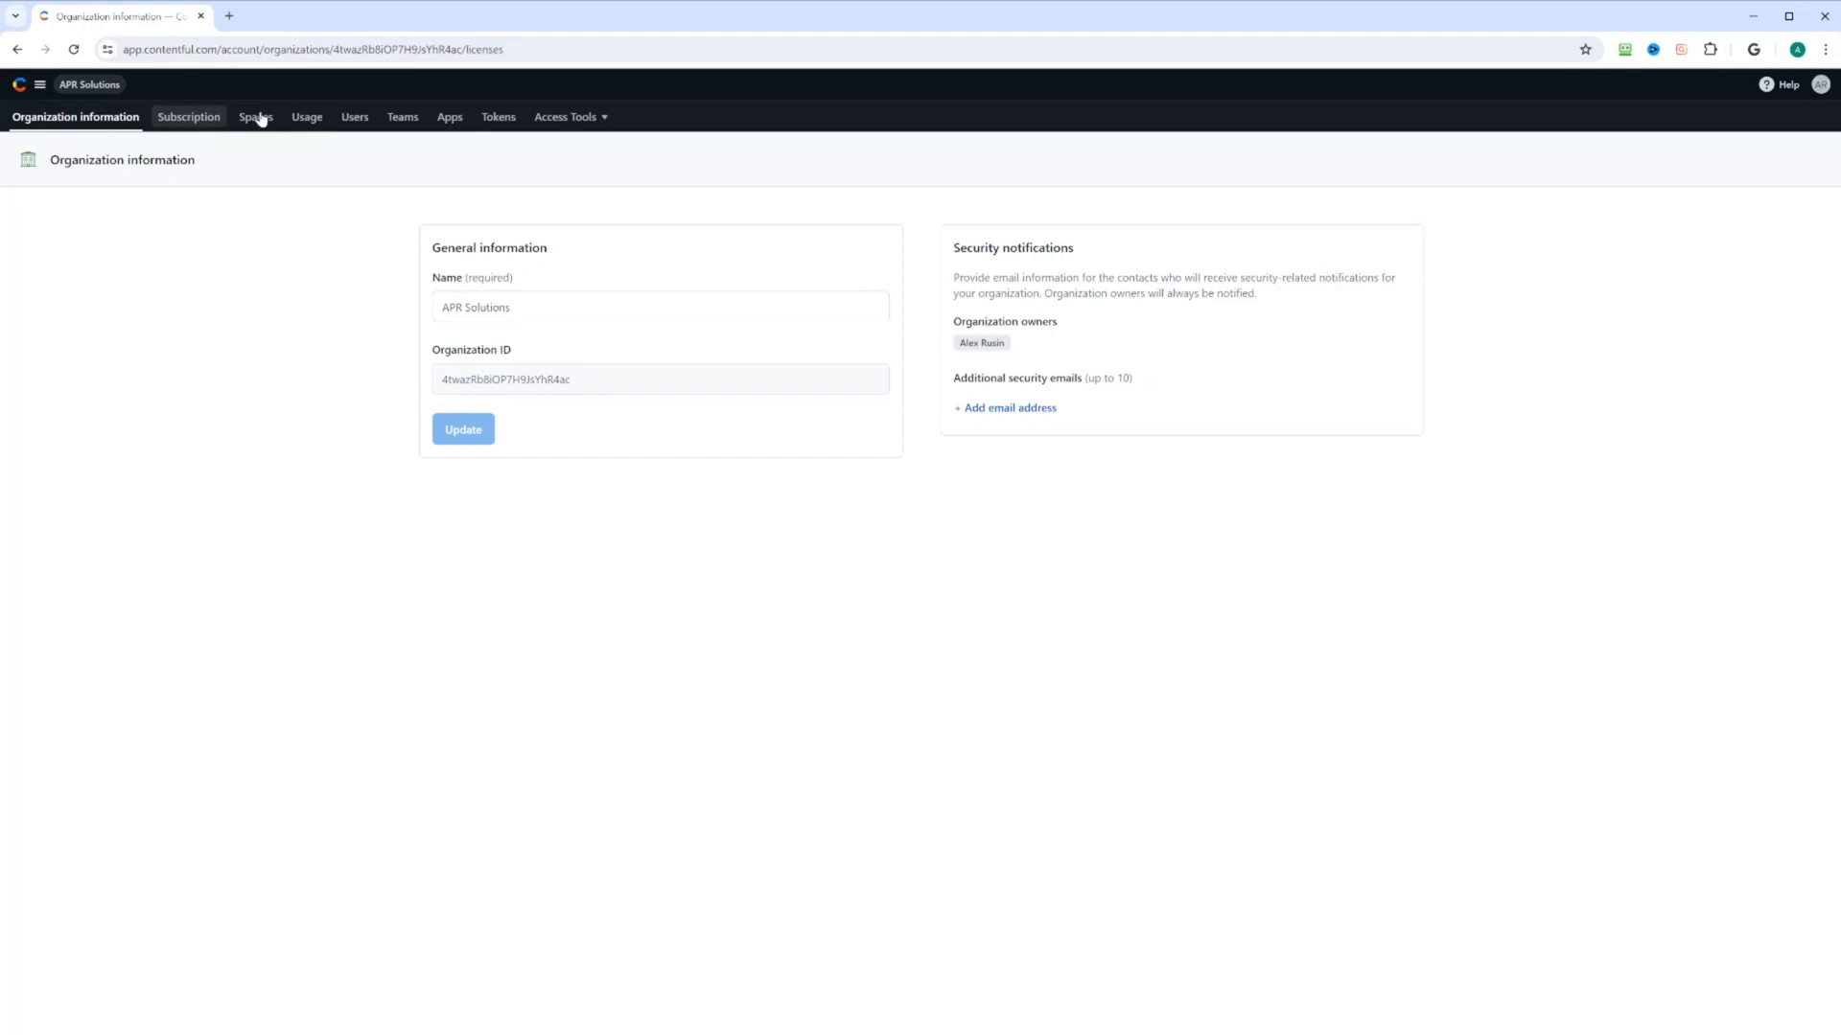
left_click(188, 117)
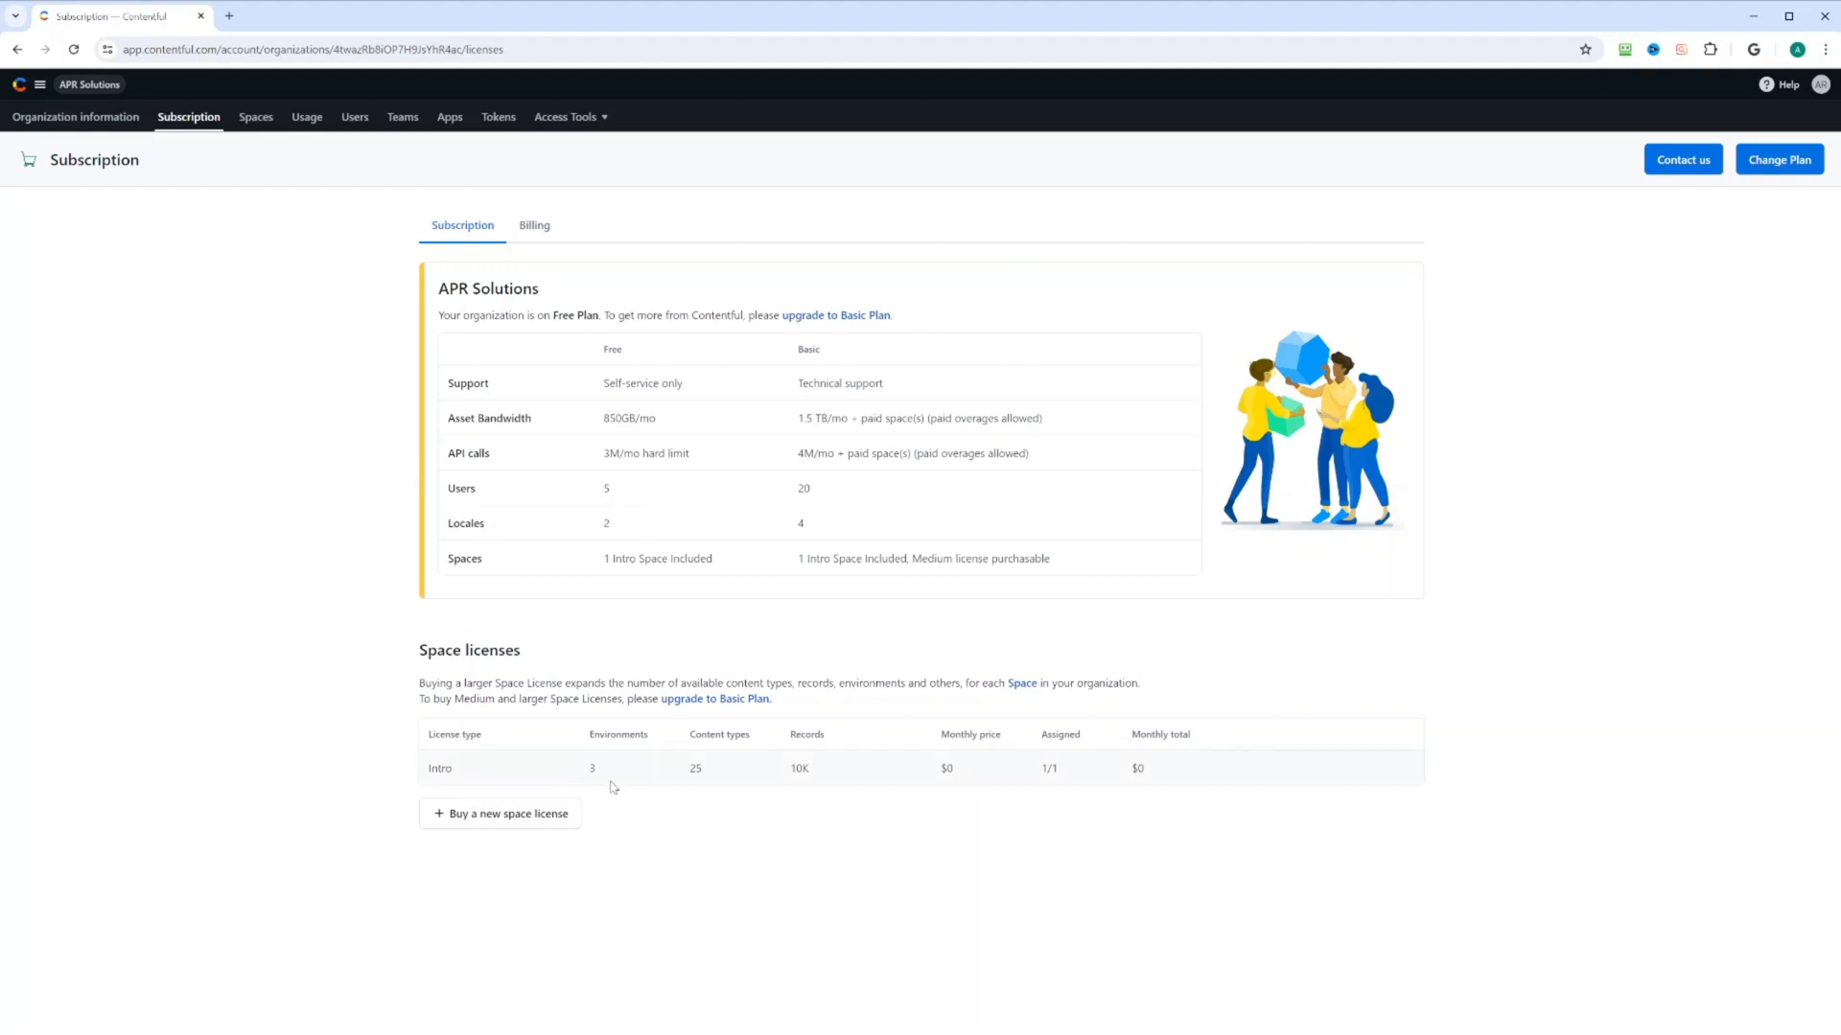
mouse_move(747, 786)
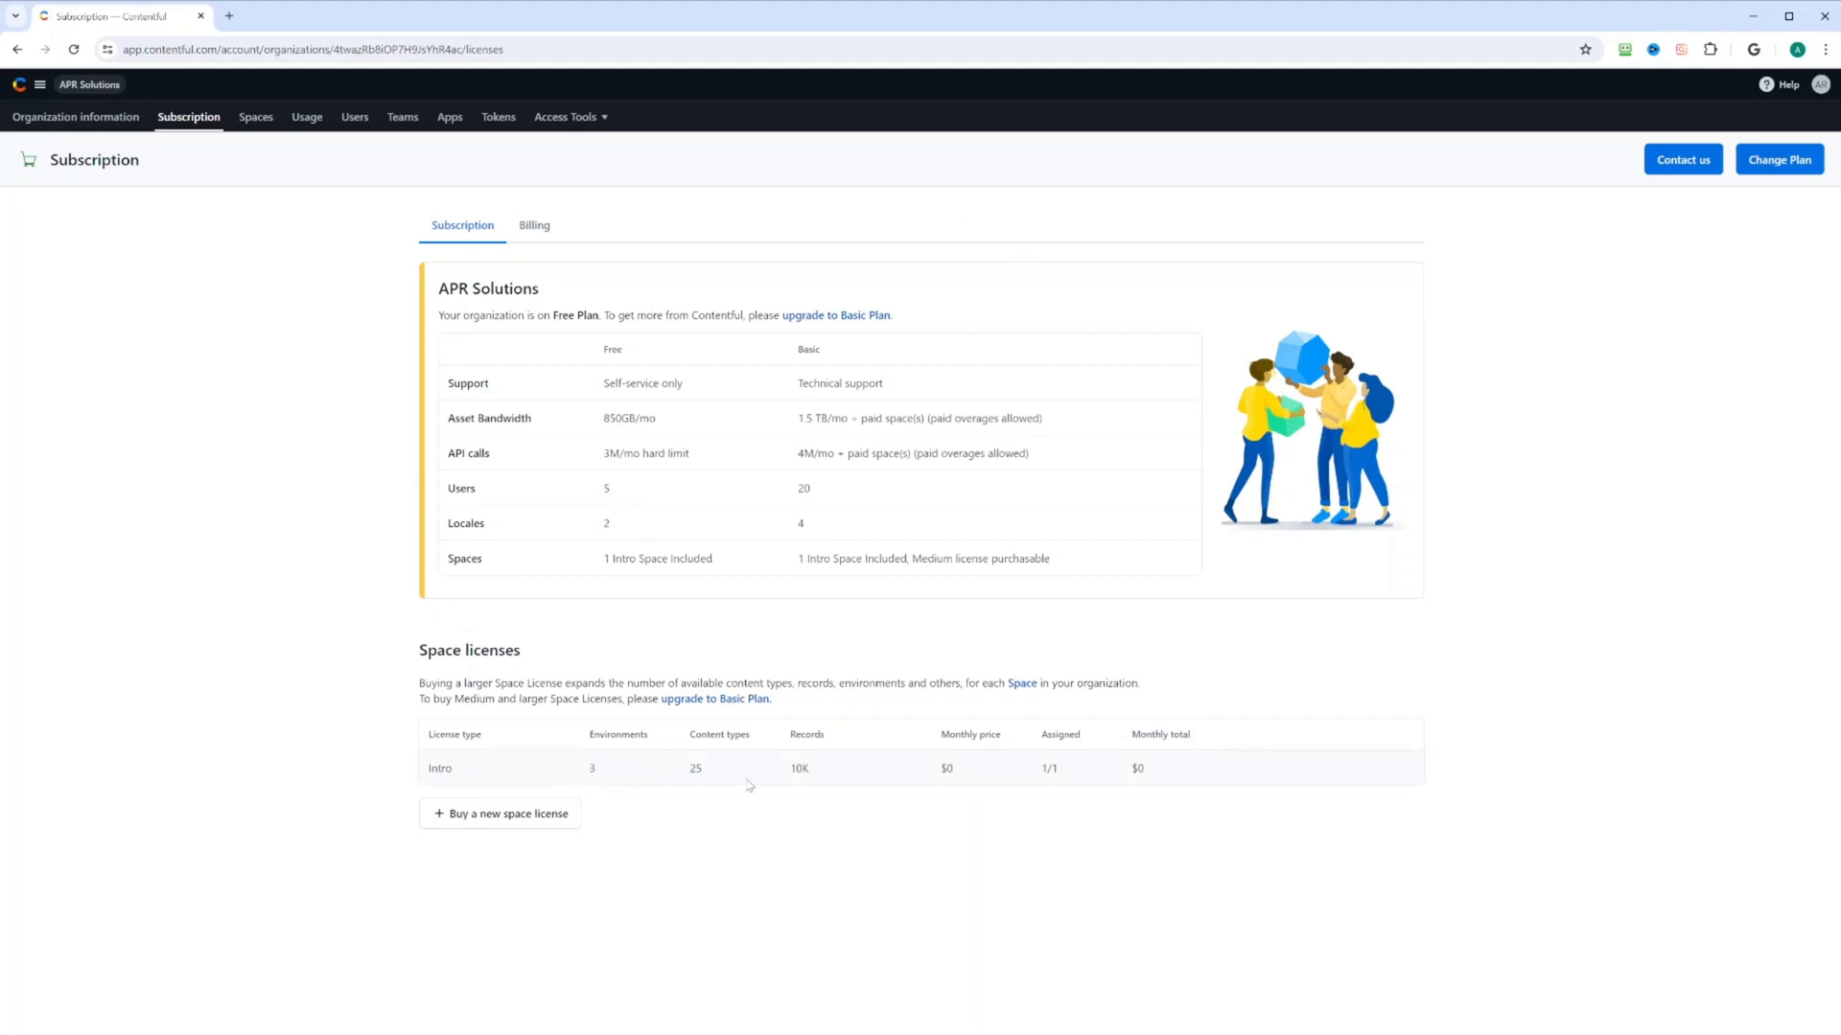
mouse_move(794, 781)
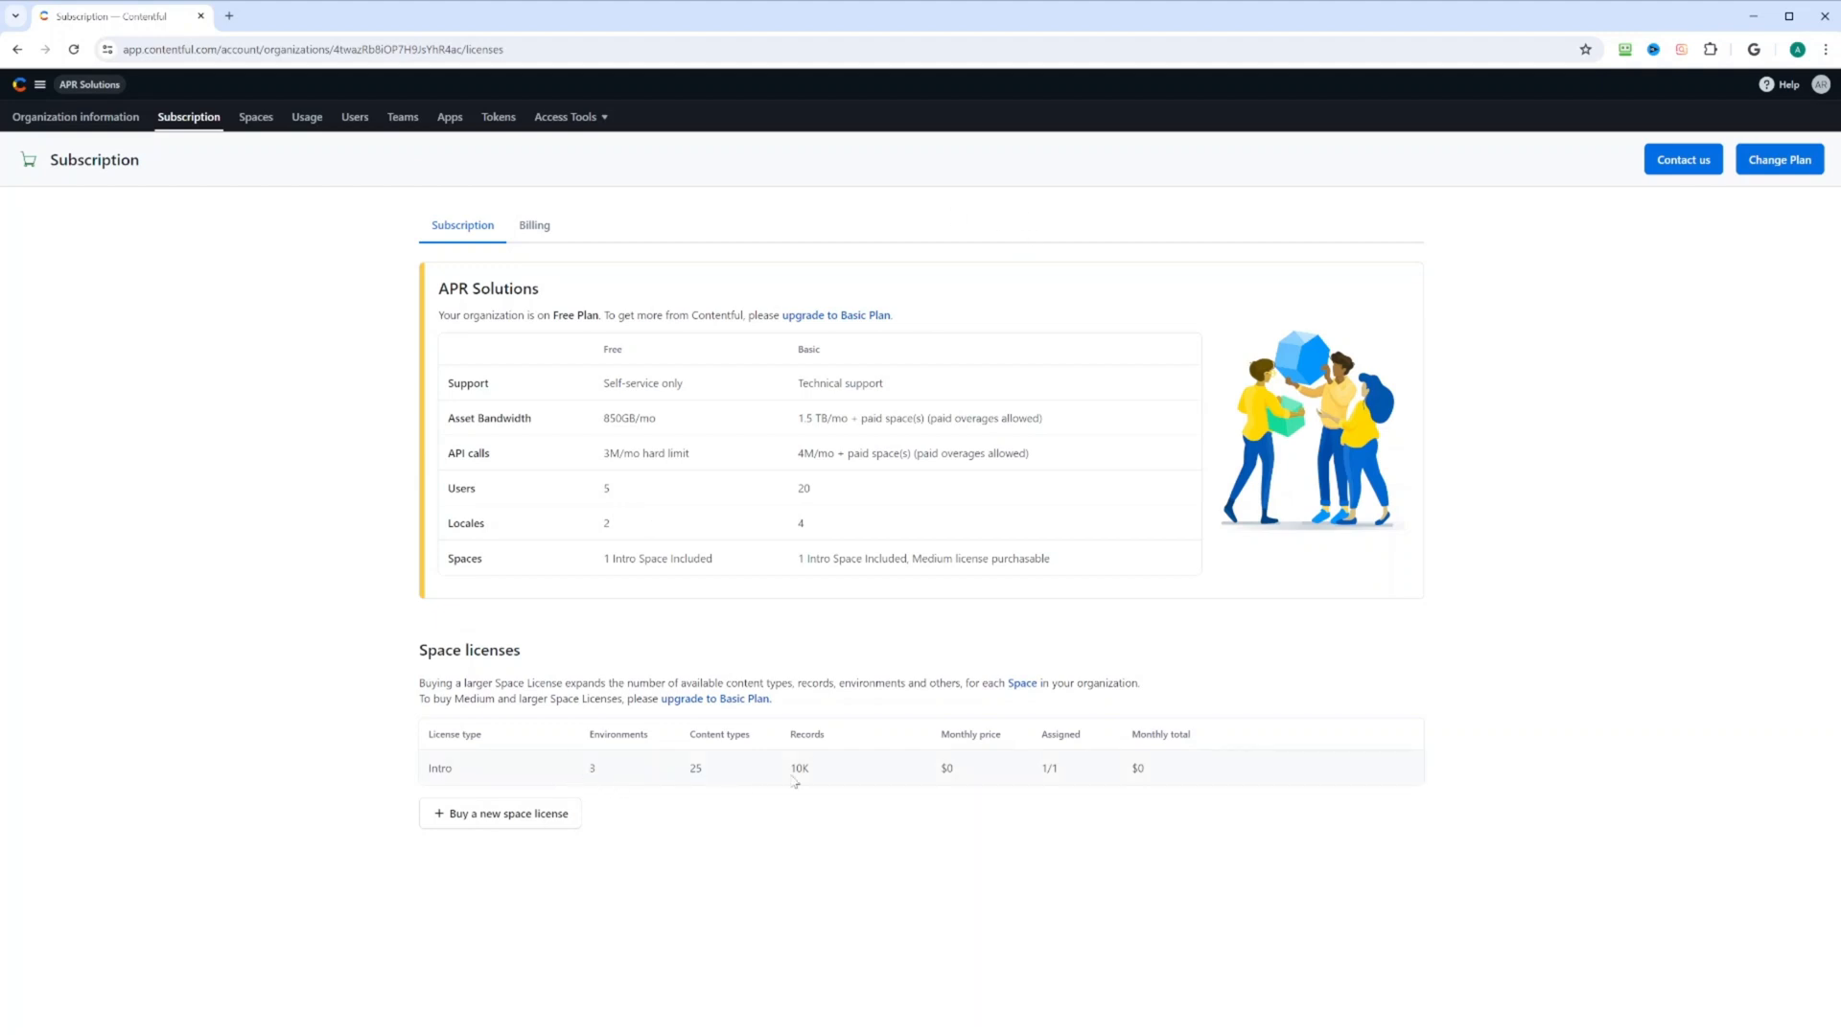
mouse_move(886, 725)
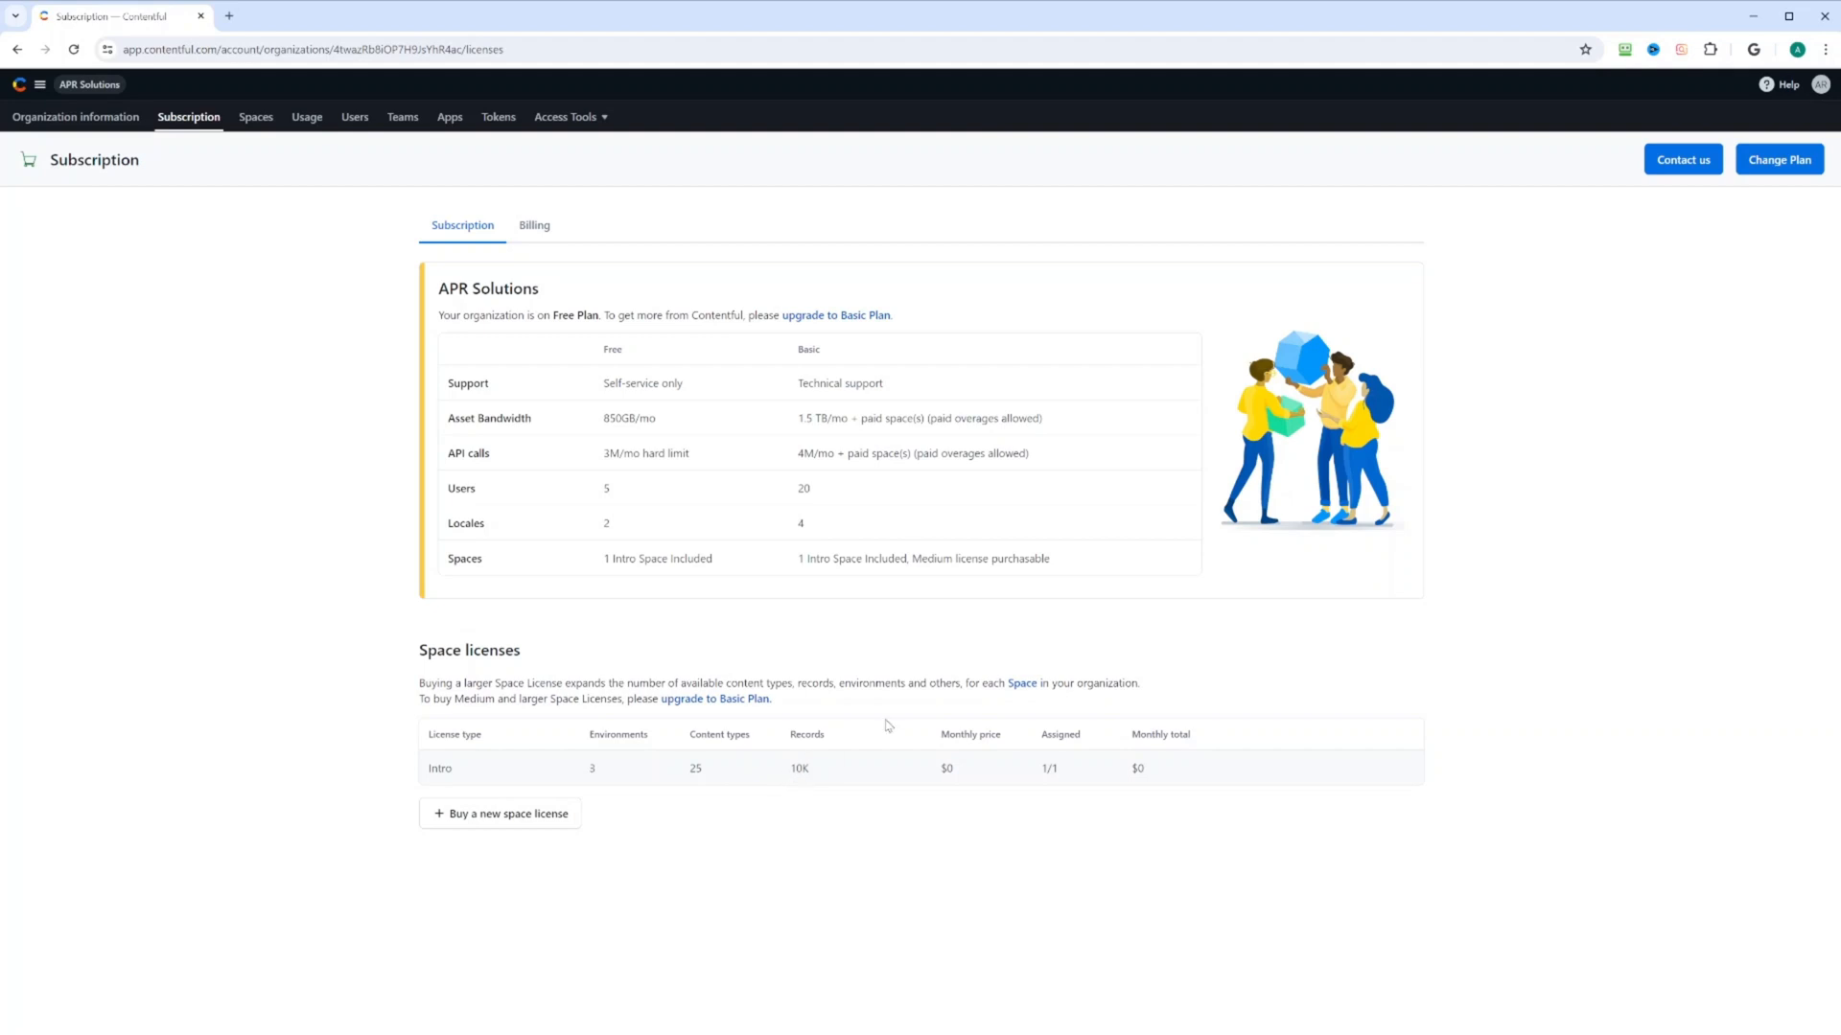
mouse_move(932, 333)
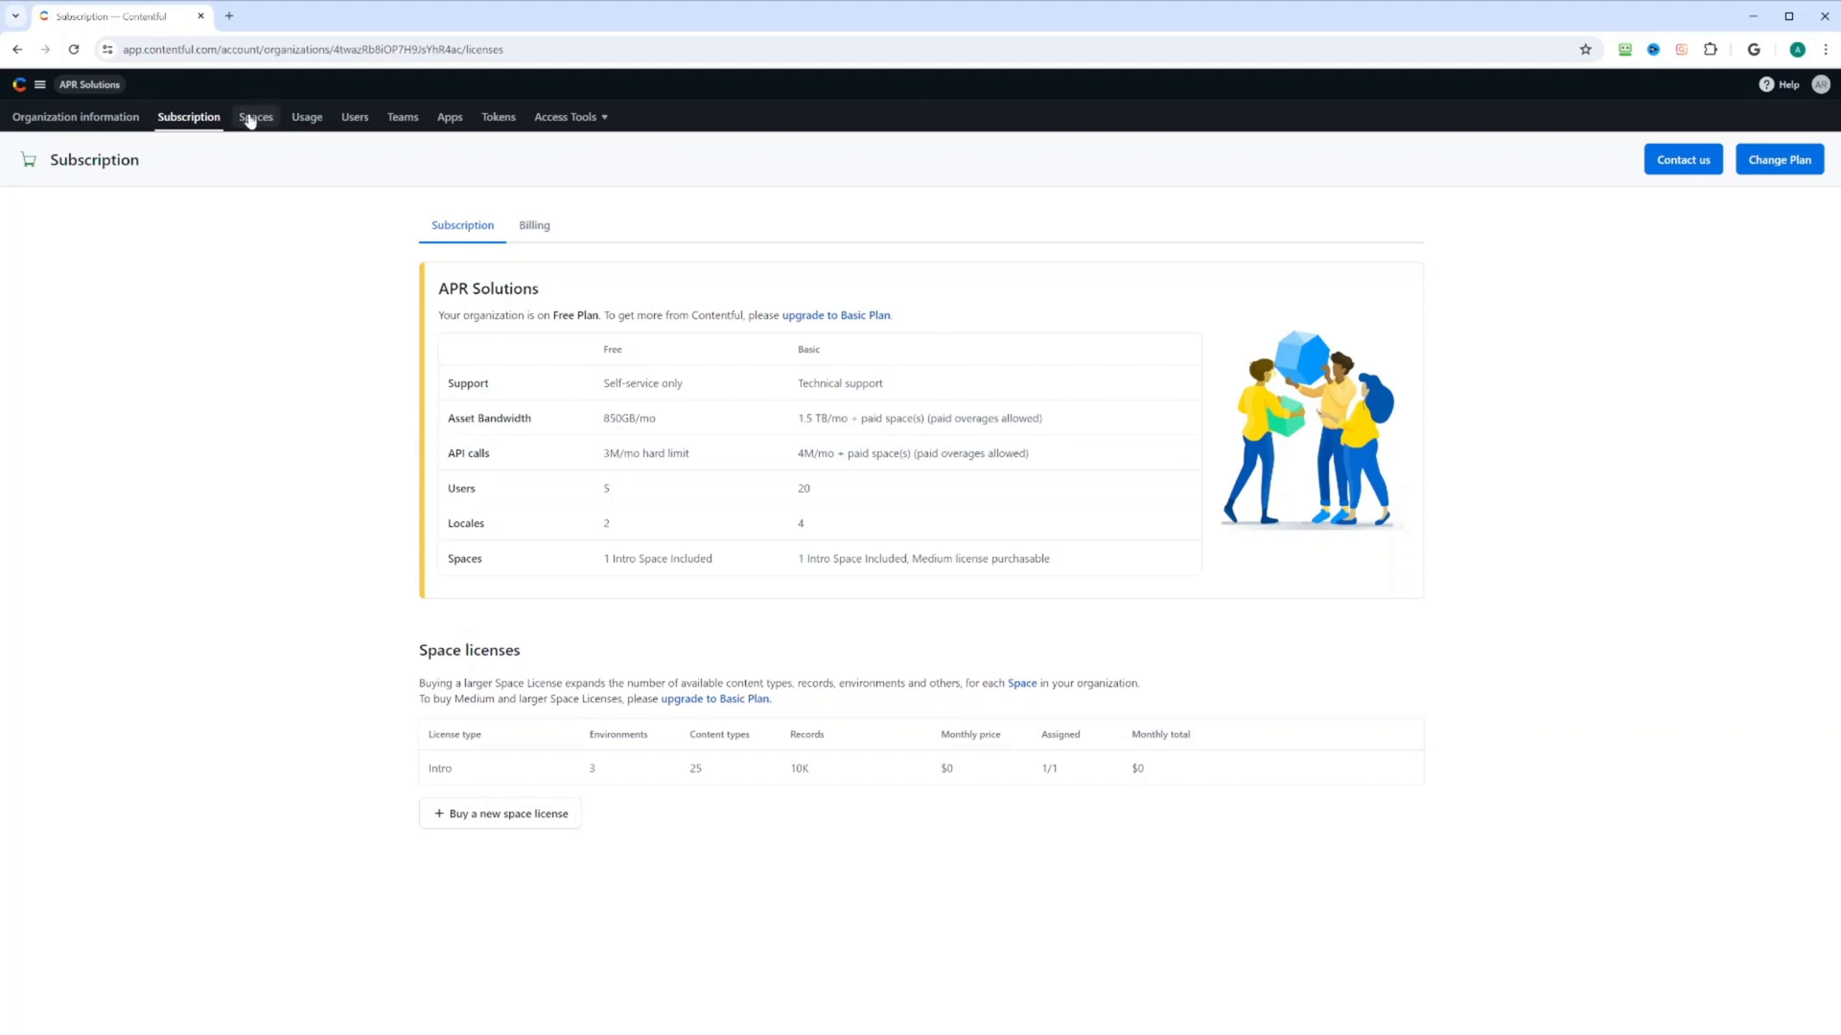
mouse_move(255, 122)
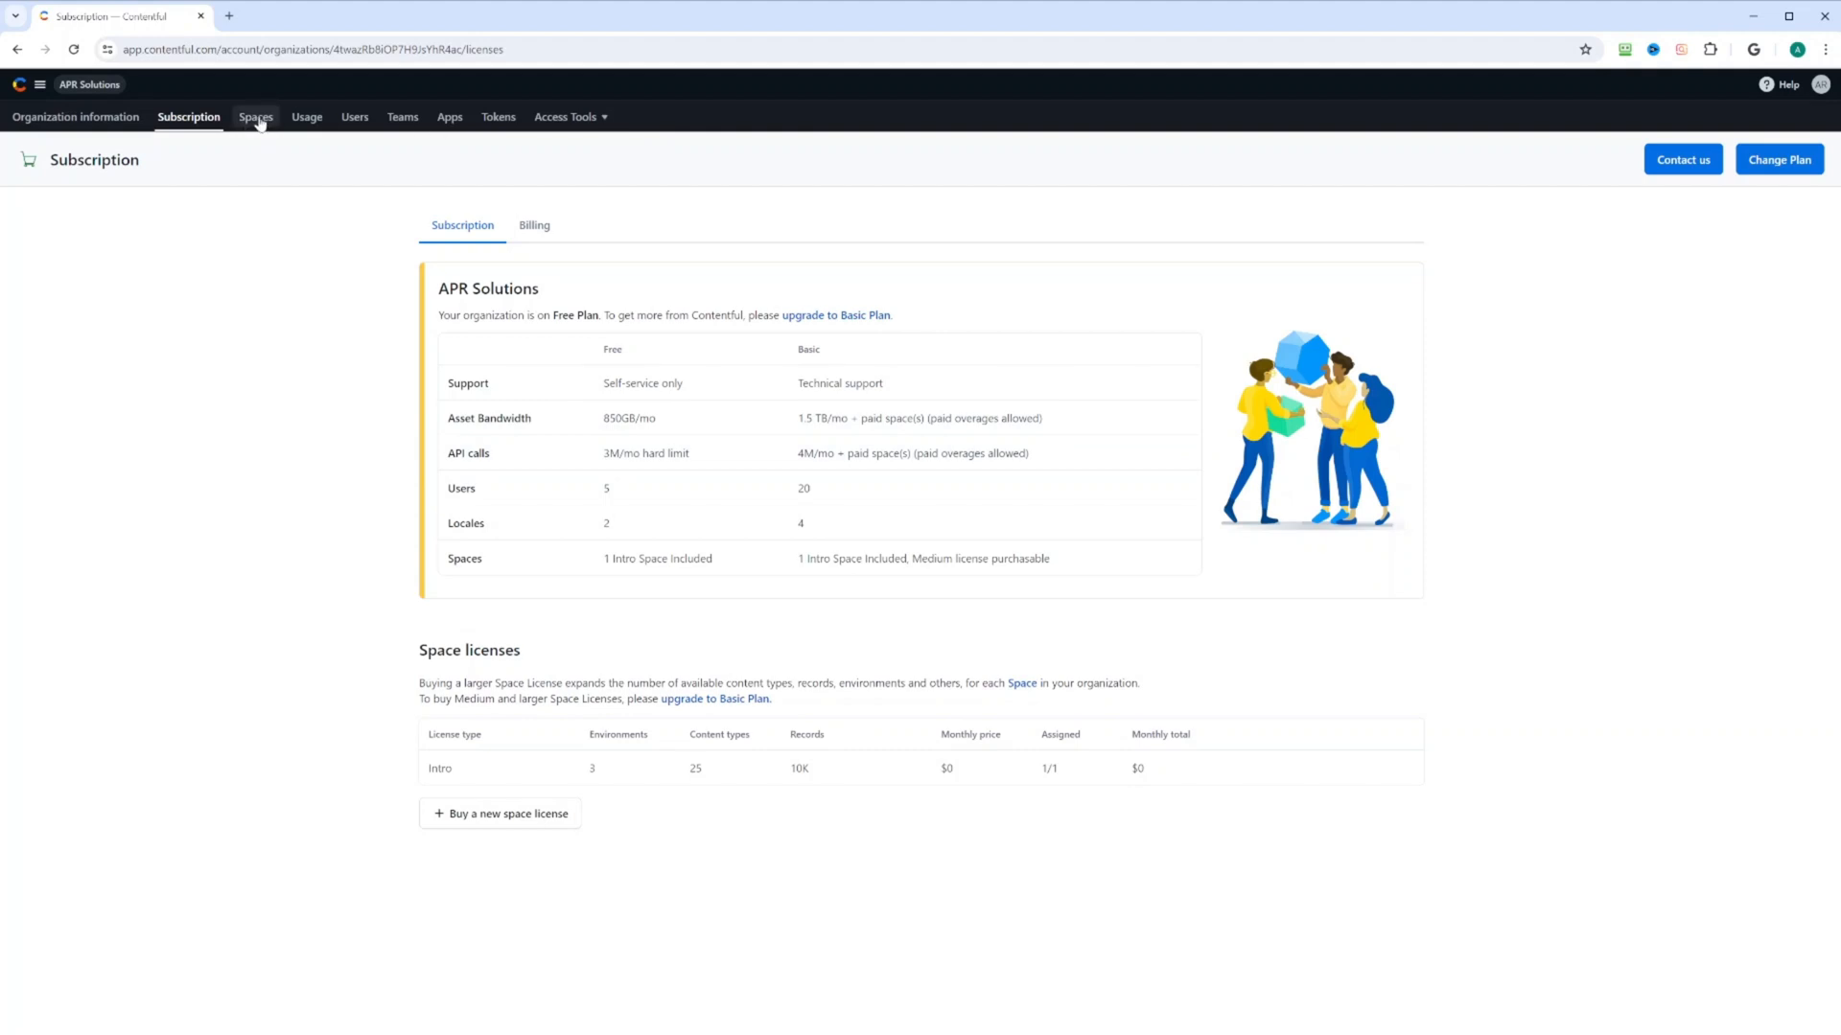
Go through the organization's Spaces, Usage and Users pages, ending on the one-owner user list
left_click(255, 117)
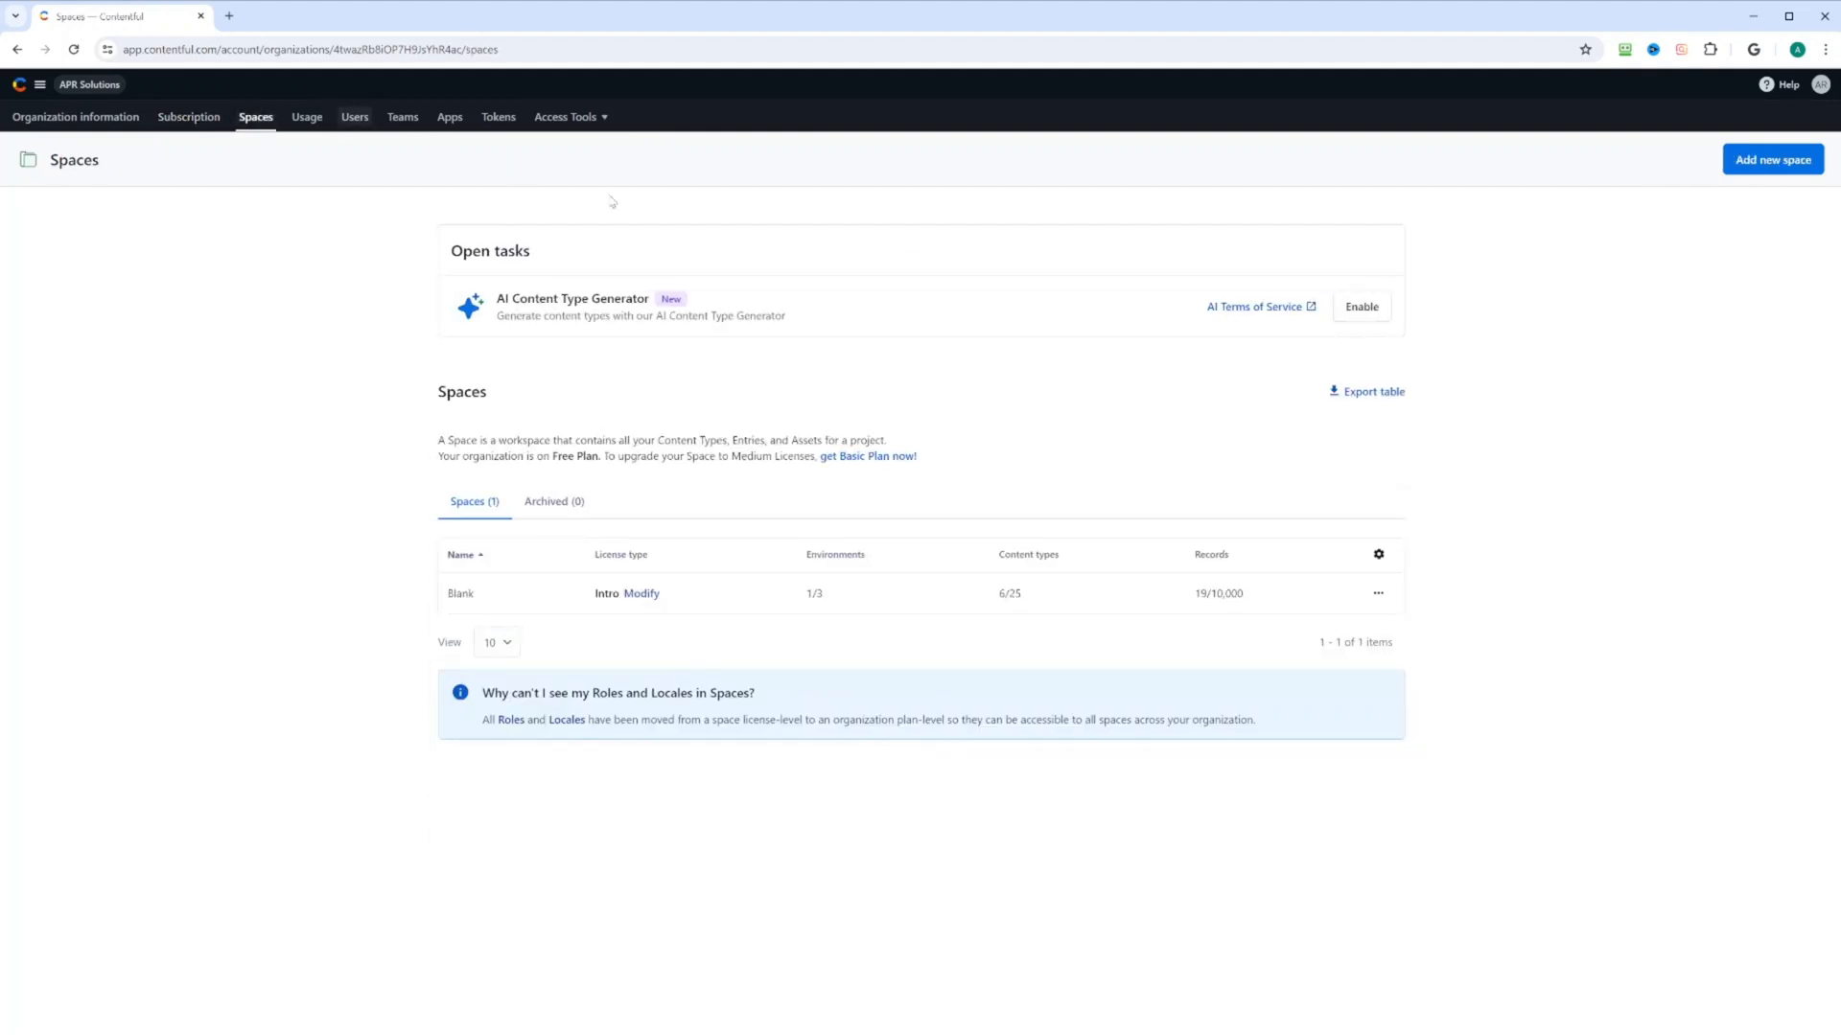
mouse_move(965, 374)
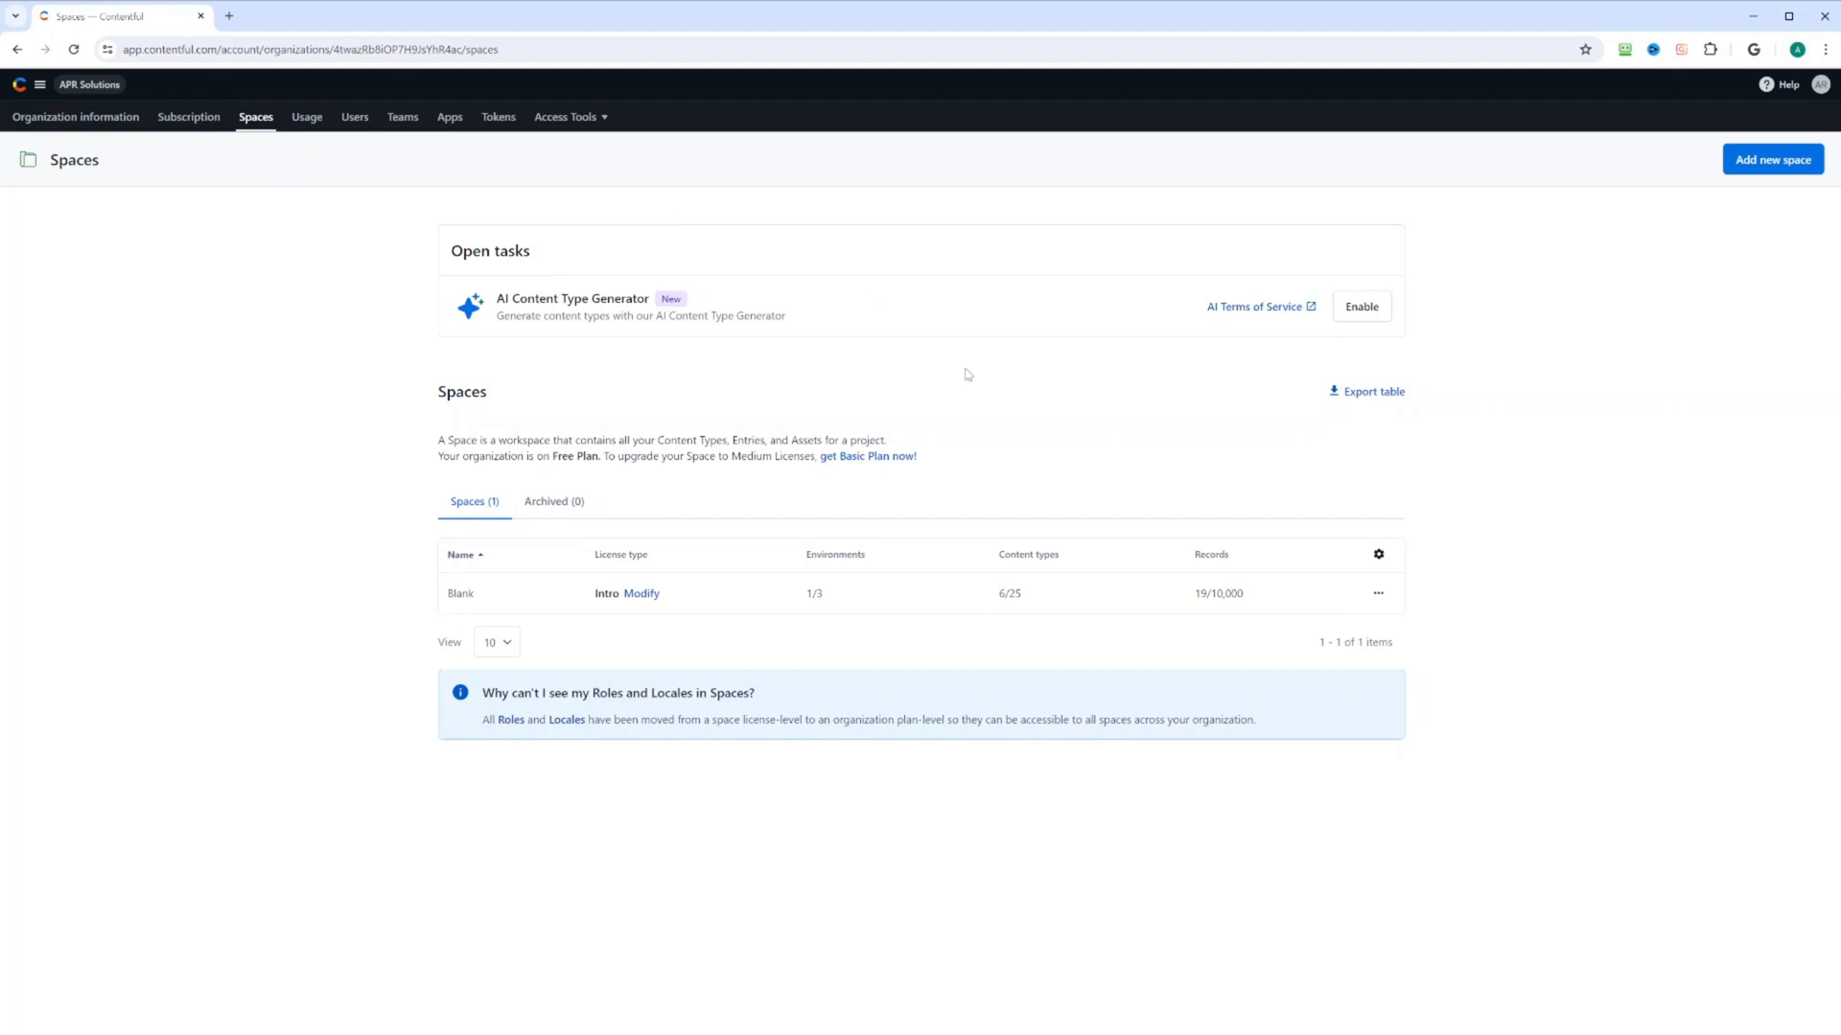
mouse_move(307, 117)
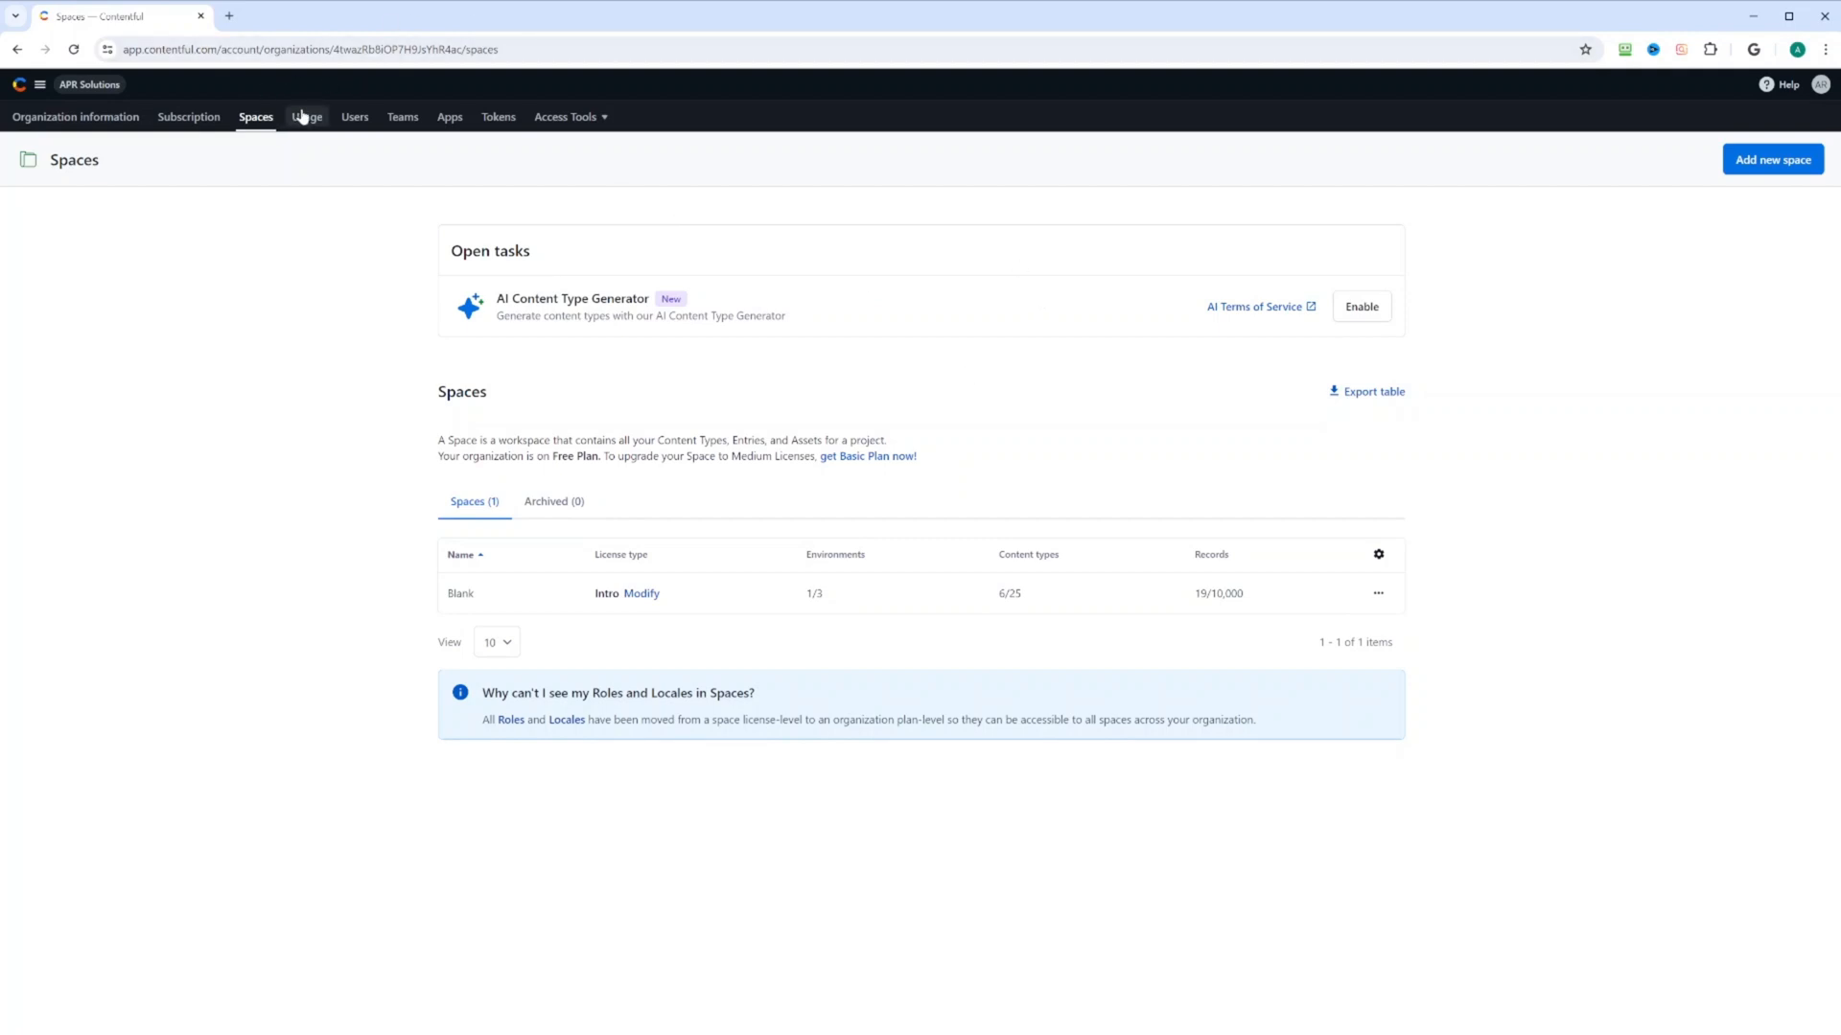
left_click(306, 117)
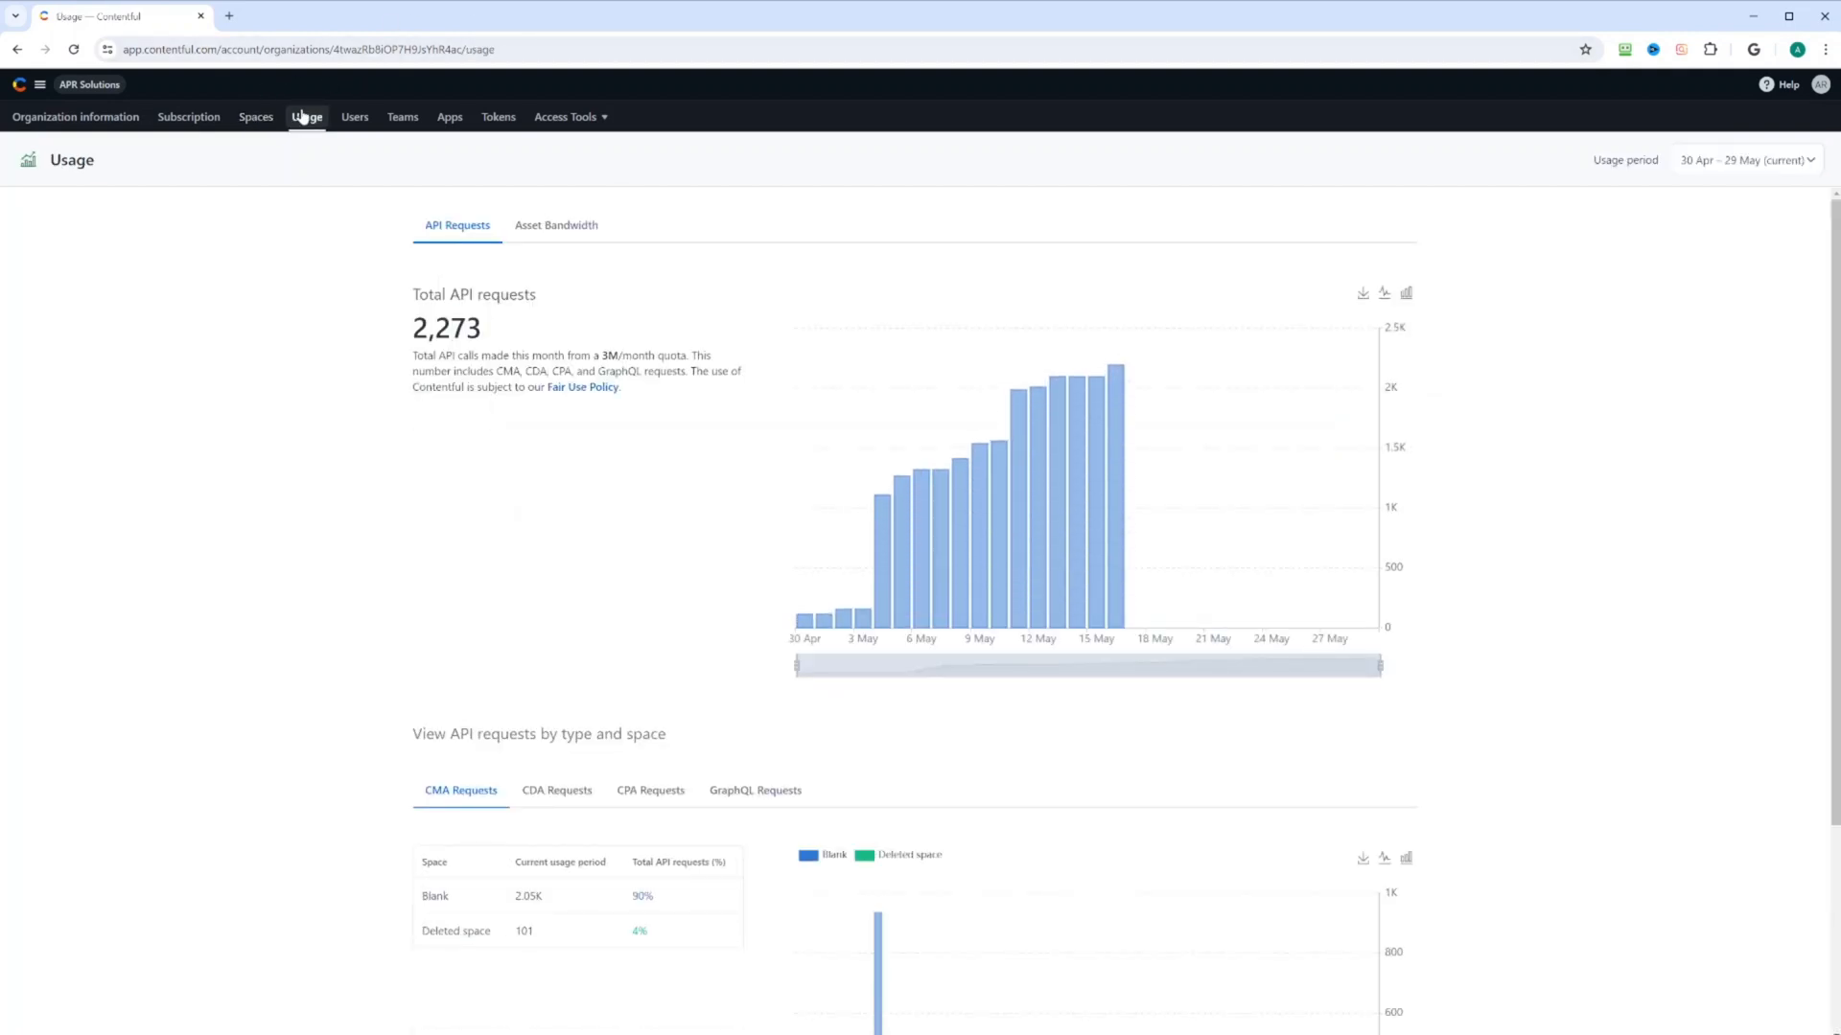
left_click(354, 117)
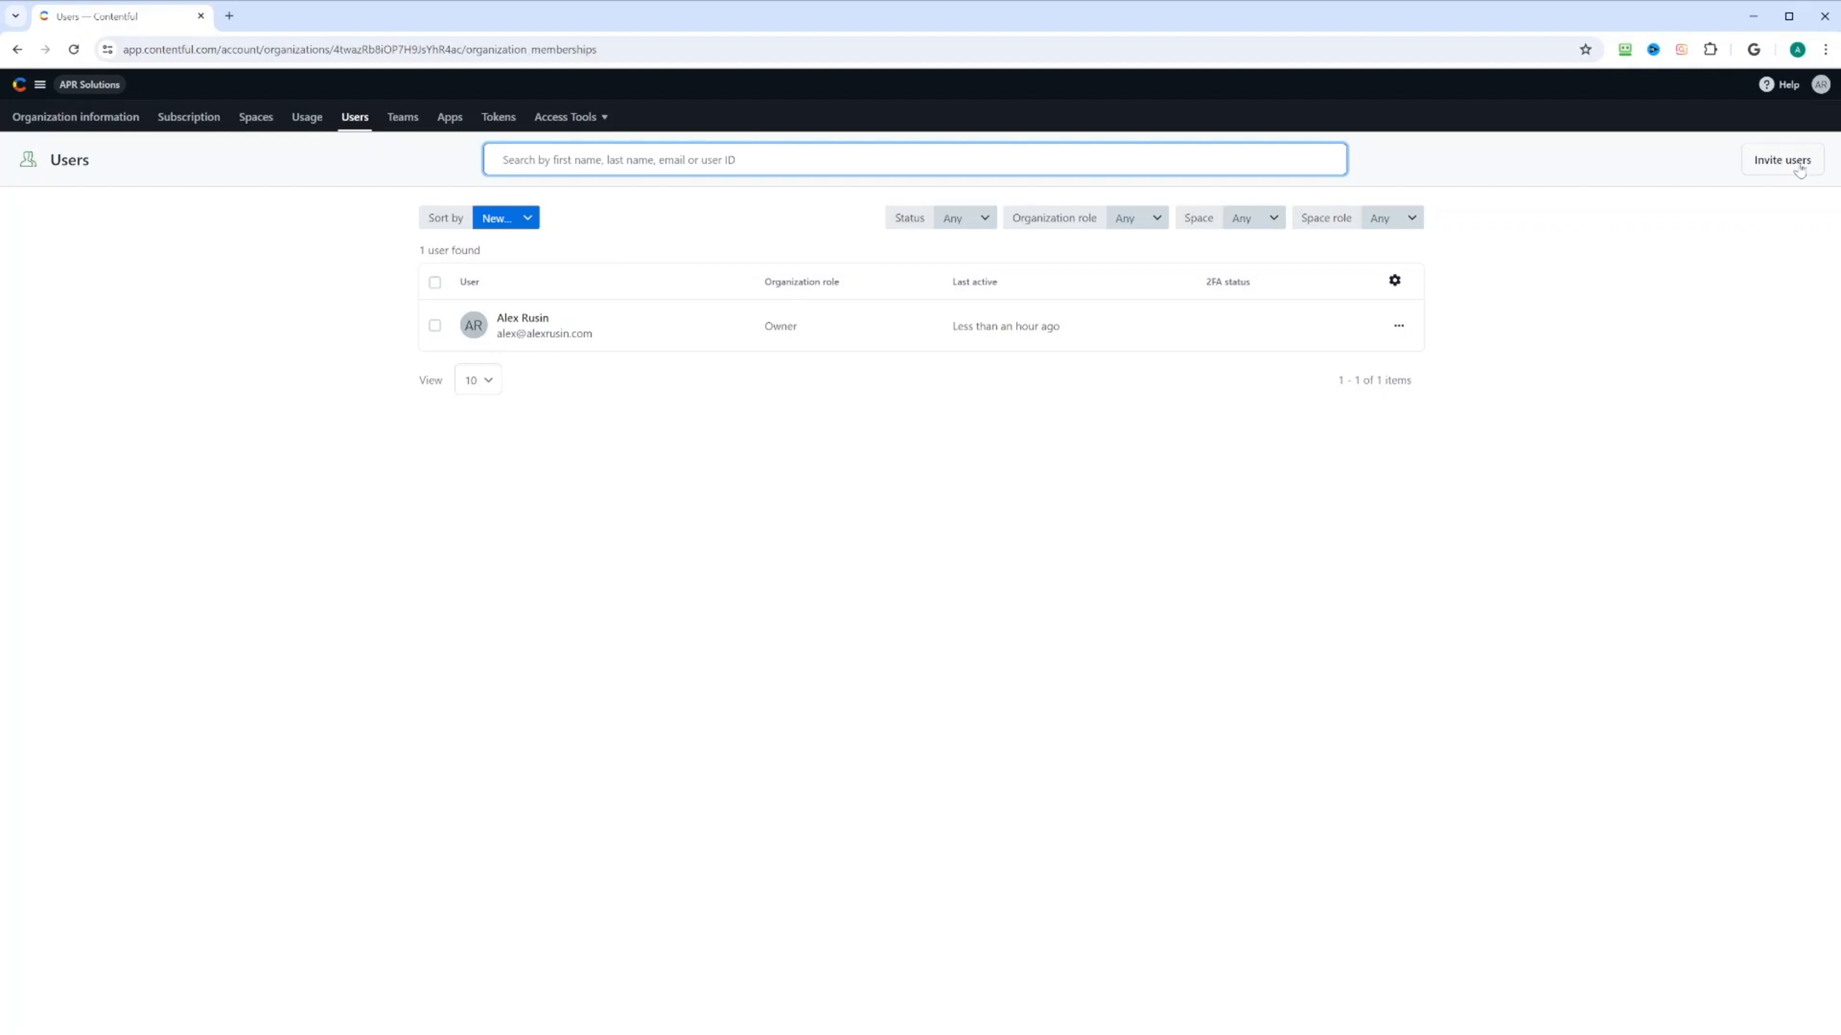
mouse_move(1563, 437)
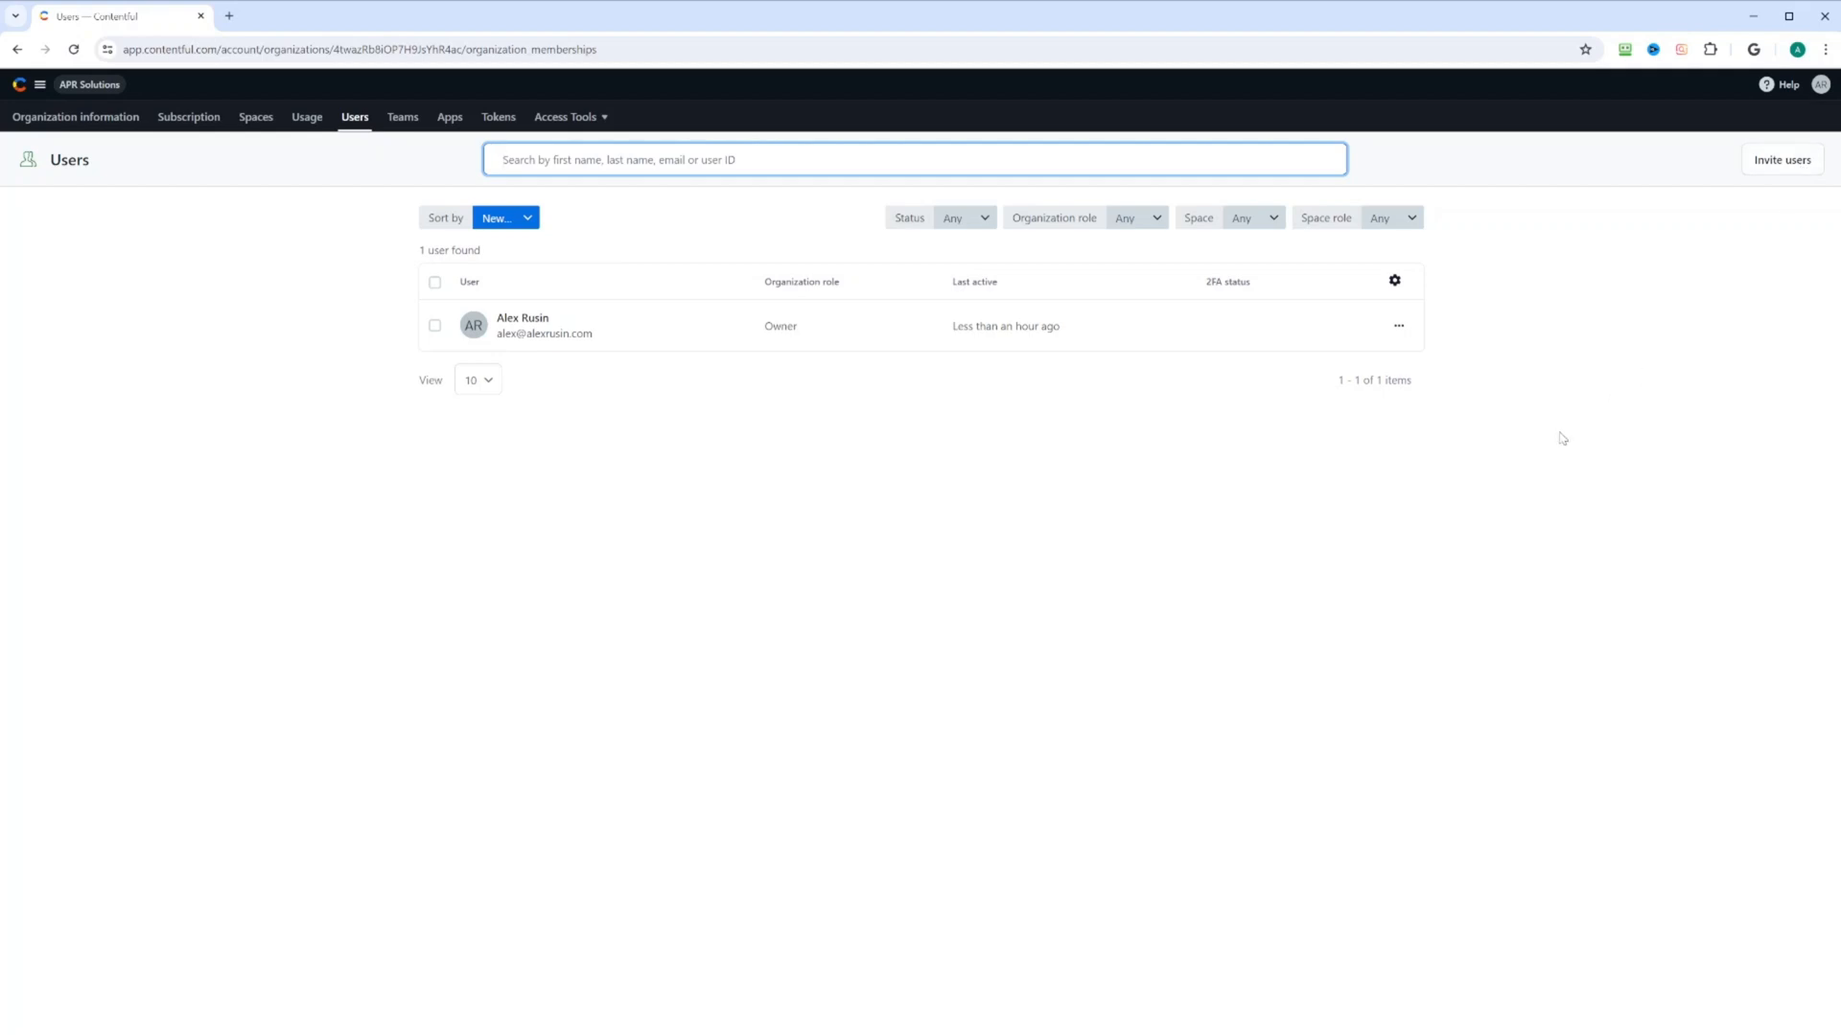
Visit the organization's Teams, Apps and Tokens pages, then show the spaces panel listing Blank
left_click(401, 117)
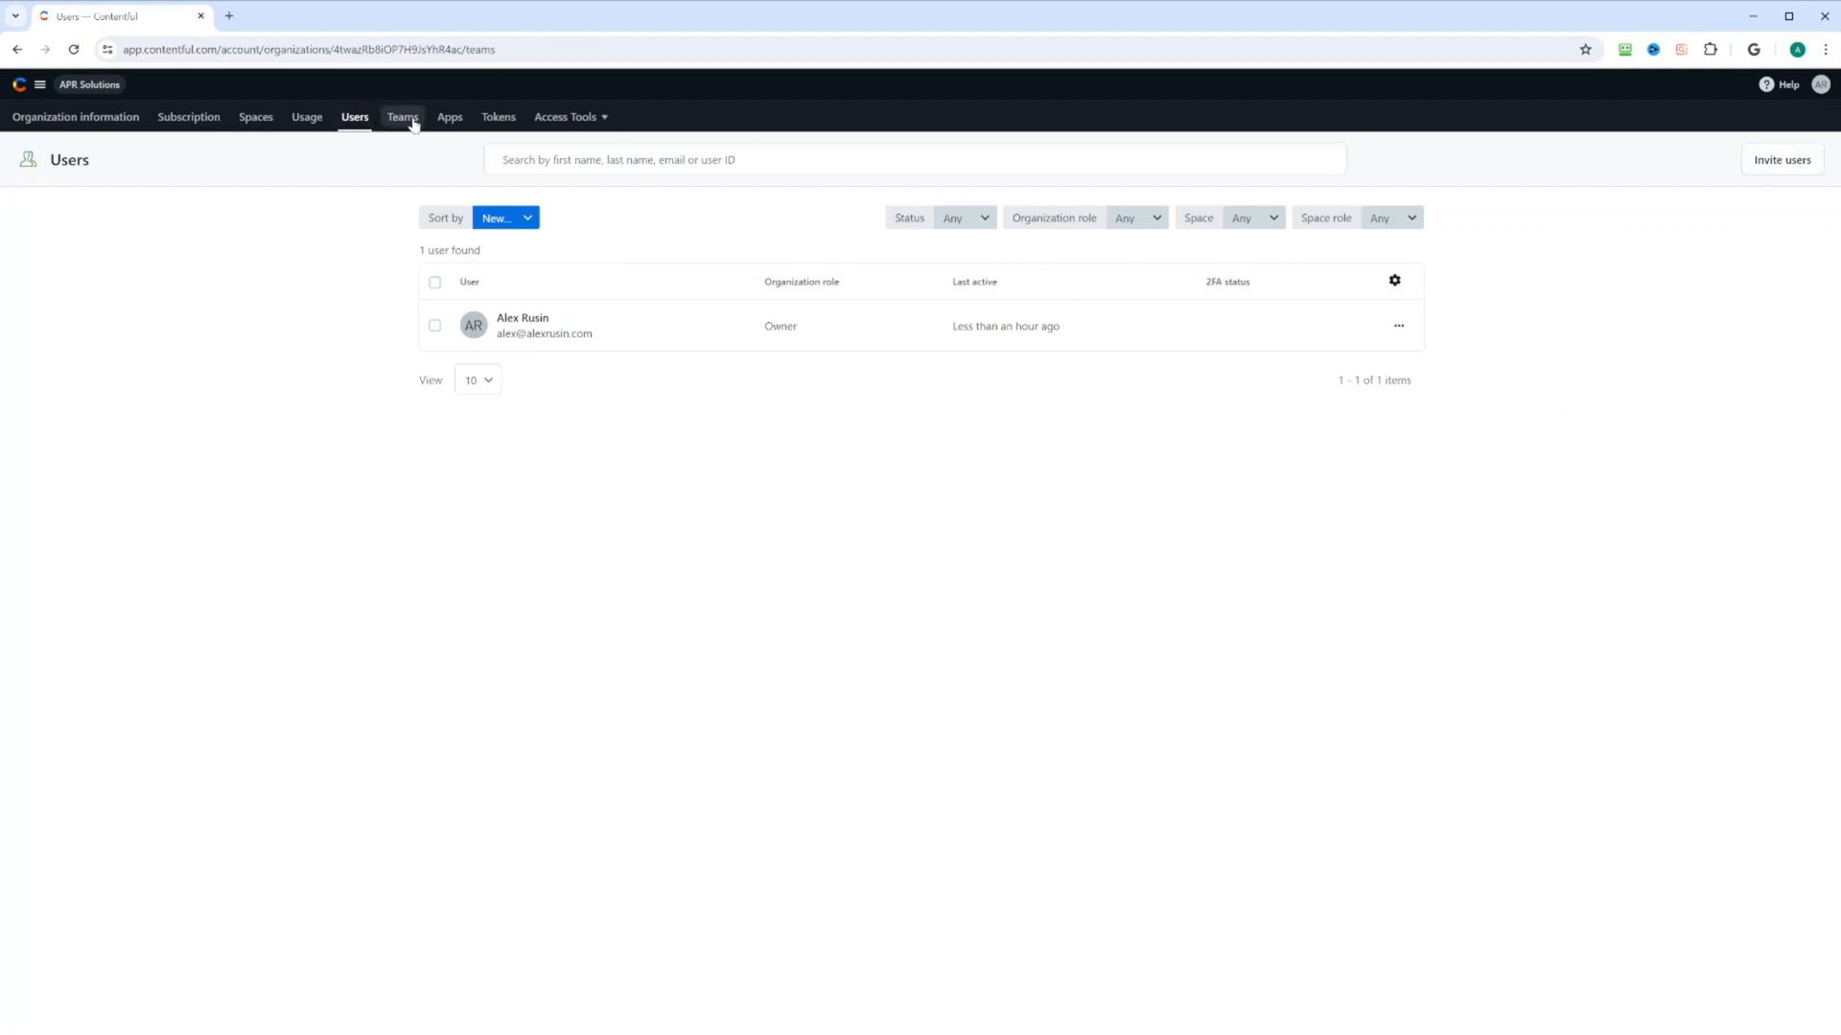
left_click(401, 117)
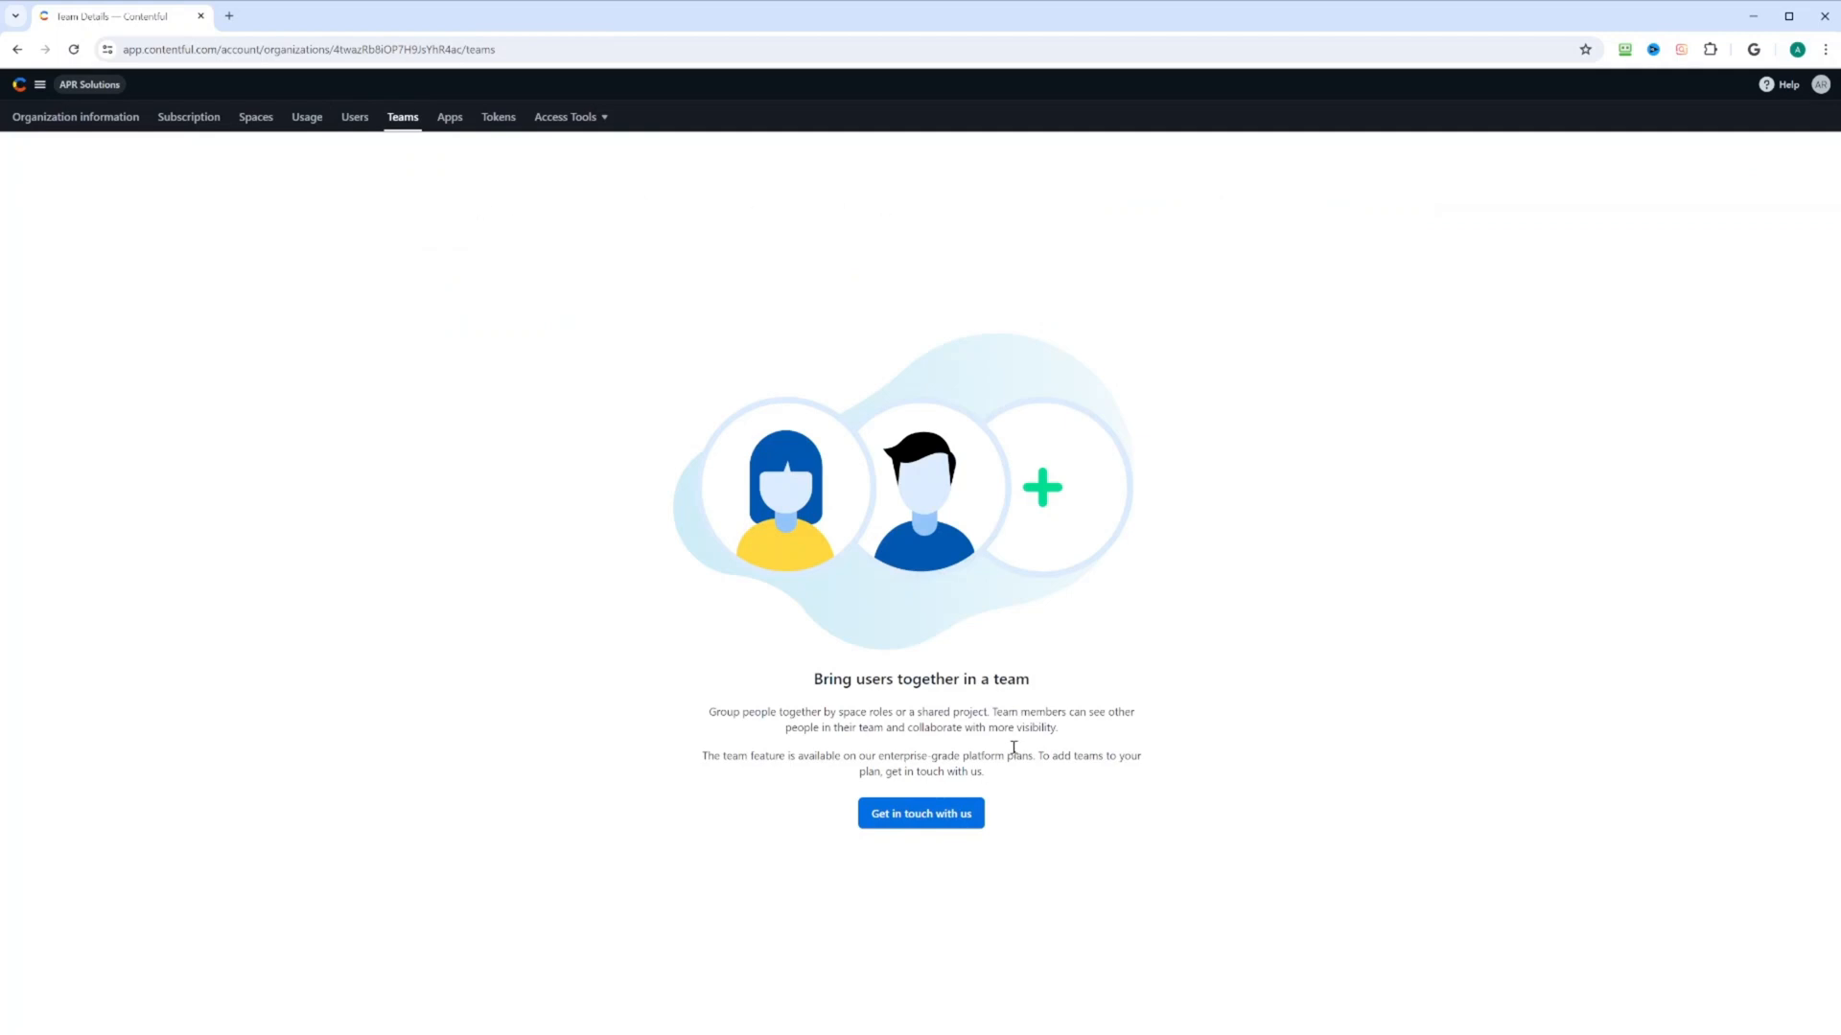
mouse_move(1204, 197)
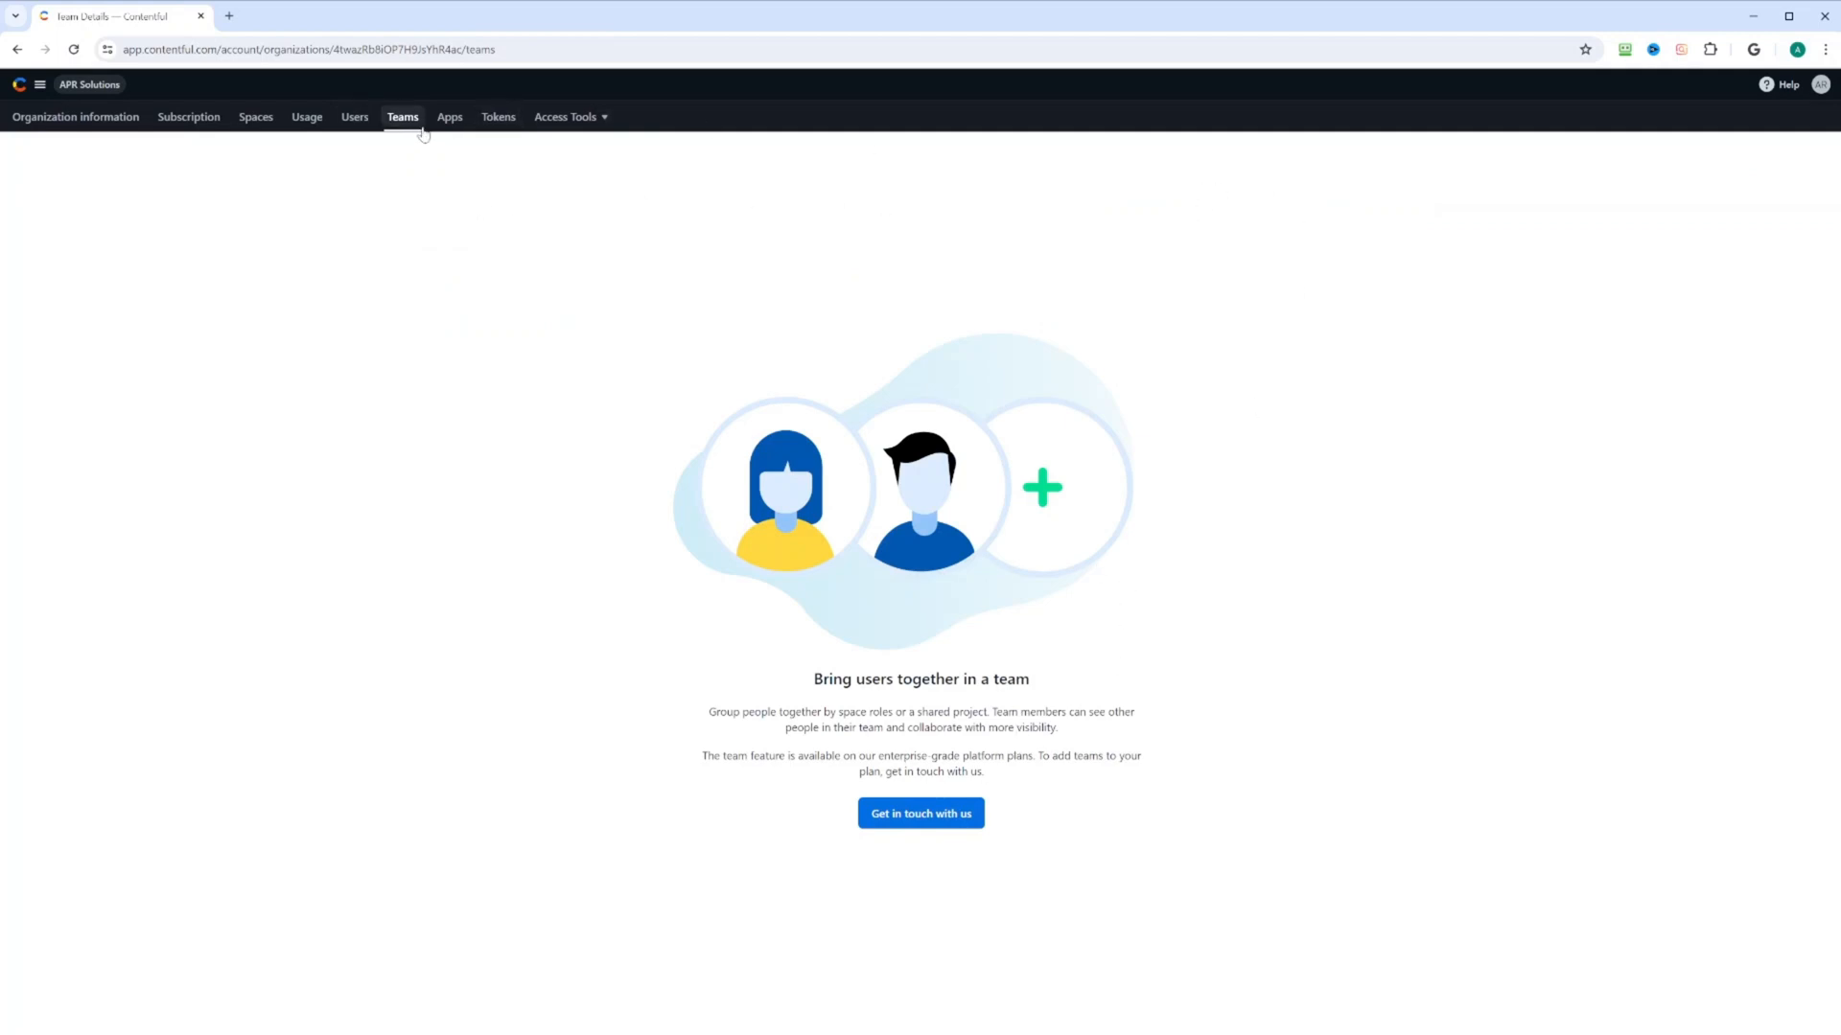
left_click(449, 117)
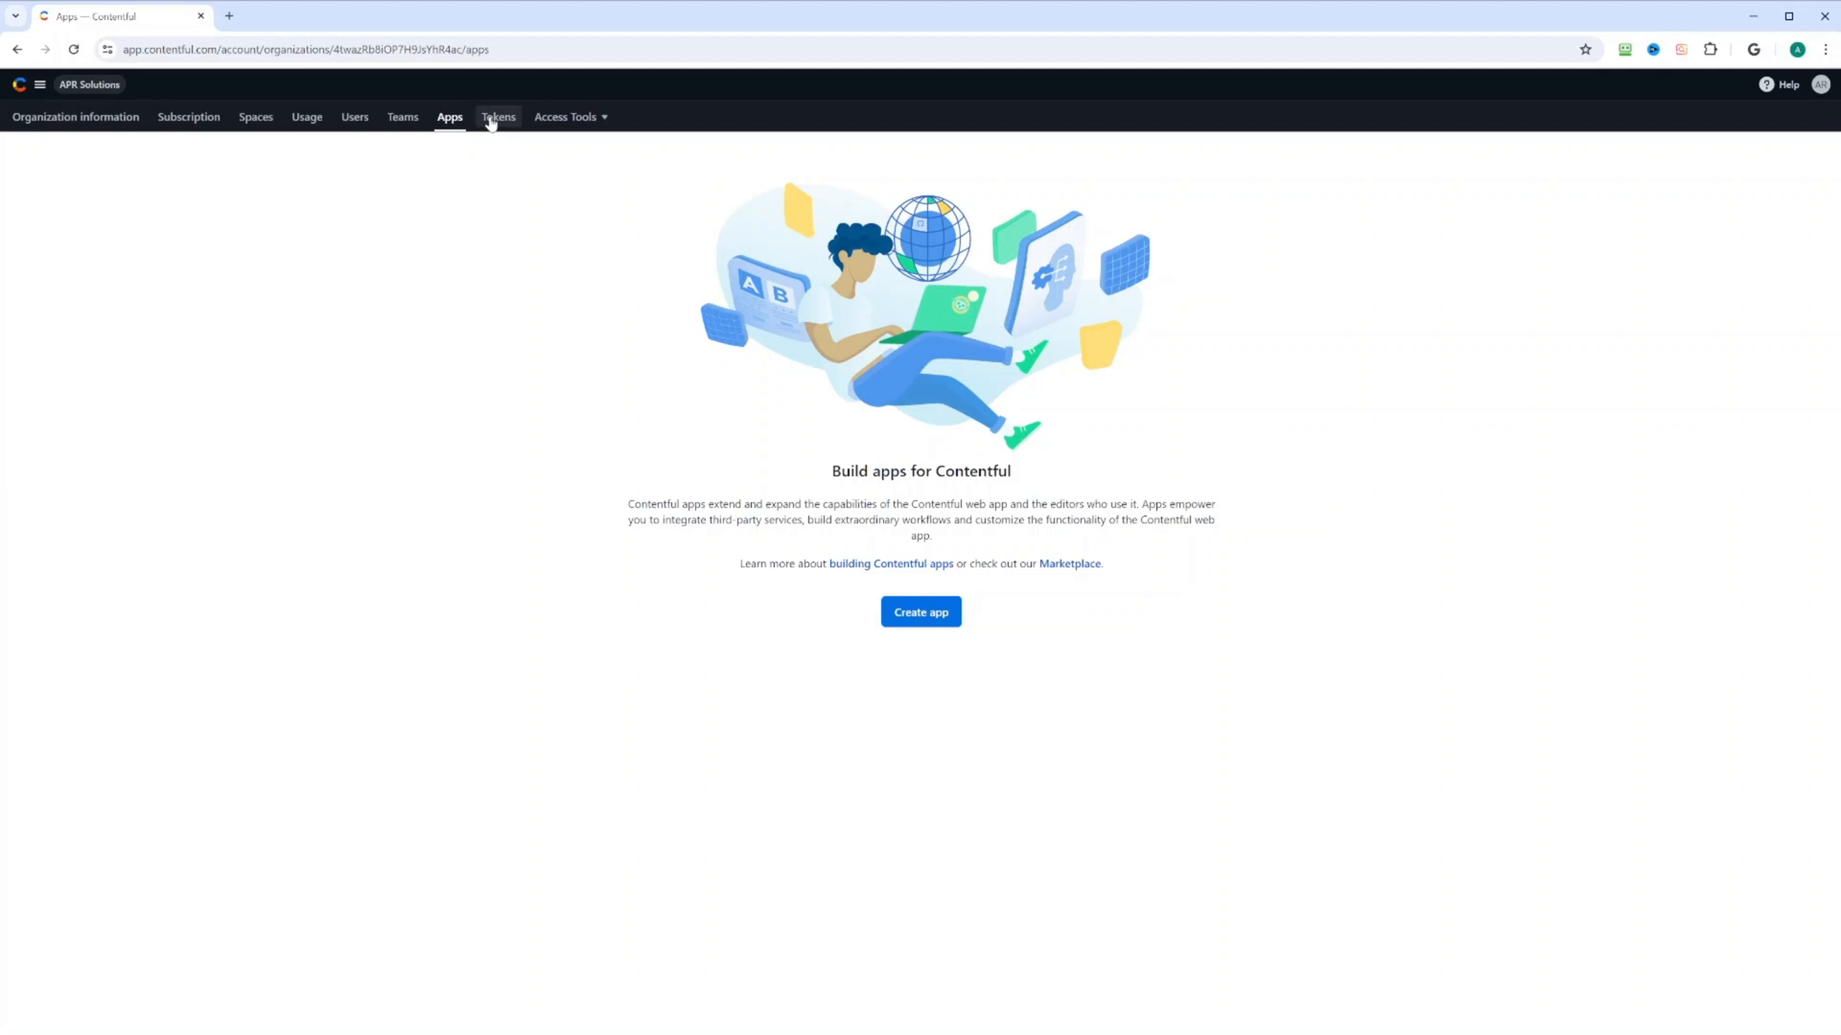
left_click(499, 116)
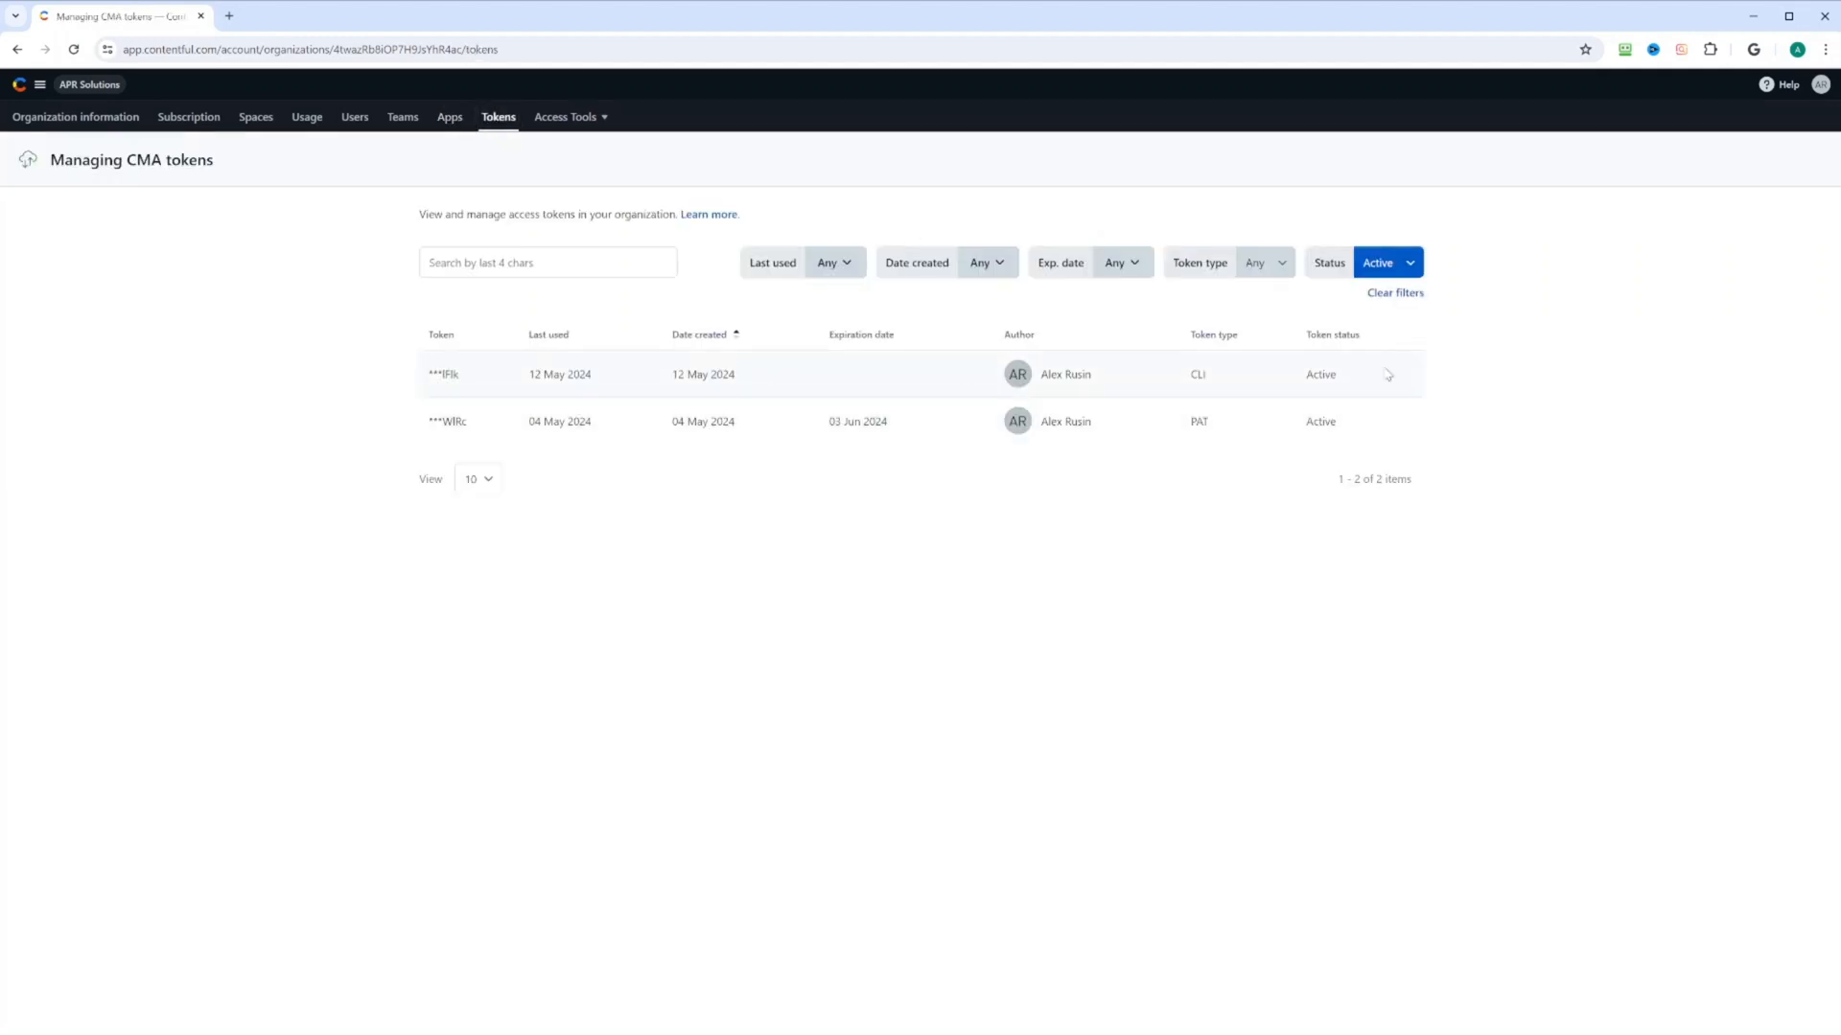
left_click(569, 117)
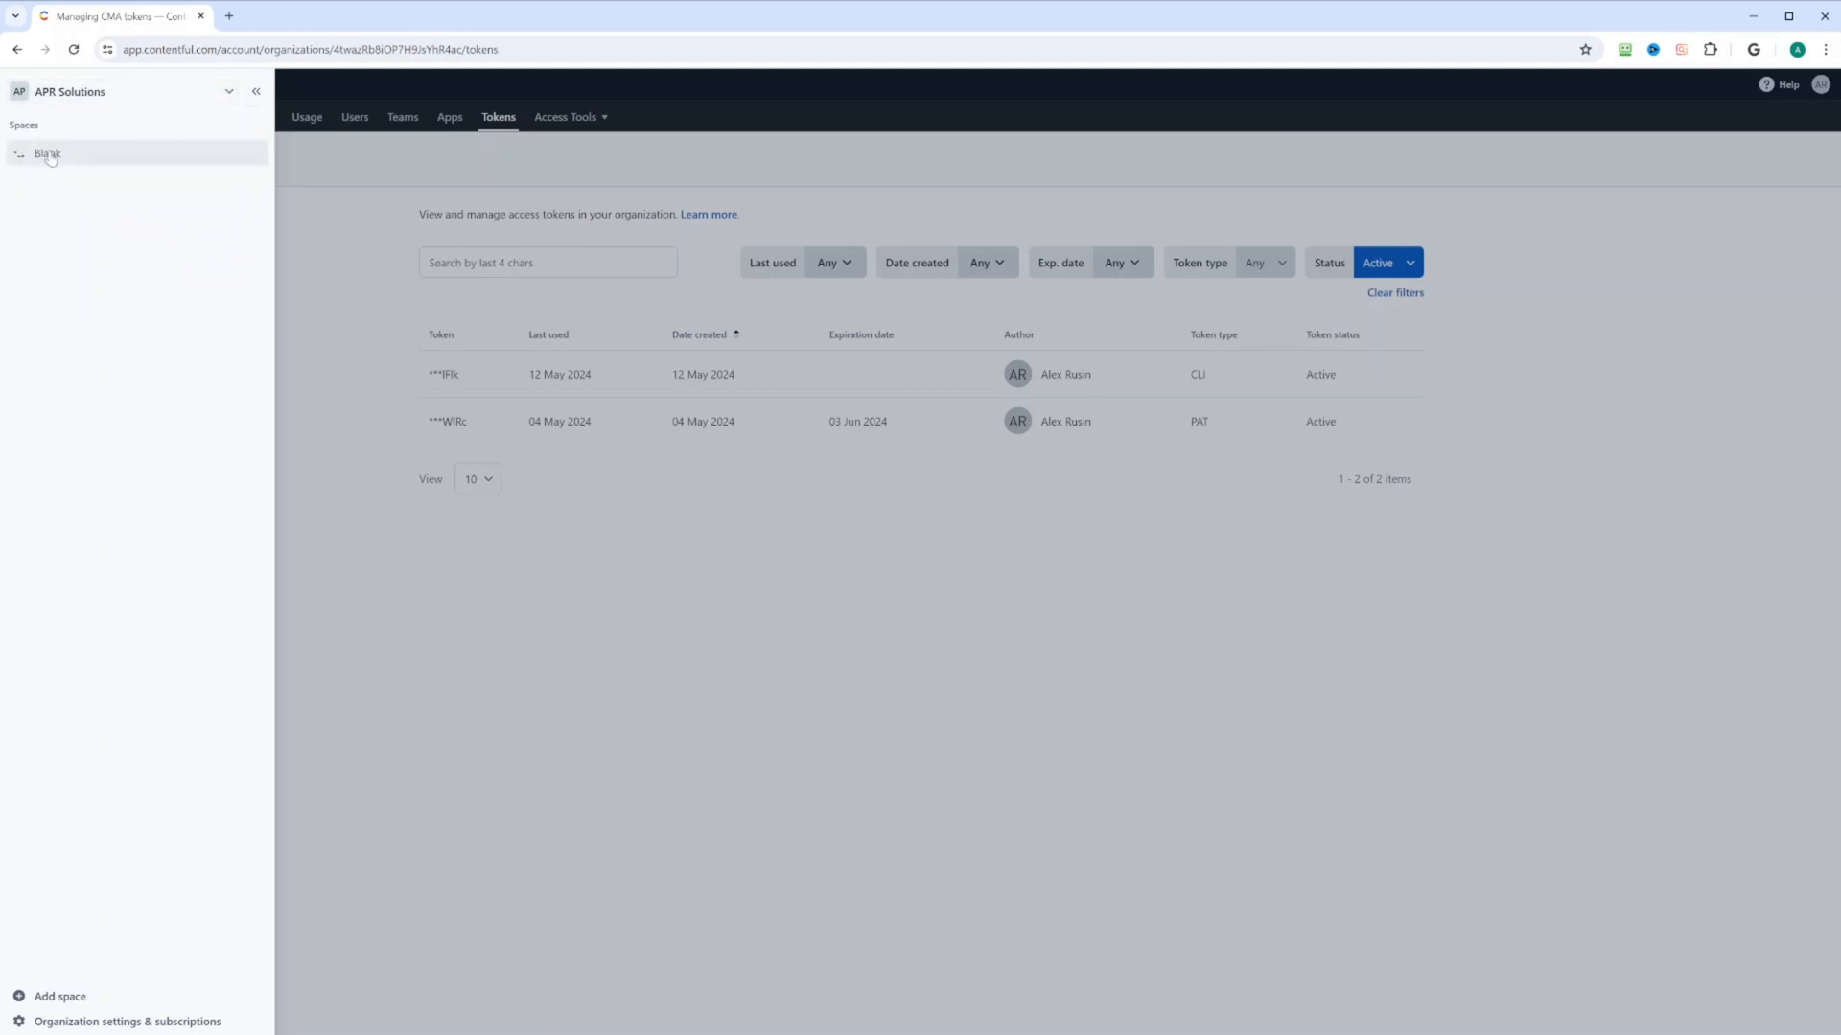
Enter the Blank space, landing on its content list with the A to Z Massage entry
left_click(48, 153)
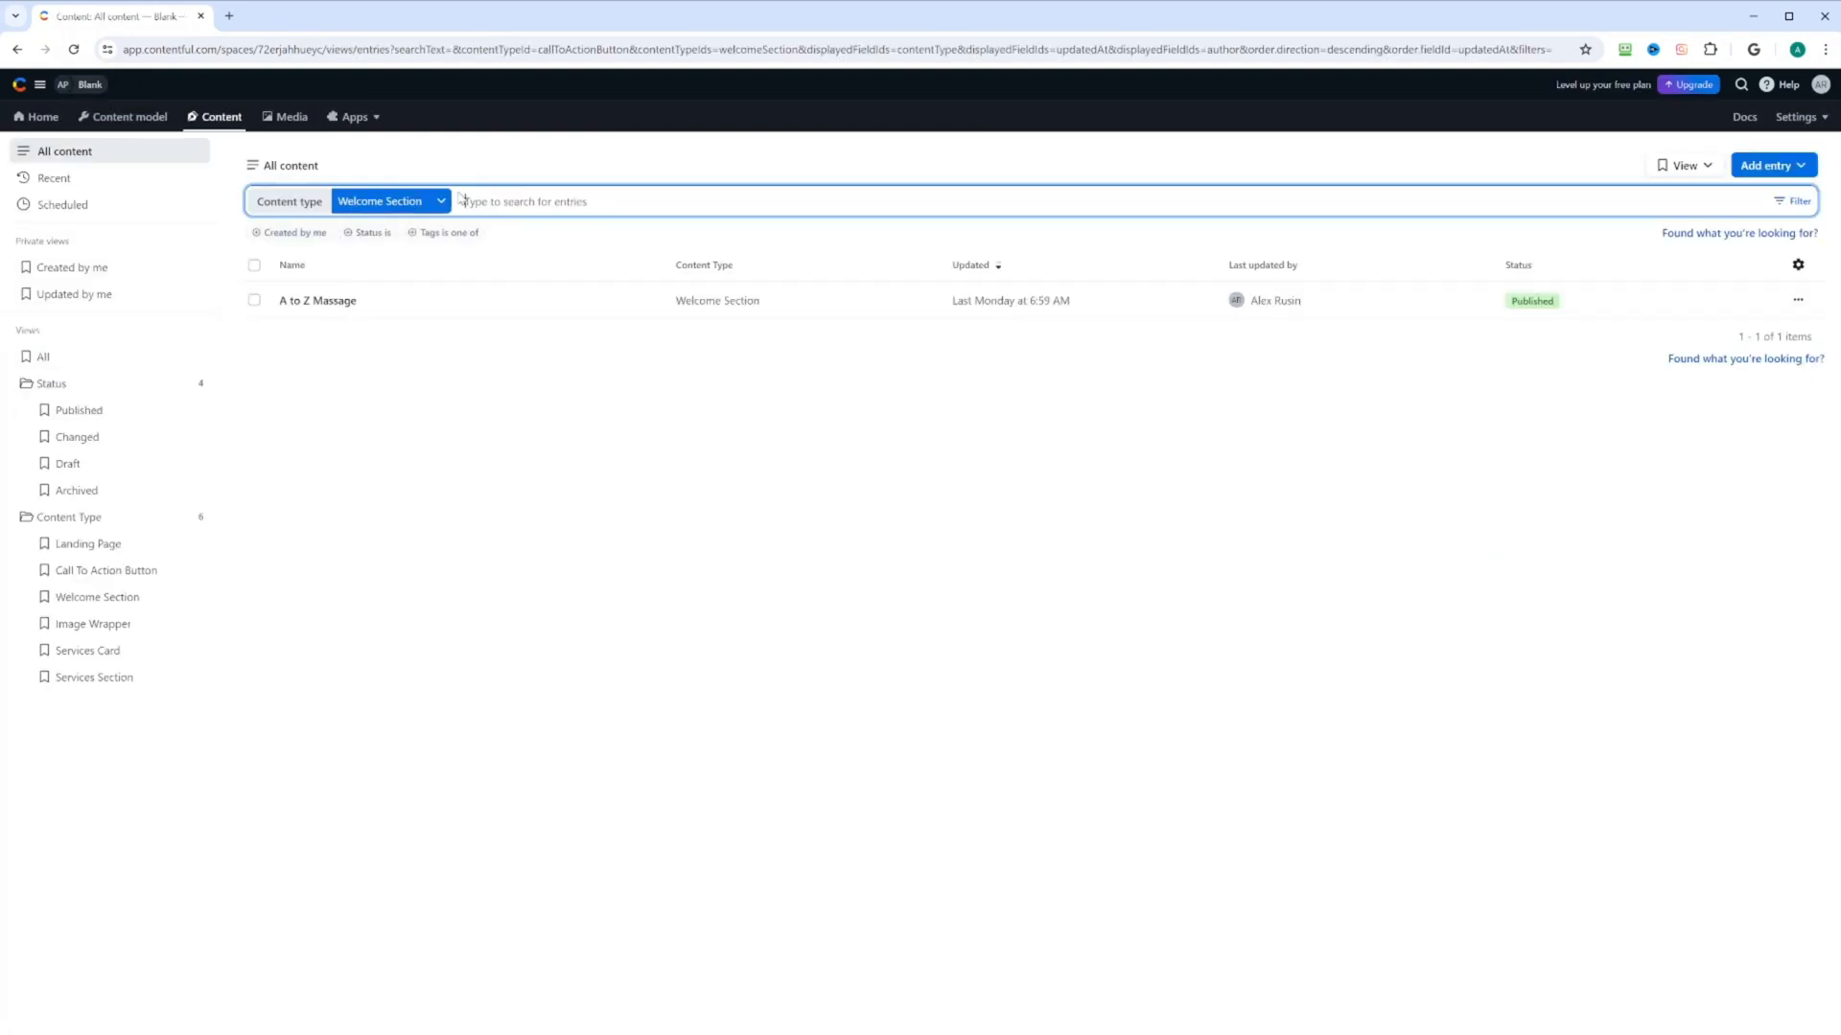
mouse_move(188, 156)
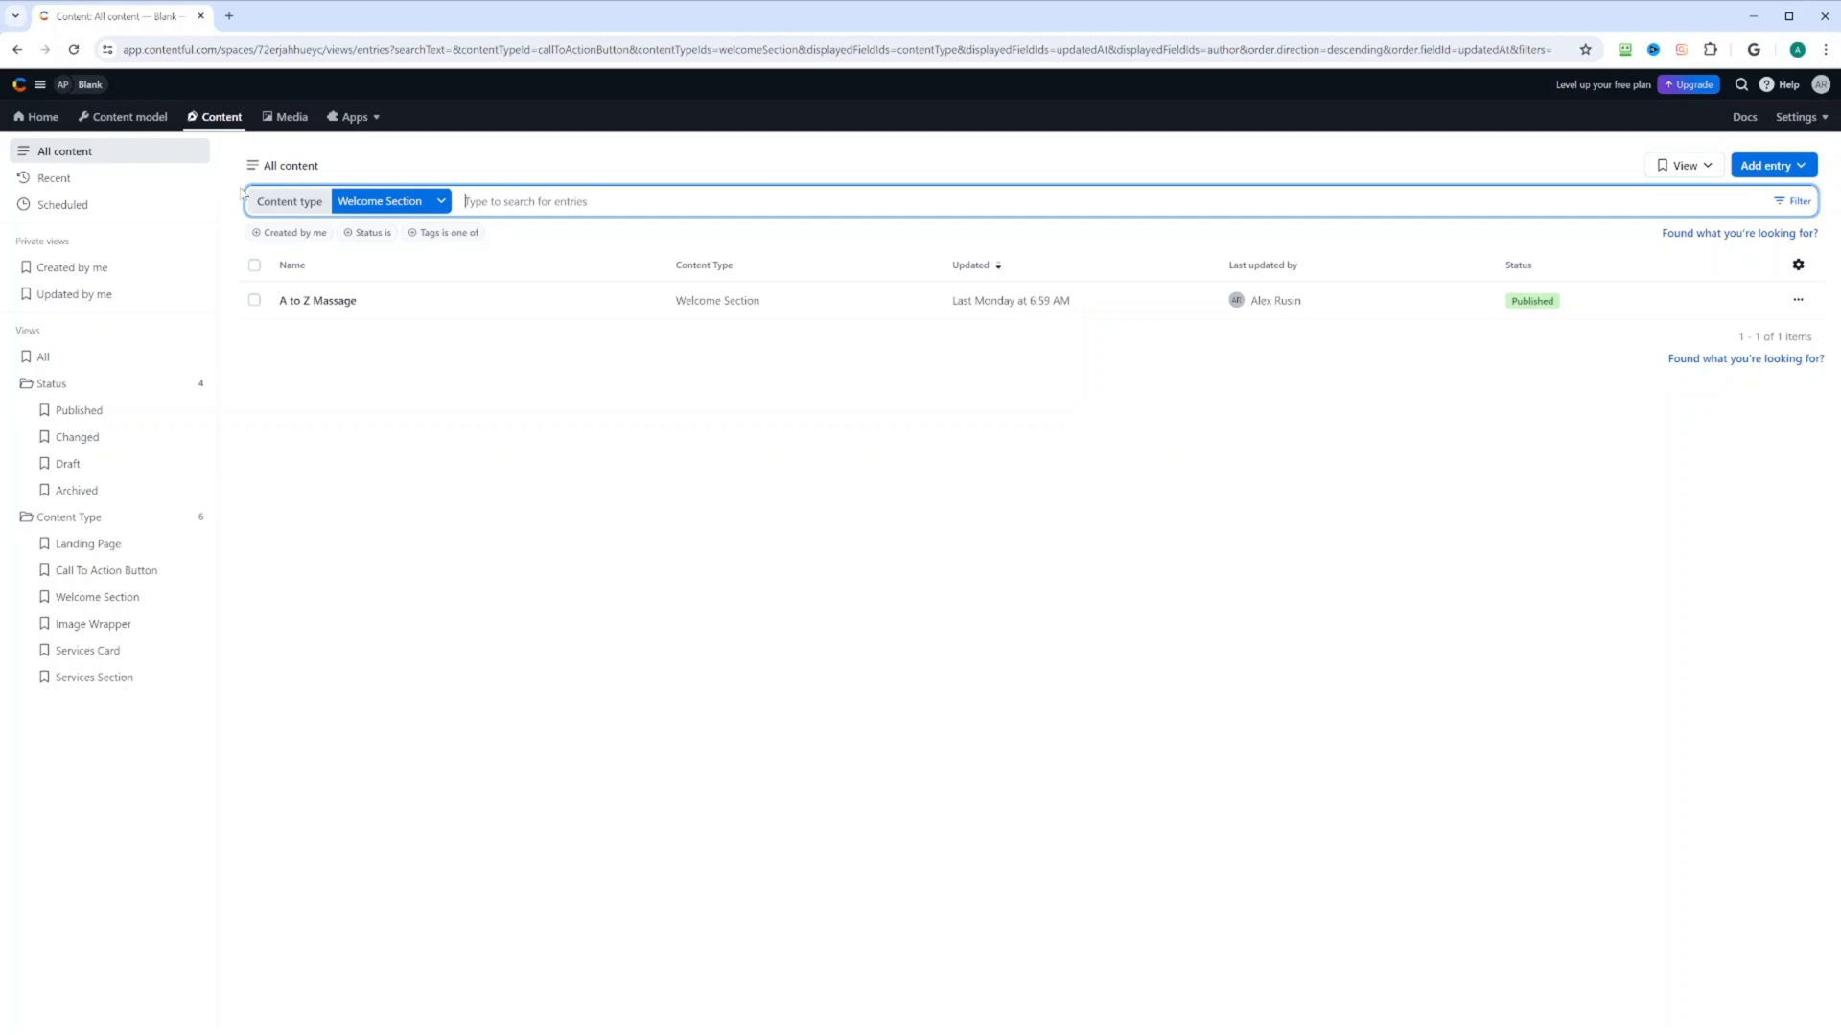
mouse_move(508, 121)
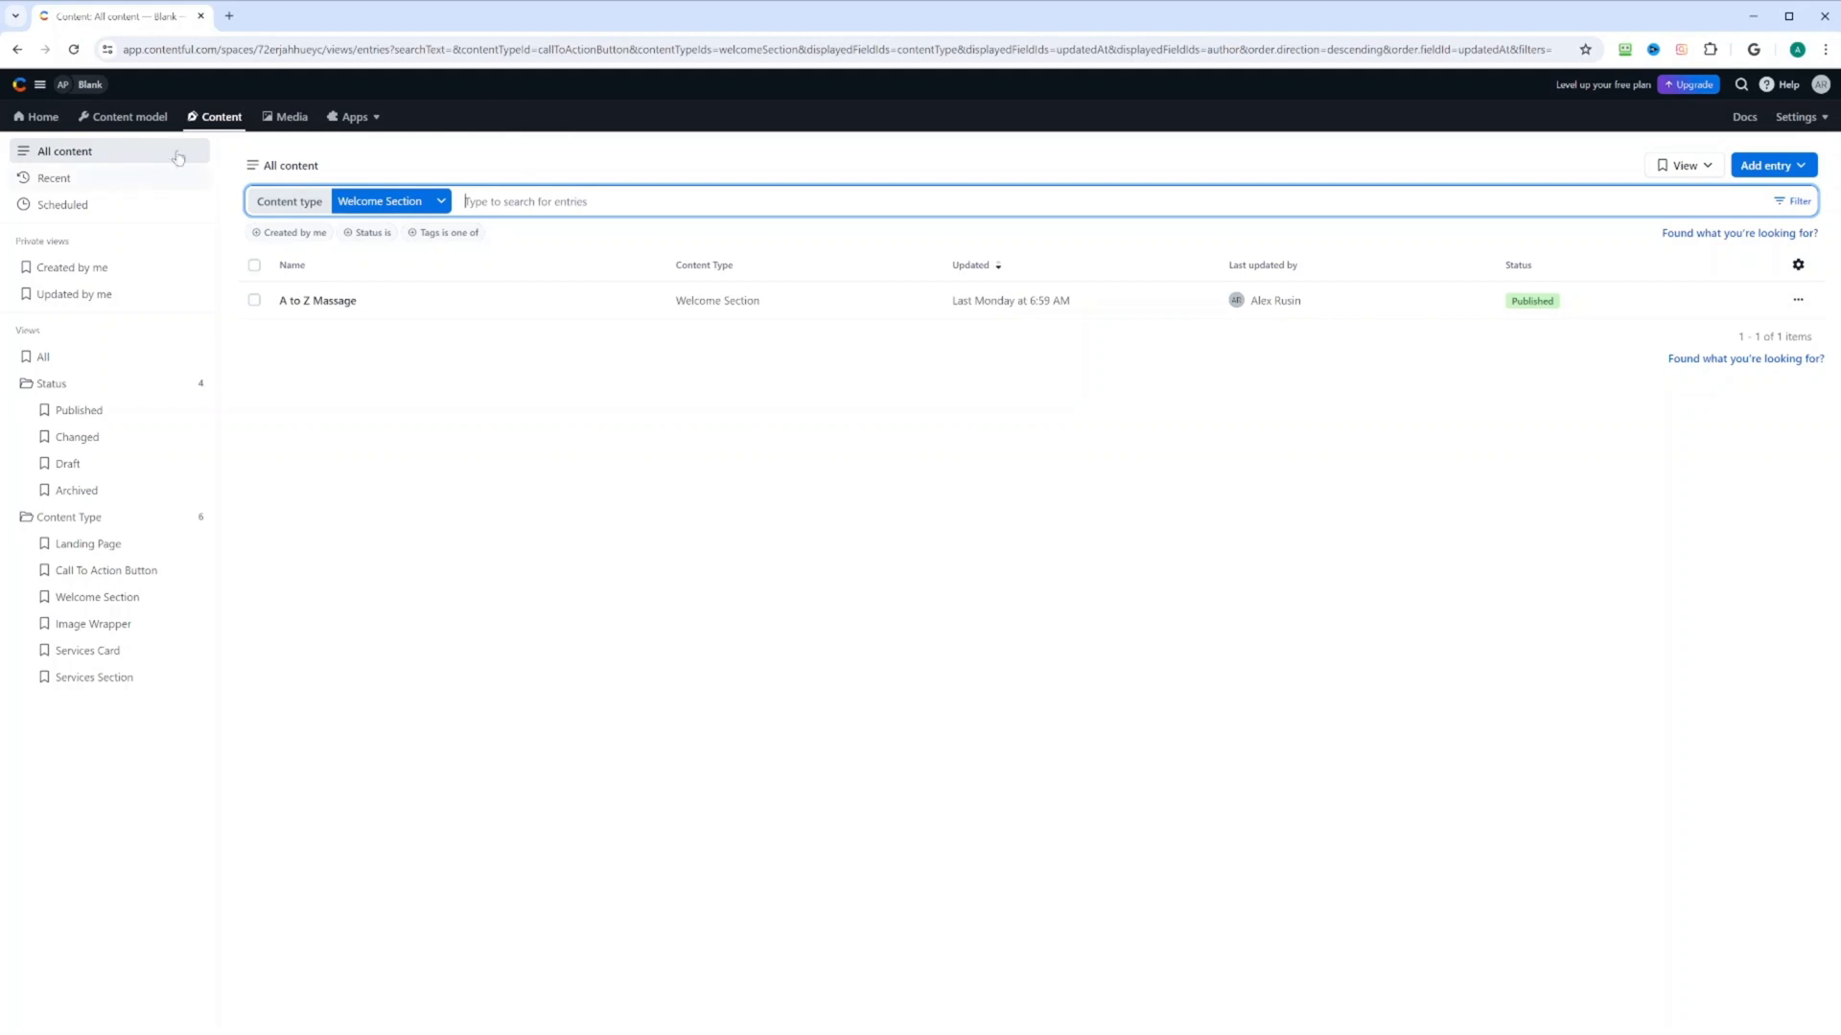
mouse_move(218, 117)
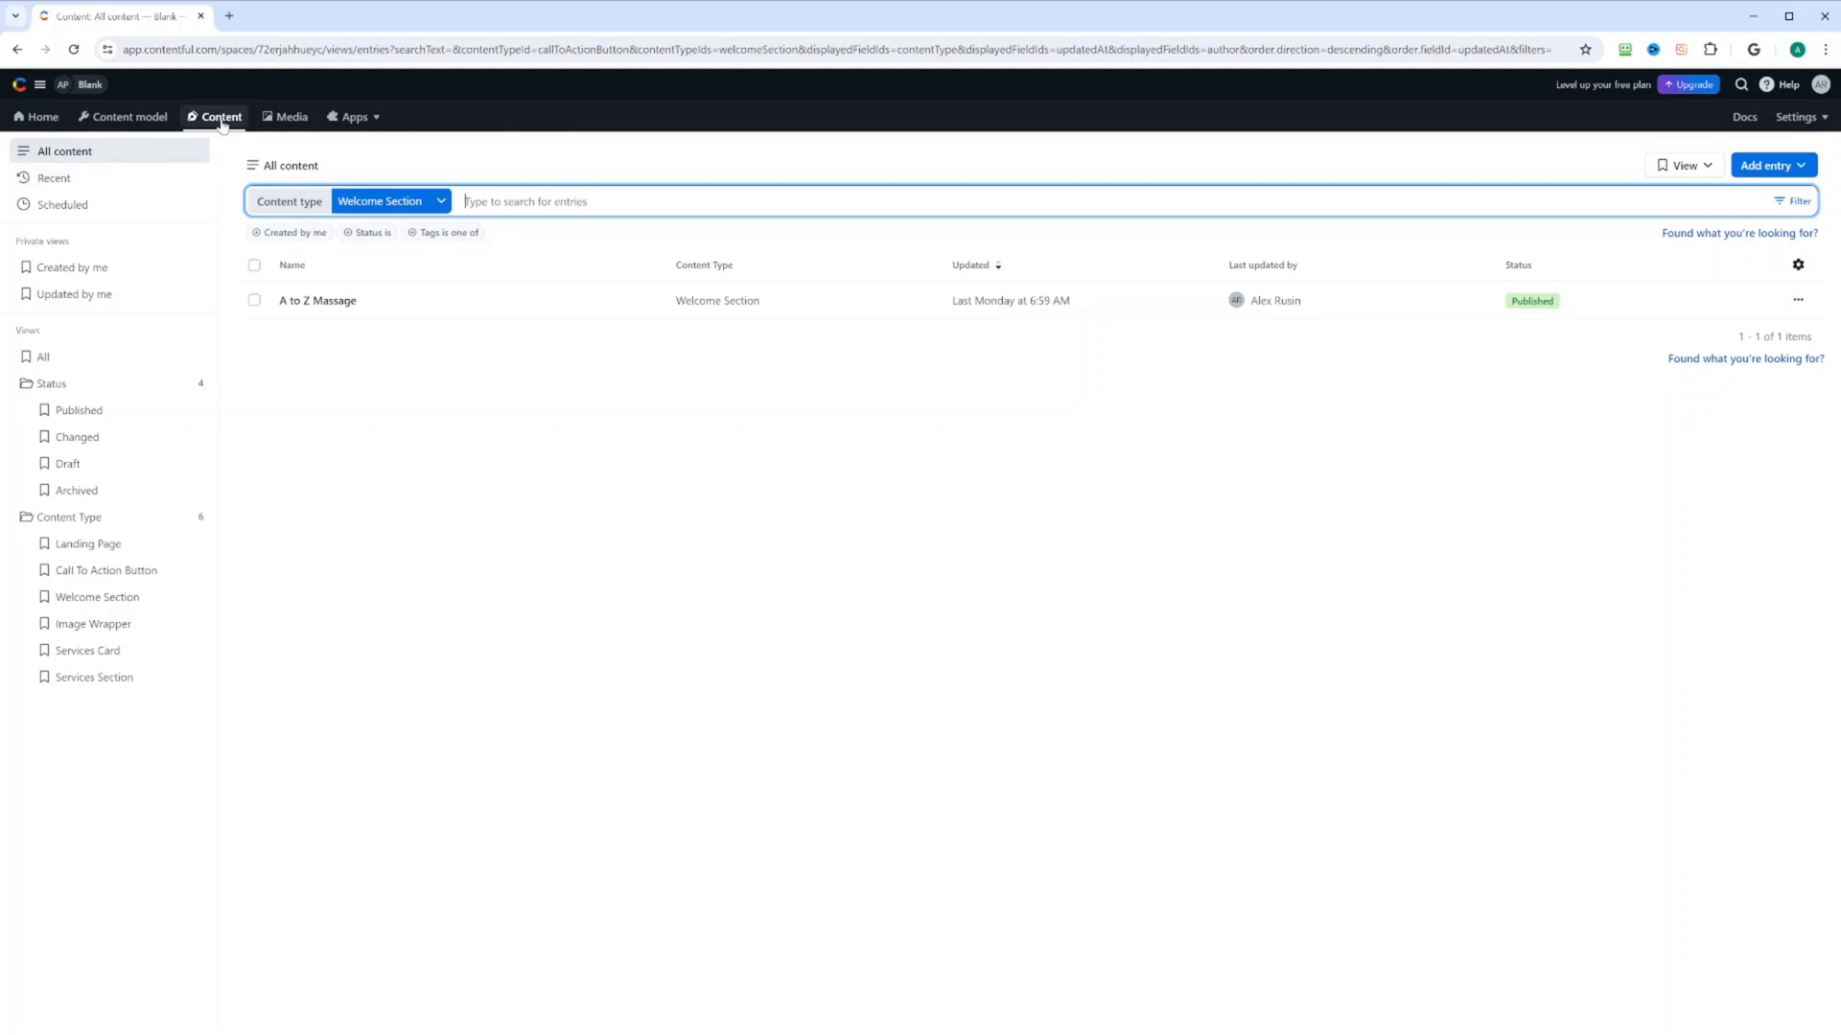
Visit the Blank space's home, then its content model listing six content types
left_click(36, 116)
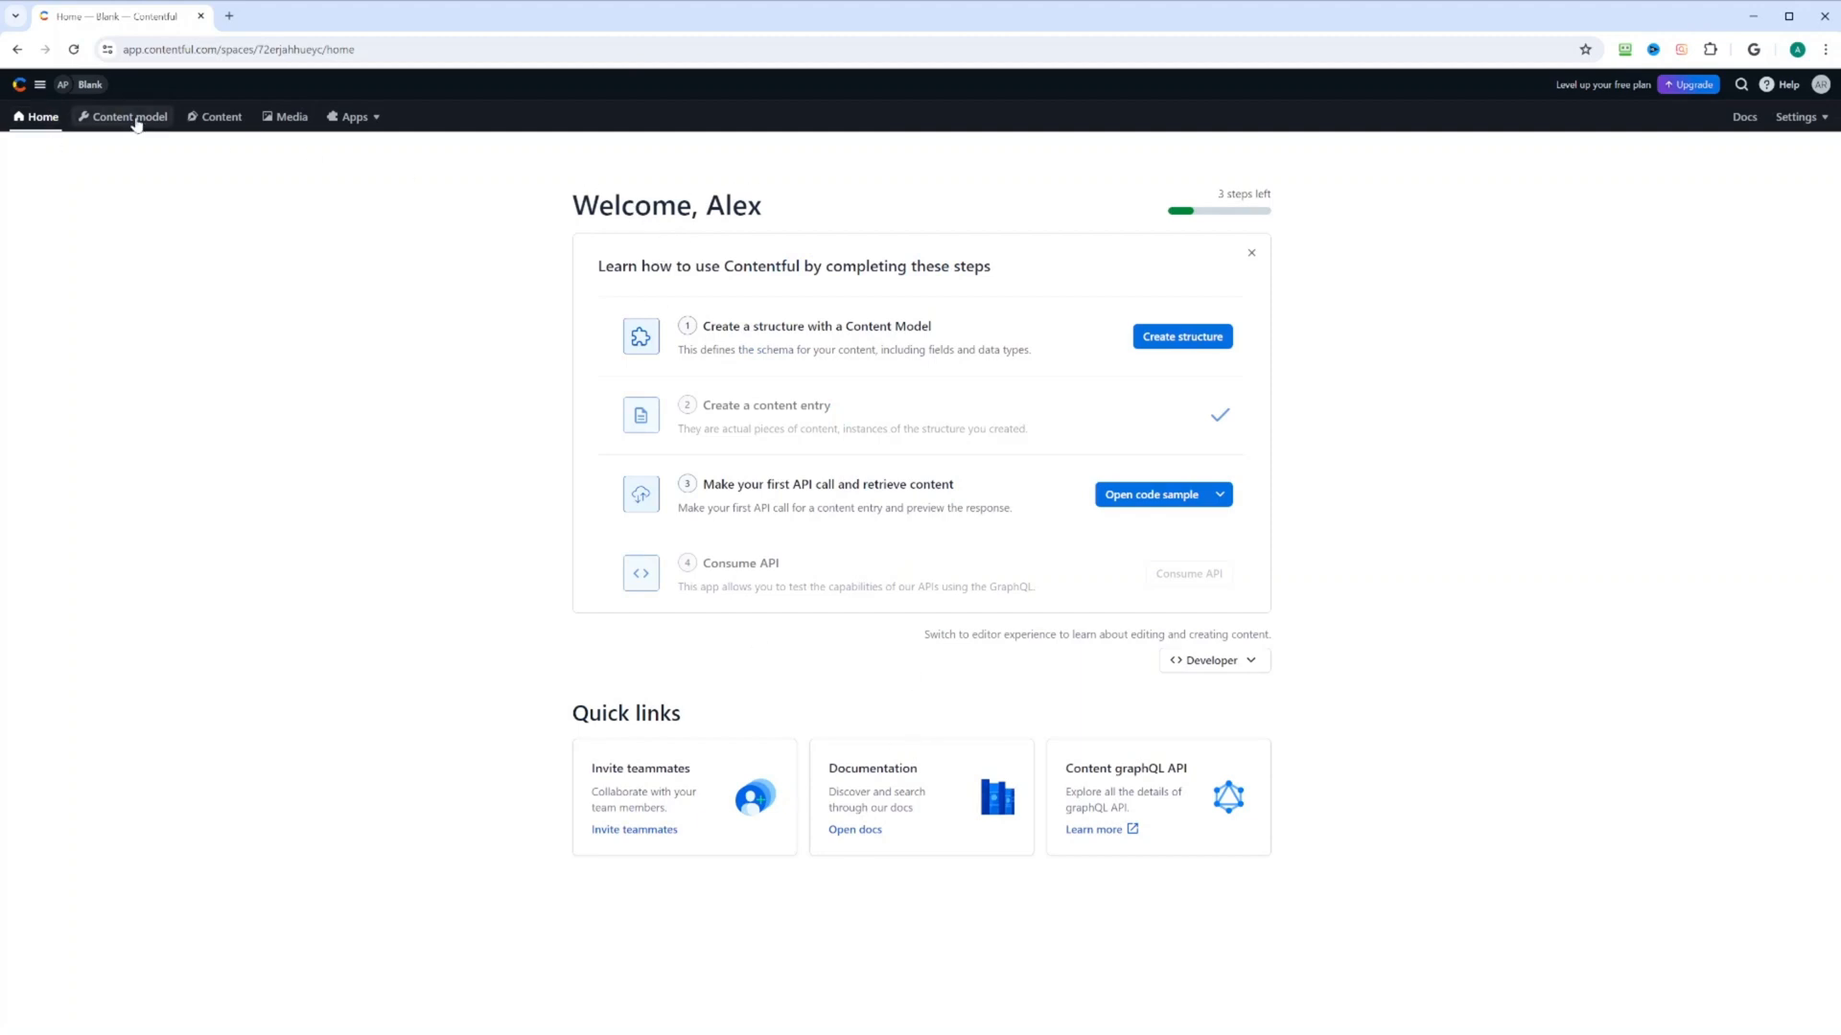
left_click(122, 117)
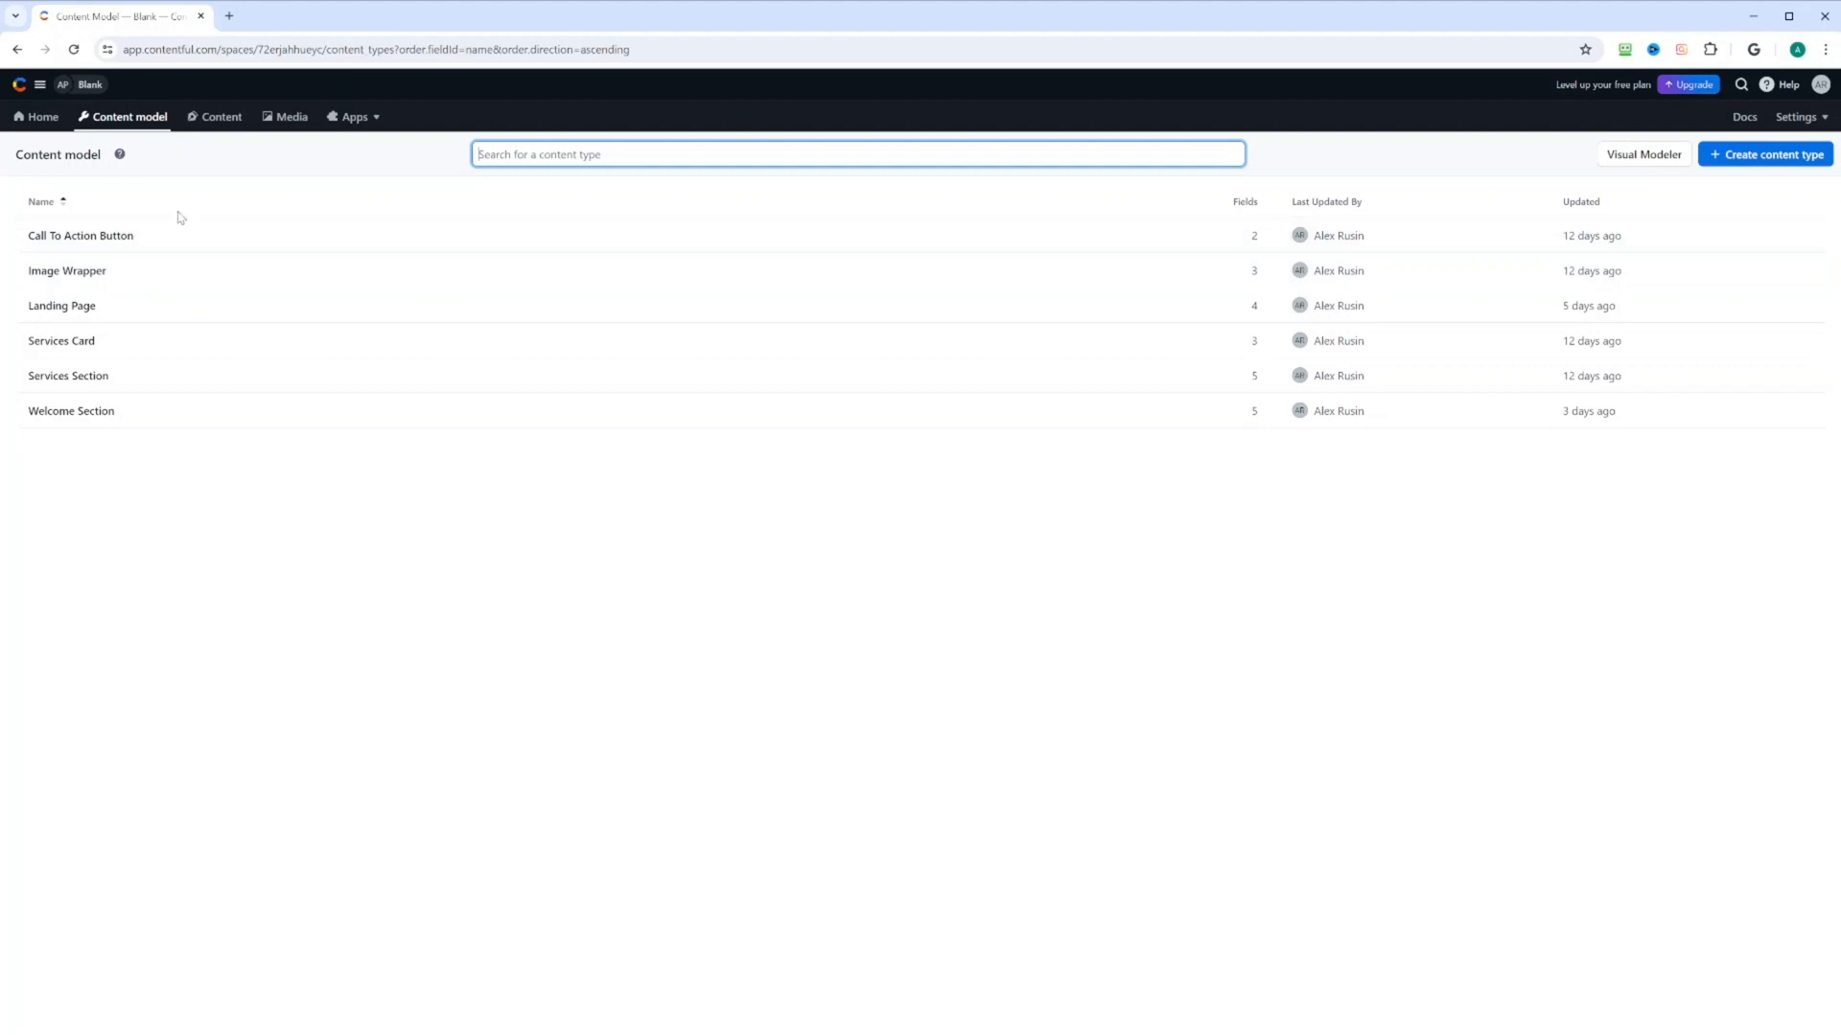
mouse_move(122, 267)
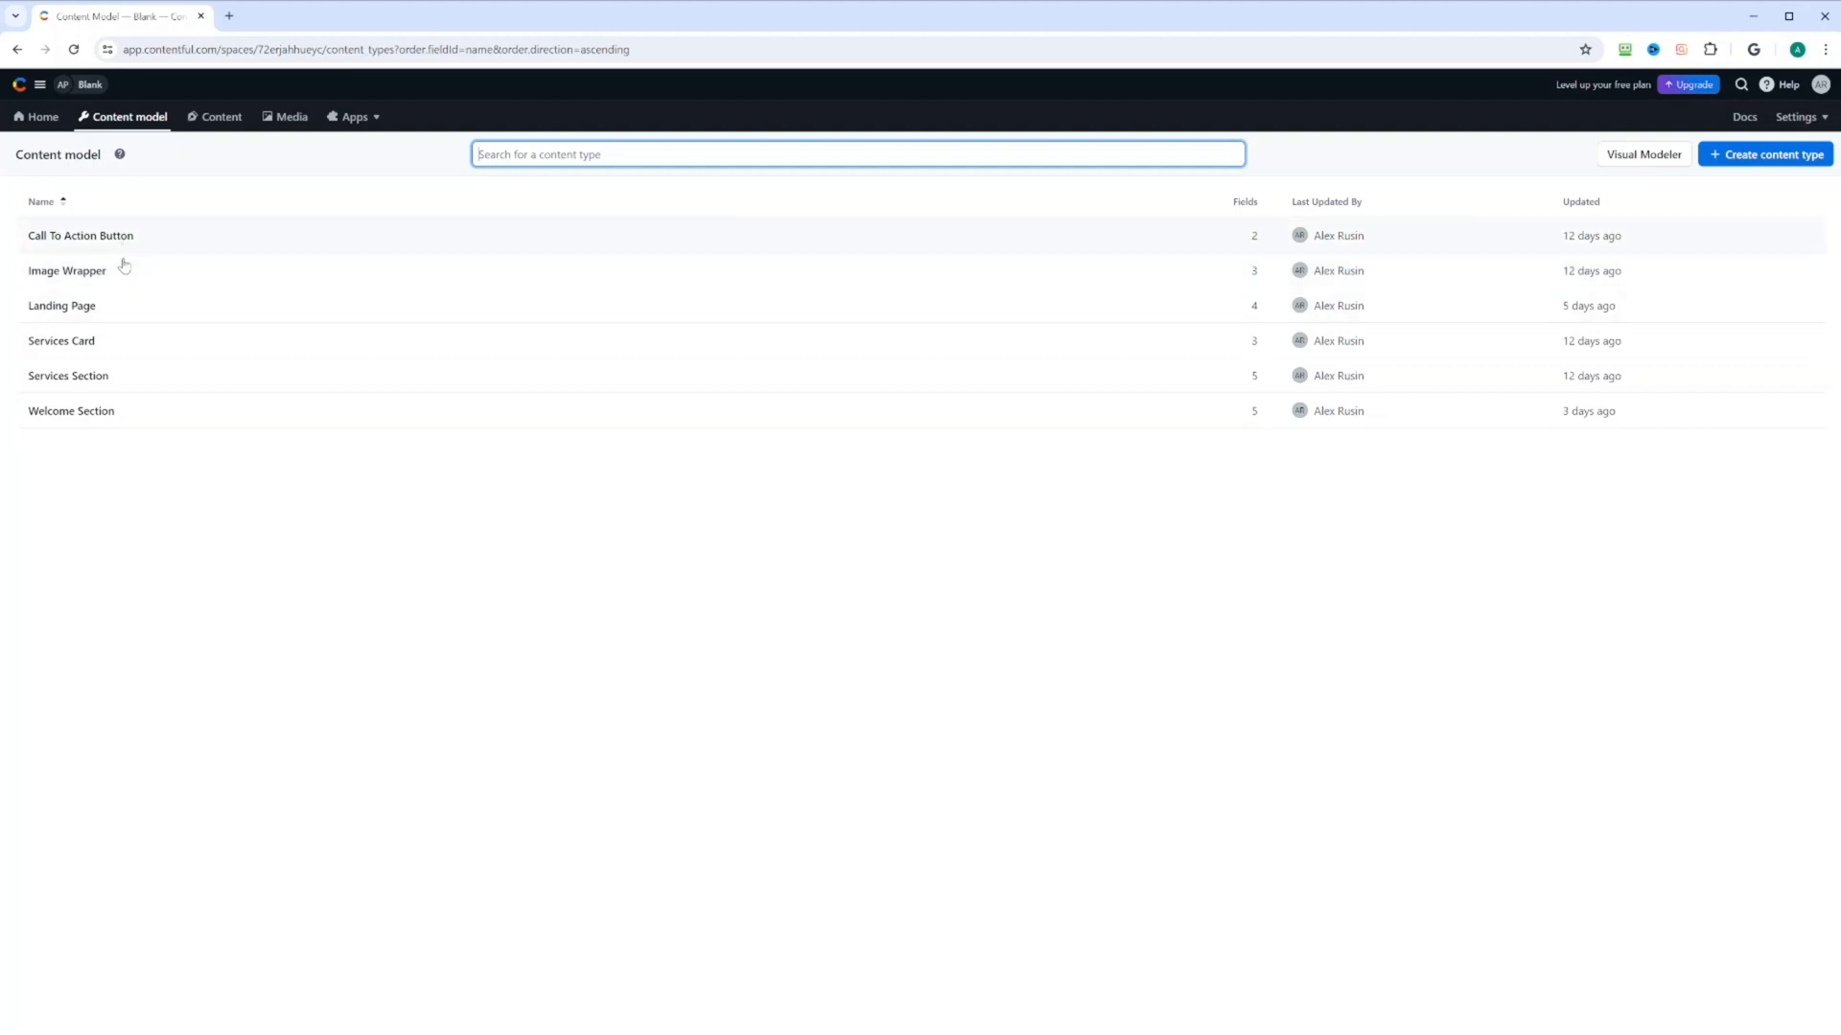
mouse_move(155, 301)
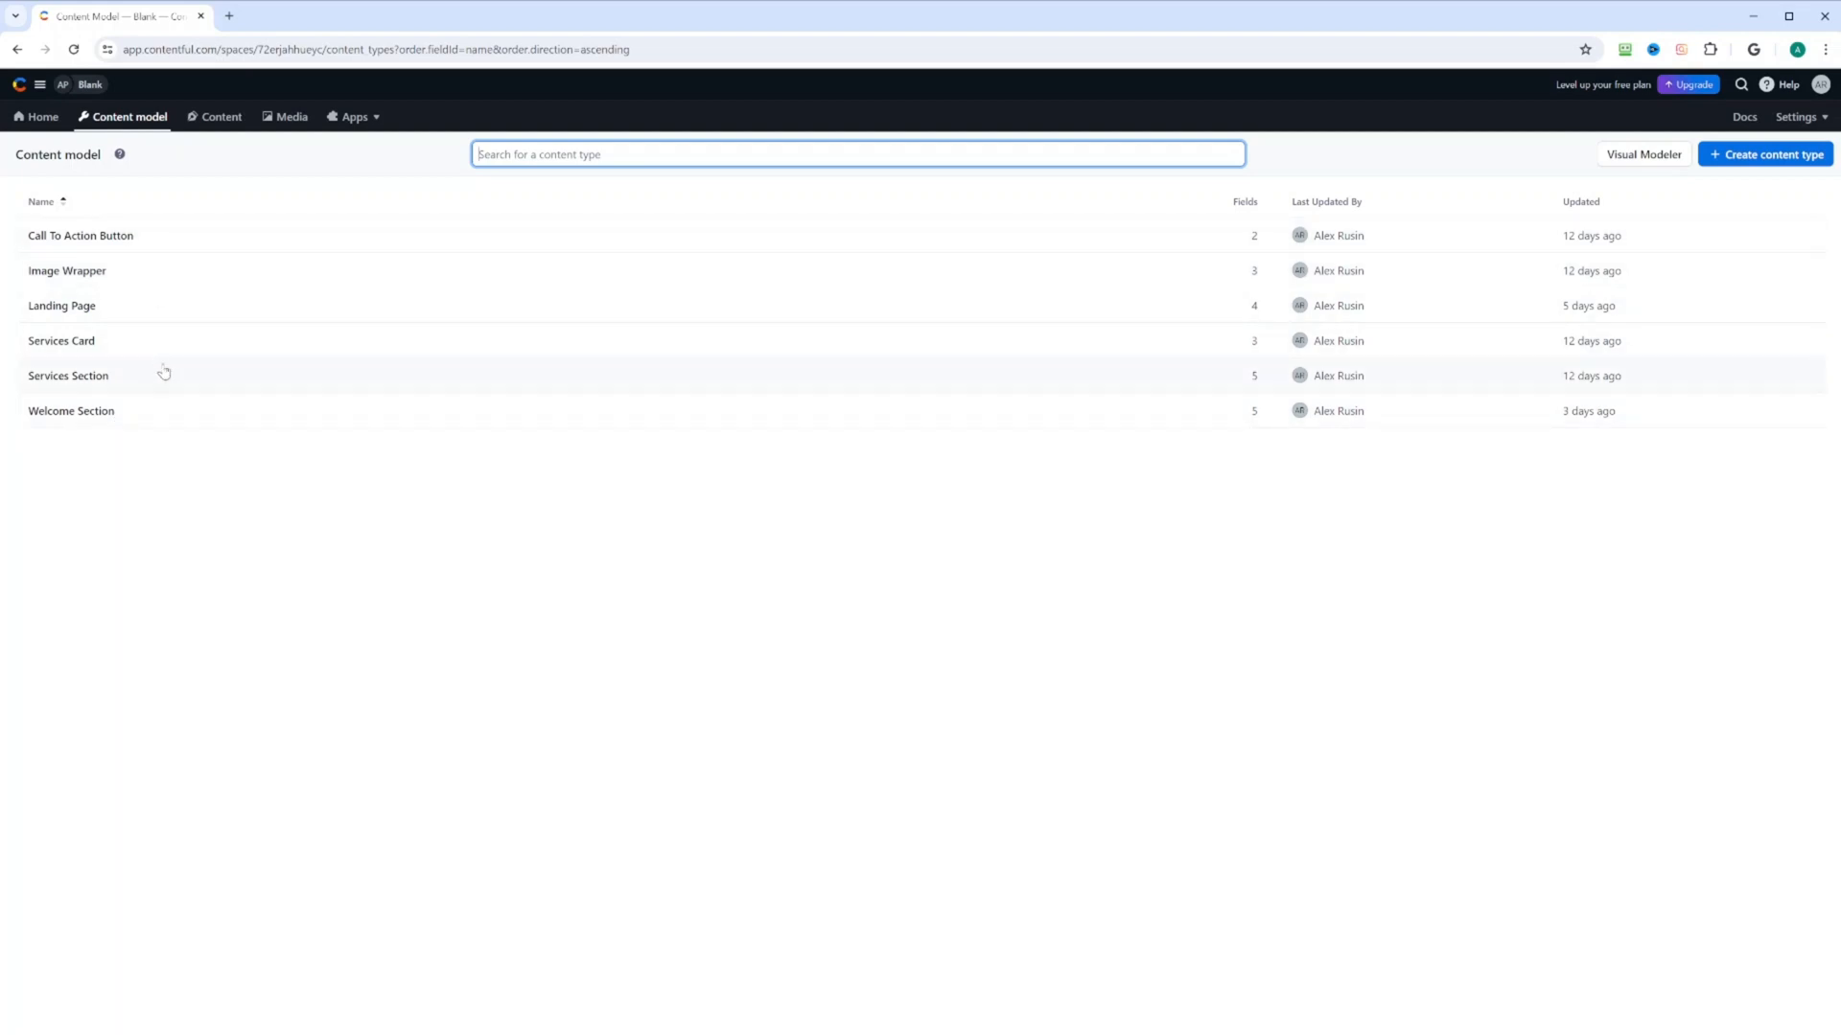
mouse_move(140, 422)
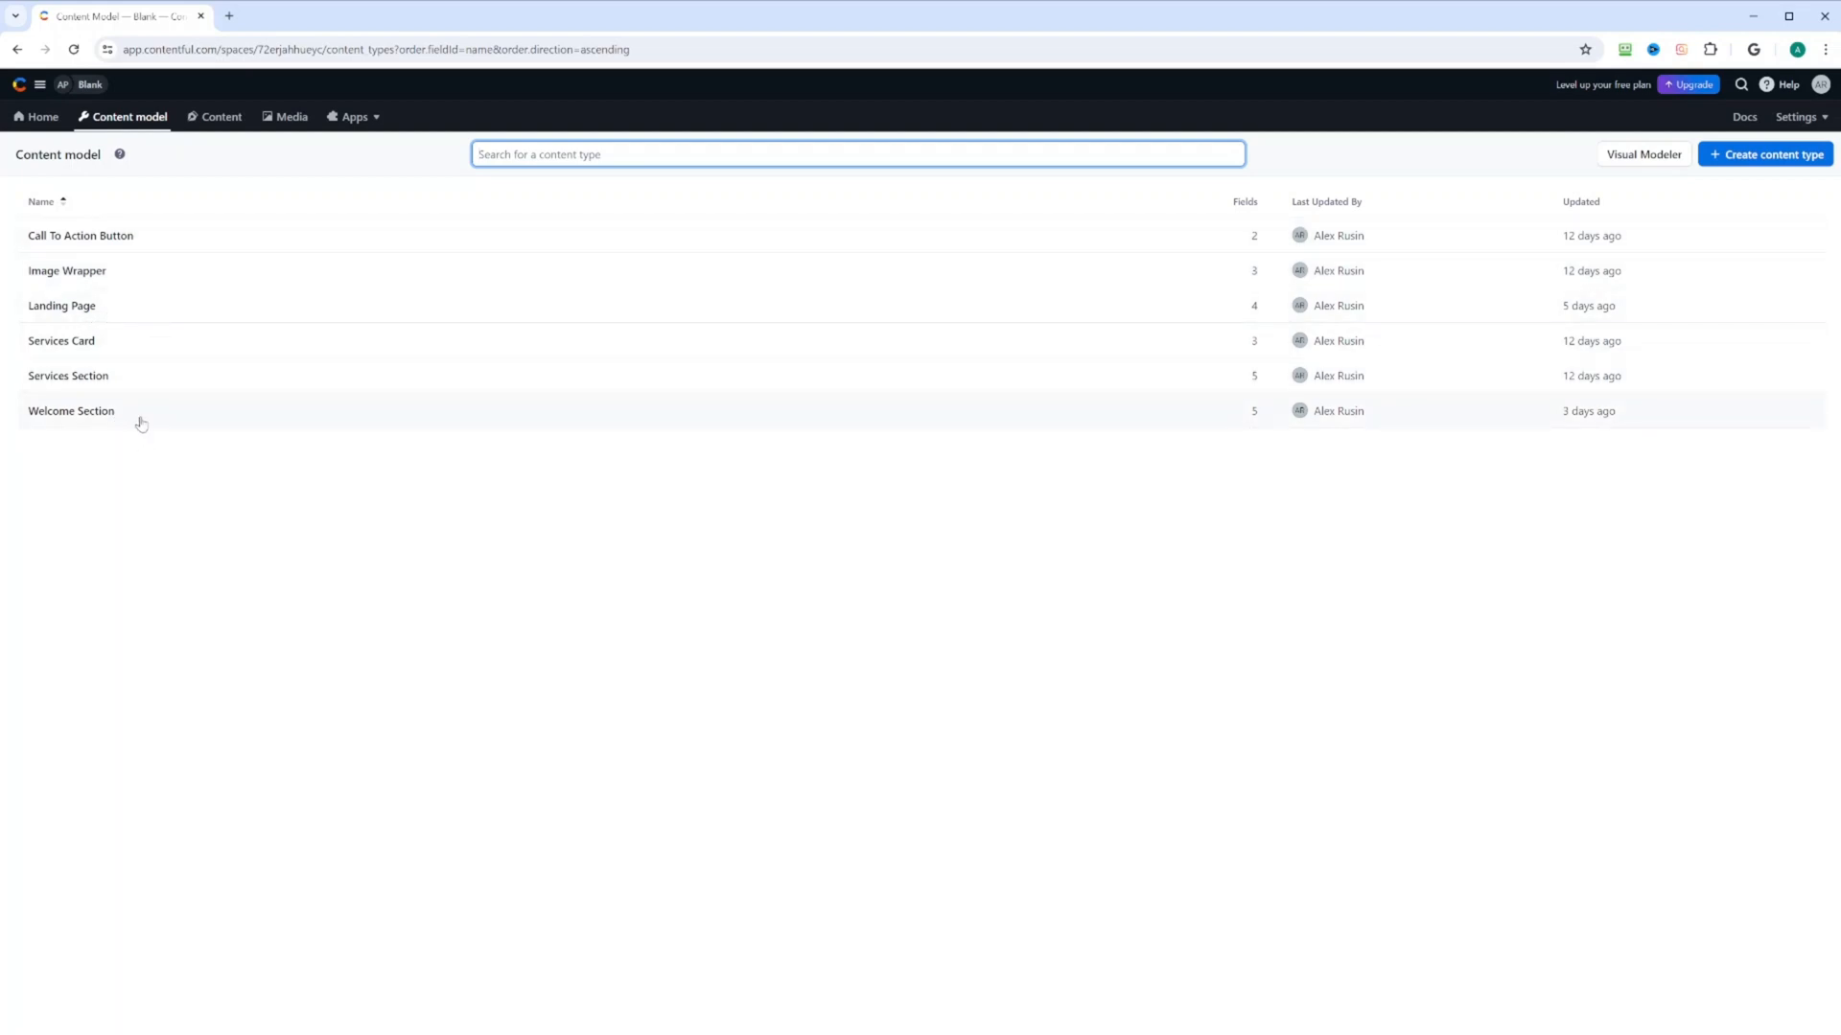
mouse_move(221, 117)
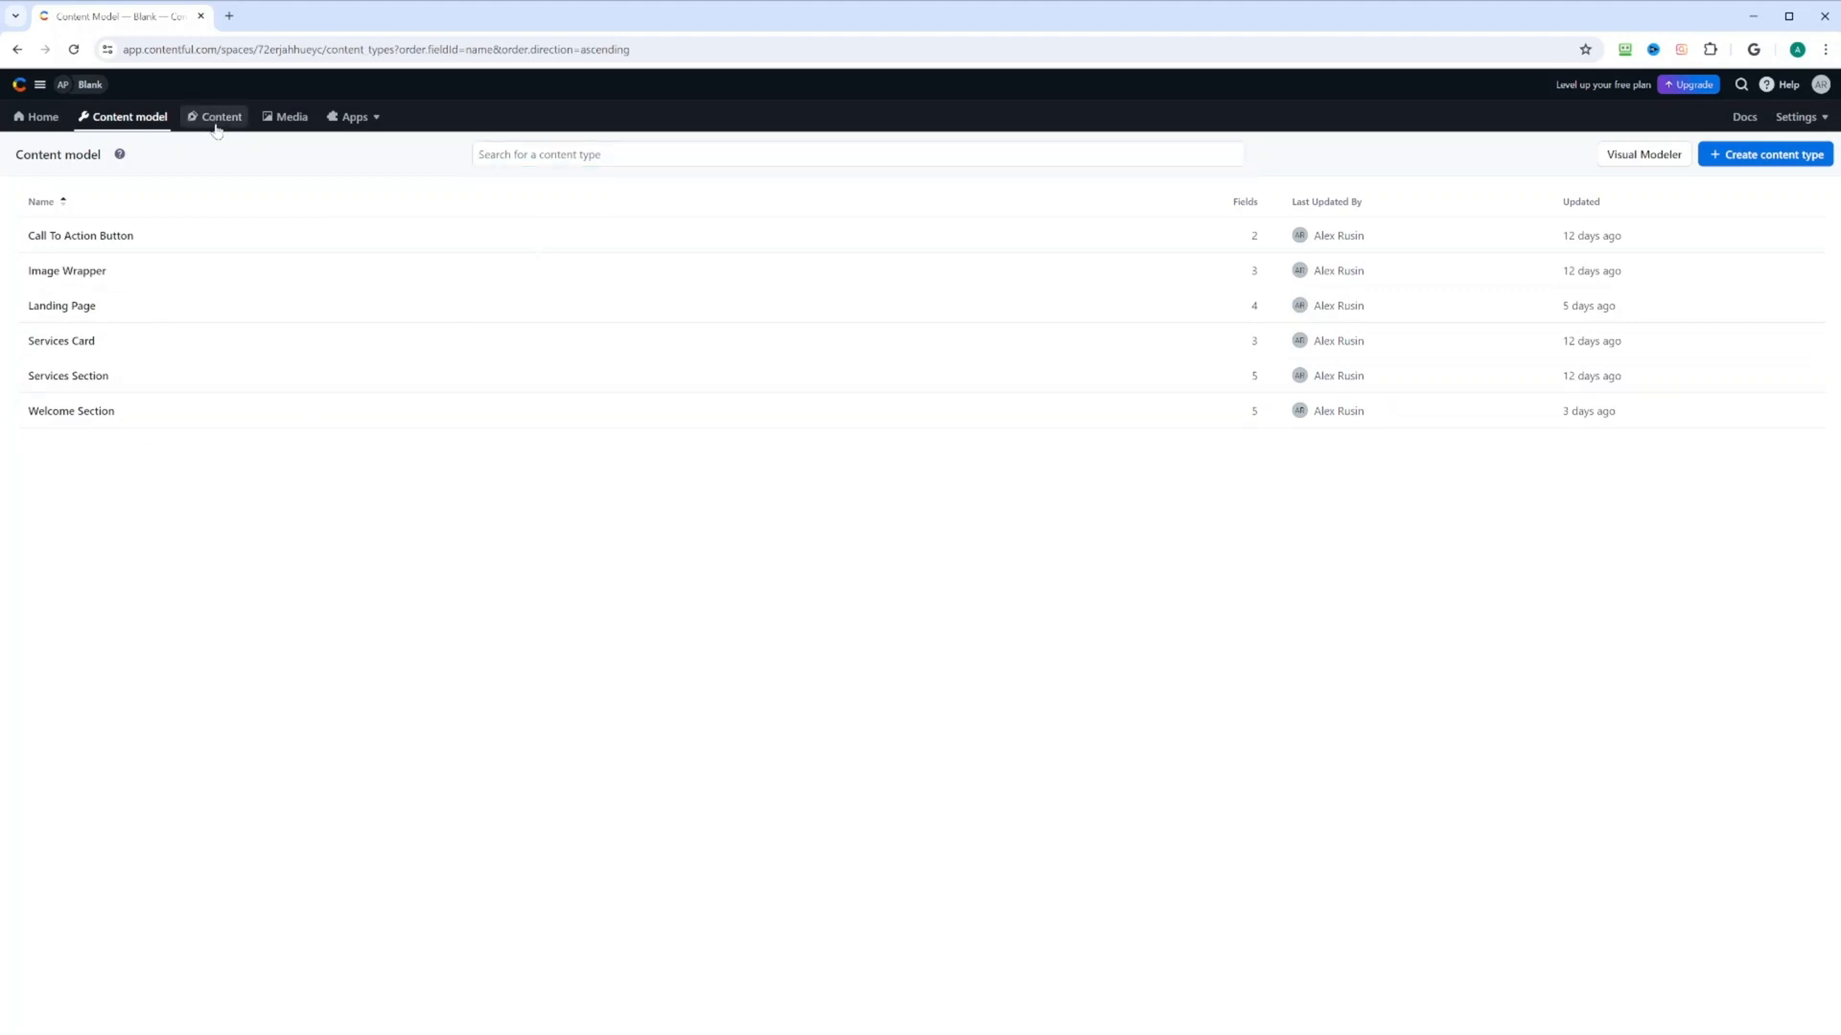
Filter the content list to Call To Action Button only and start an internalName filter by searching 'int'
left_click(218, 117)
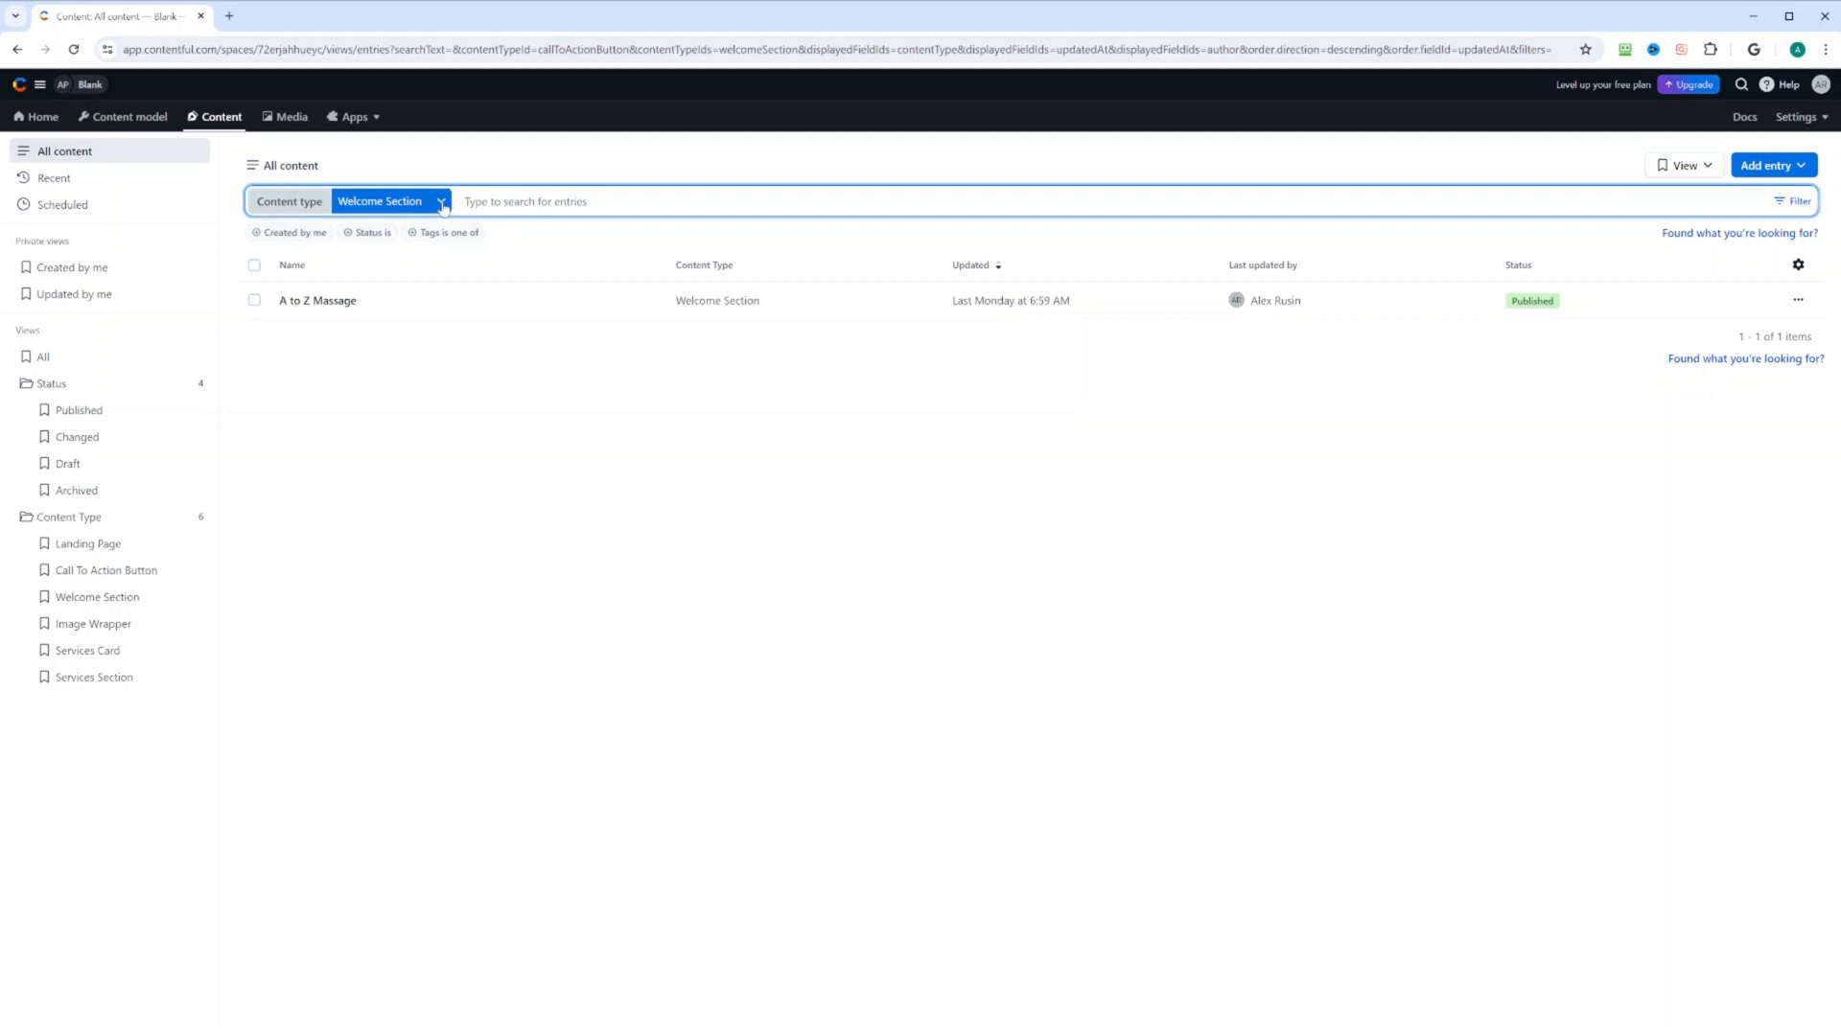
left_click(389, 202)
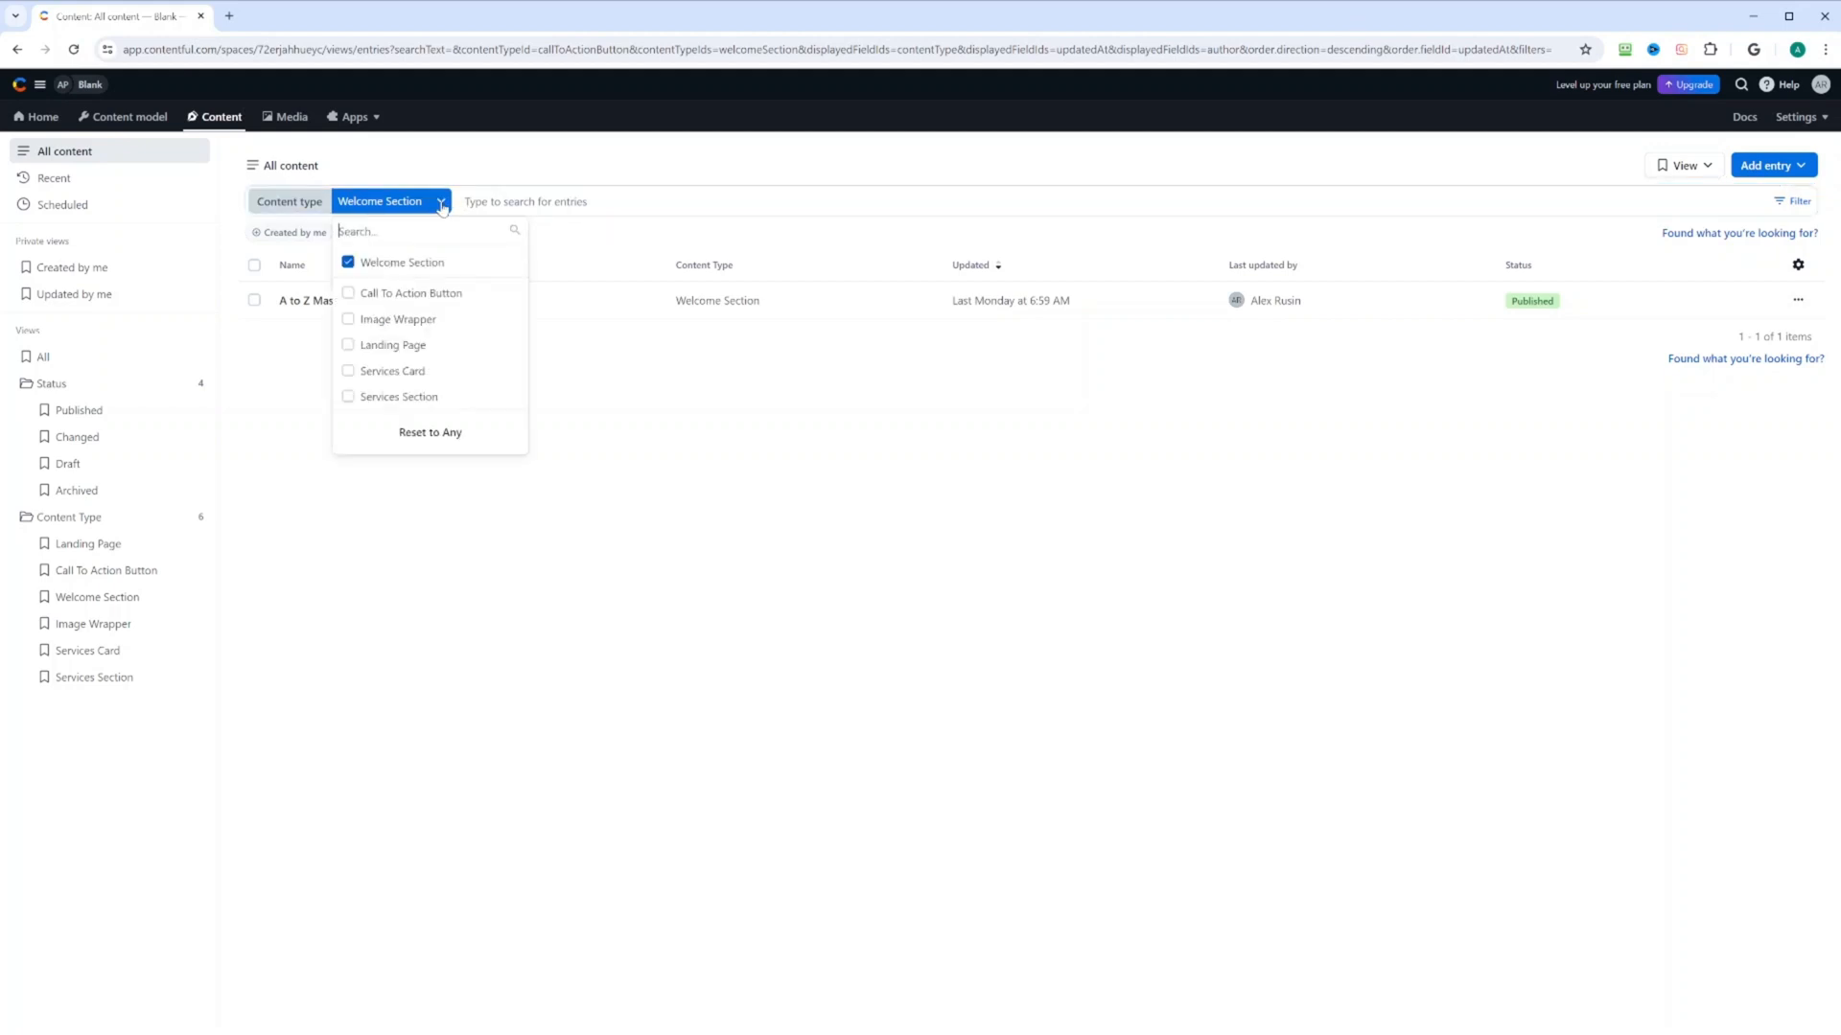
mouse_move(360, 365)
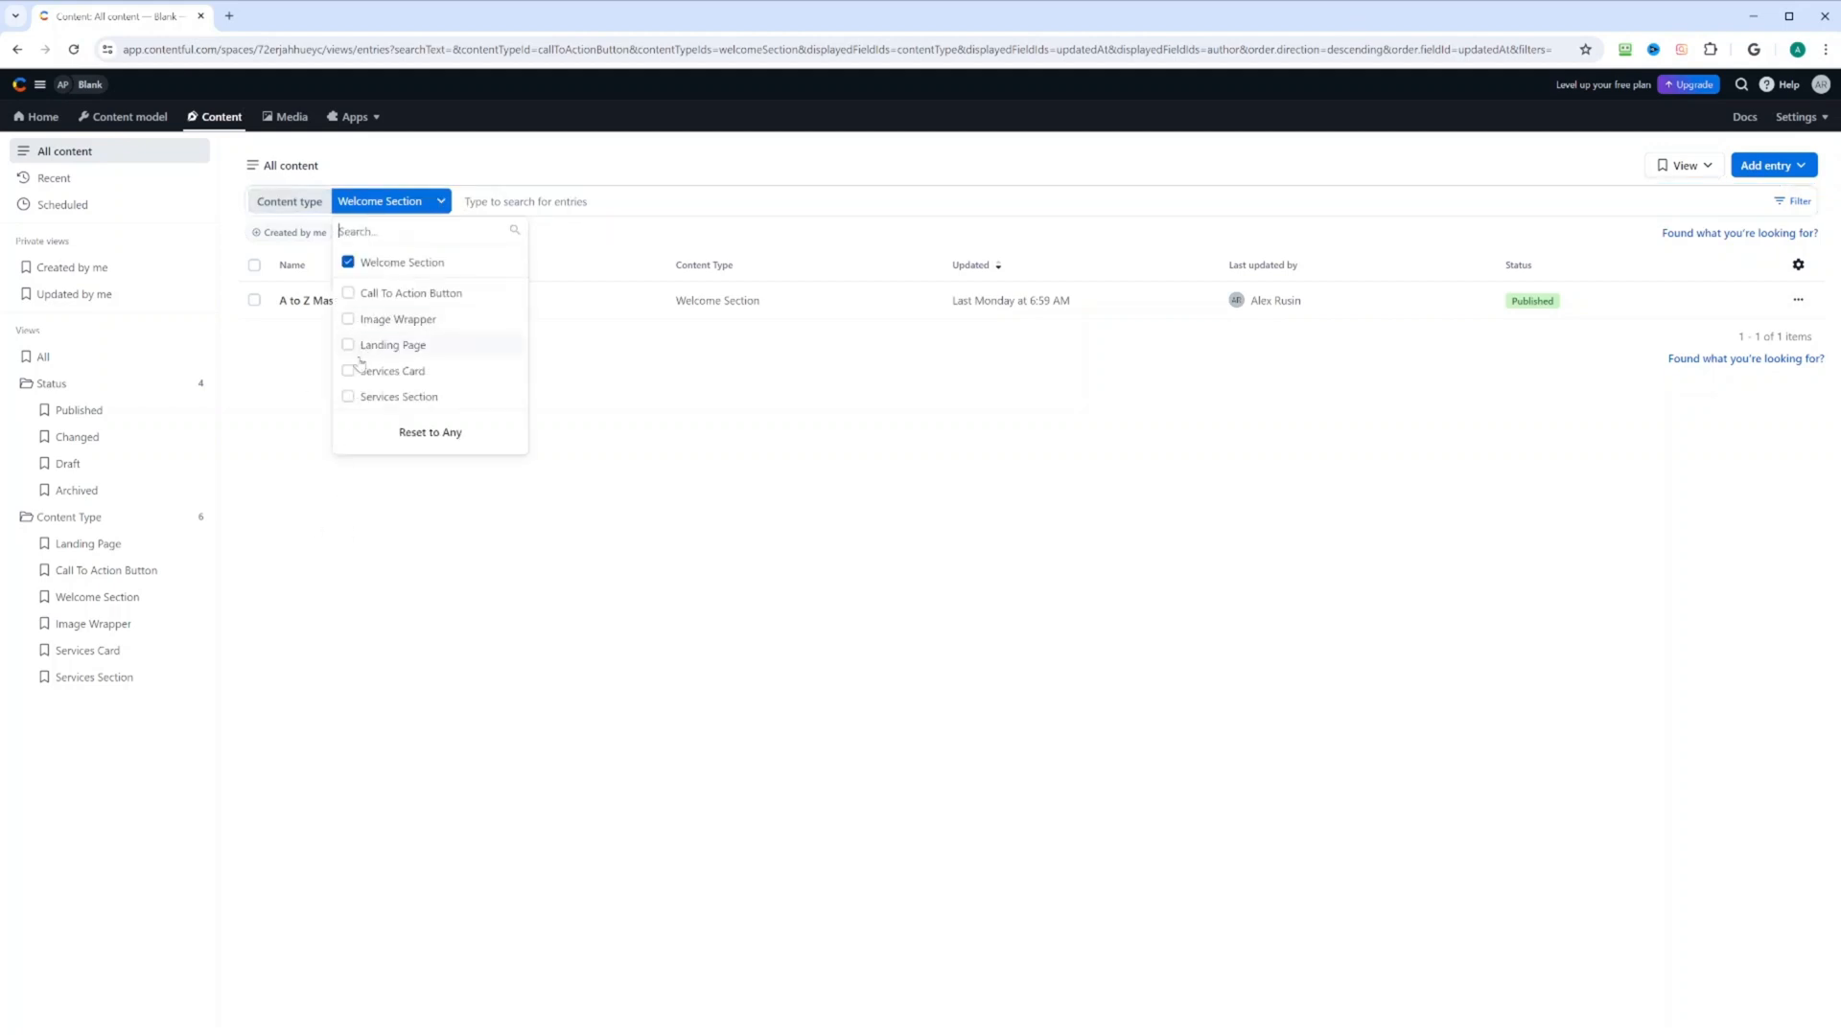
left_click(347, 292)
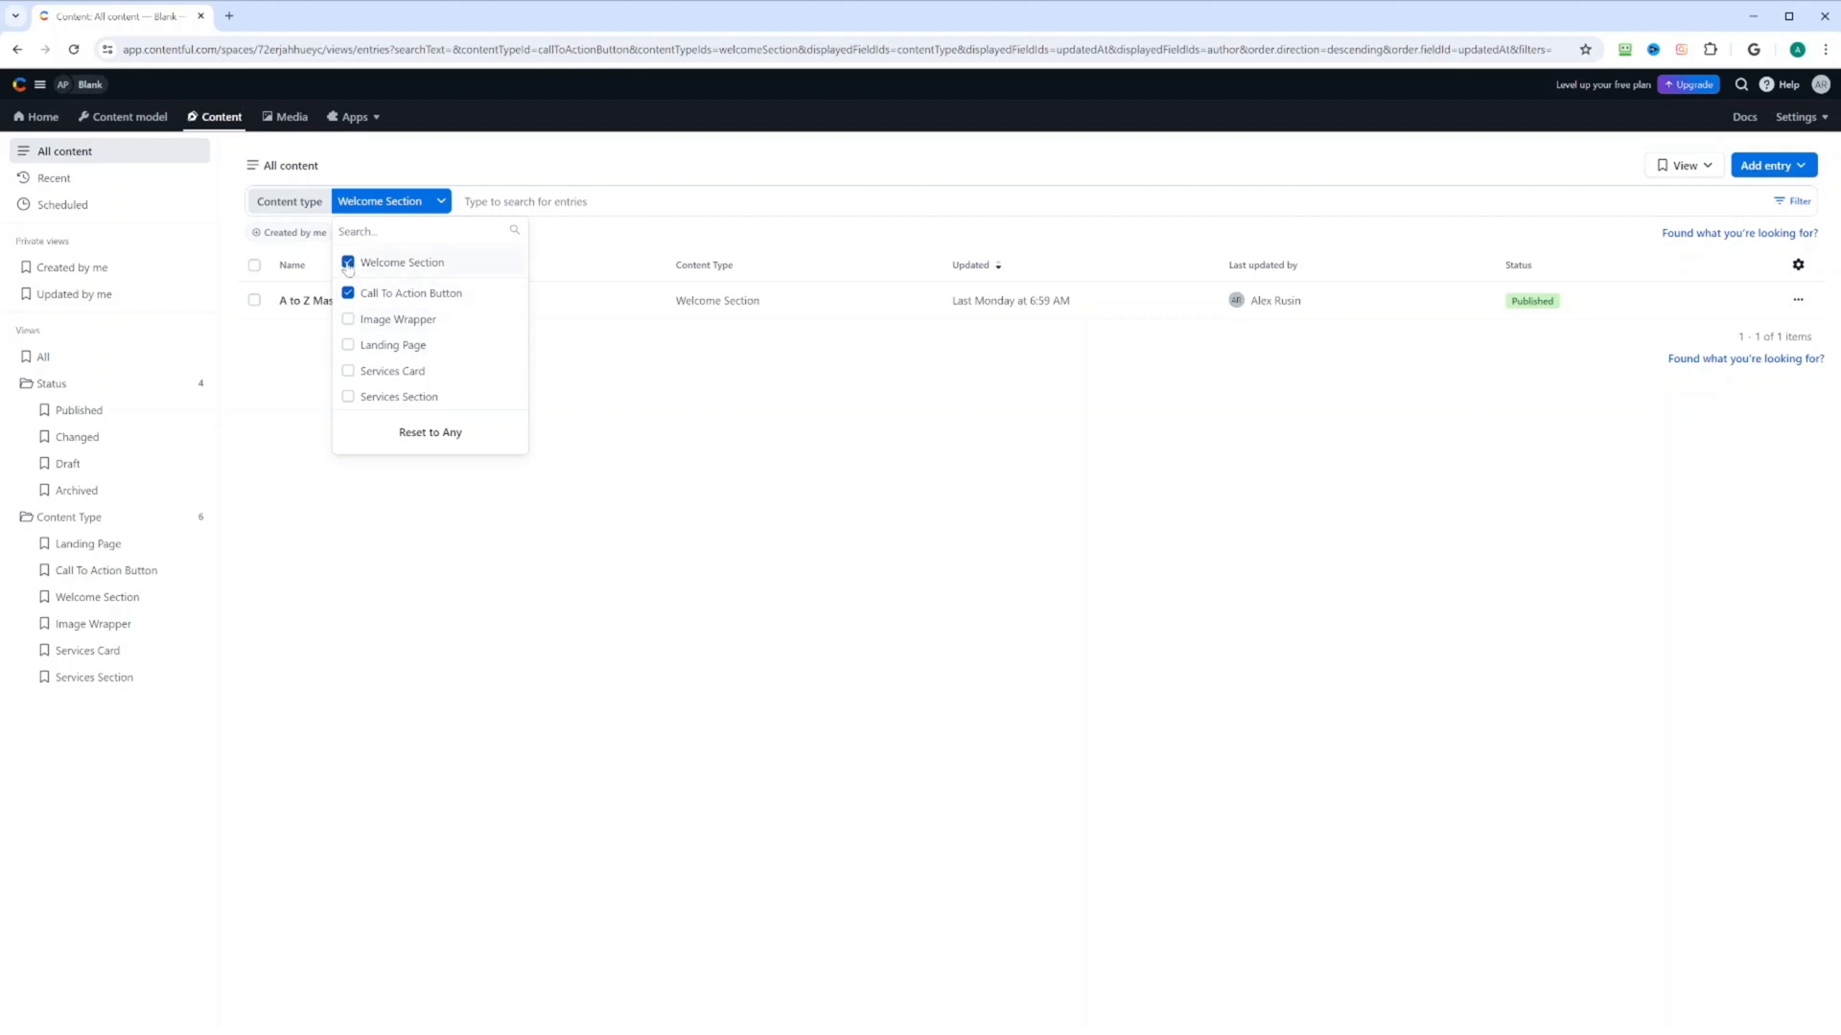
left_click(347, 263)
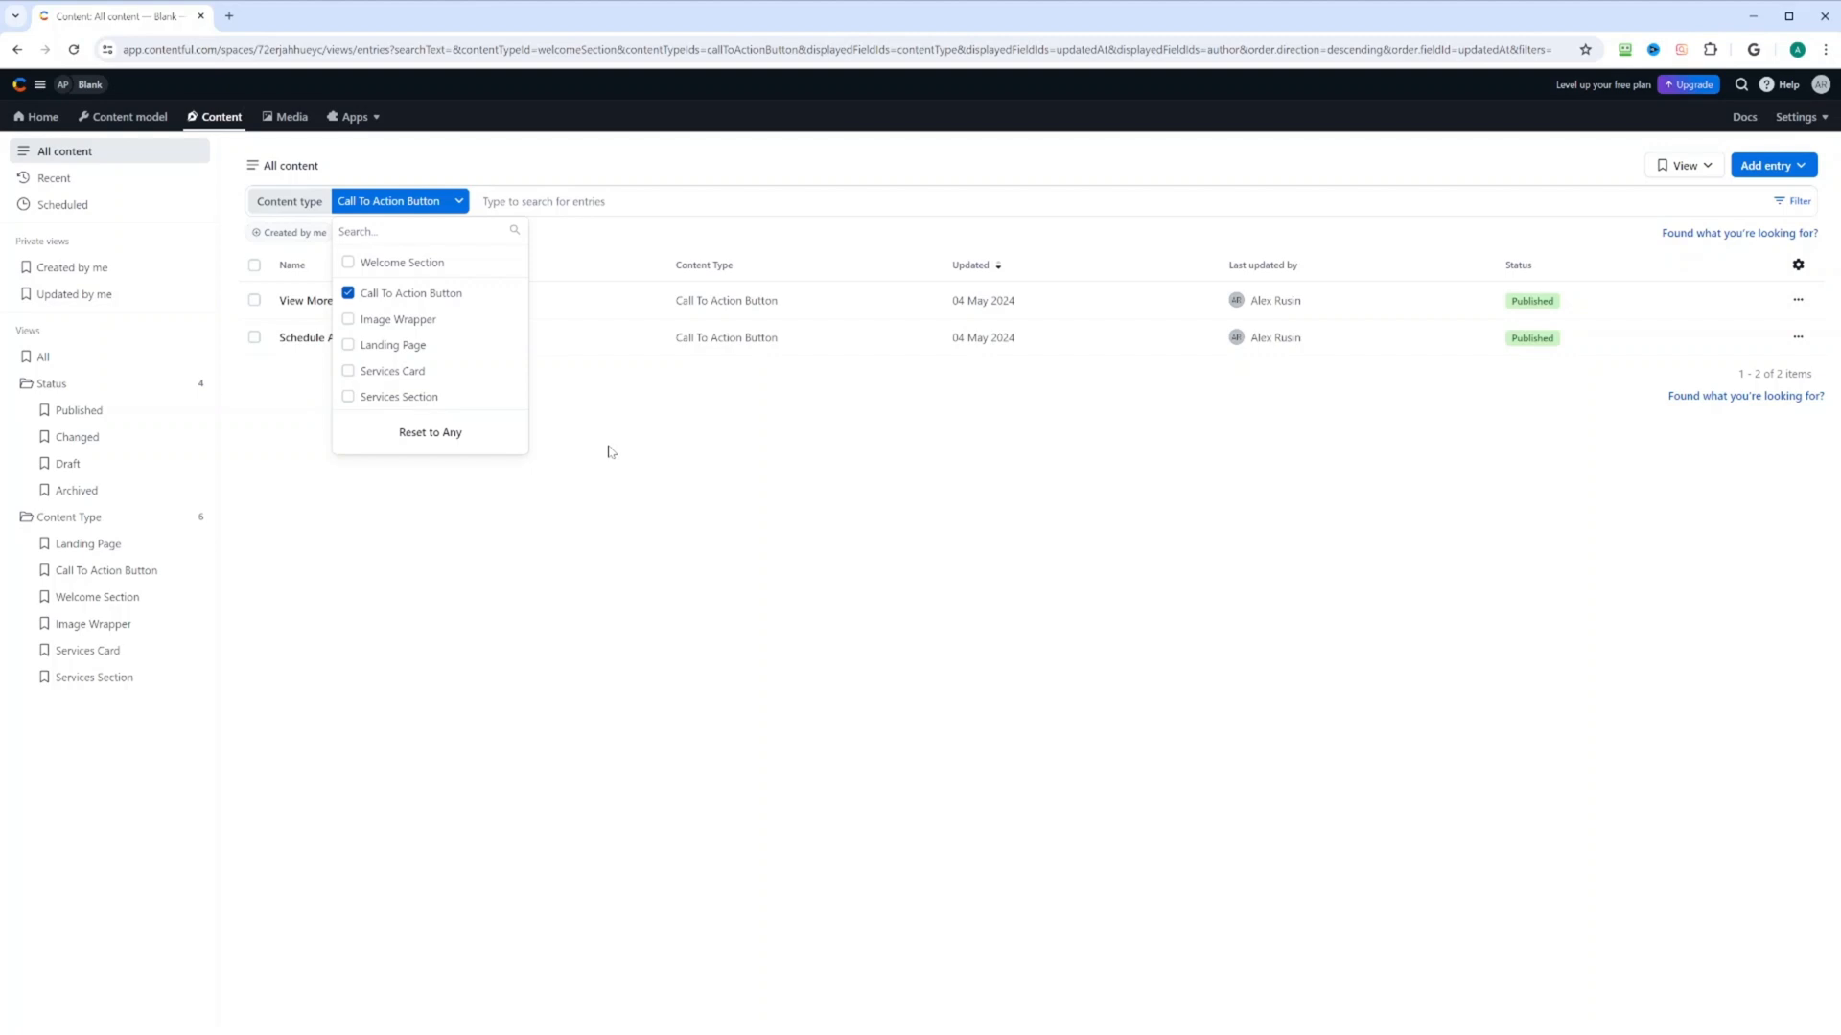
mouse_move(911, 292)
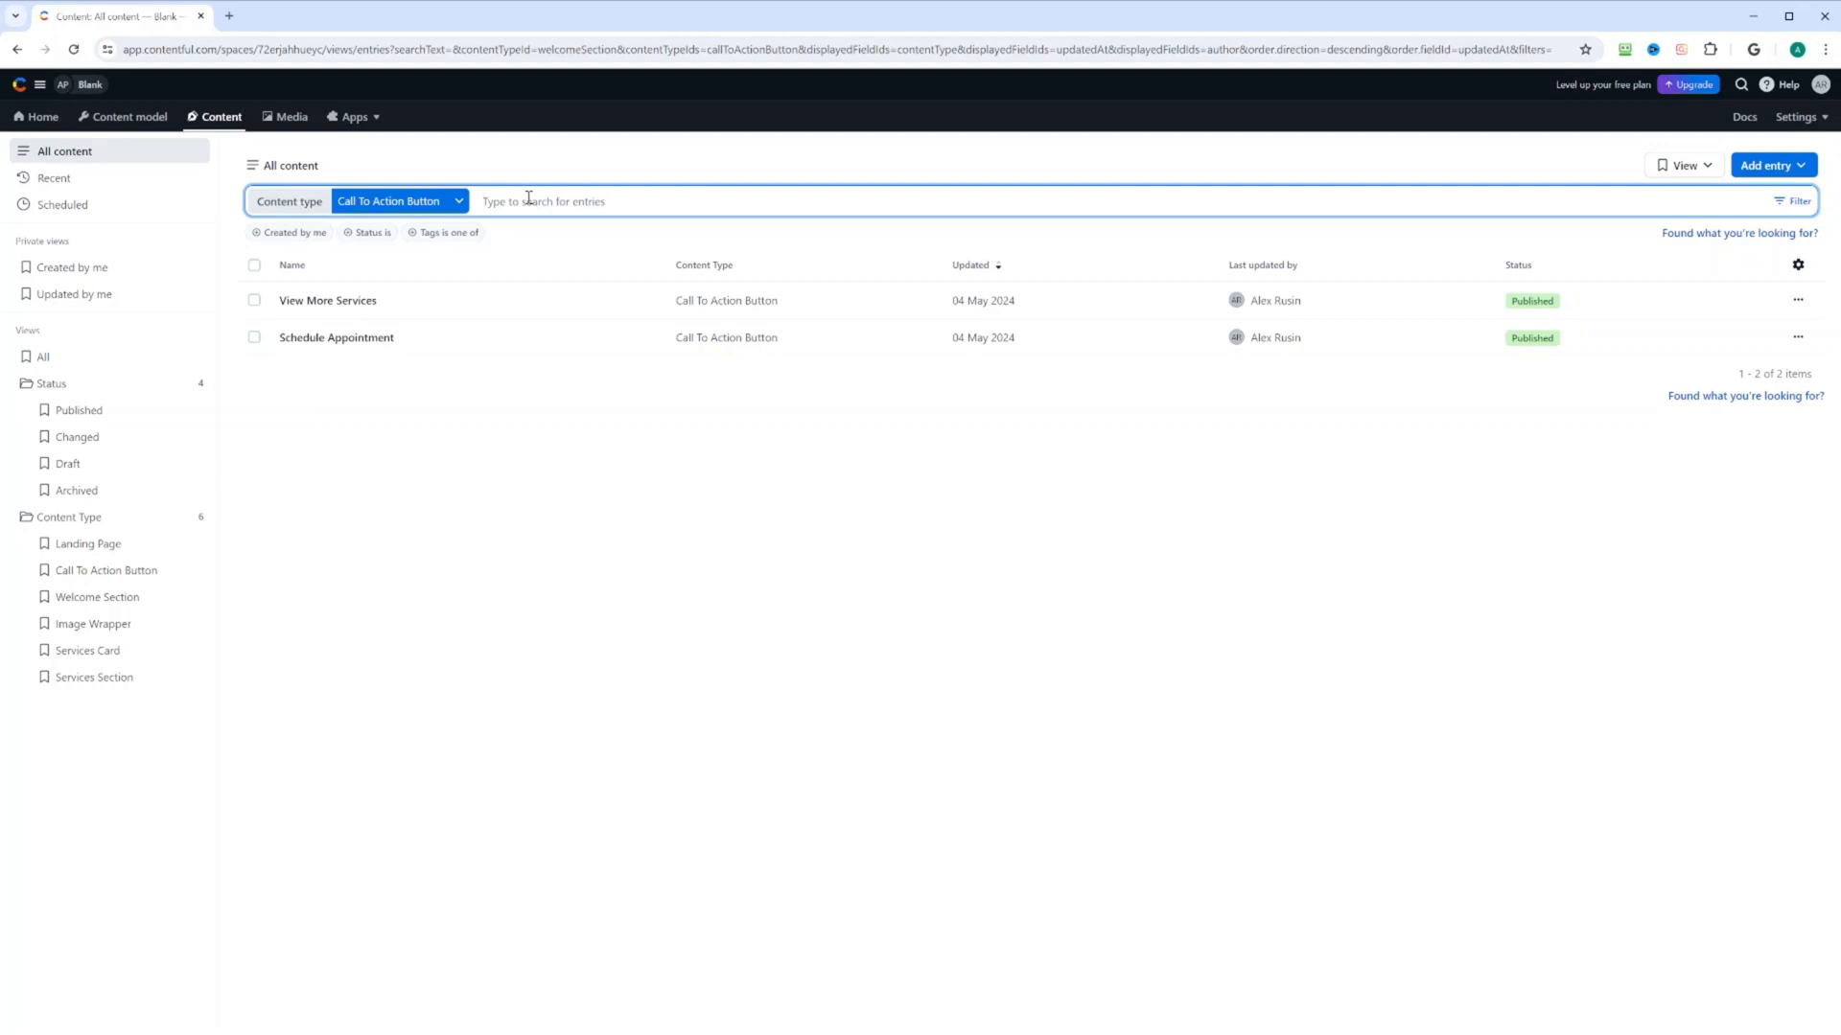
type("internalName is")
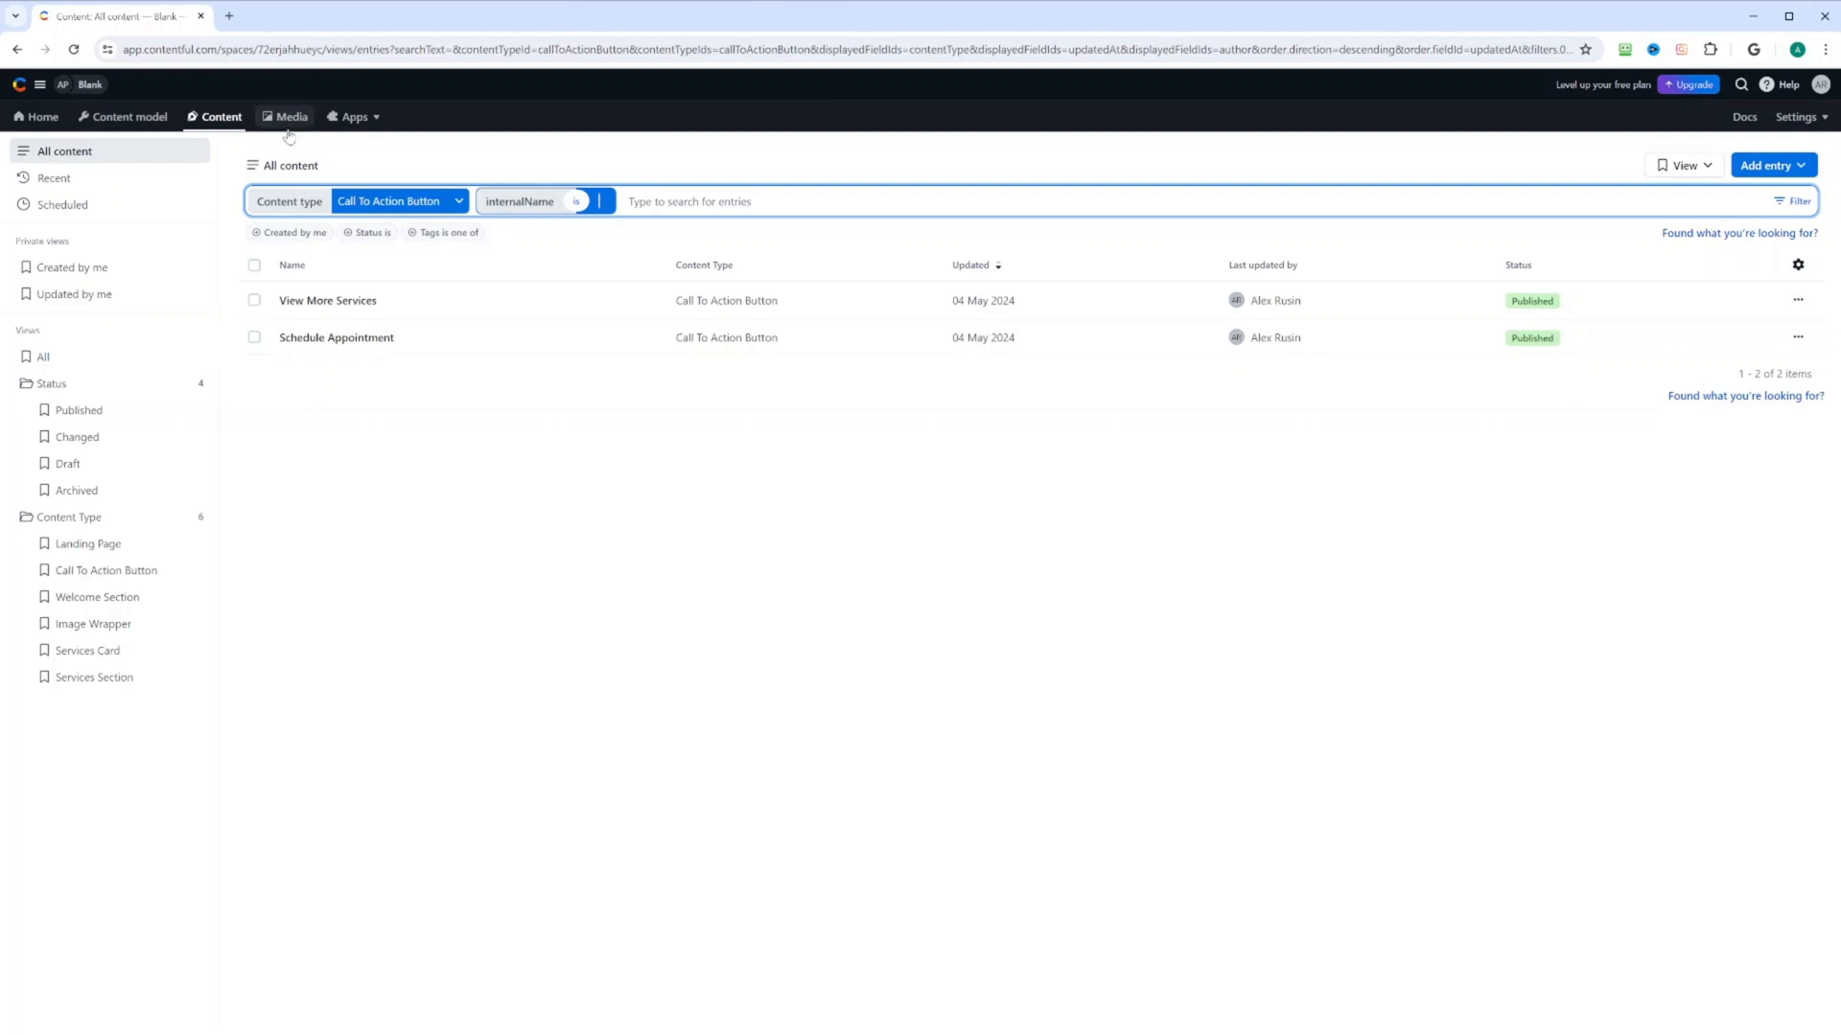
Go to the Media library listing the space's image assets
left_click(290, 117)
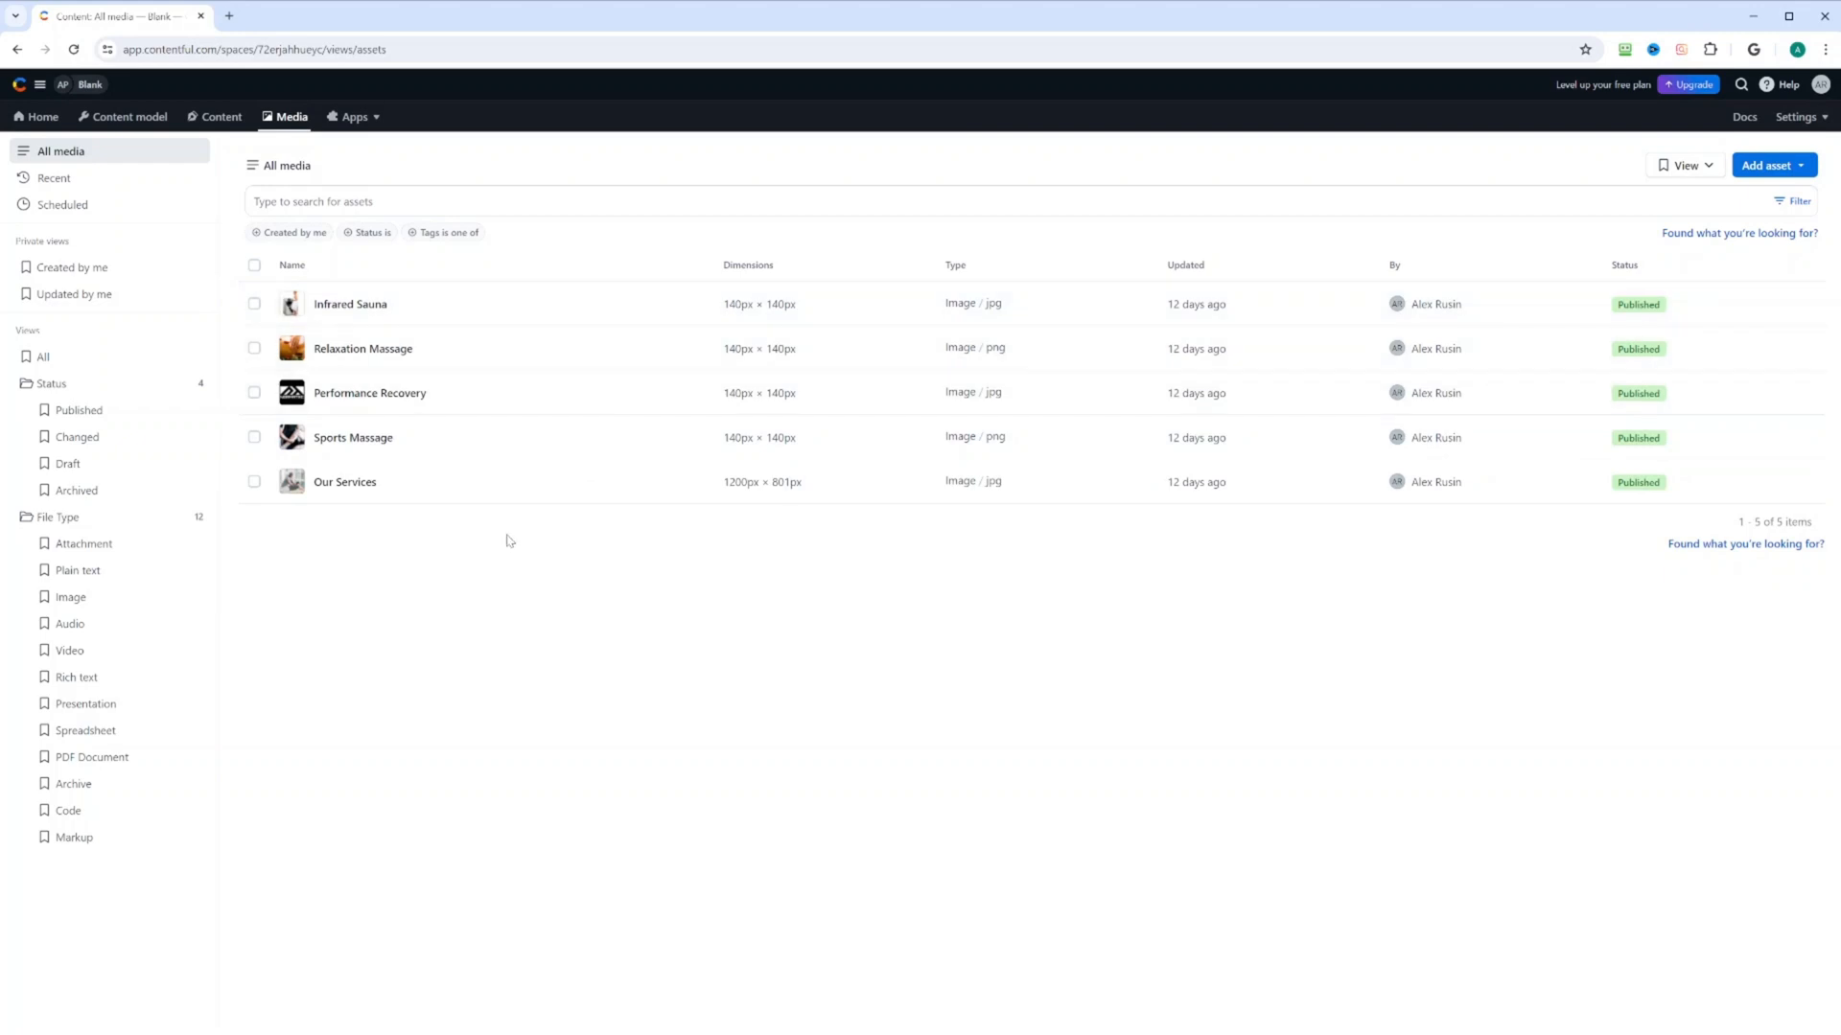
mouse_move(513, 542)
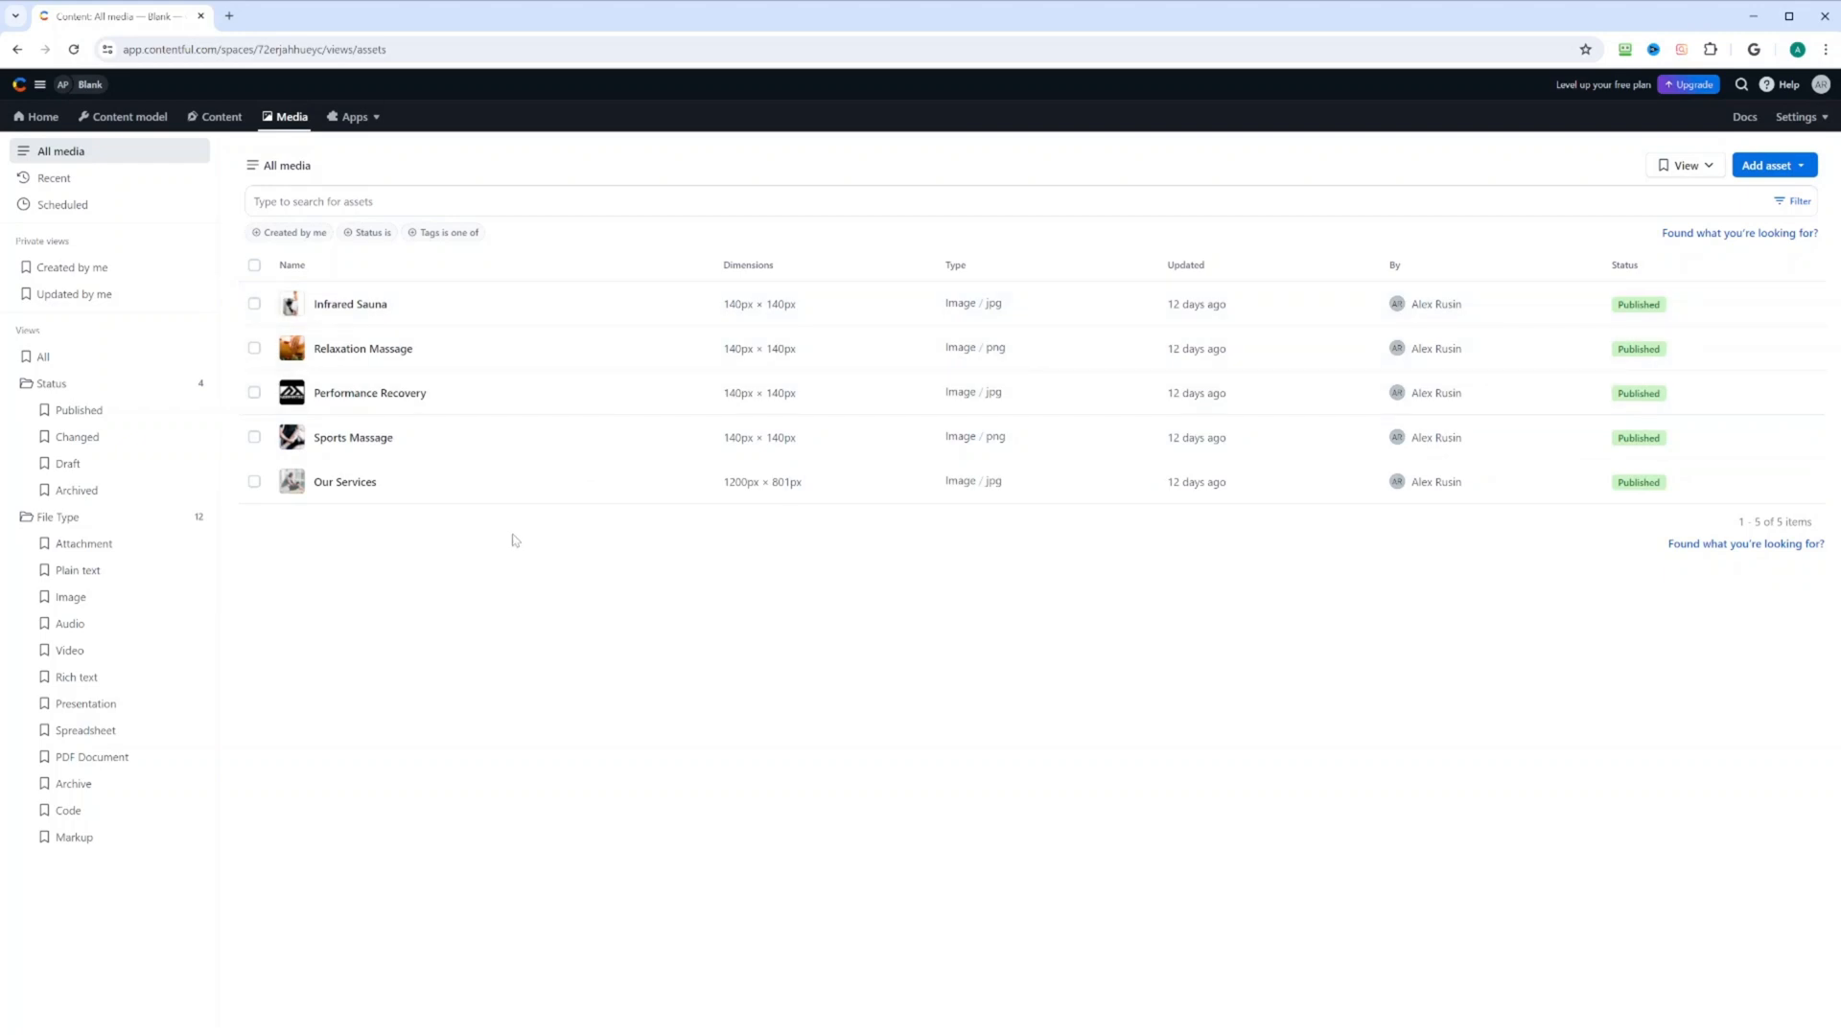
mouse_move(370, 86)
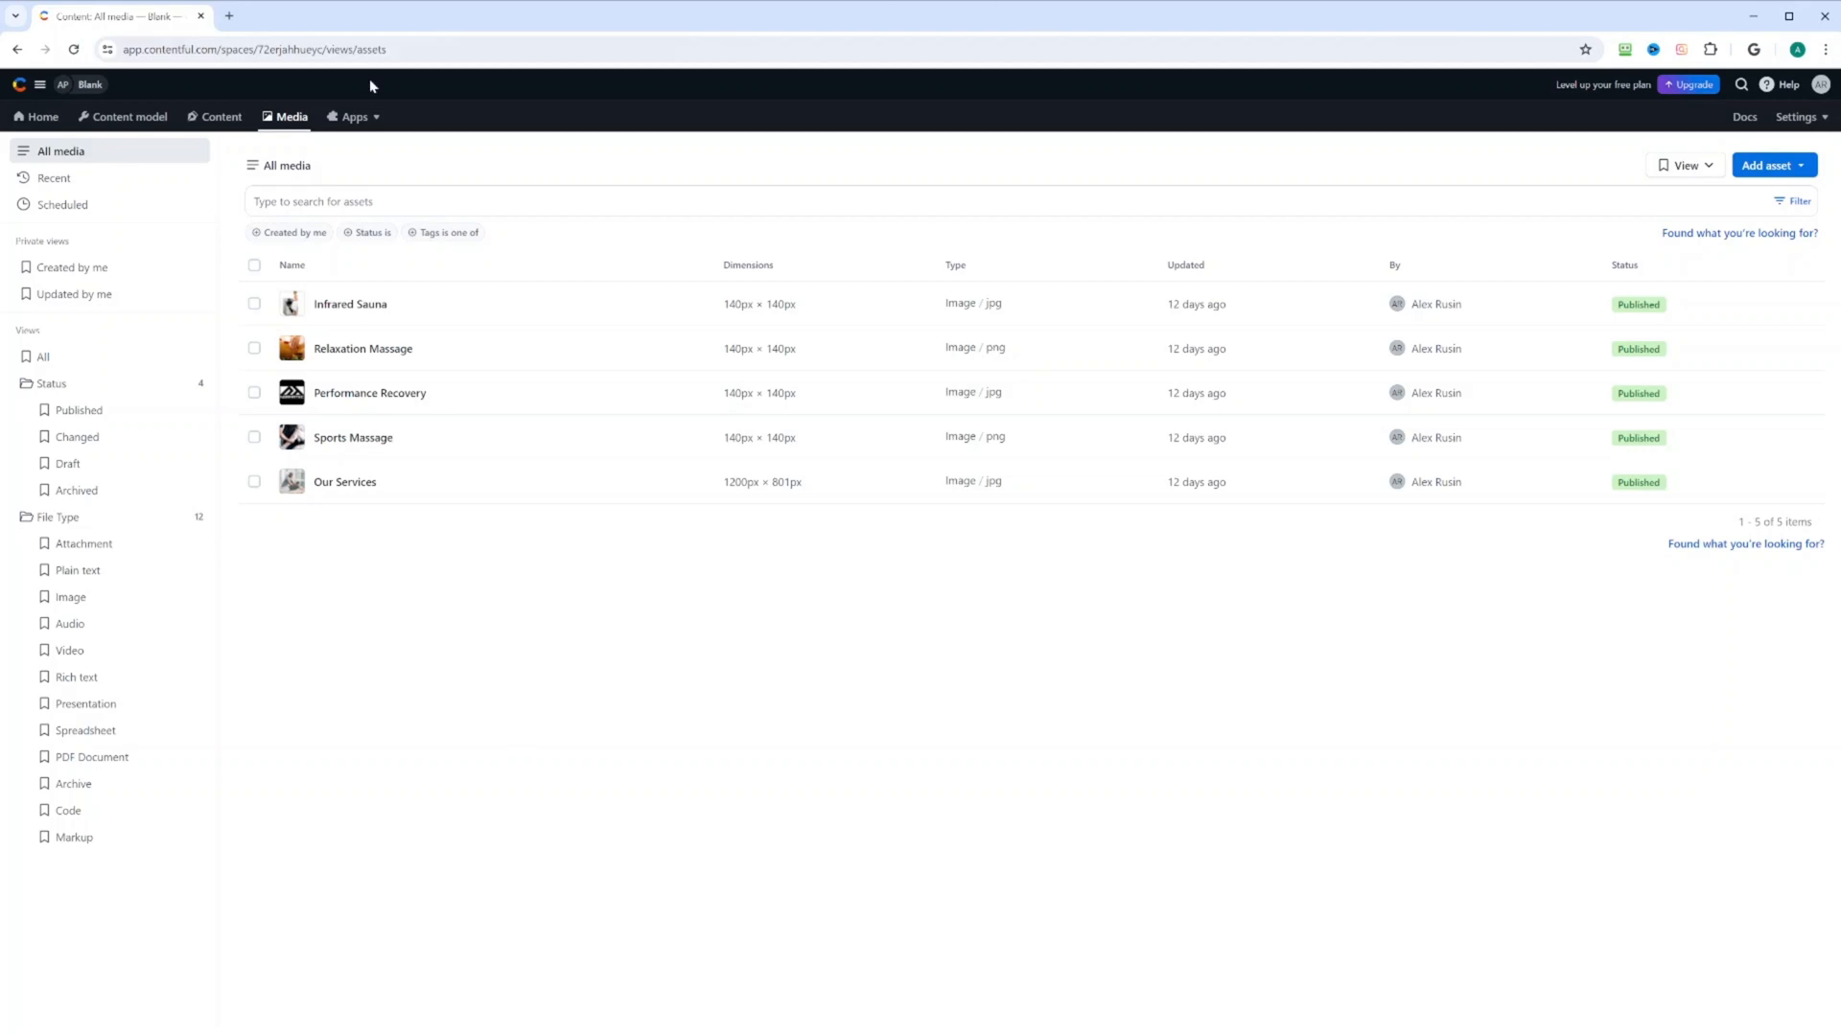
Visit the Apps Marketplace, then Installed apps (JSON Viewer), then the Custom apps page
left_click(351, 117)
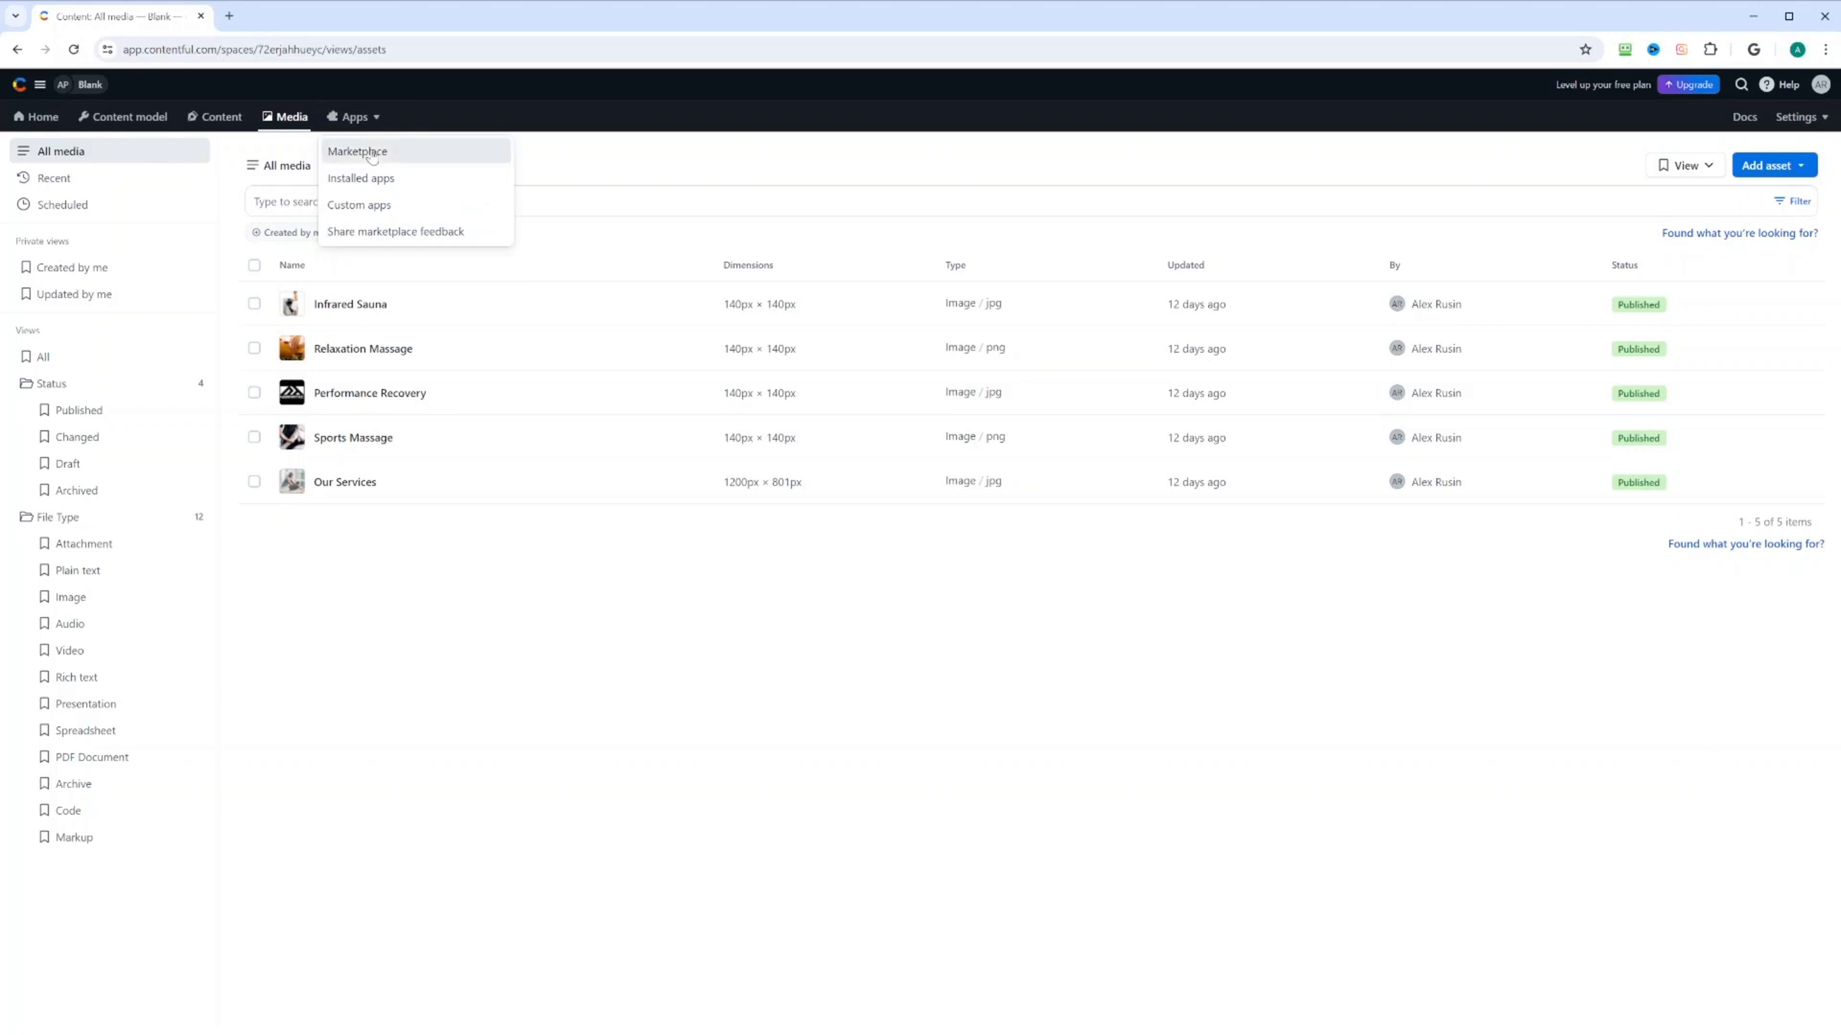
left_click(357, 151)
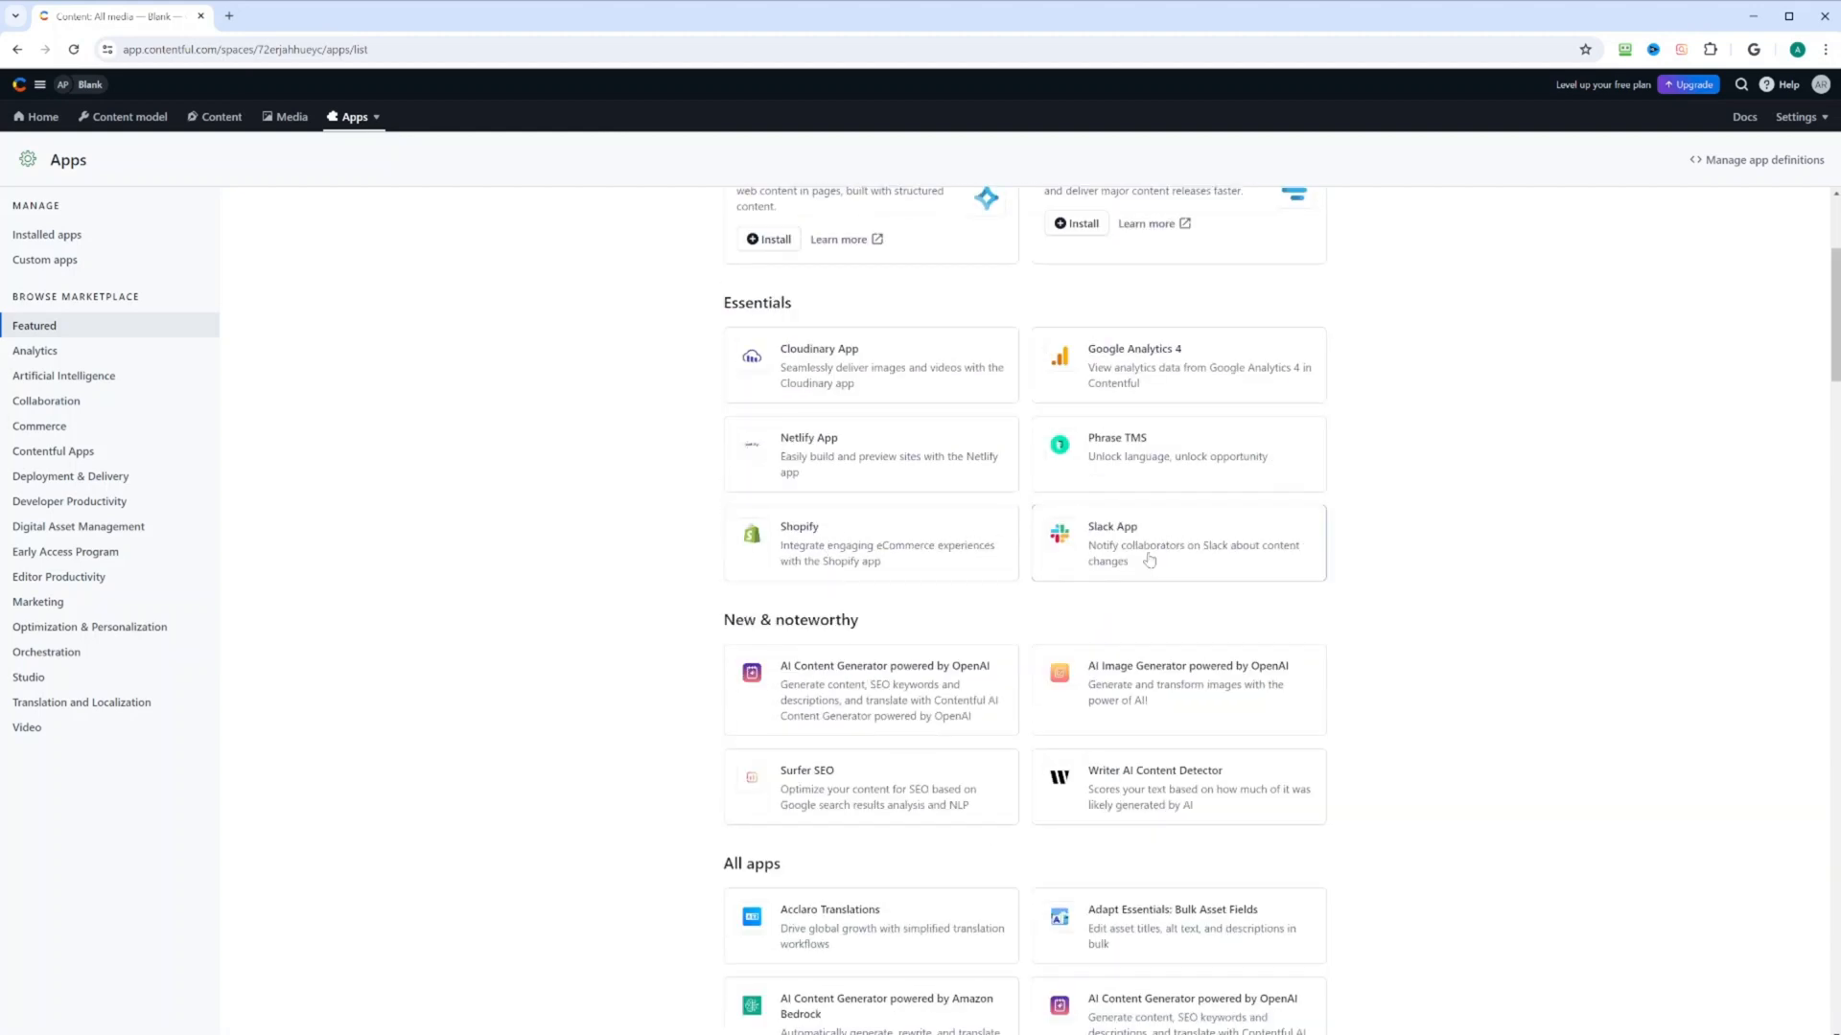
mouse_move(780, 371)
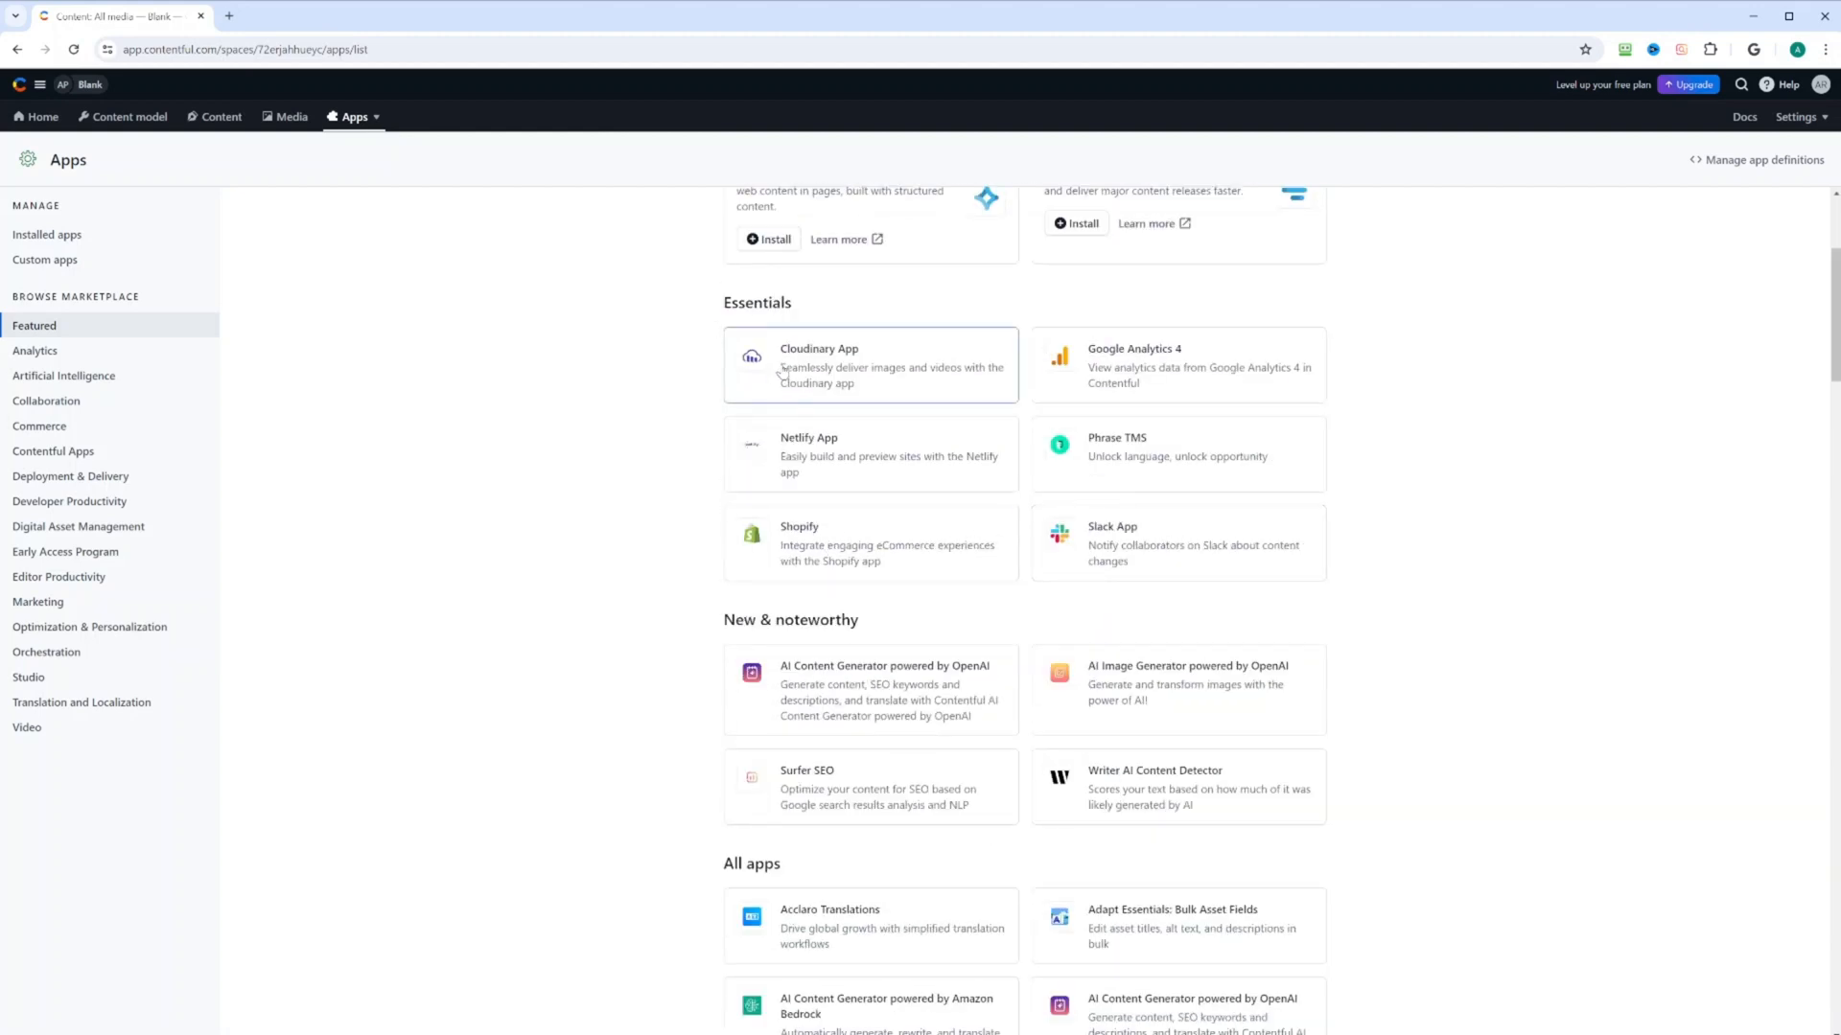
left_click(349, 117)
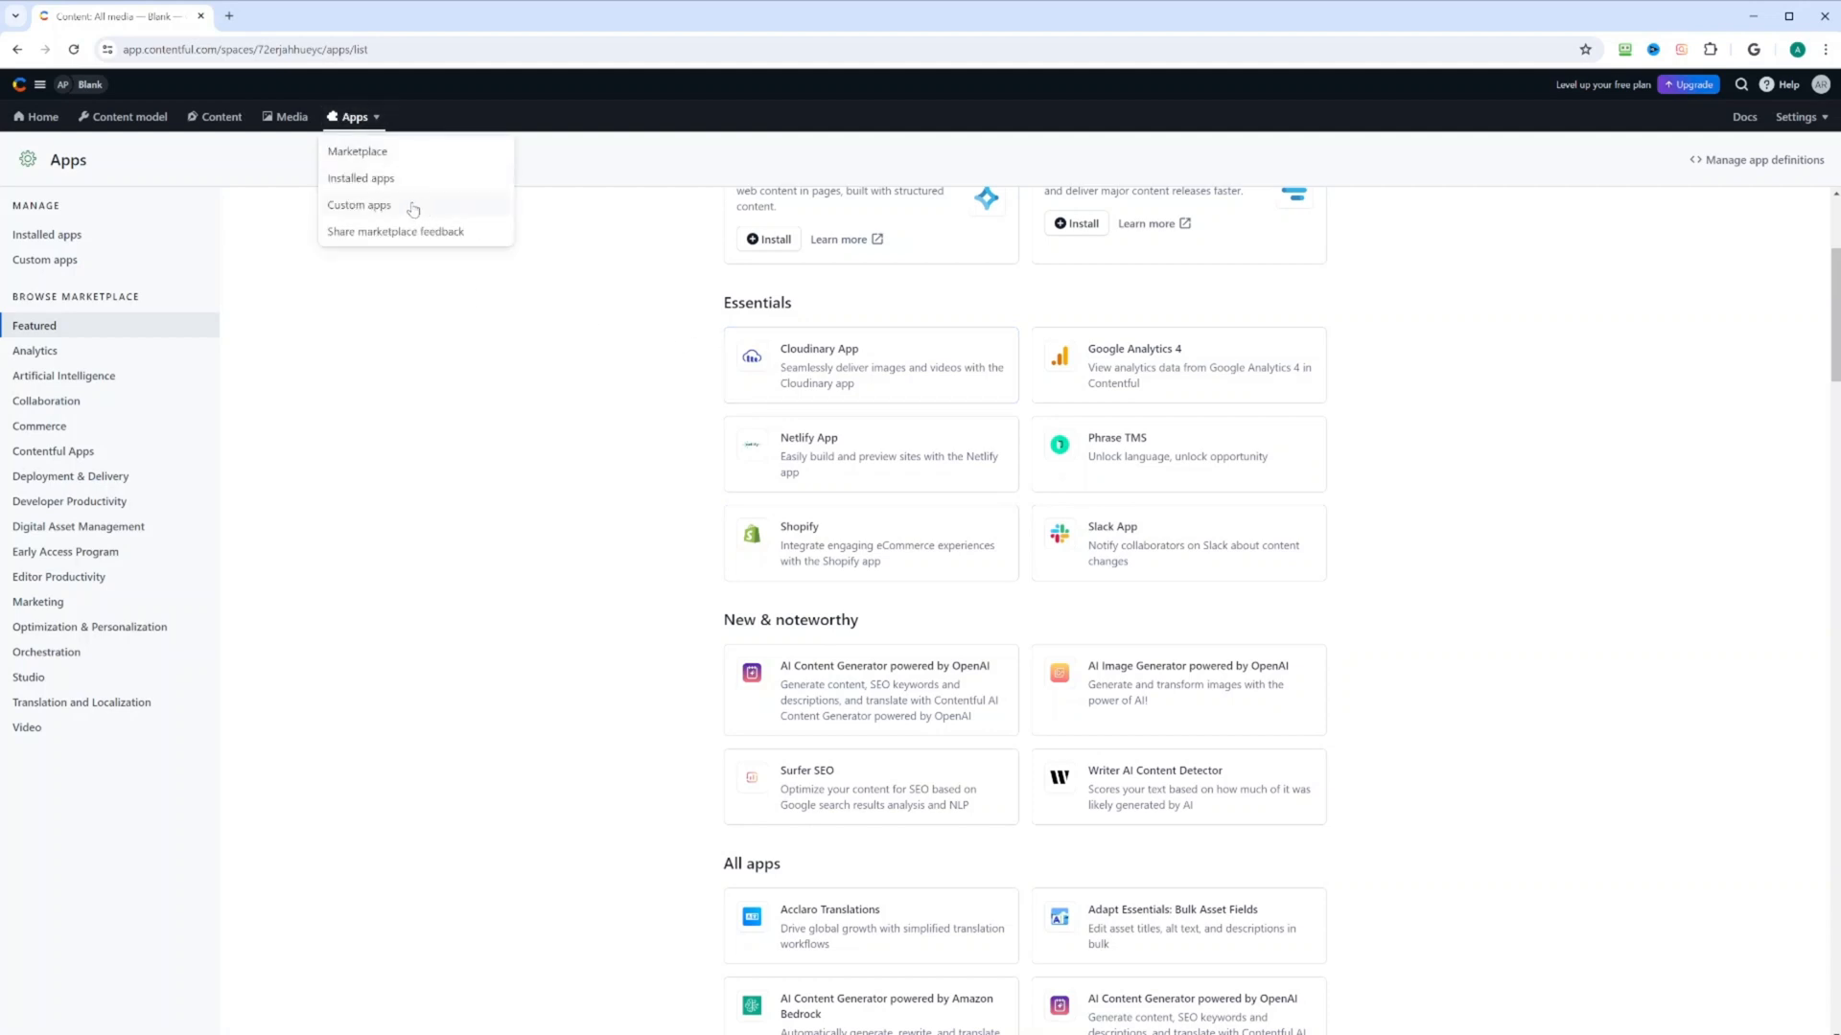
left_click(361, 177)
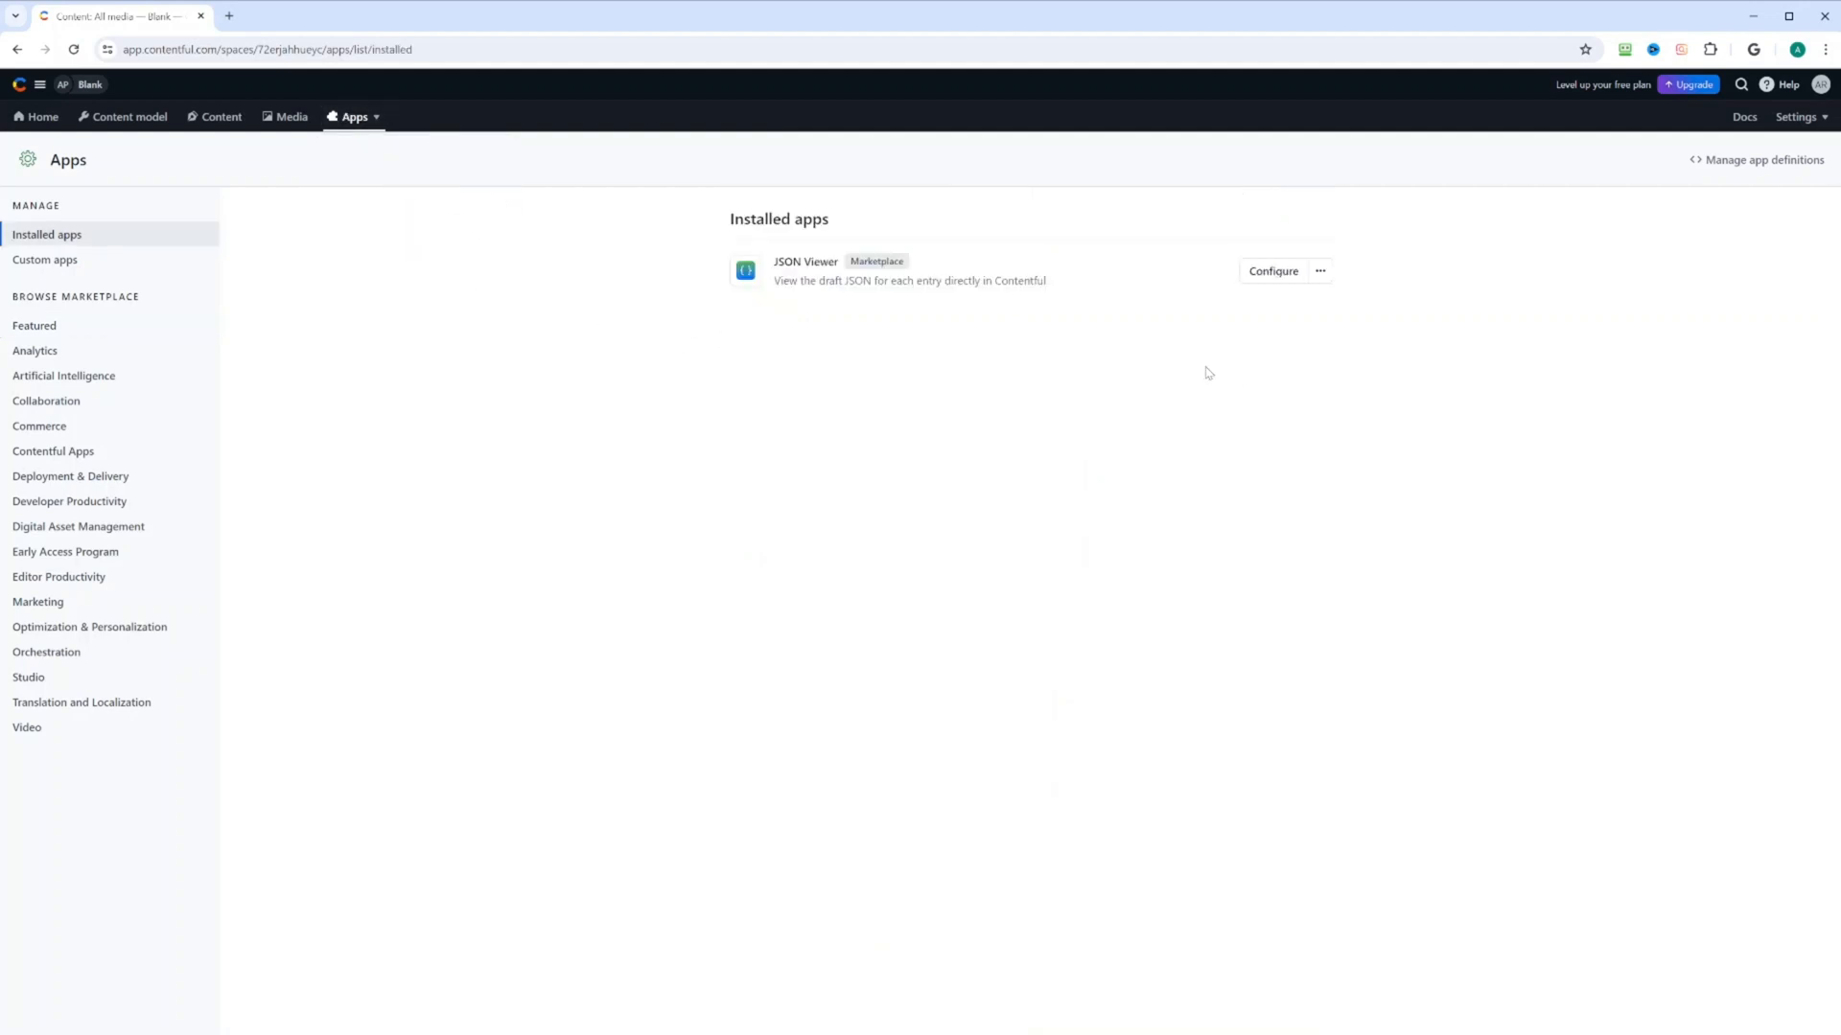
mouse_move(857, 295)
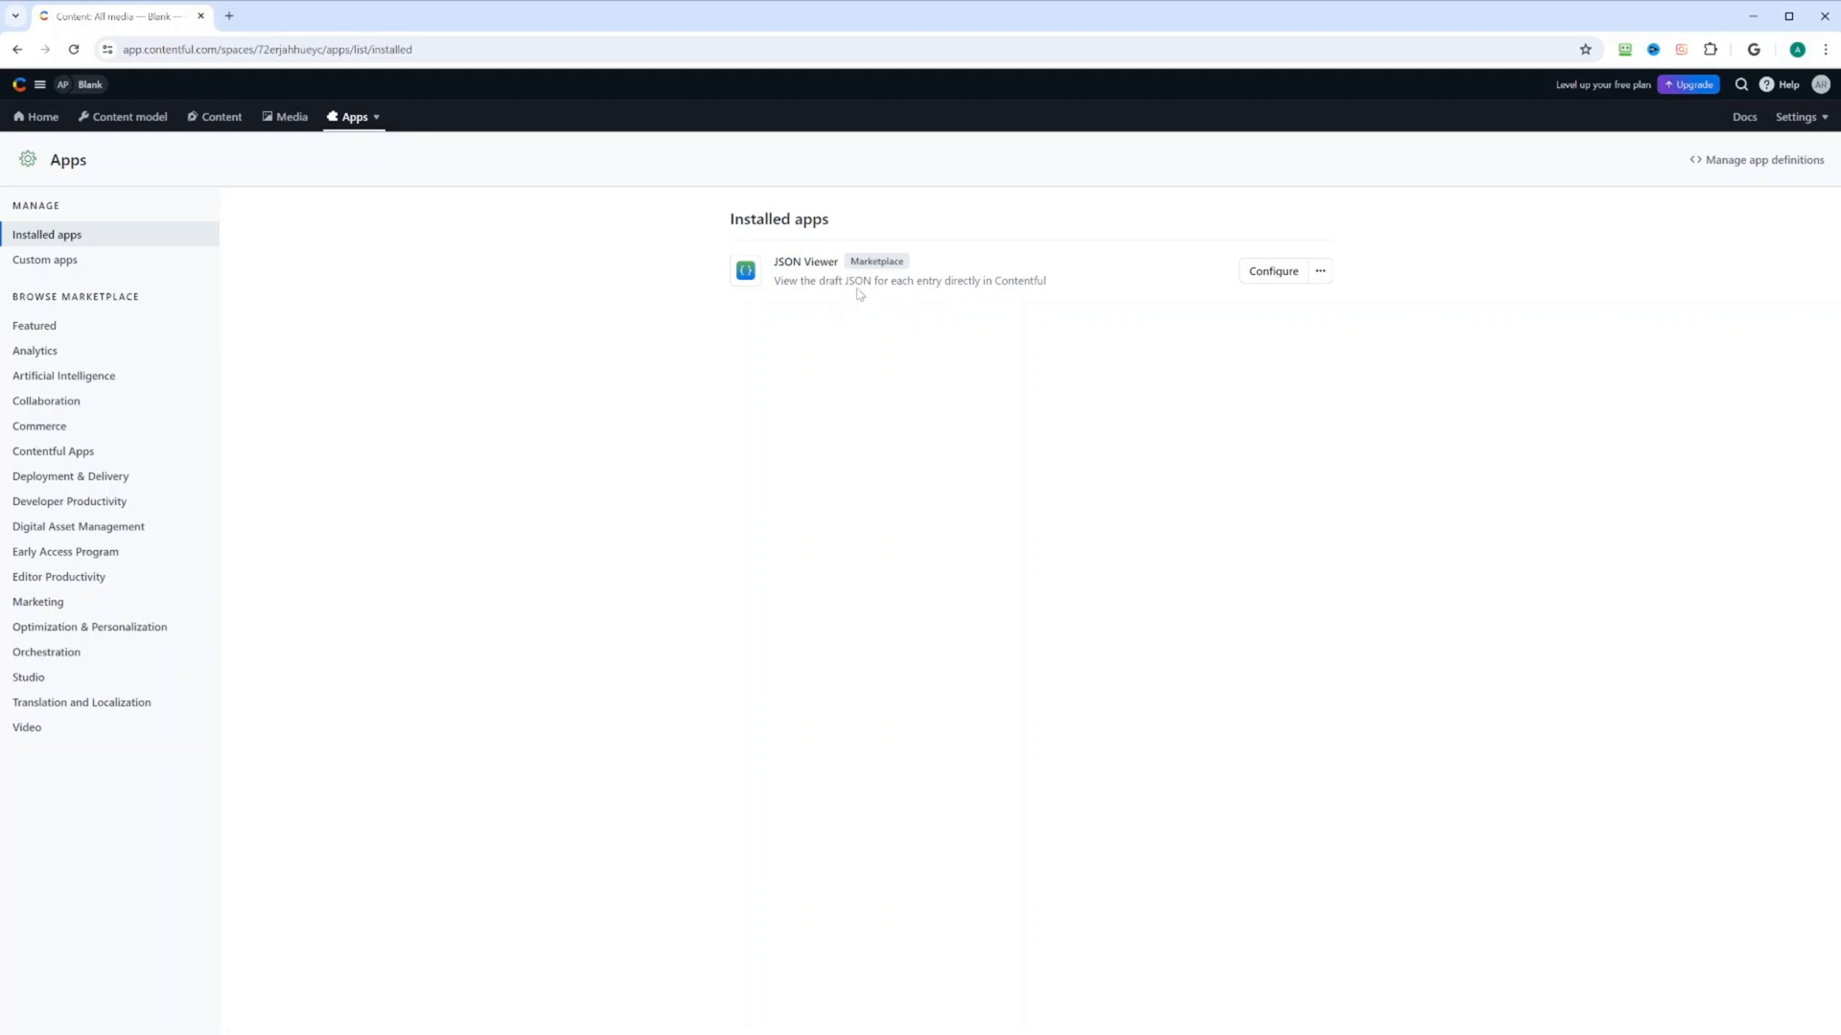
mouse_move(820, 274)
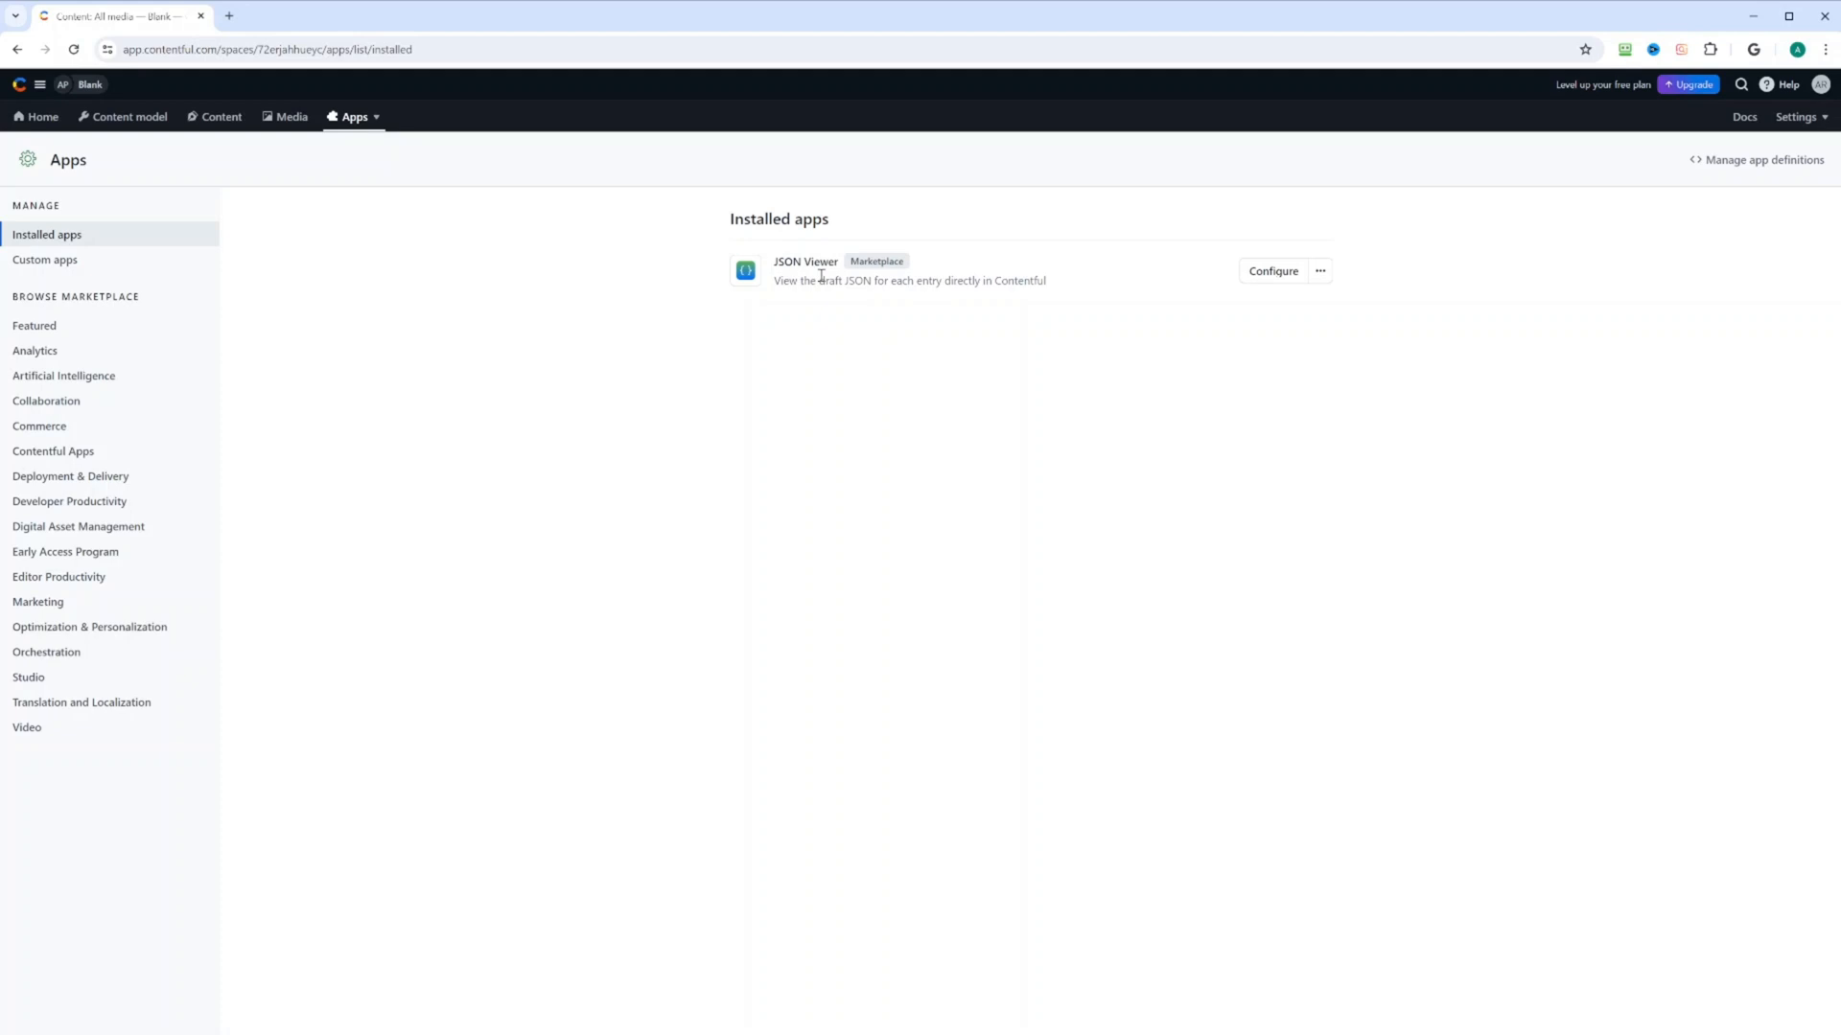
mouse_move(850, 295)
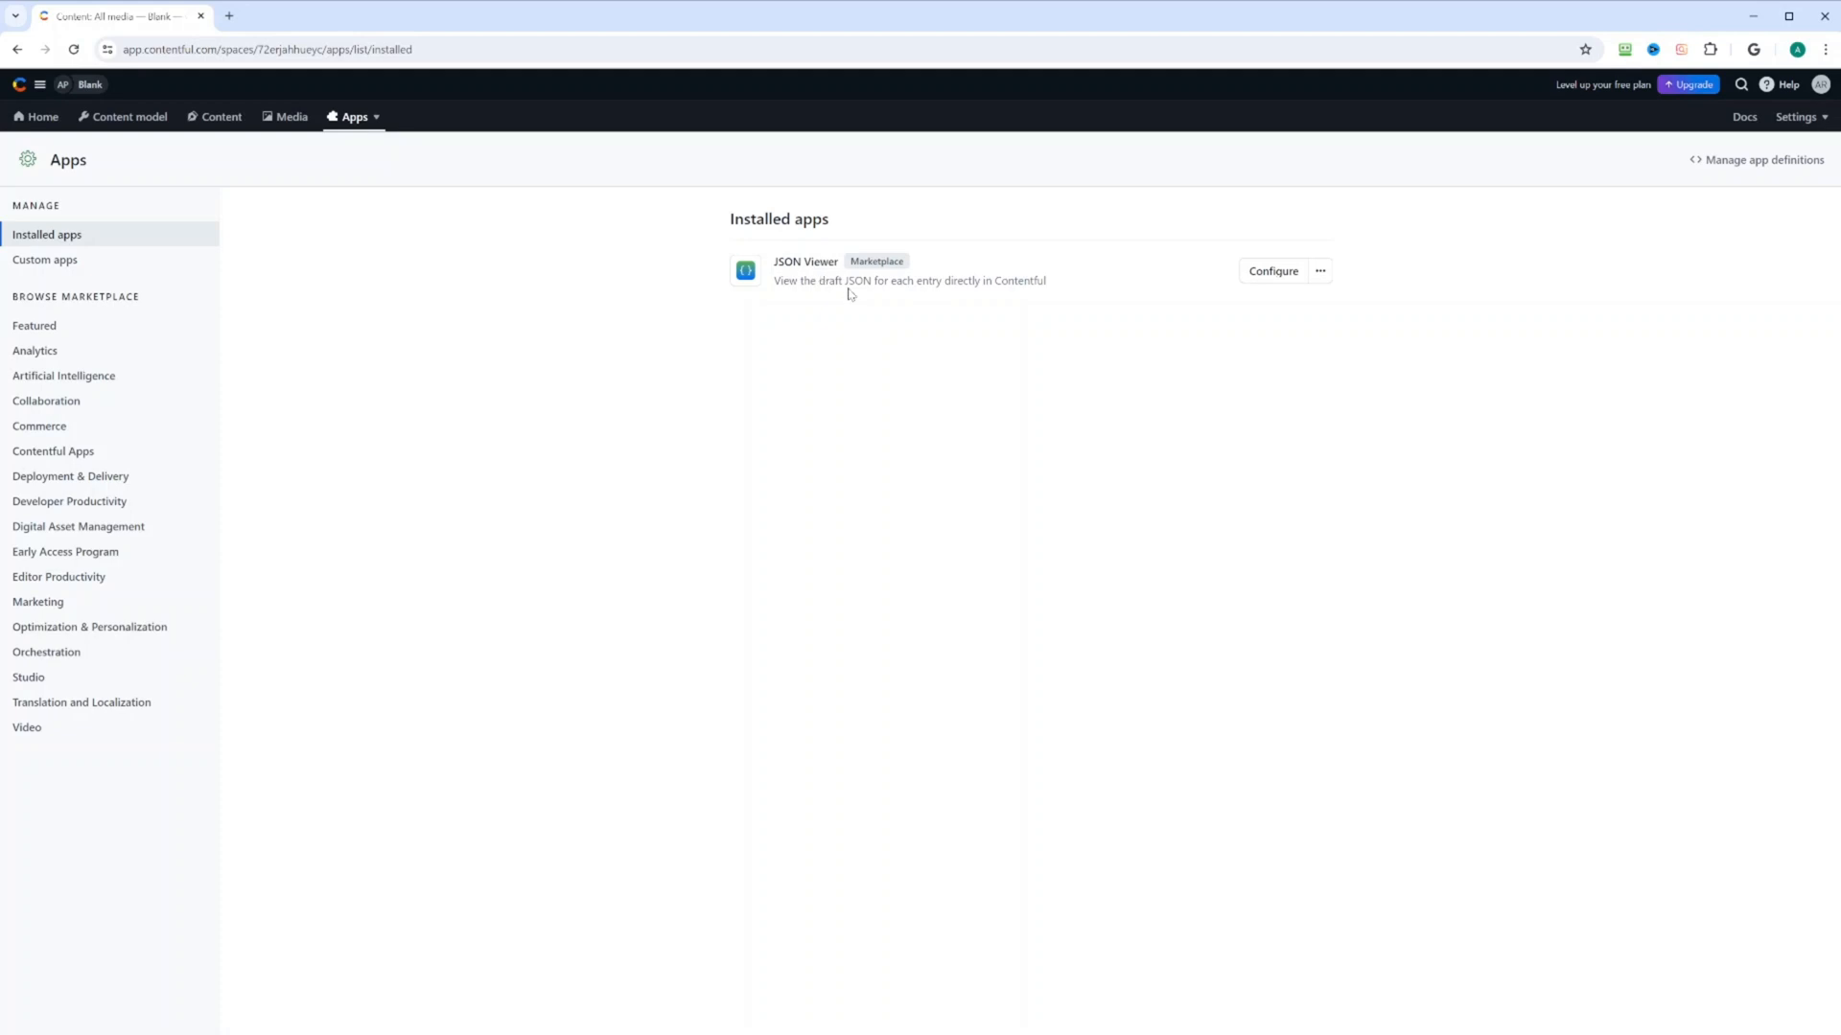
left_click(353, 117)
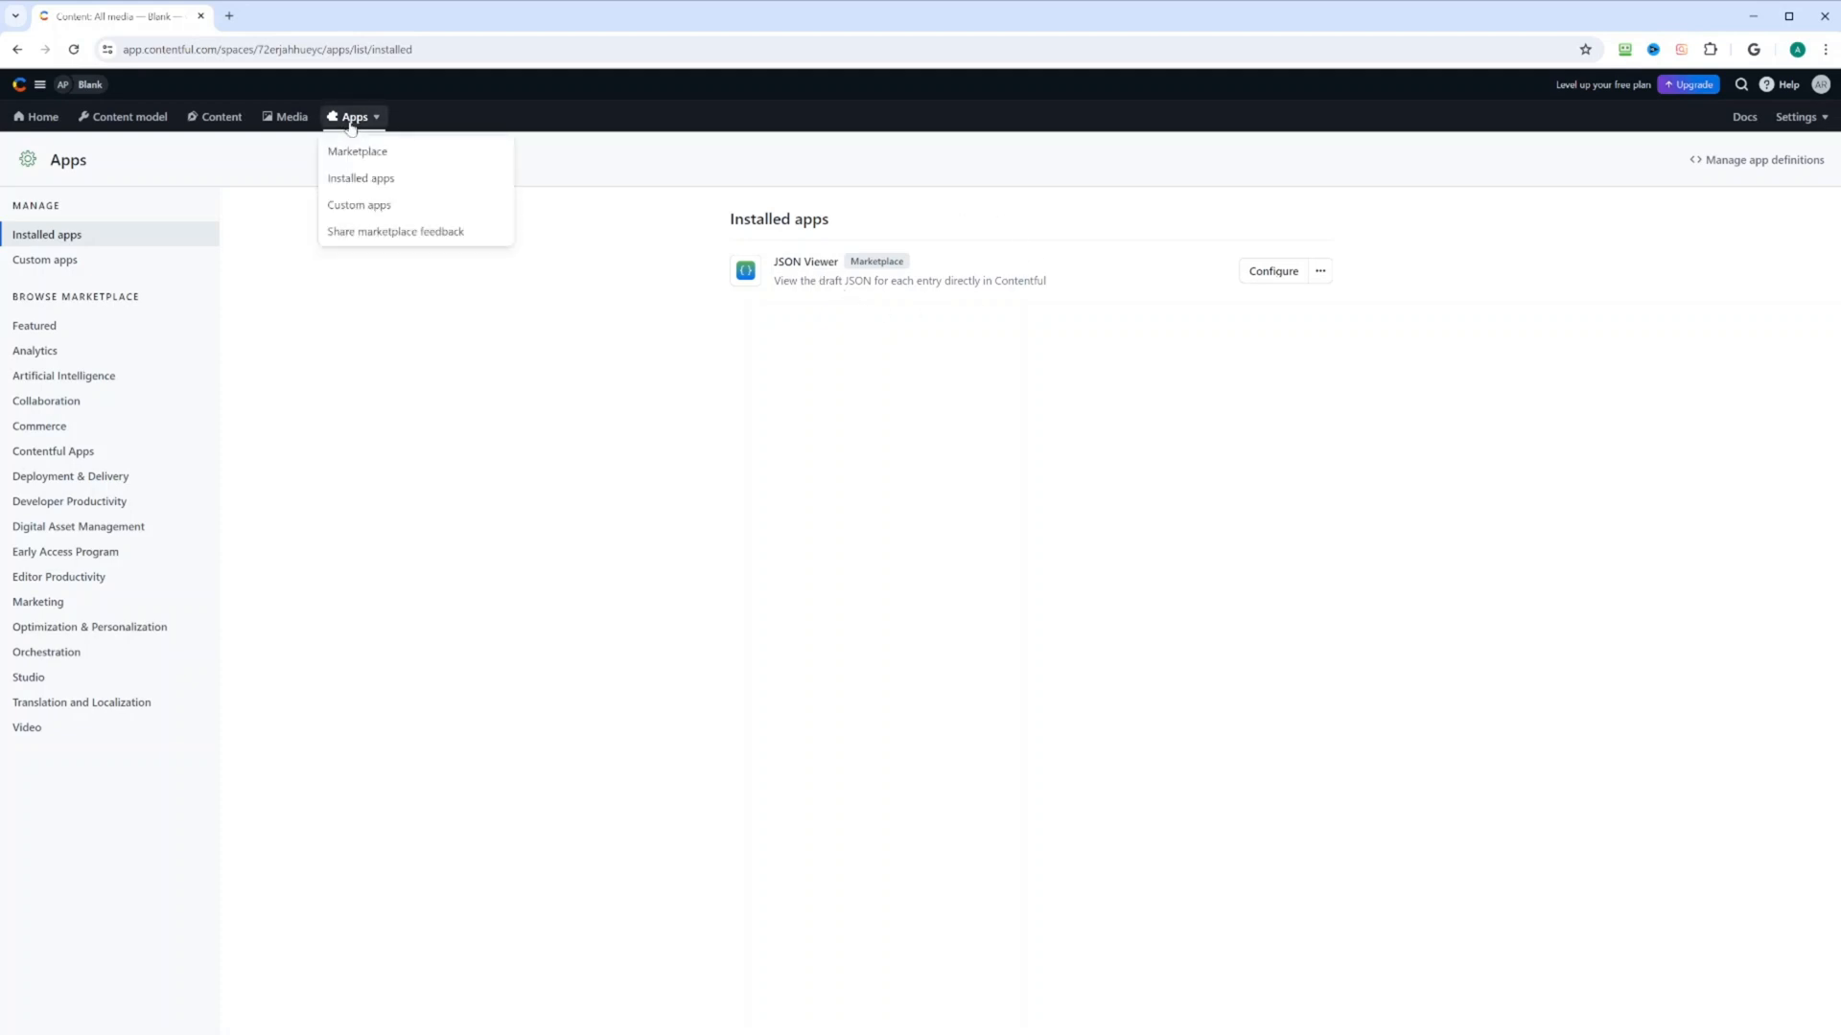
left_click(358, 205)
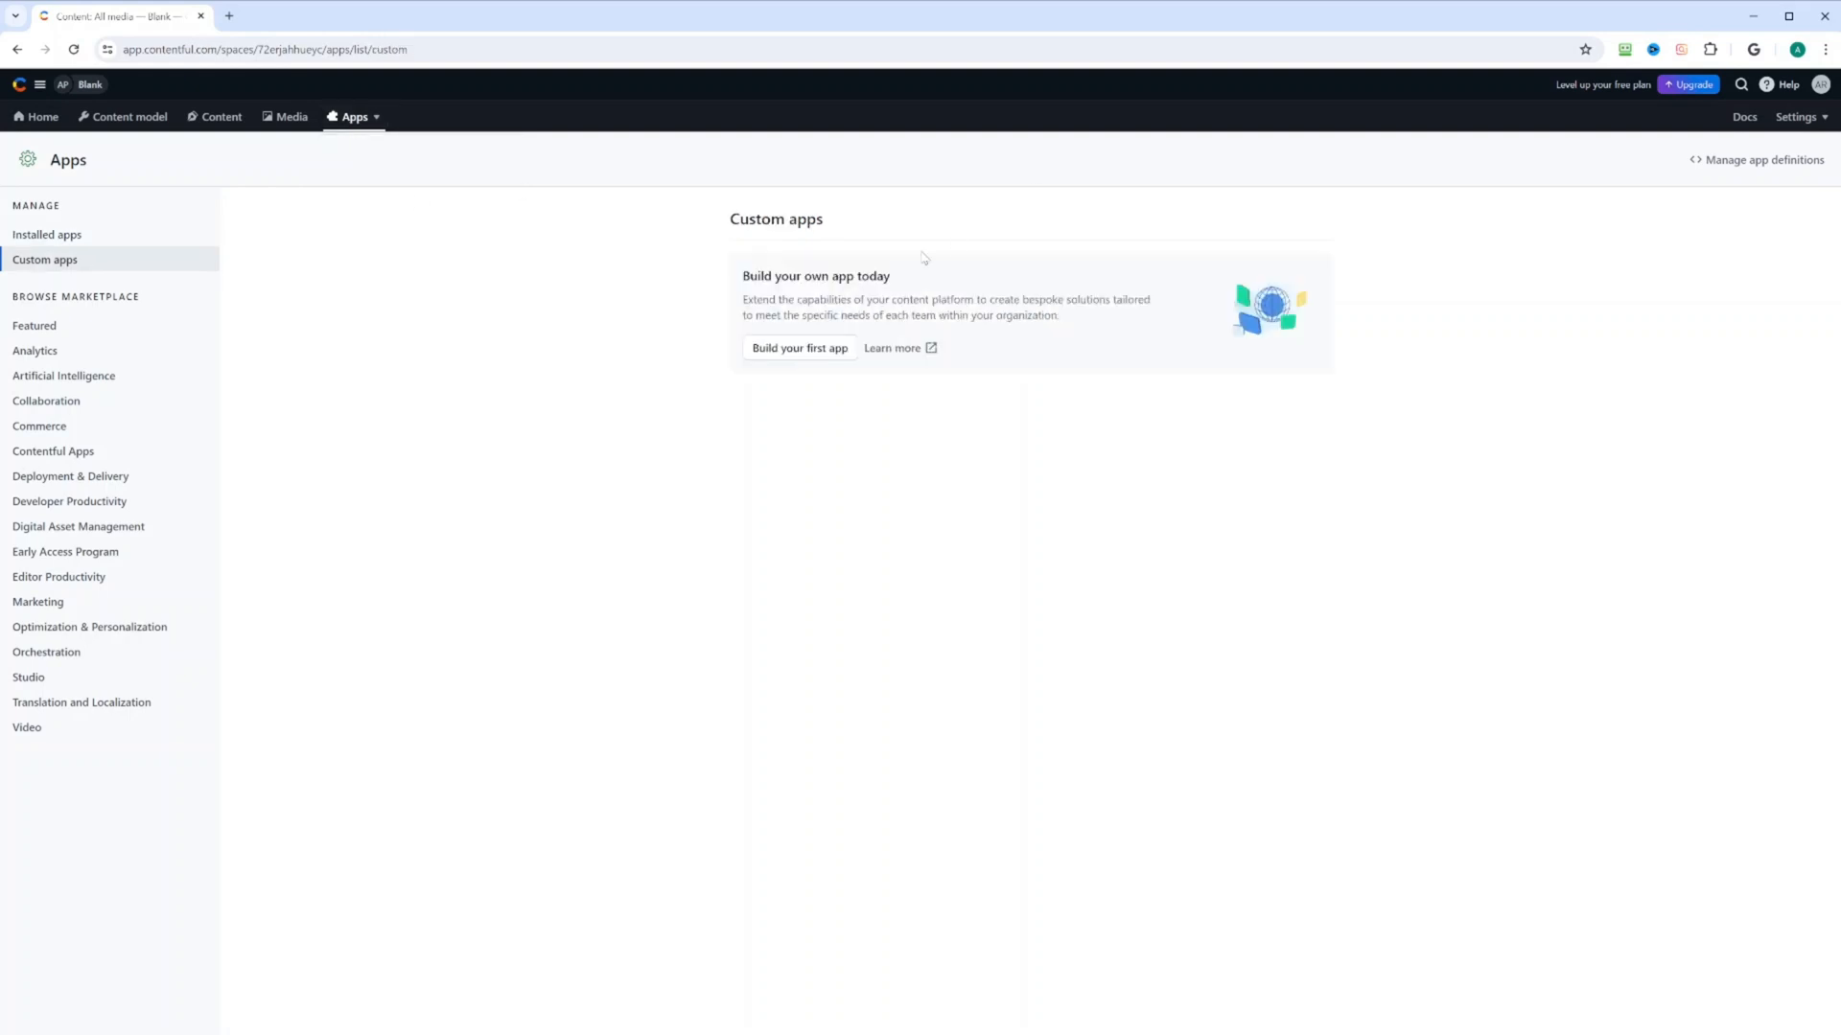
mouse_move(1001, 390)
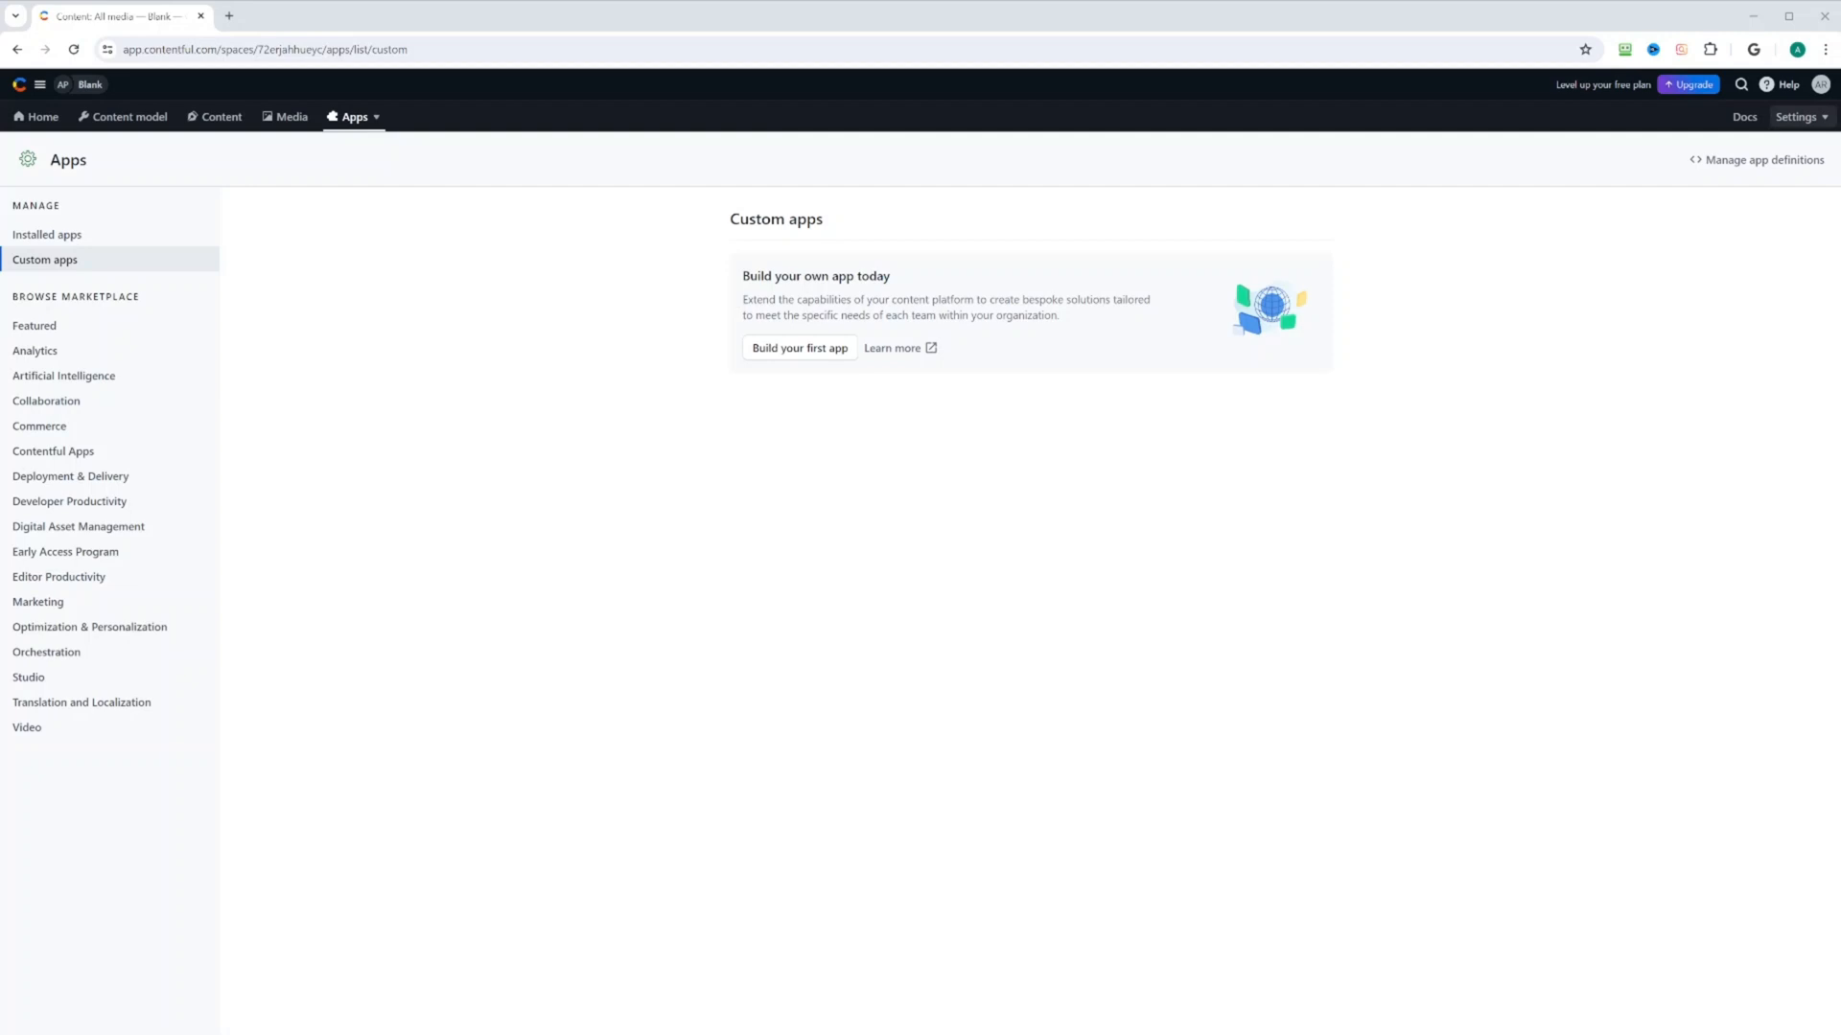
View the Locales settings (English US default), then the empty Tags settings page
left_click(1796, 117)
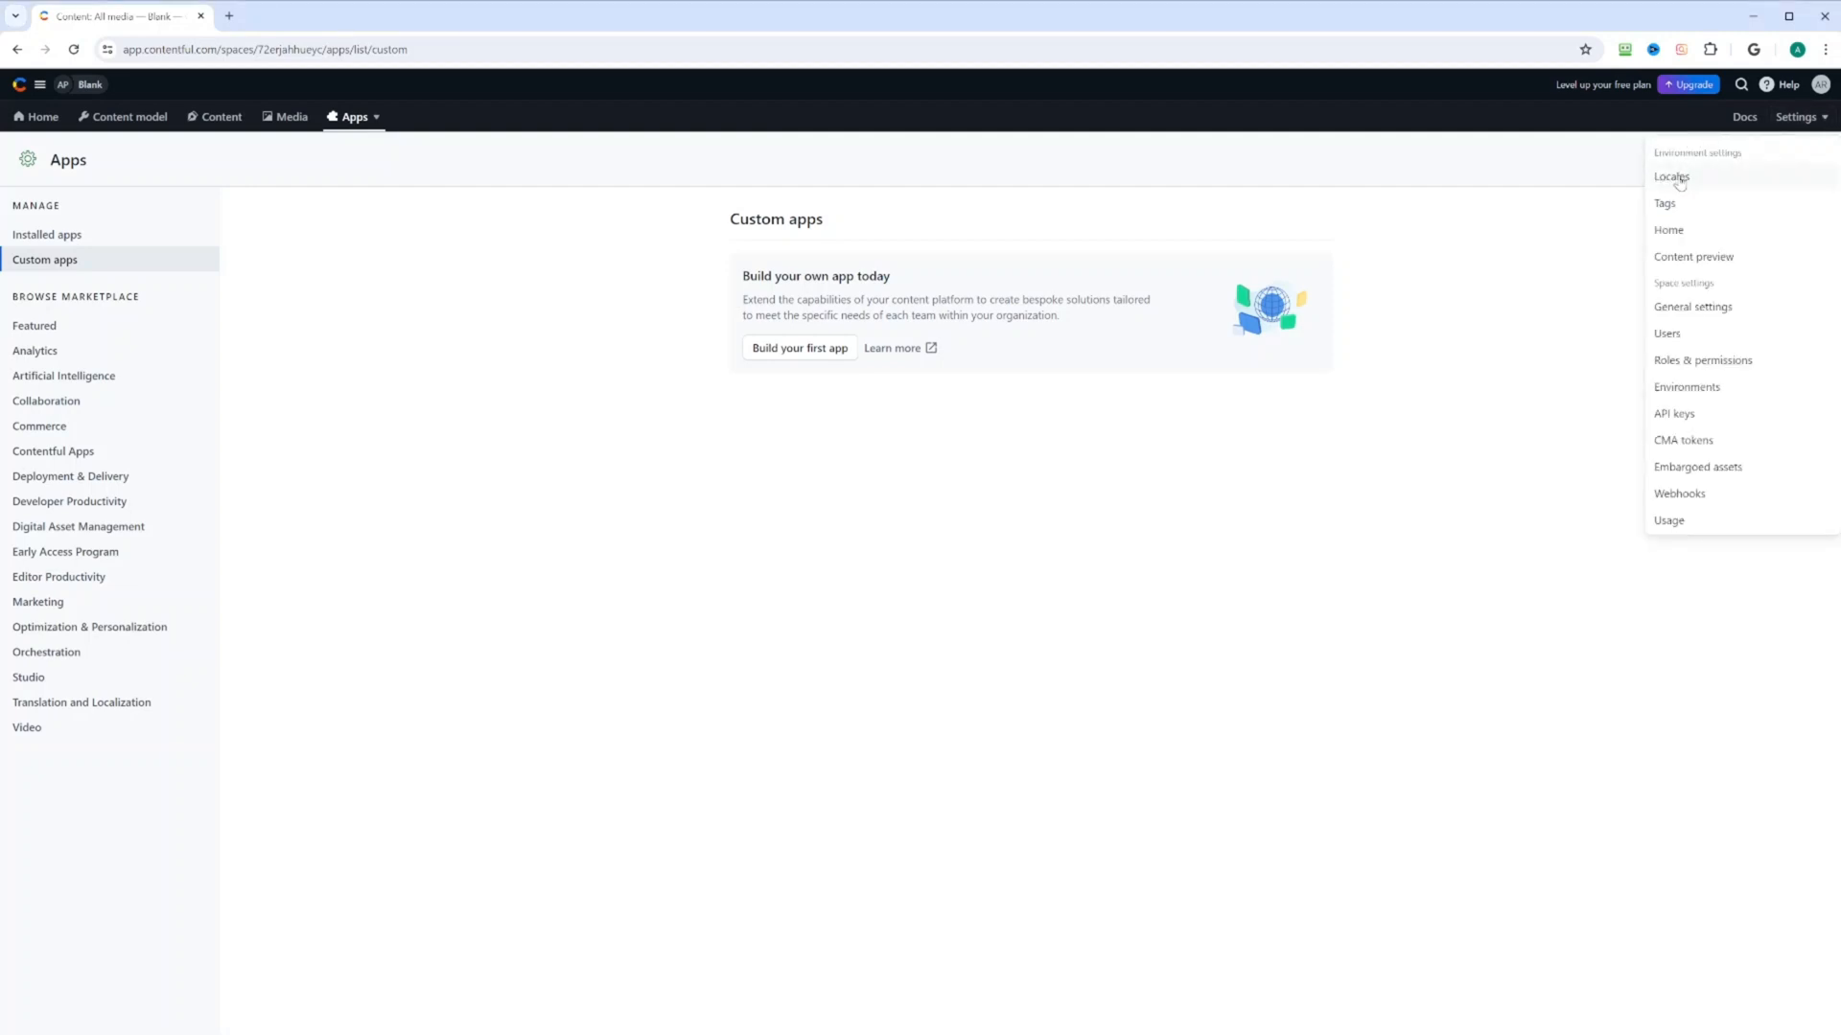
left_click(1670, 177)
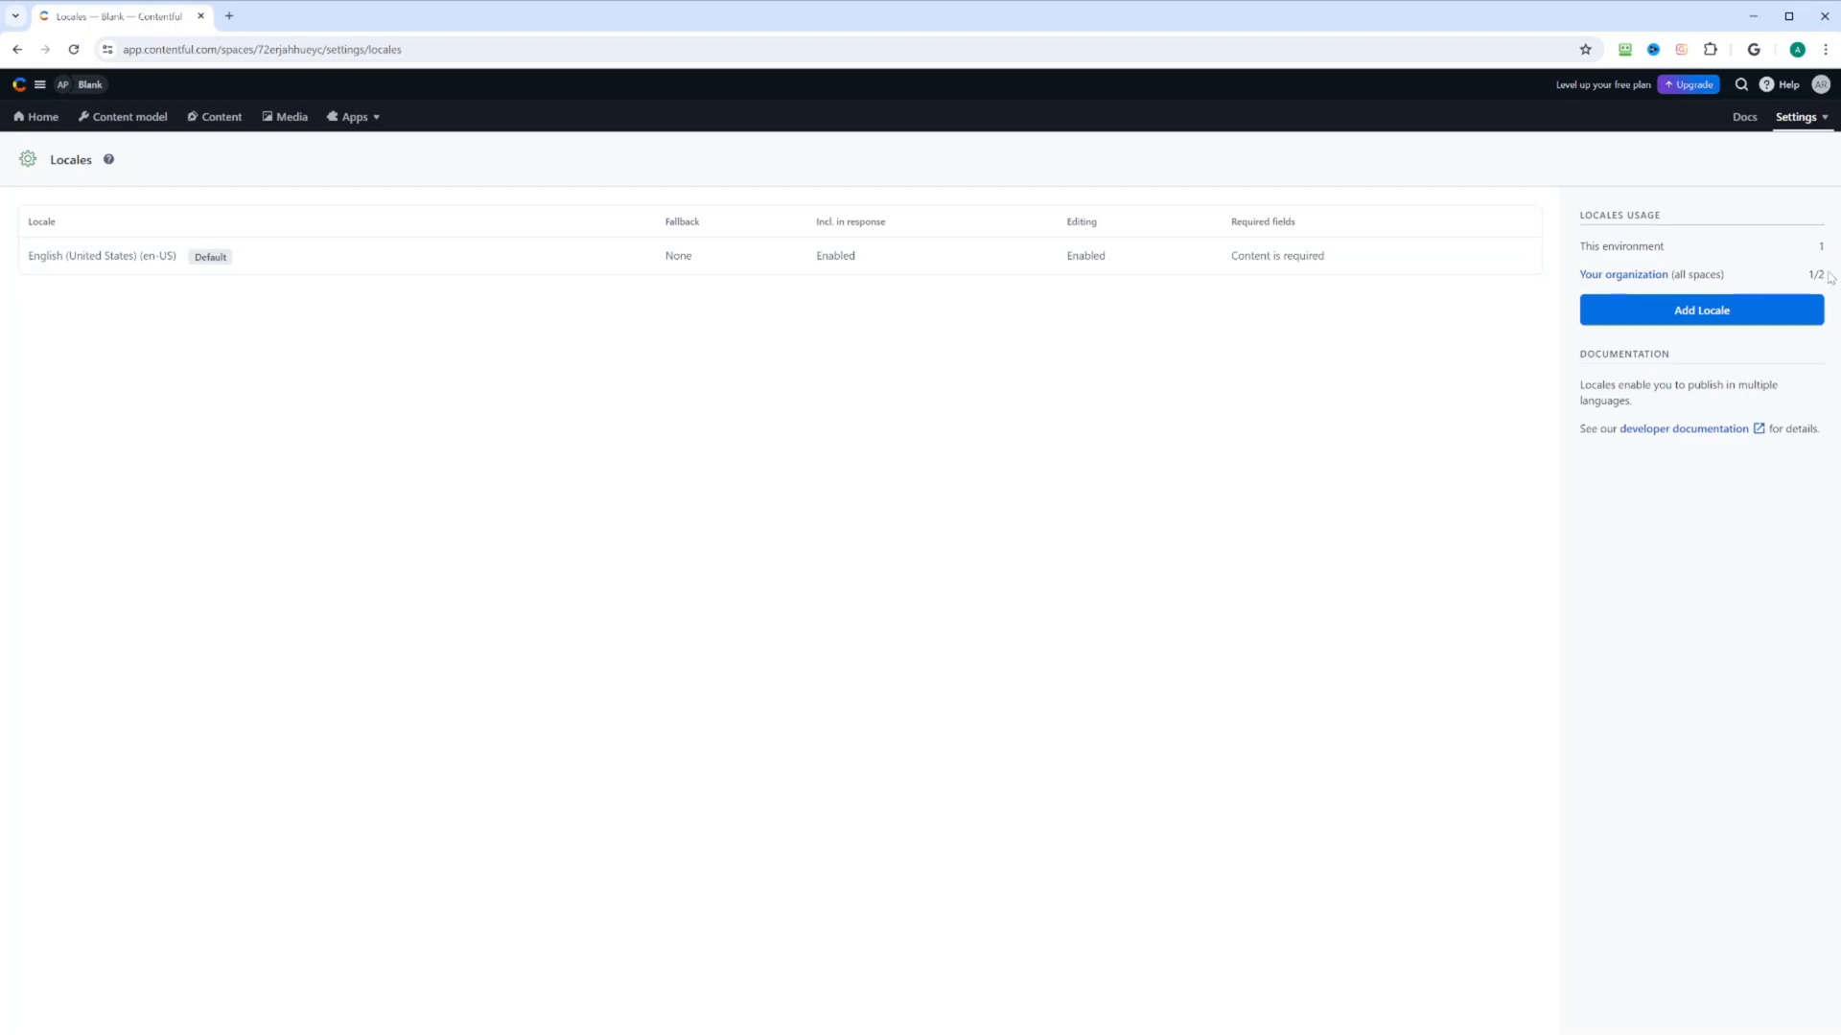
mouse_move(1822, 104)
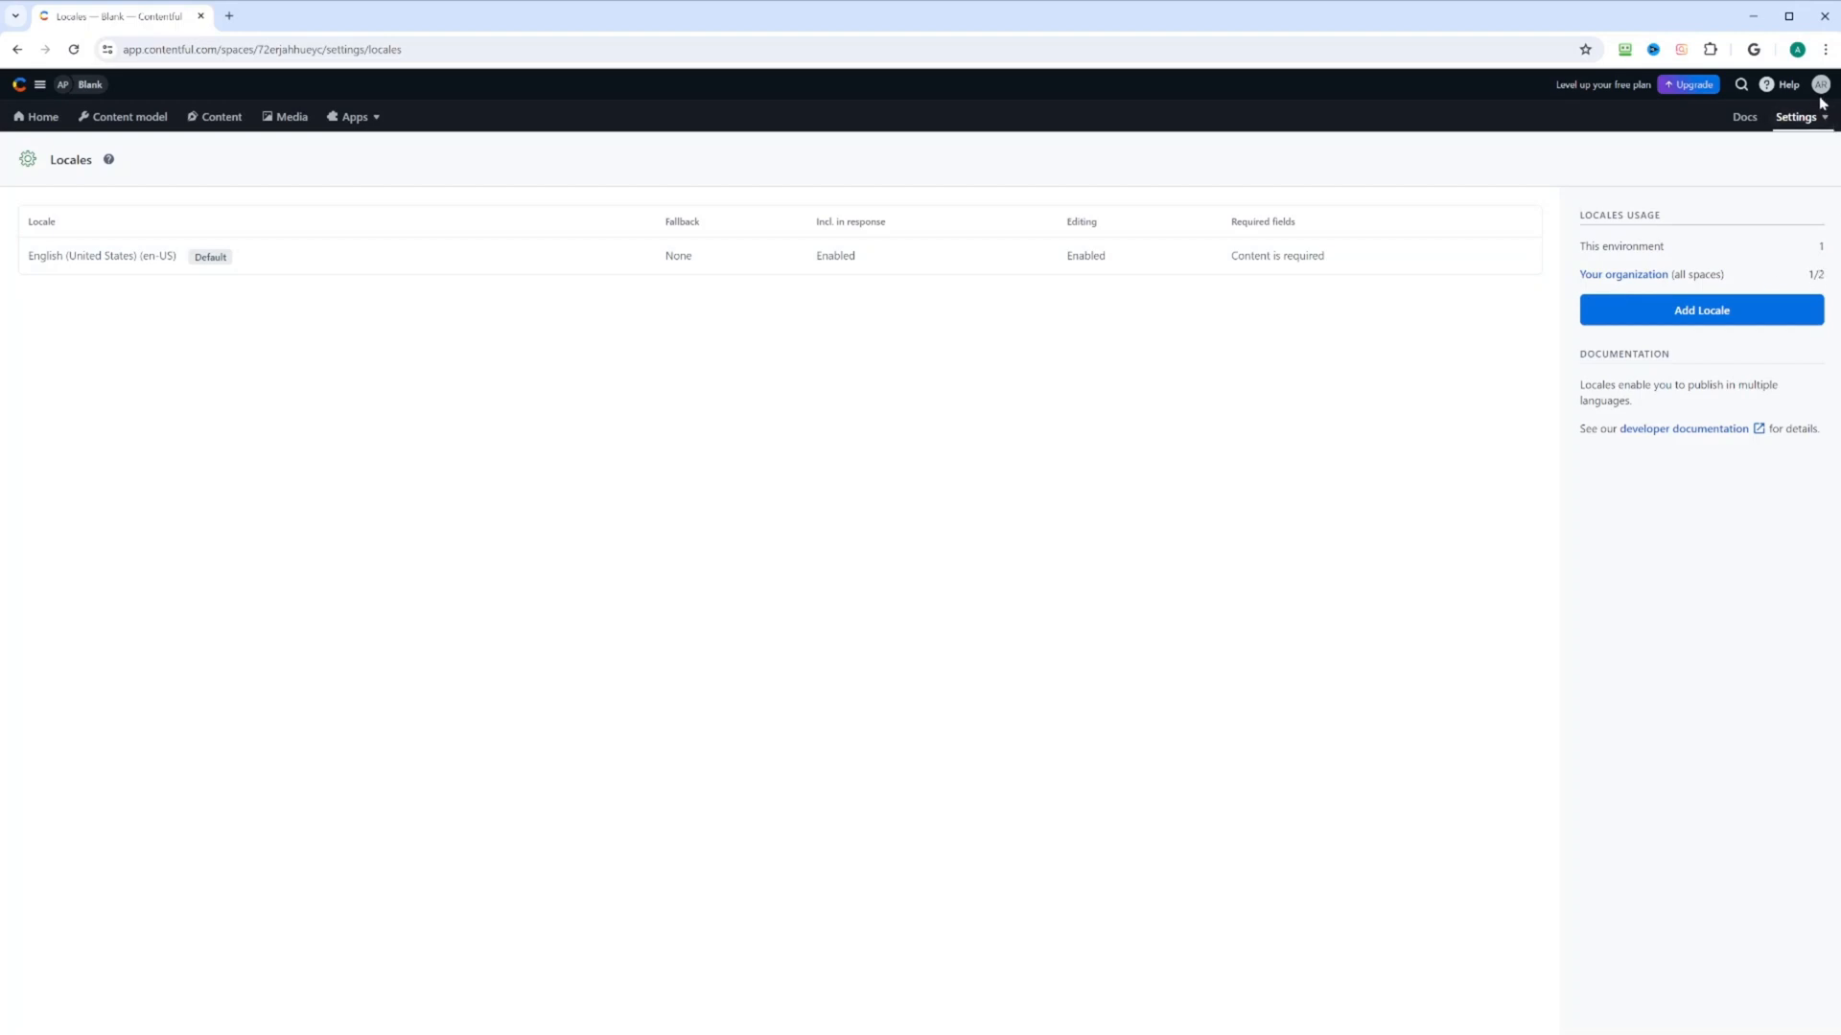
left_click(1795, 117)
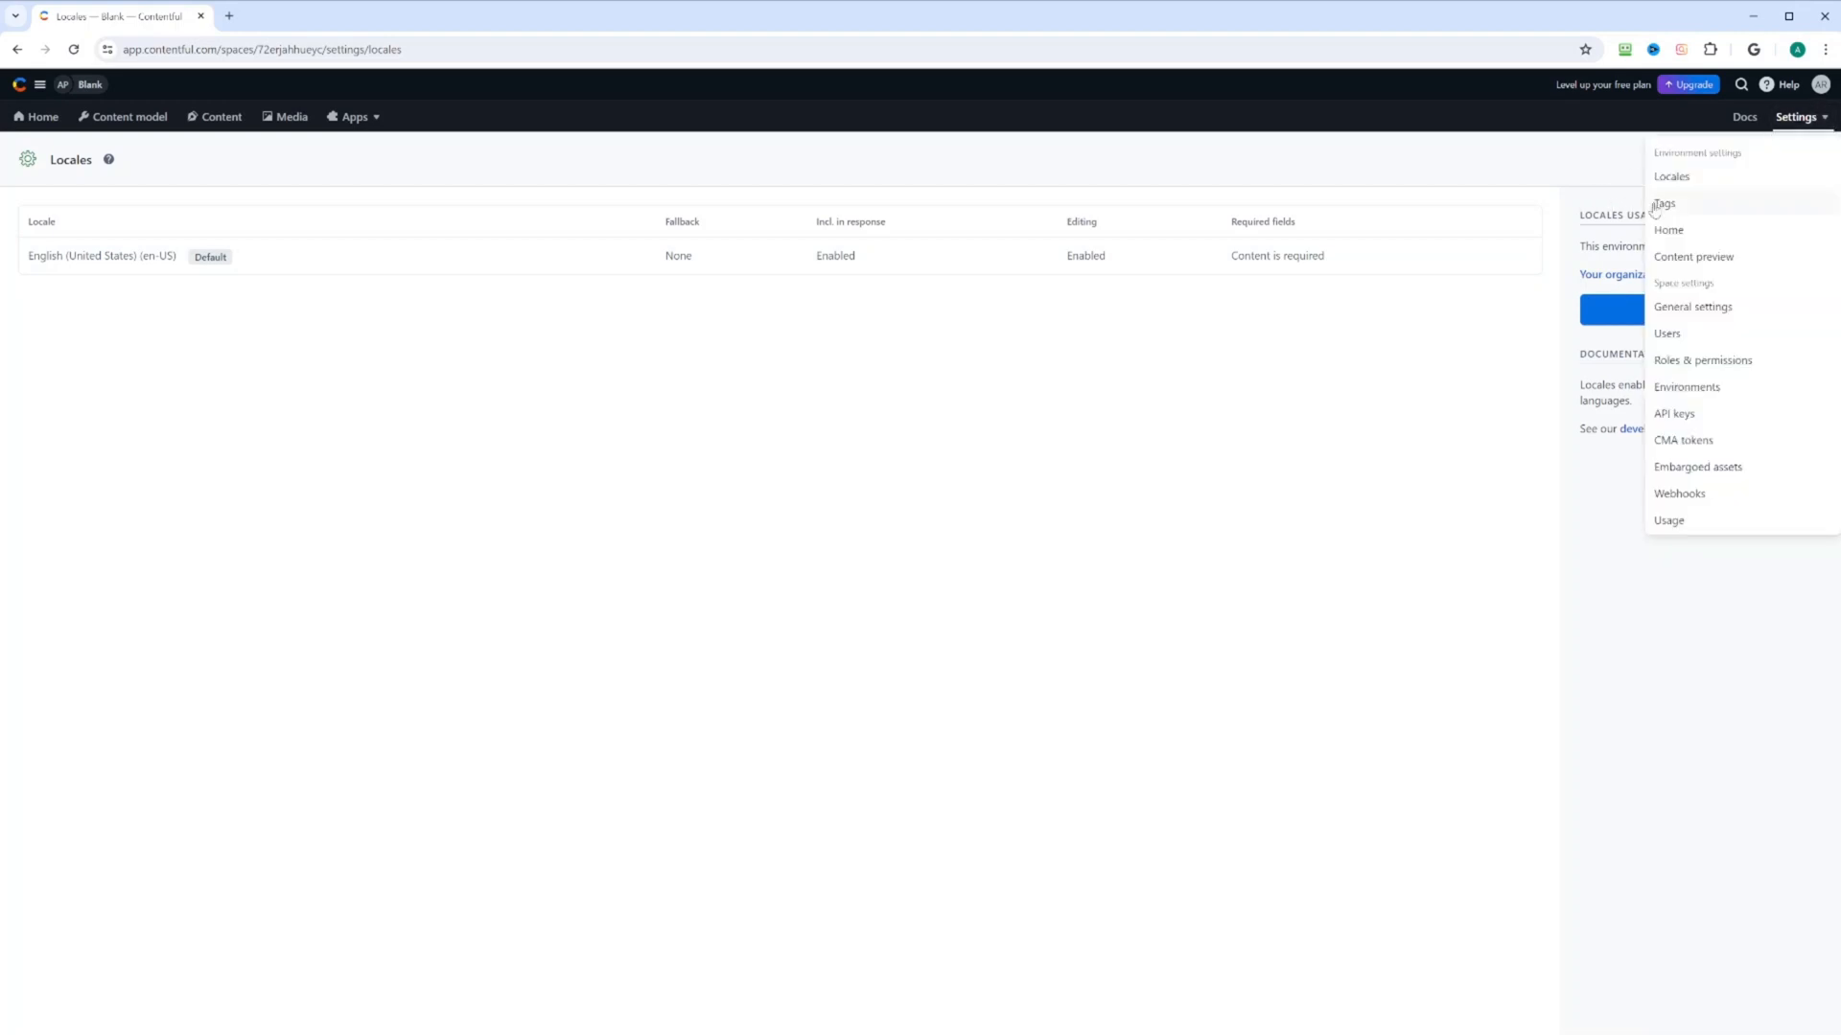
left_click(1662, 203)
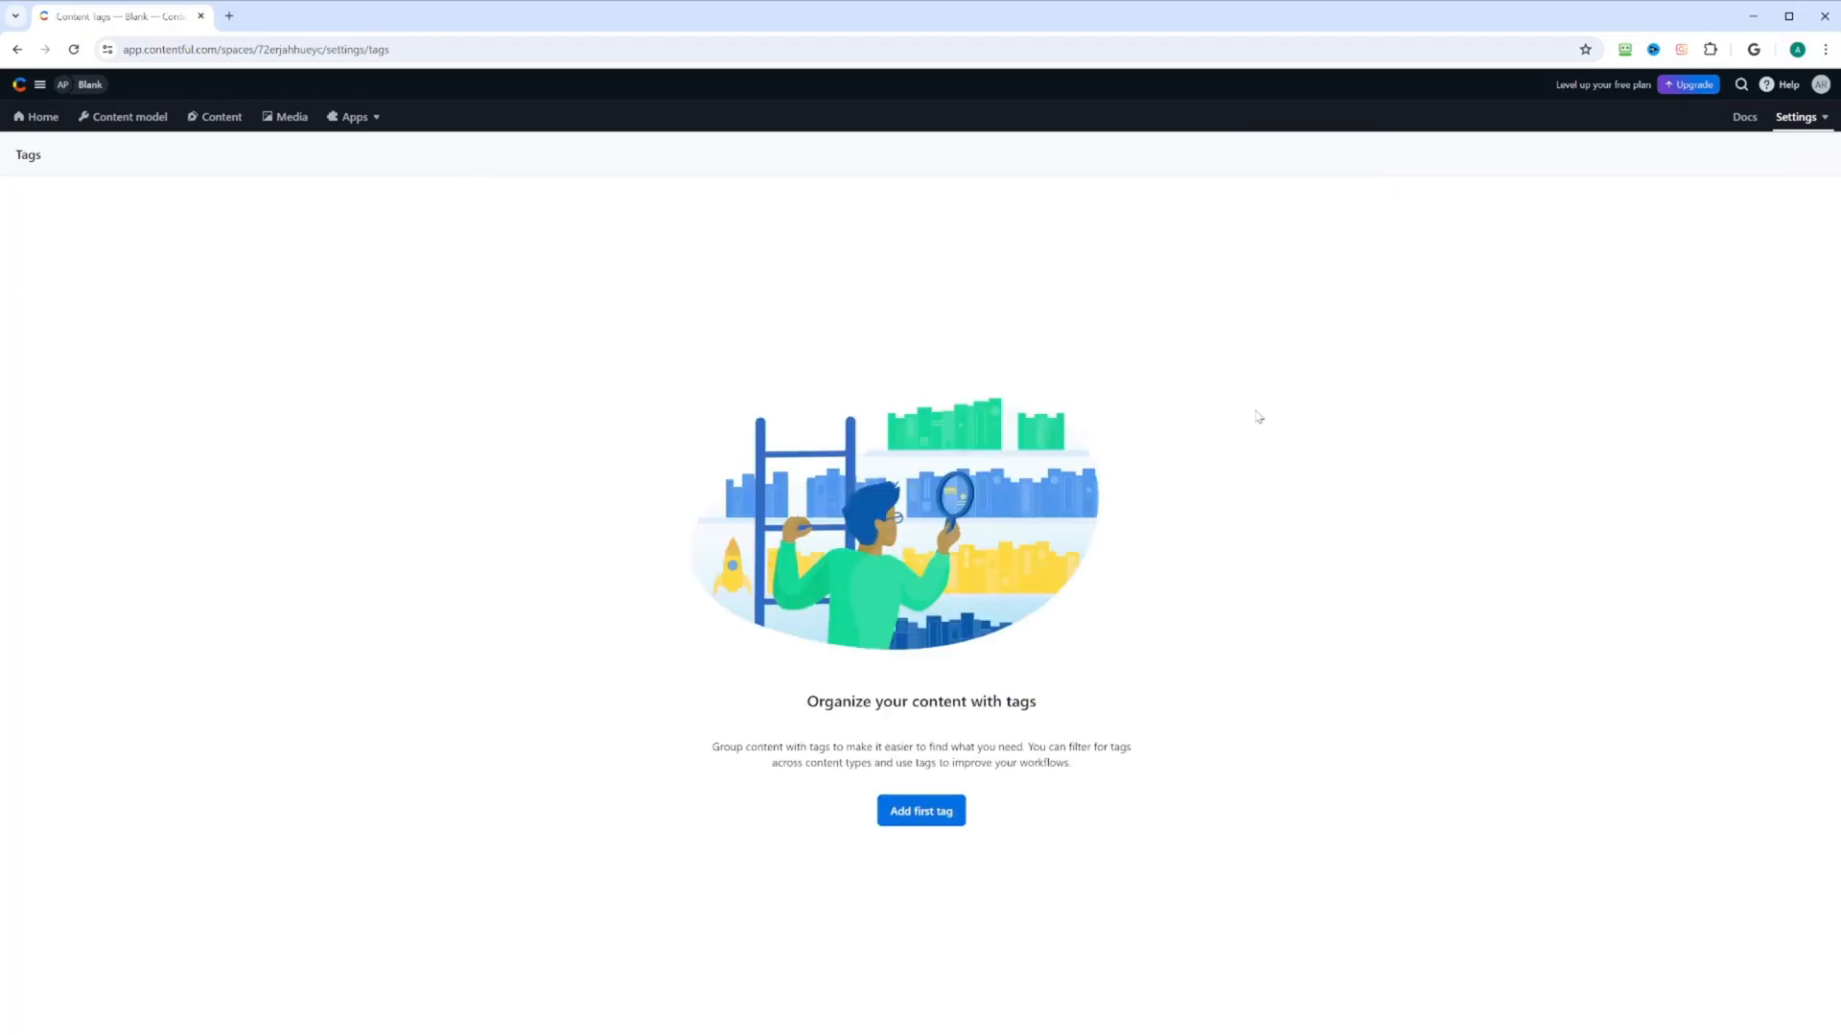
mouse_move(1264, 404)
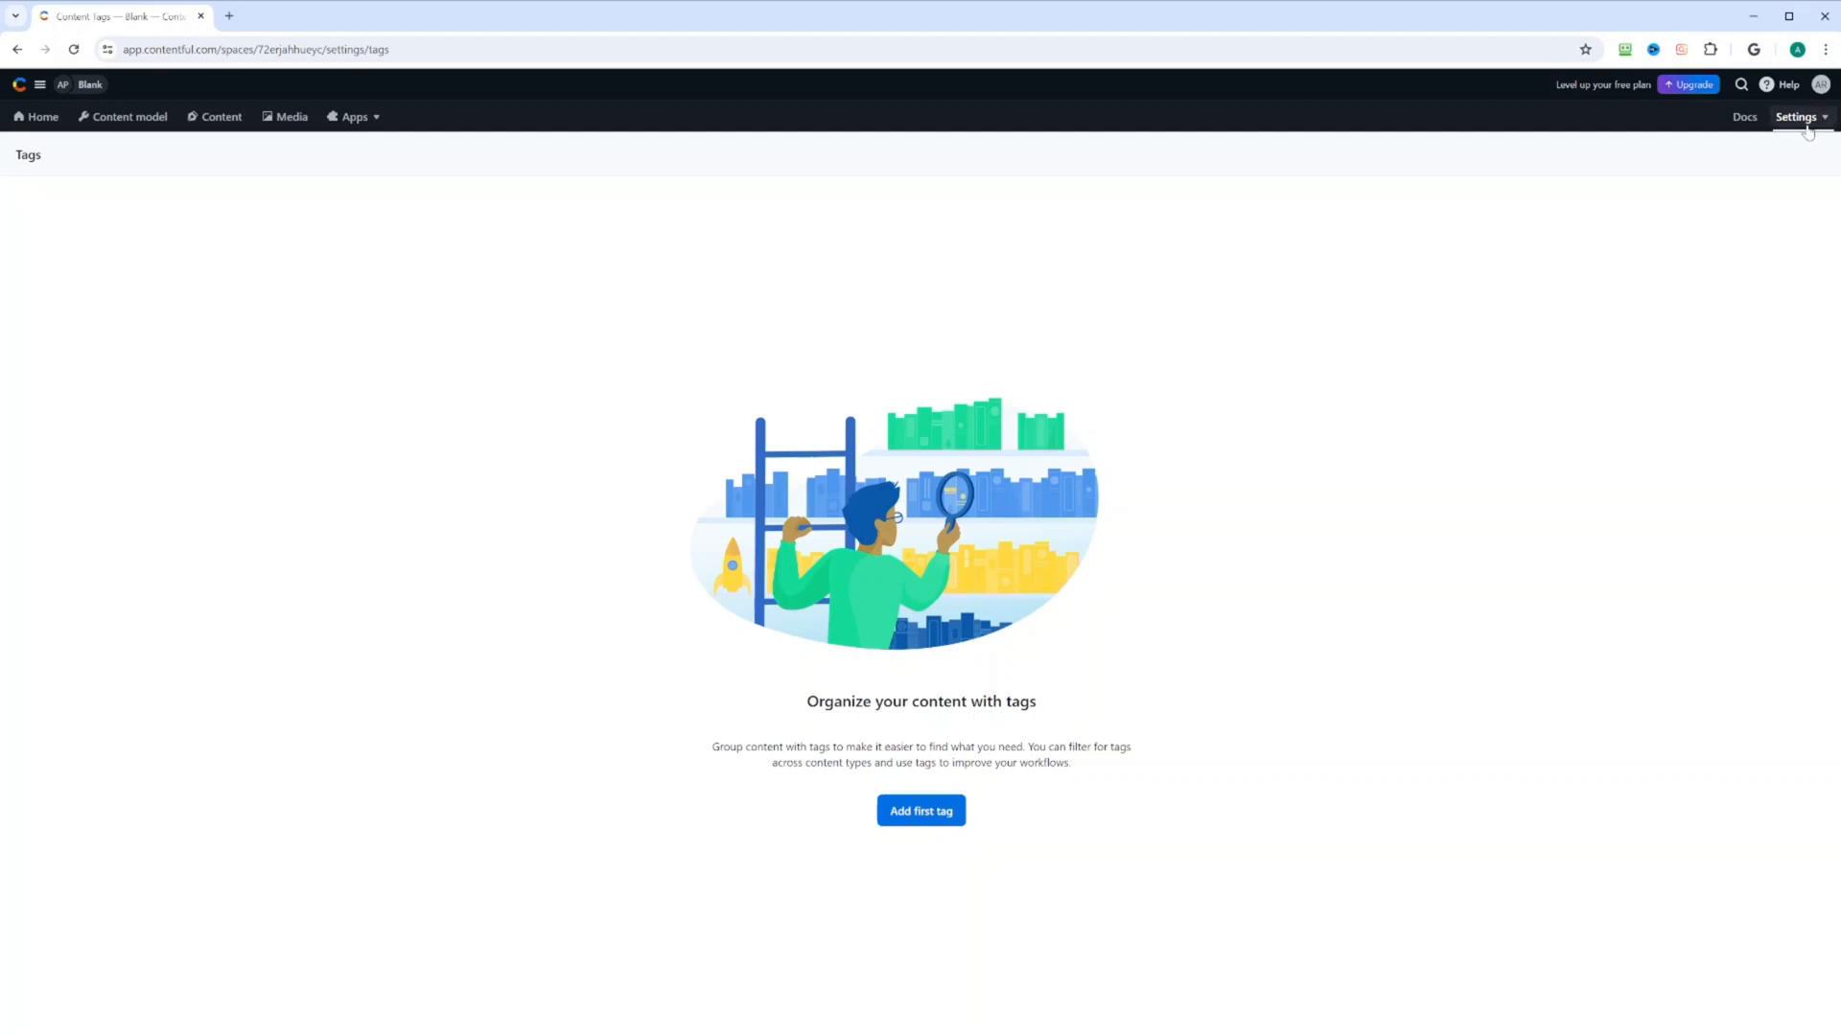
left_click(1797, 117)
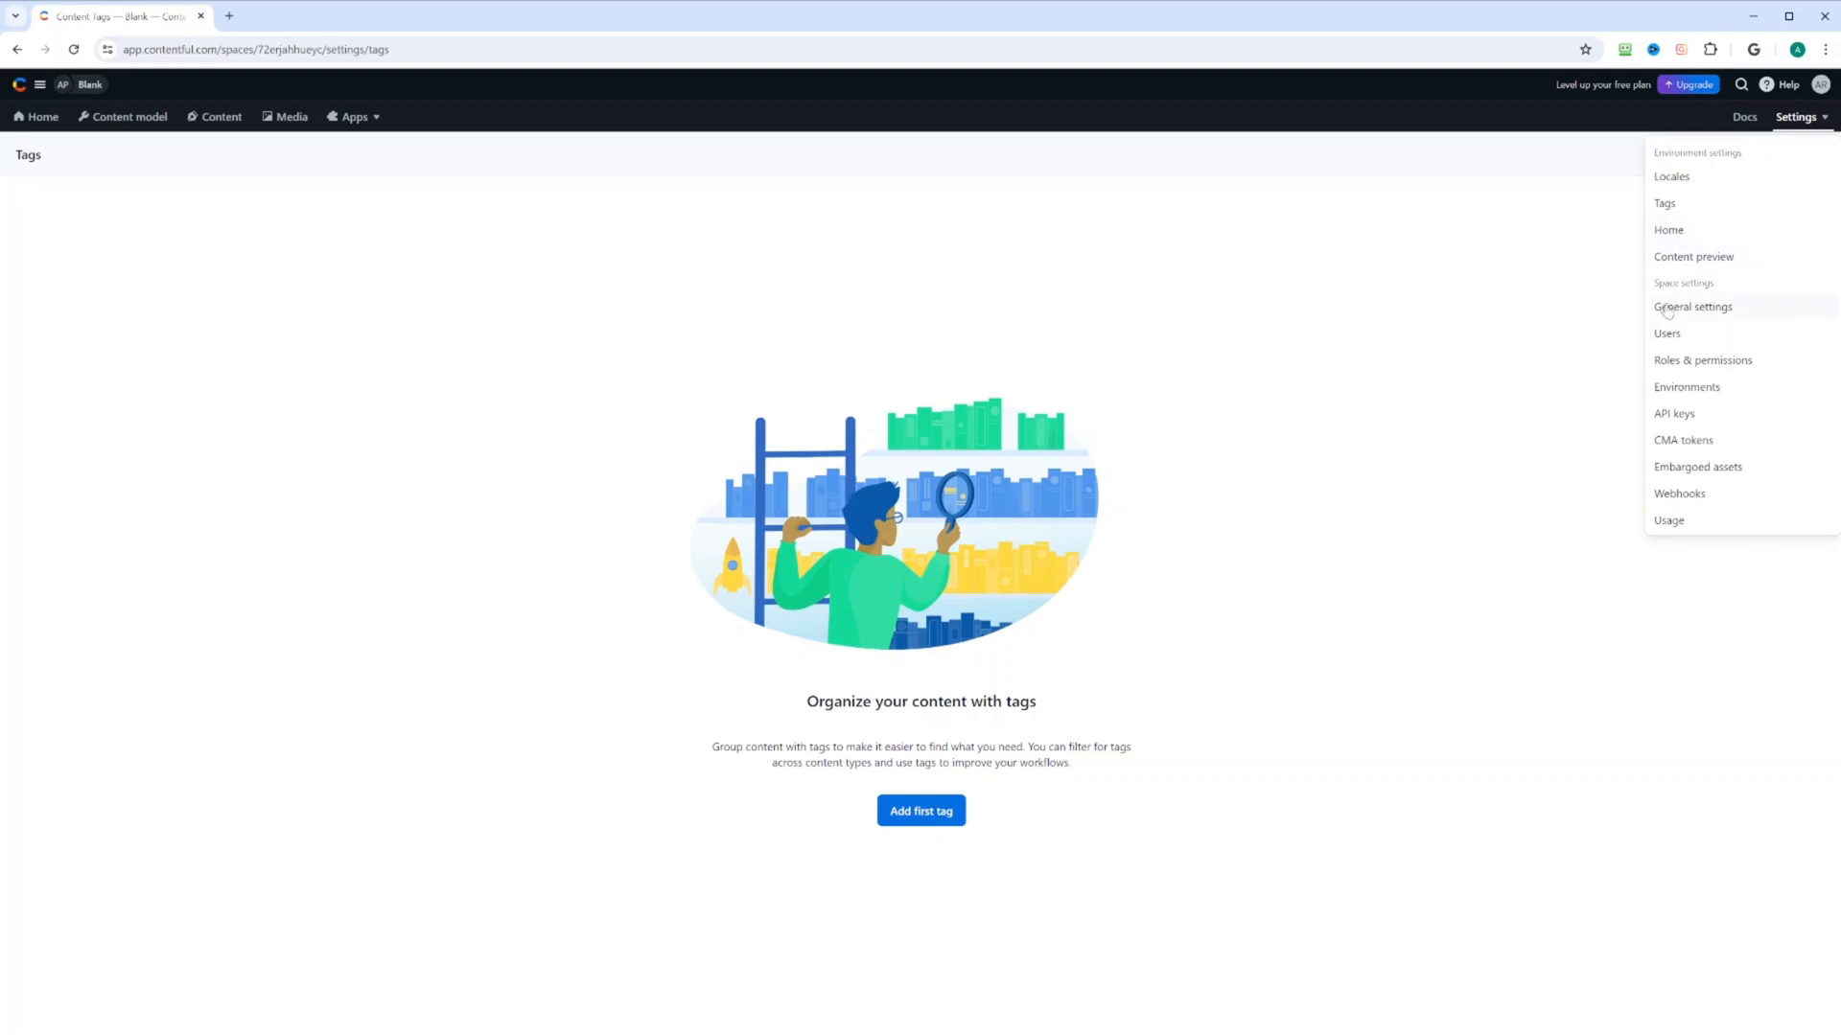
From General settings, start changing the space license to reach the plan comparison page
left_click(1693, 307)
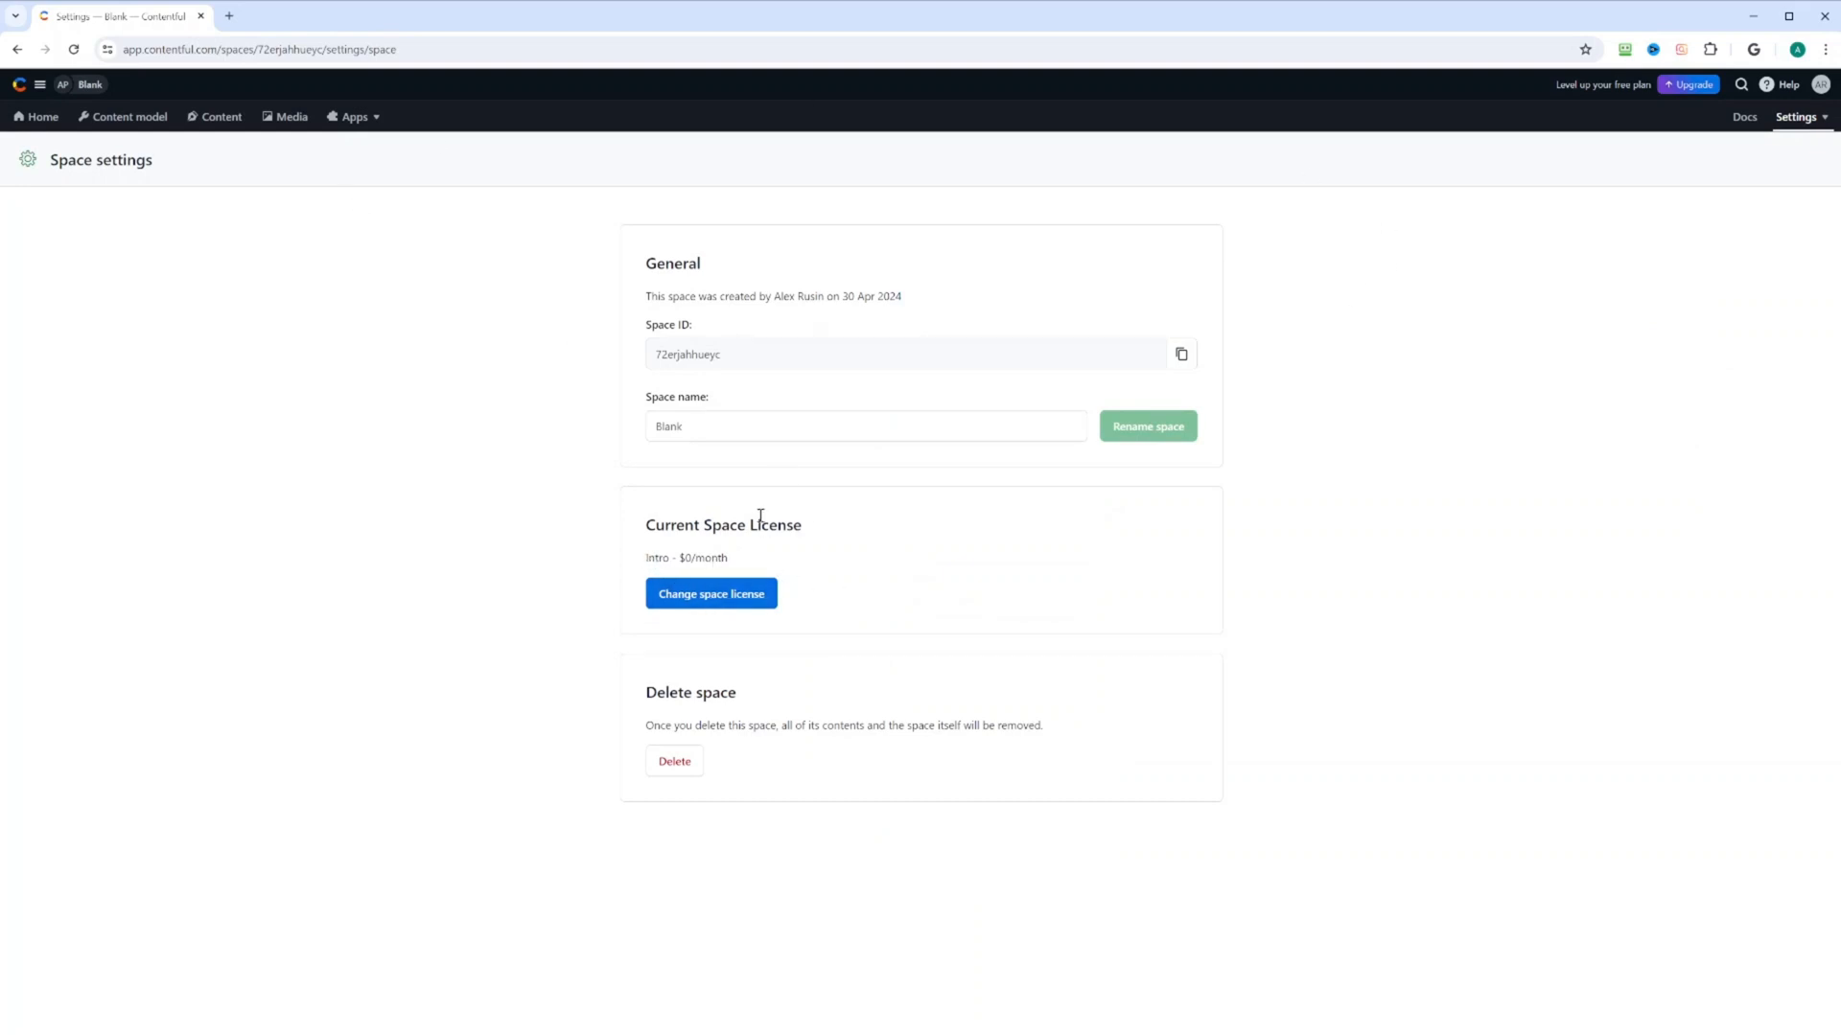
left_click(710, 594)
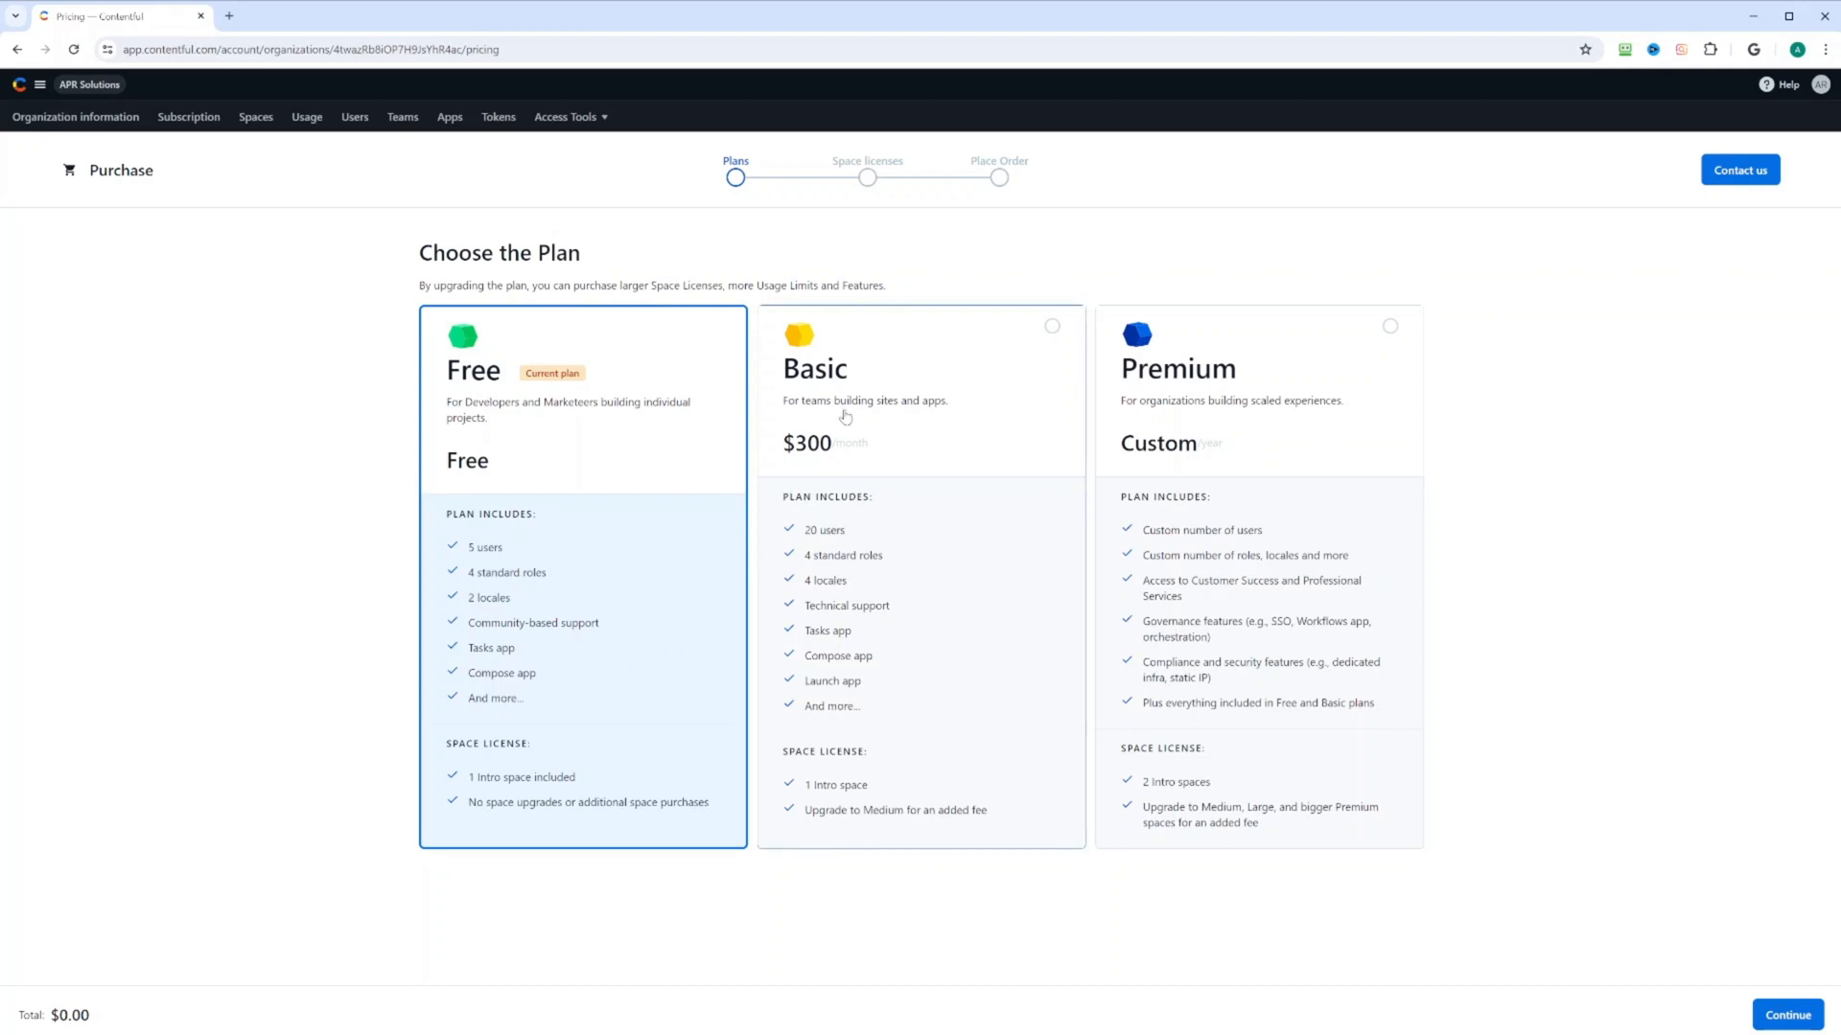
mouse_move(701, 455)
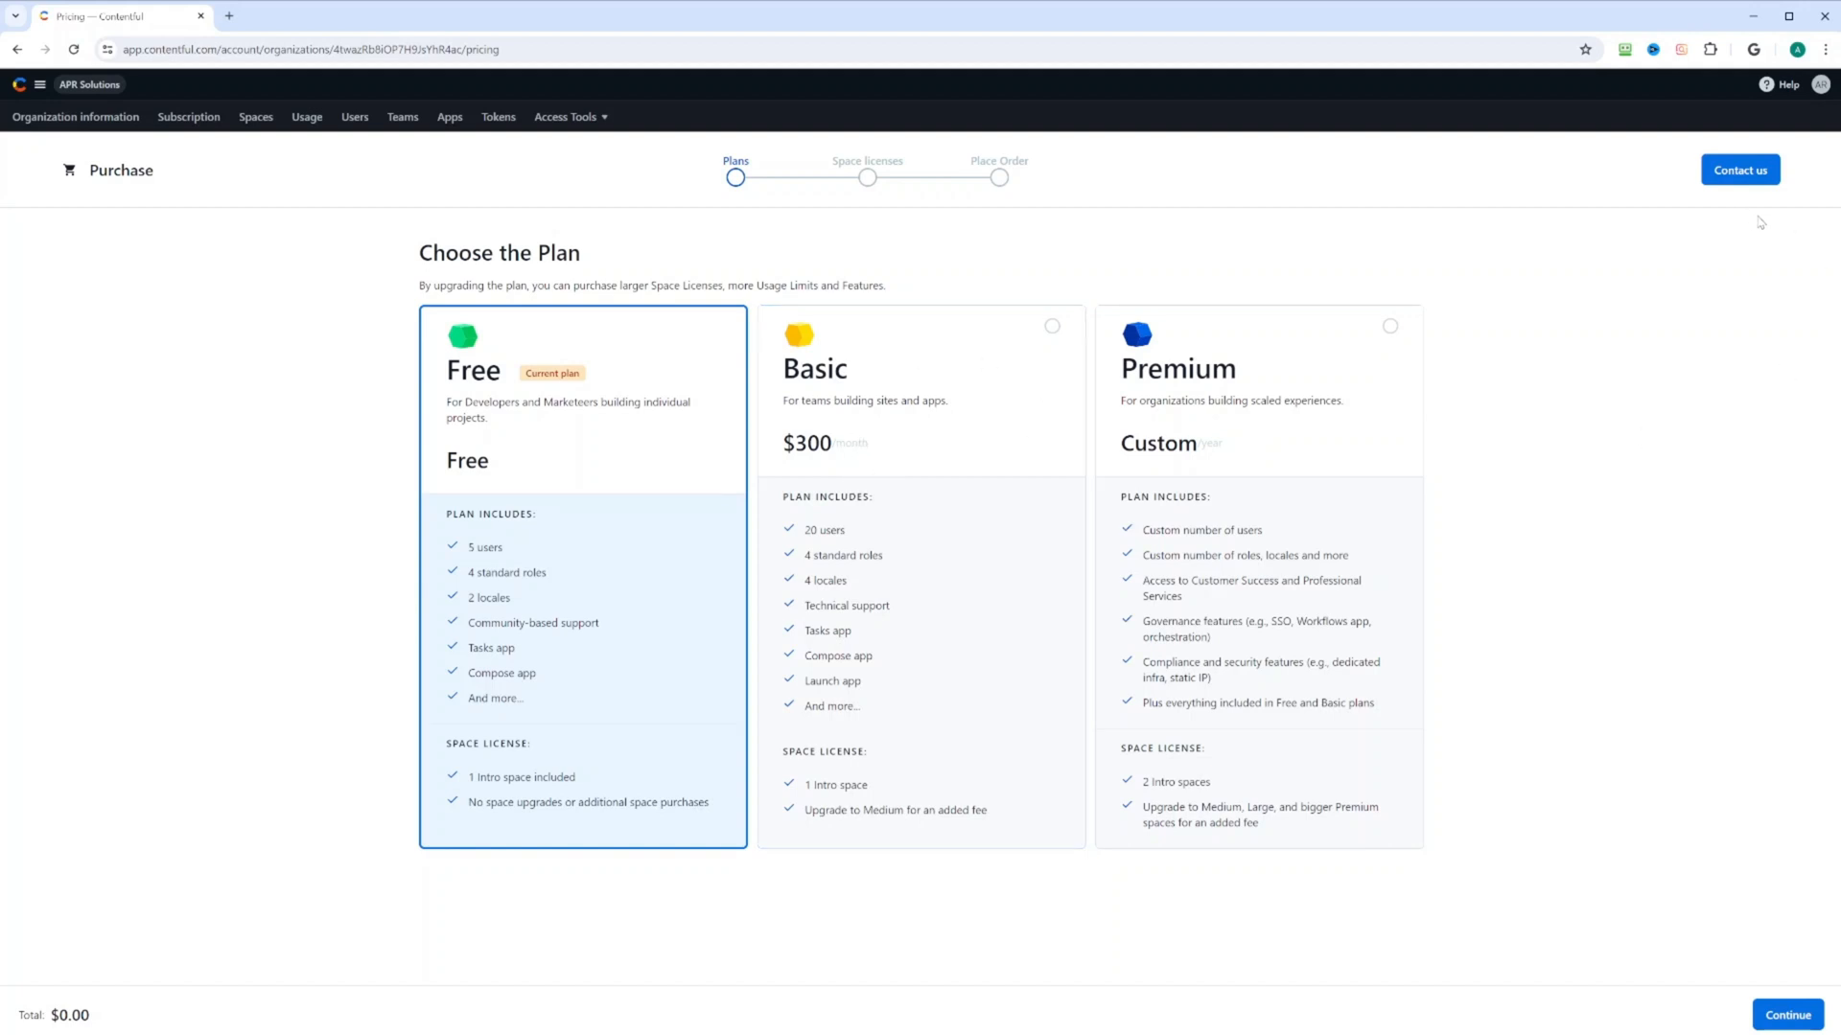
View the space's Users list, then its Roles & permissions with Administrator and Editor roles
left_click(38, 83)
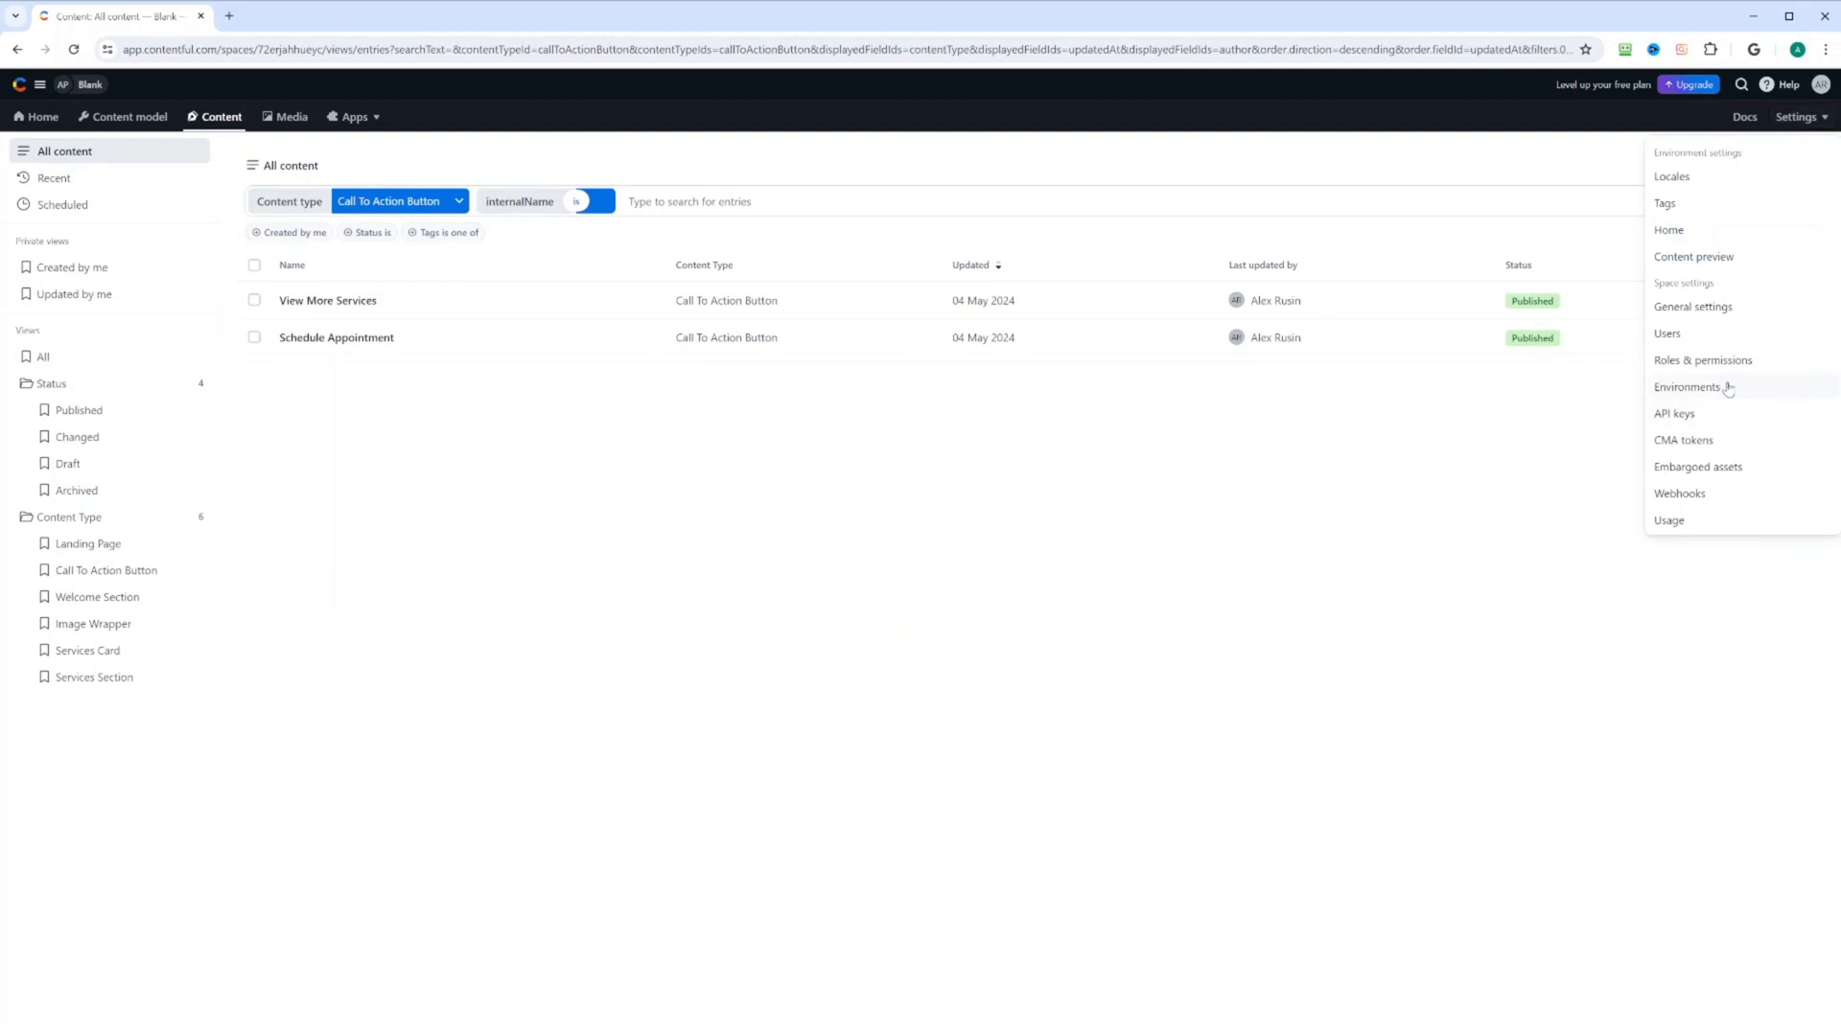
left_click(1666, 333)
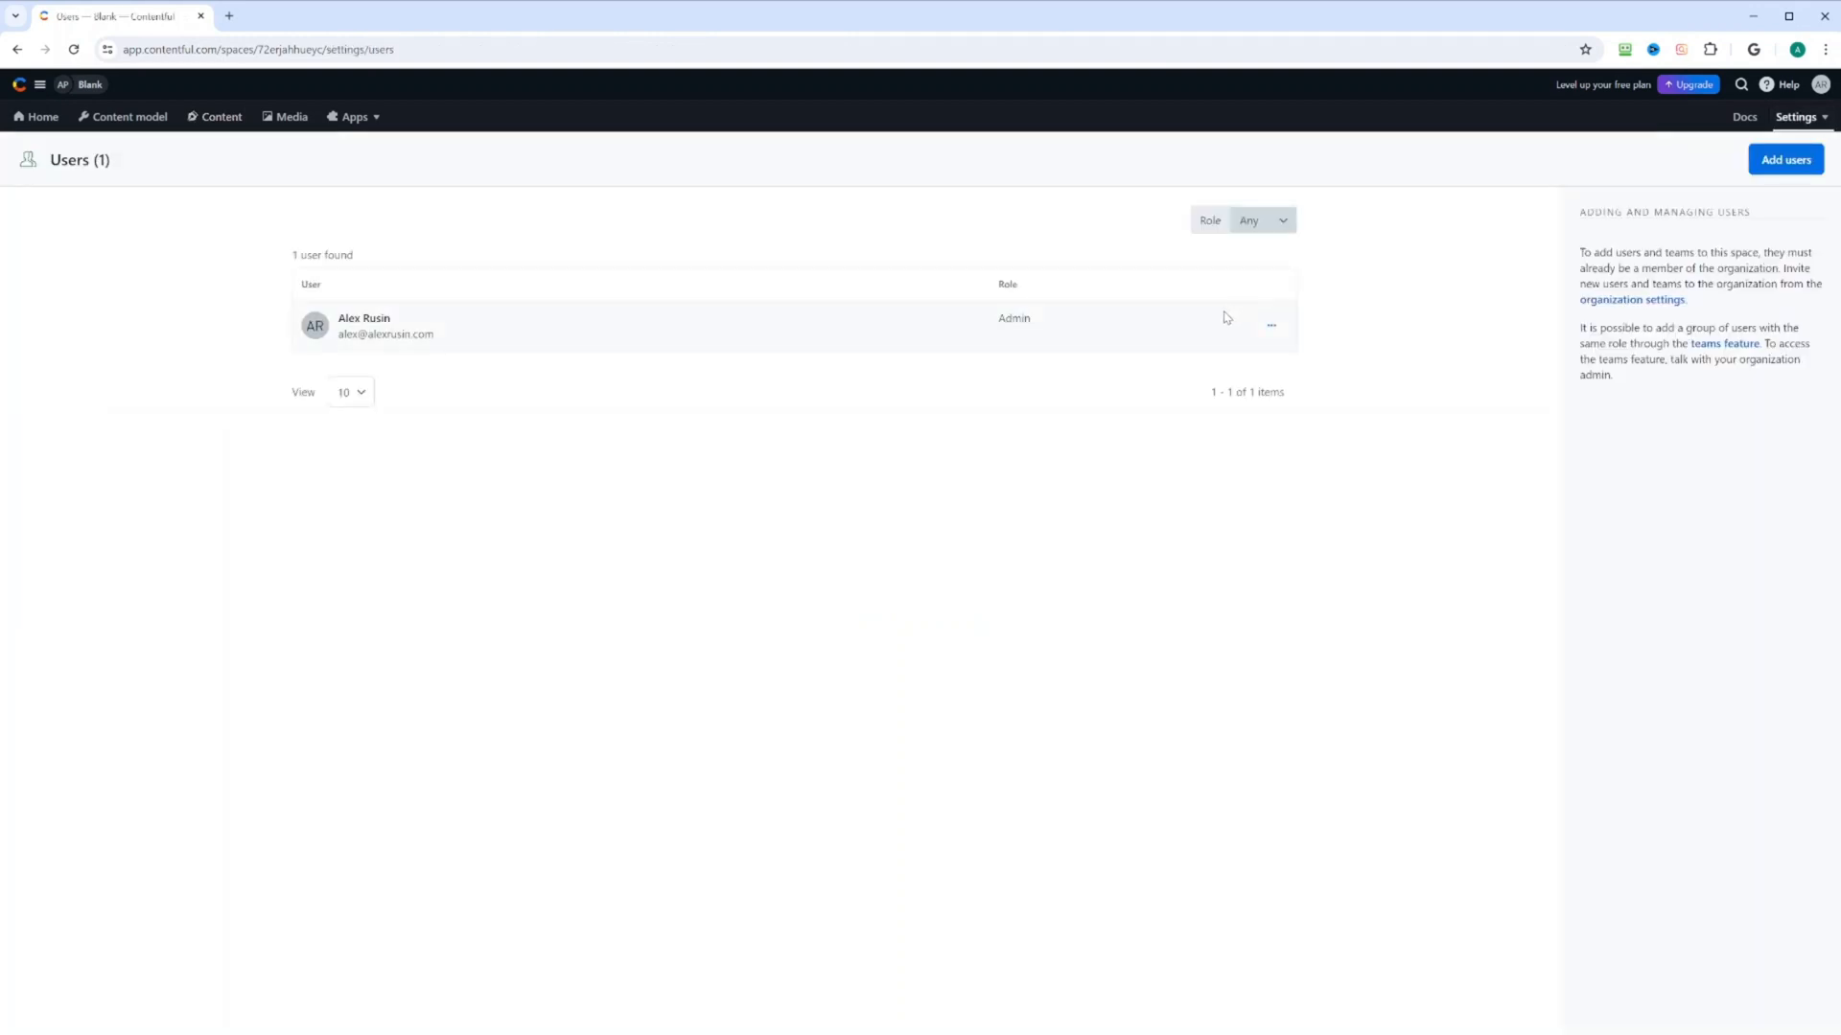
left_click(1796, 117)
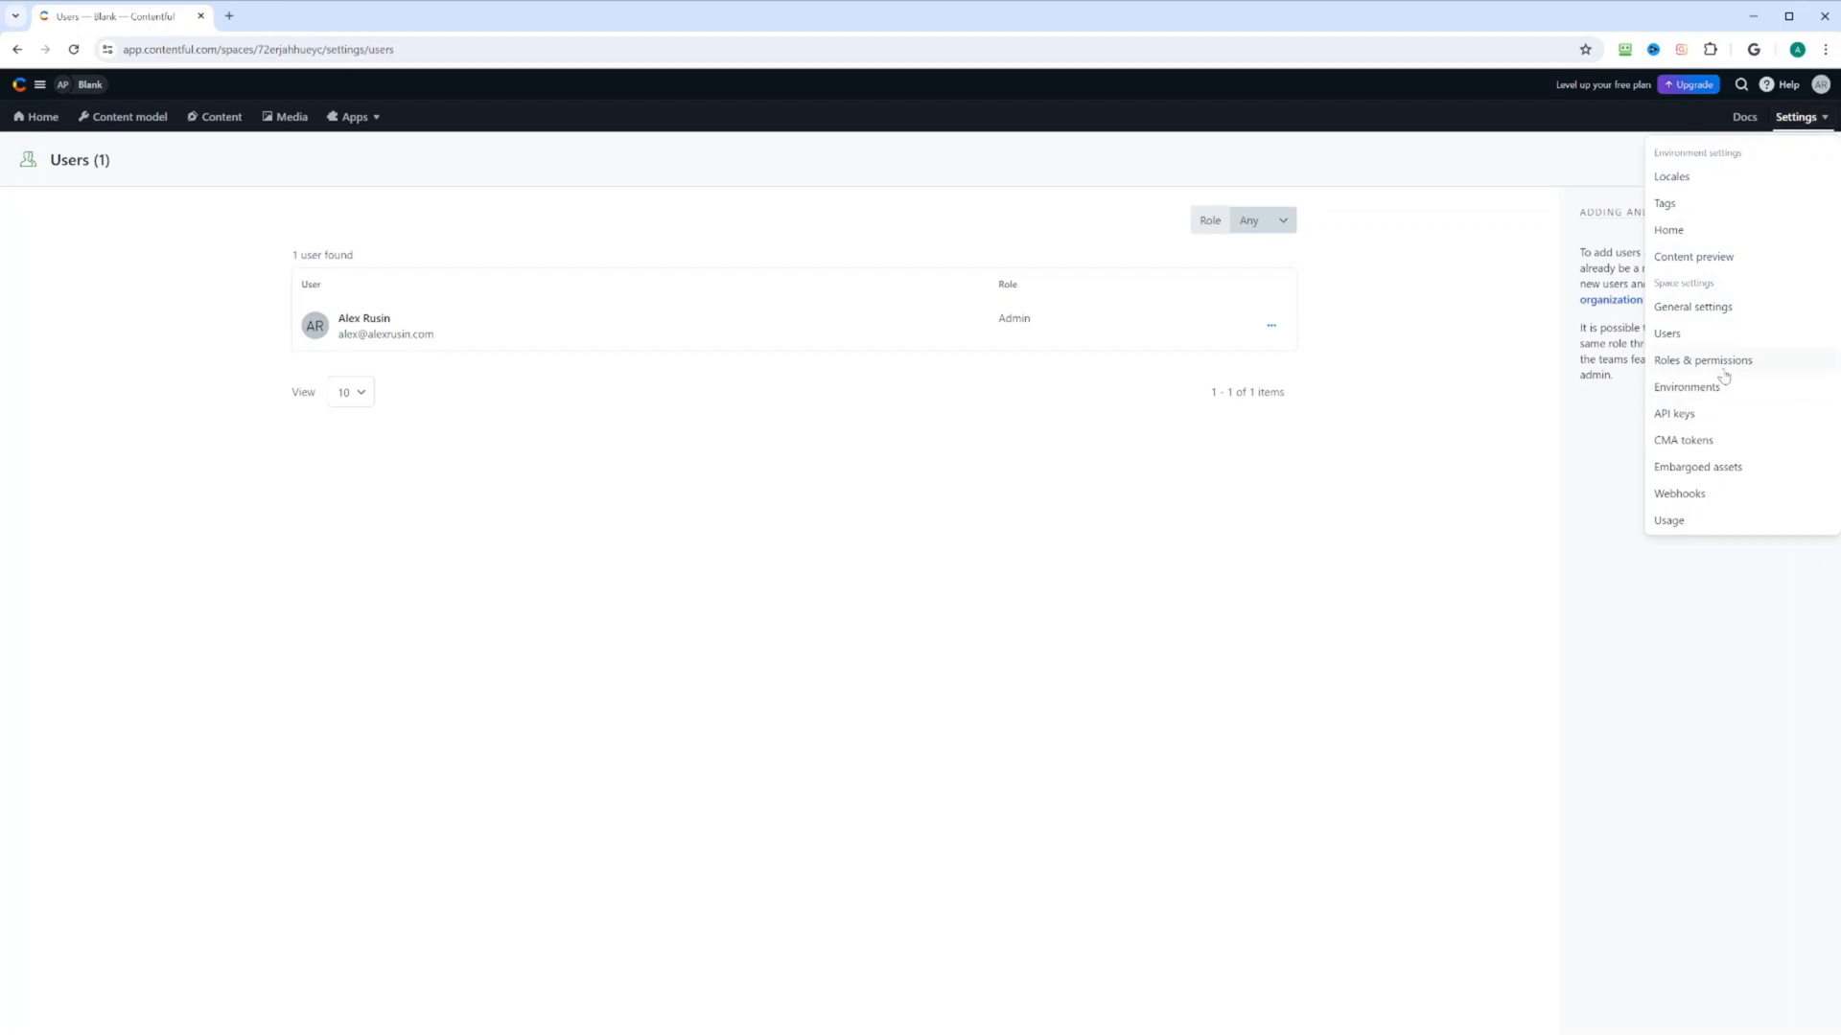
left_click(1703, 358)
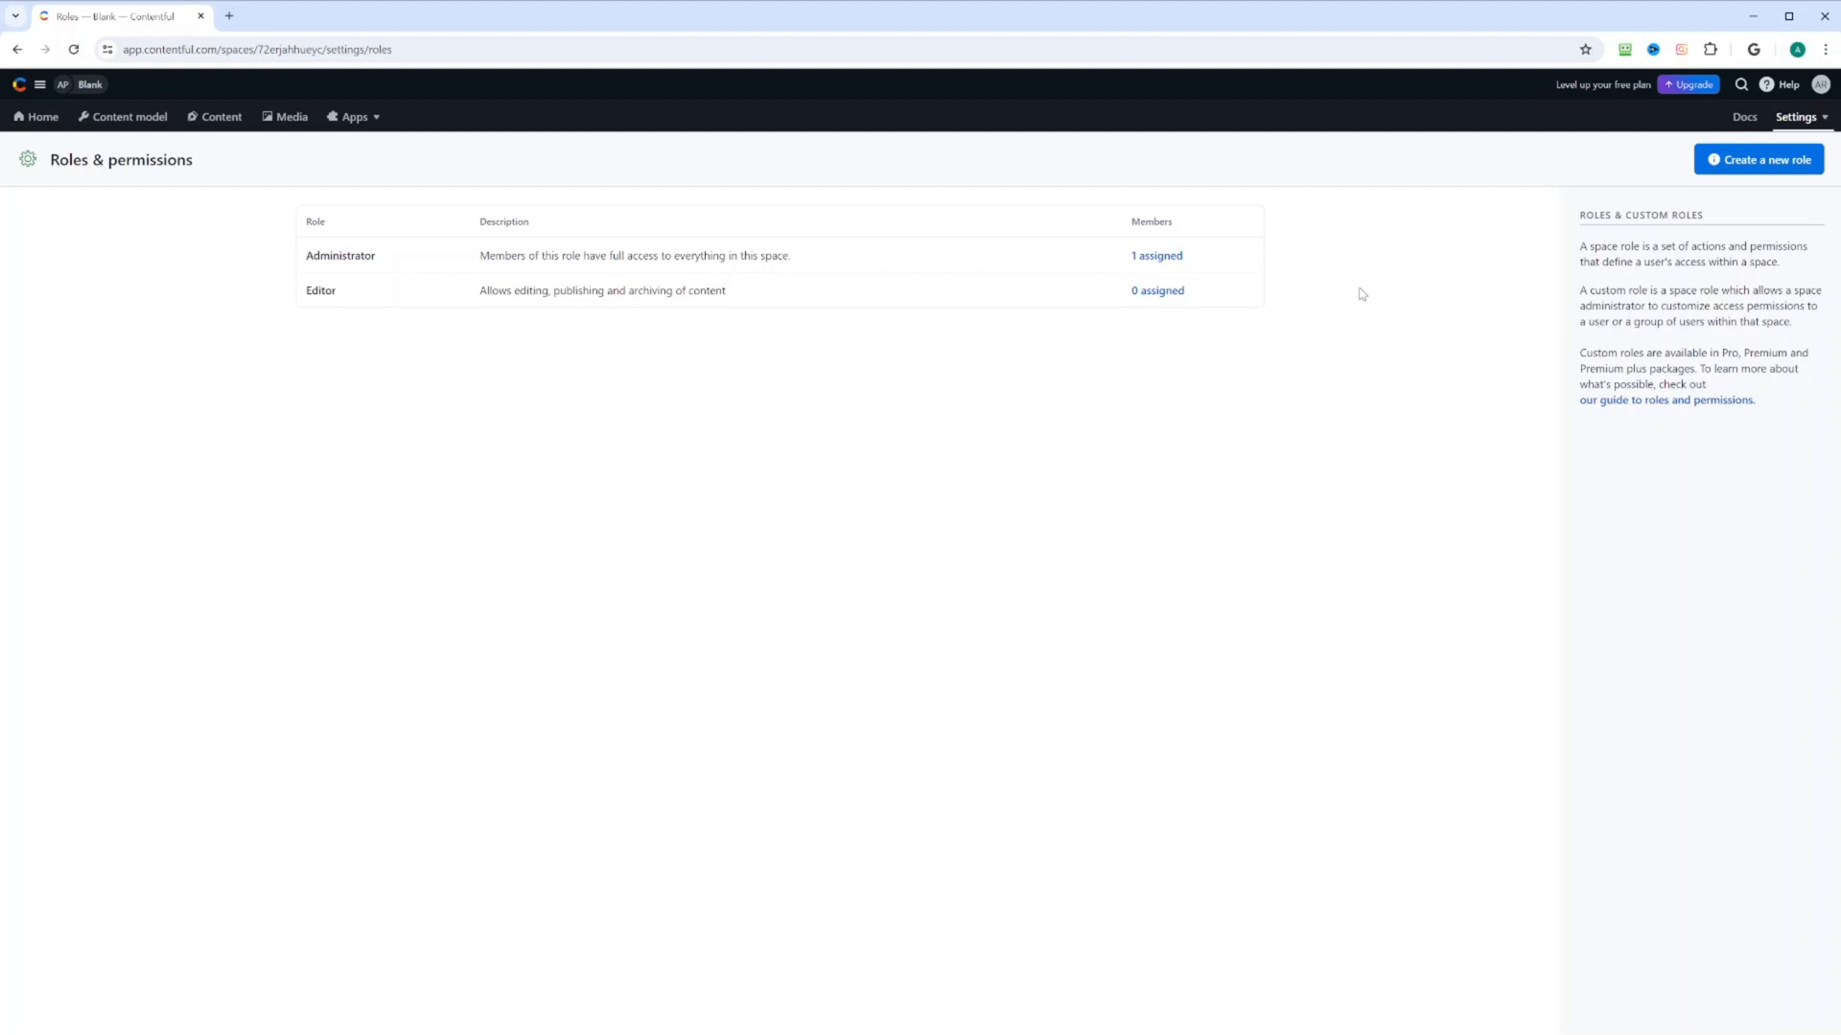
mouse_move(1797, 117)
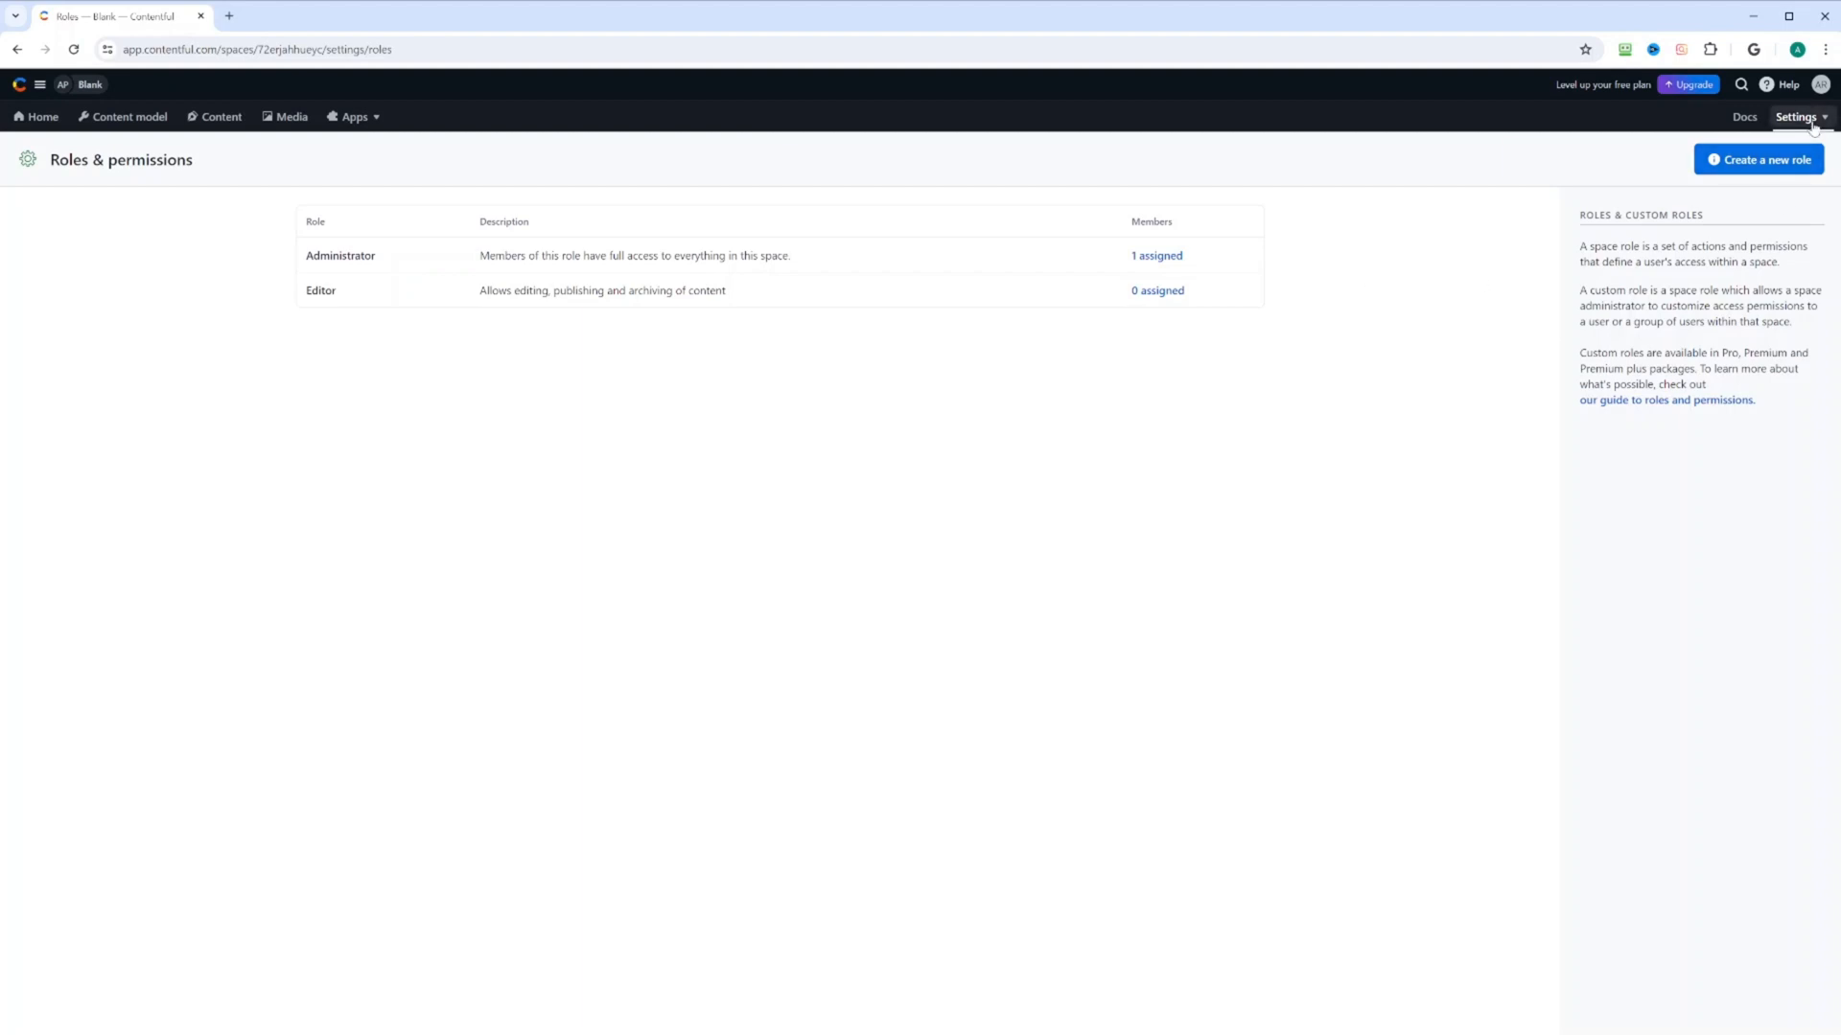
View the Environments page listing the single ready master environment
left_click(1797, 117)
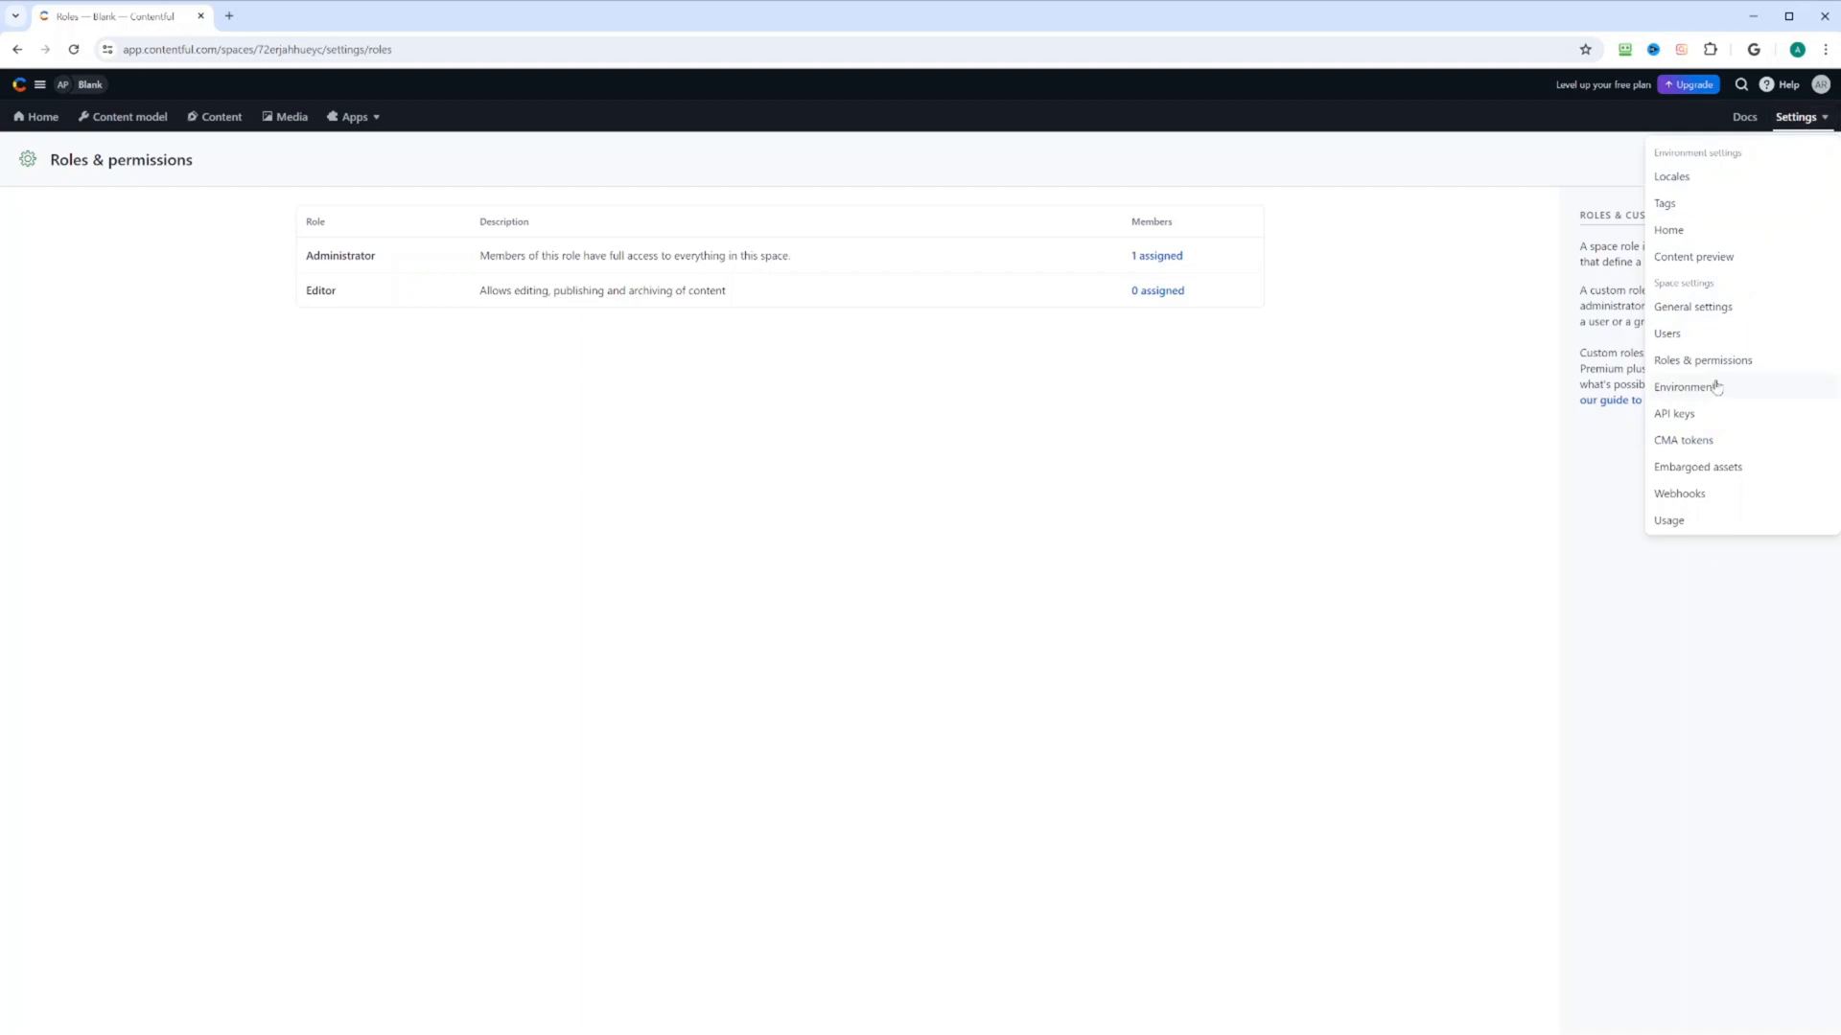
left_click(1685, 387)
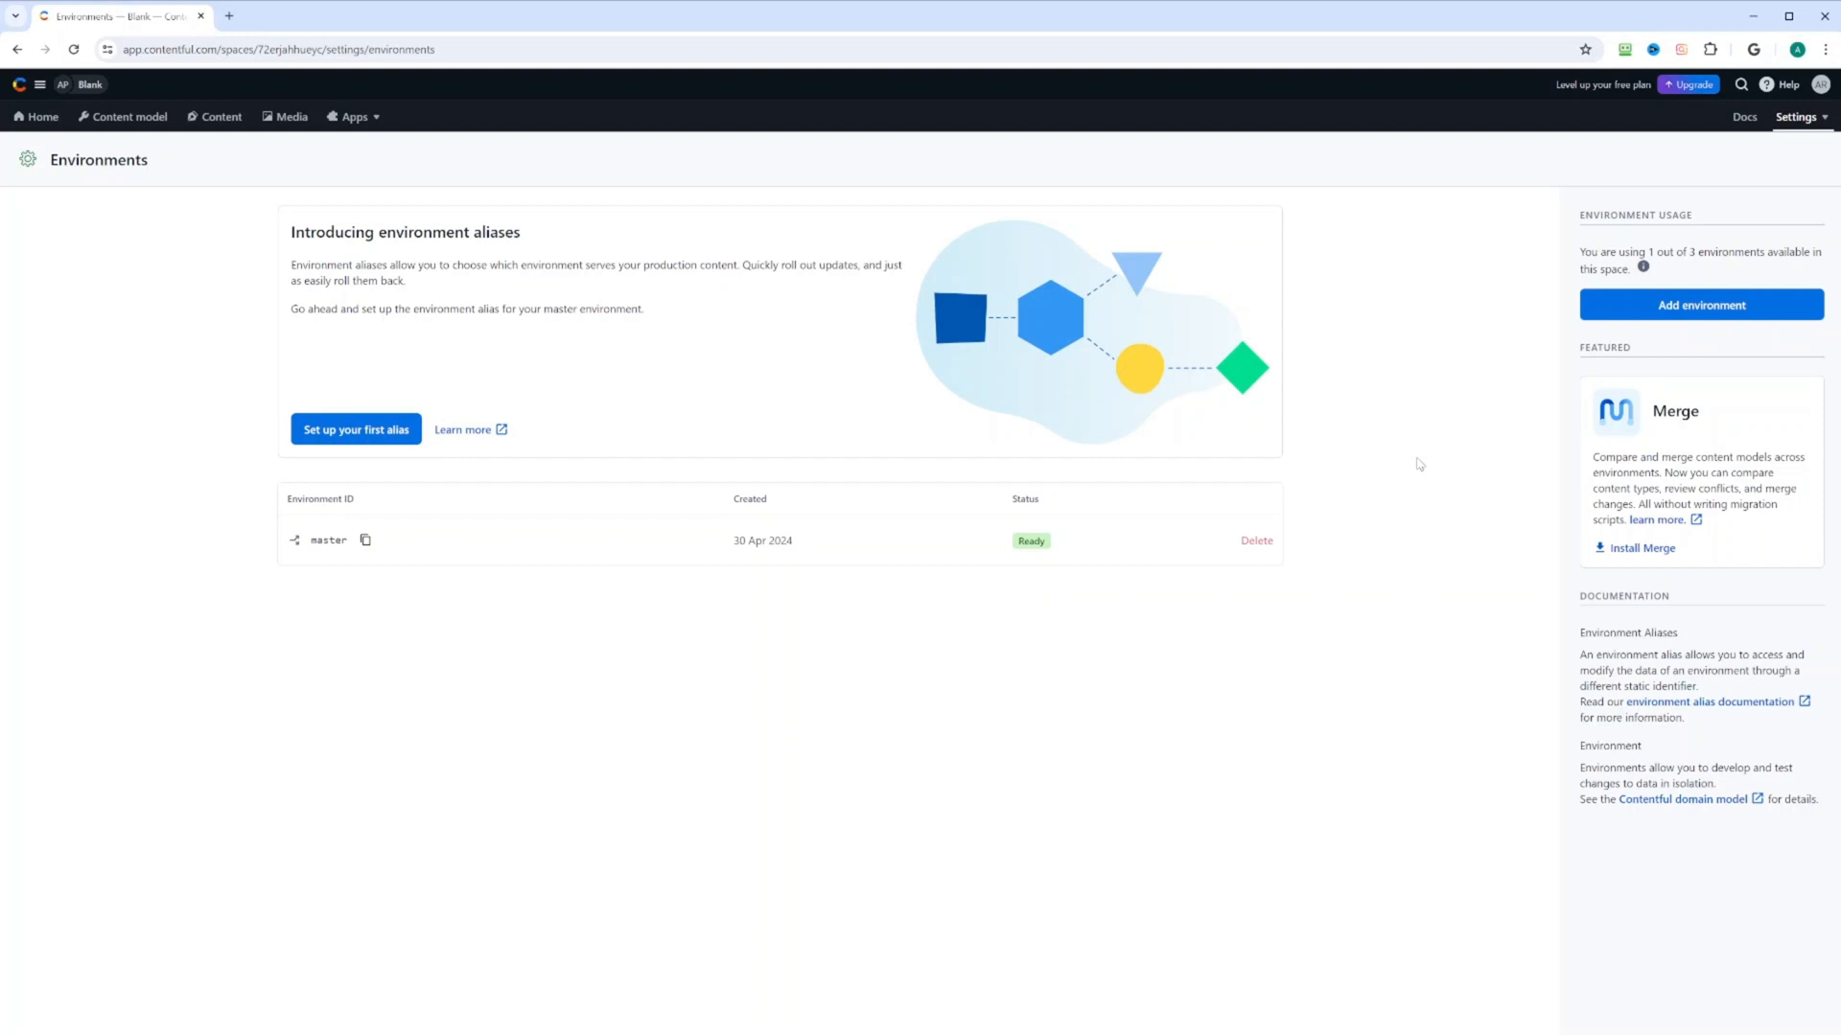
mouse_move(377, 577)
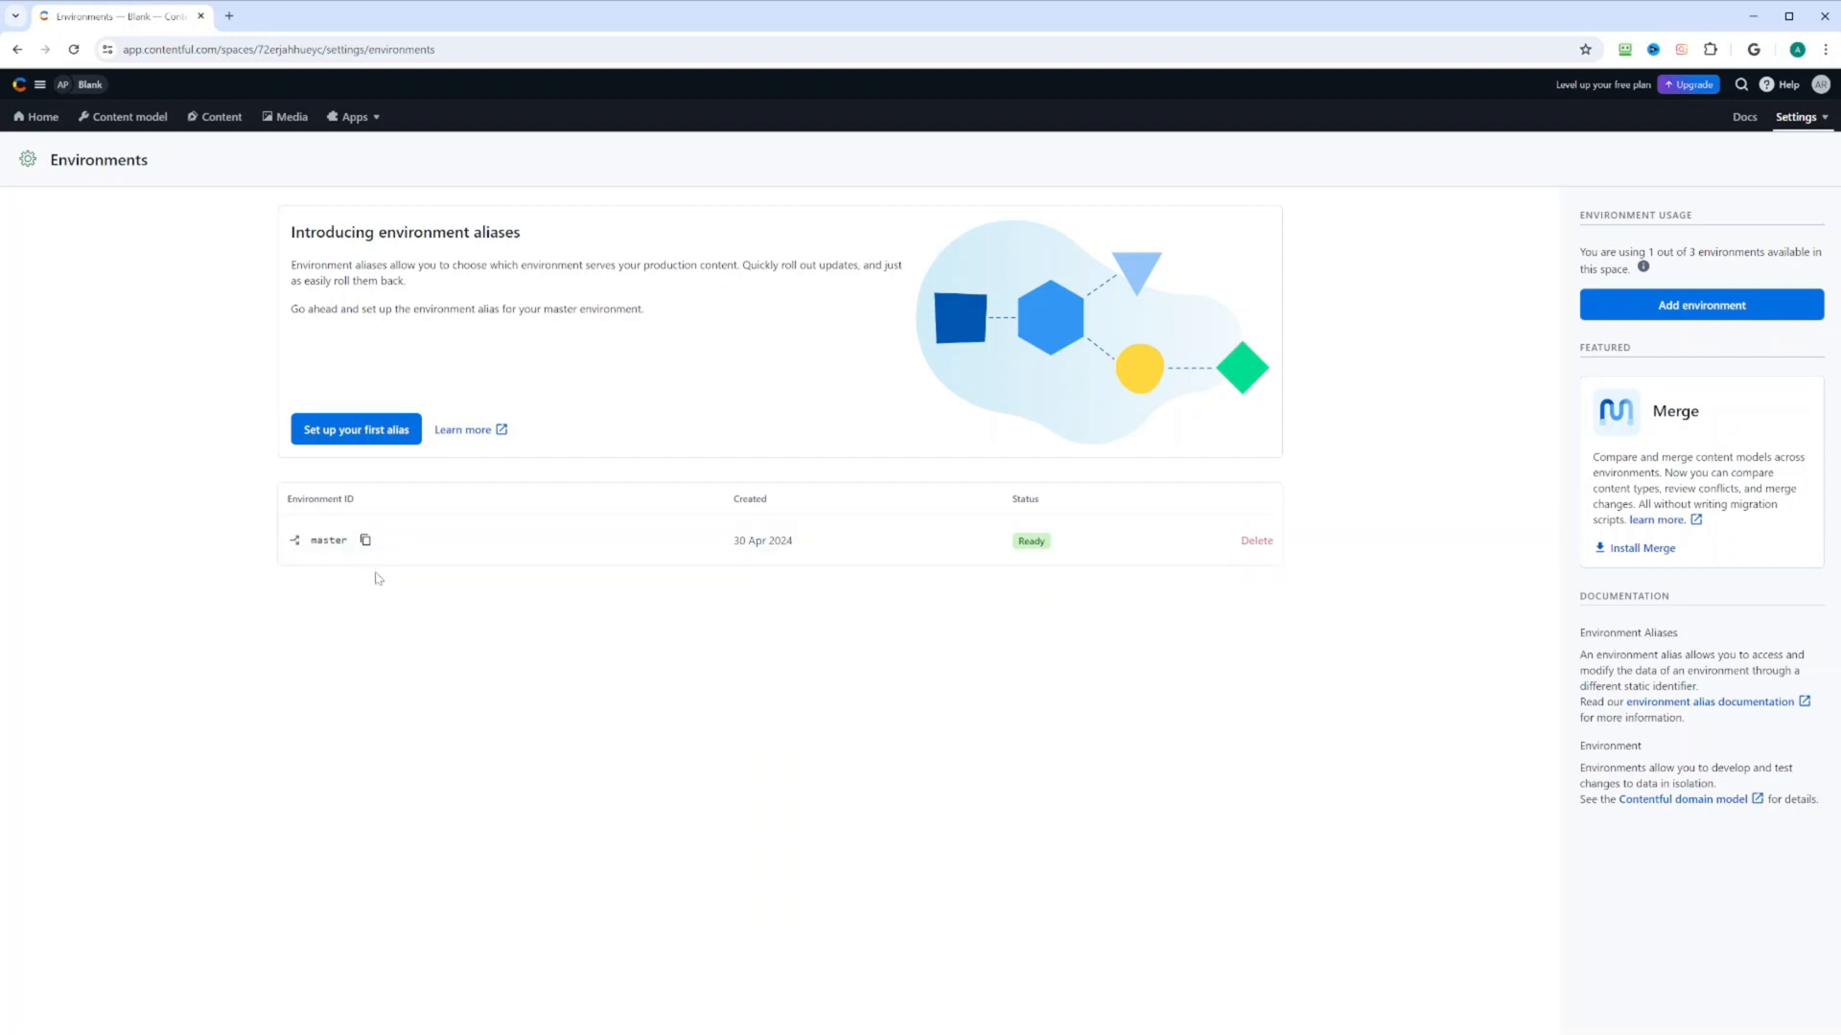
mouse_move(407, 604)
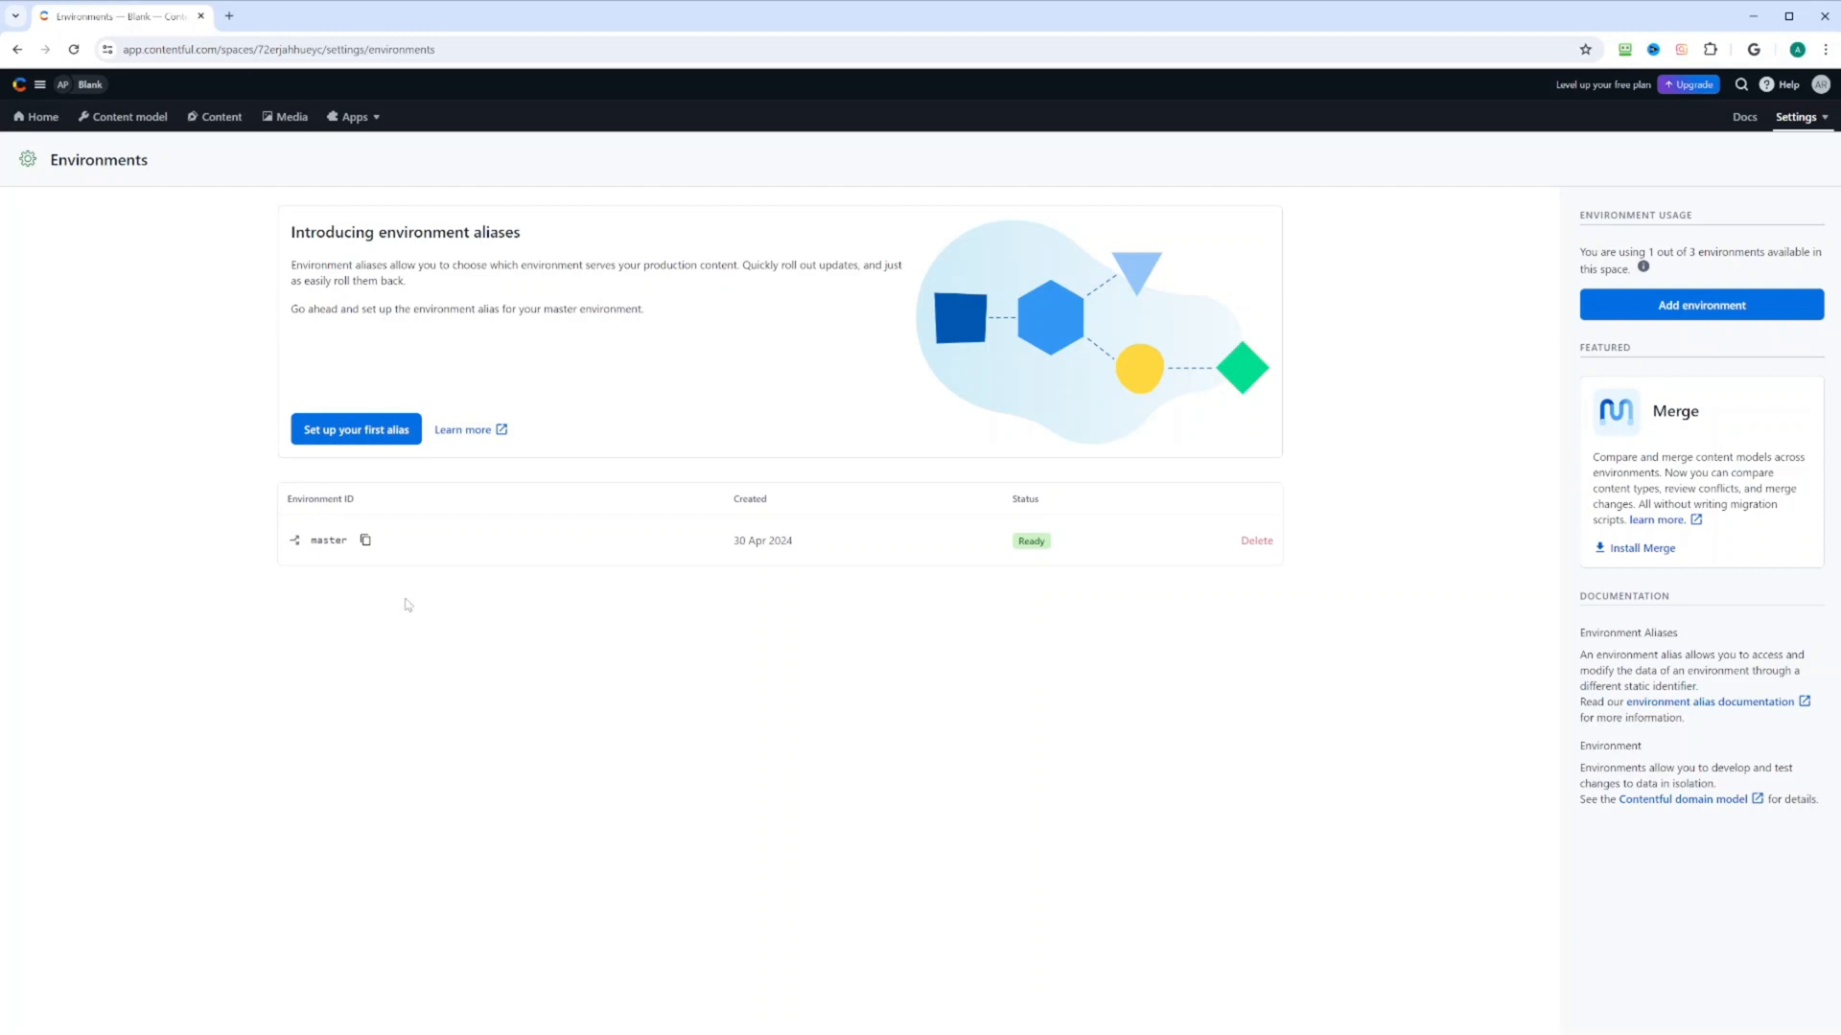
mouse_move(436, 609)
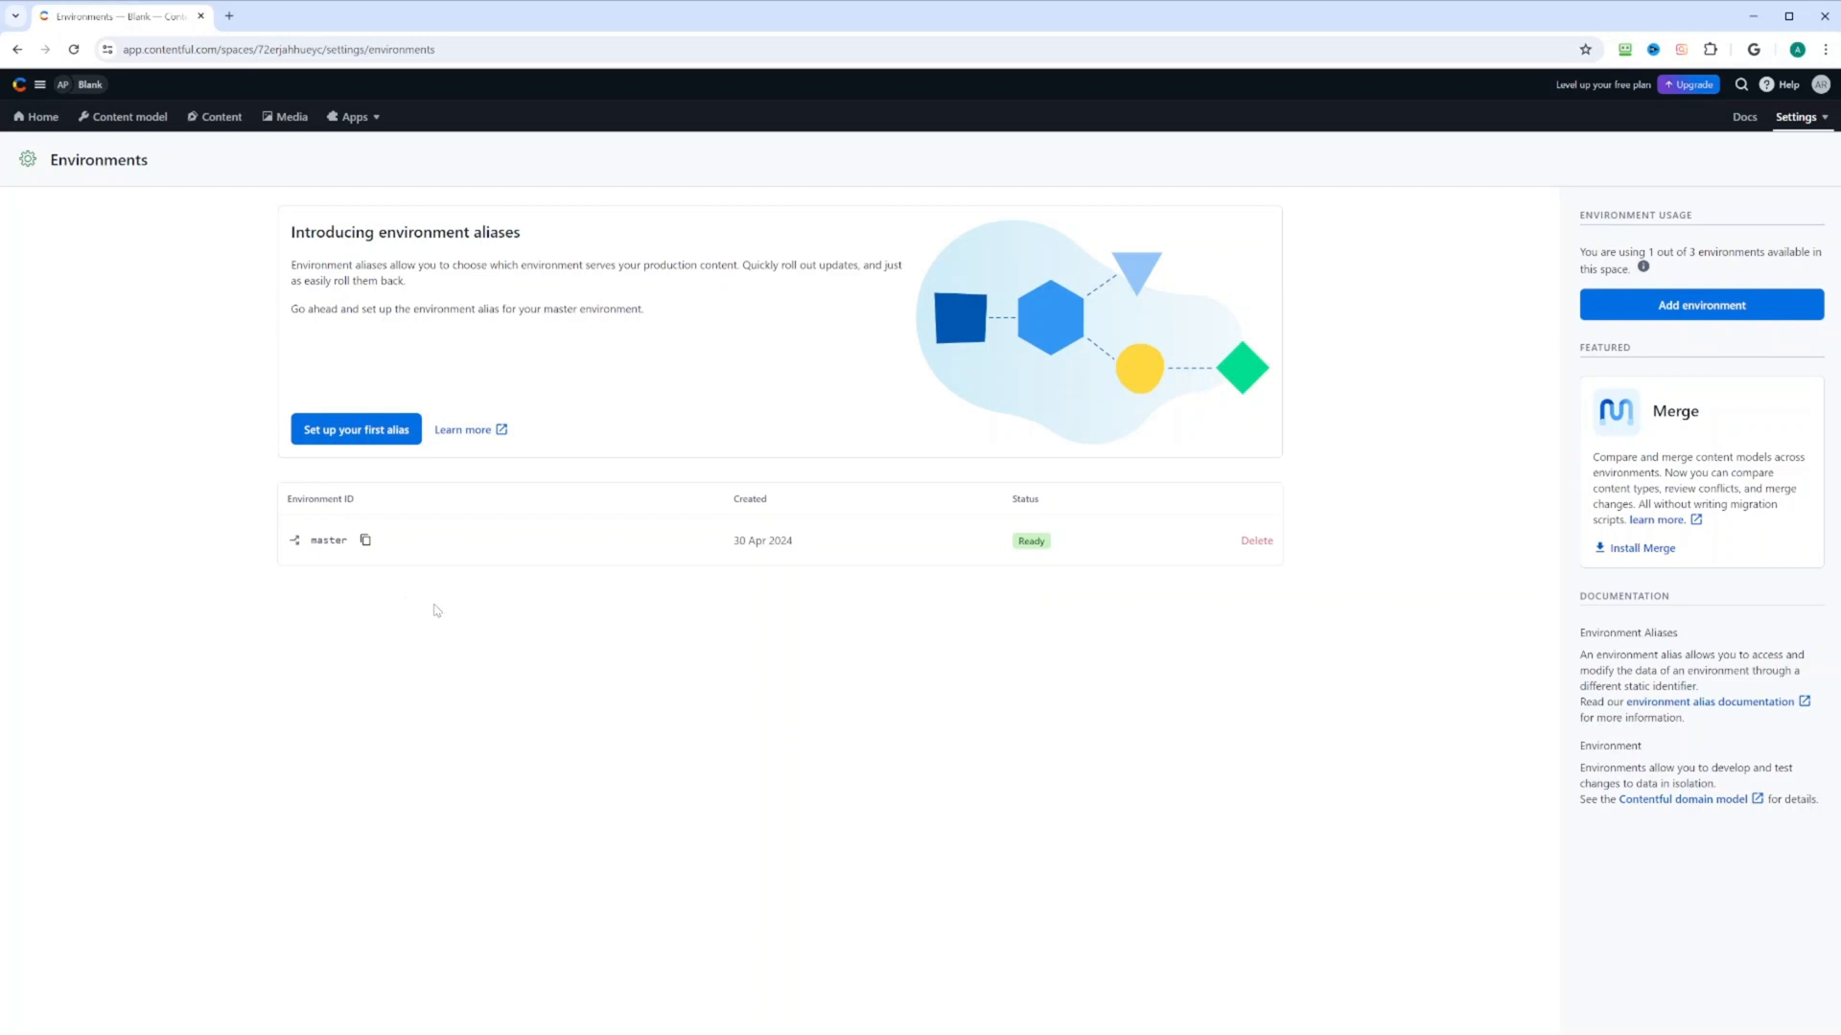
mouse_move(467, 627)
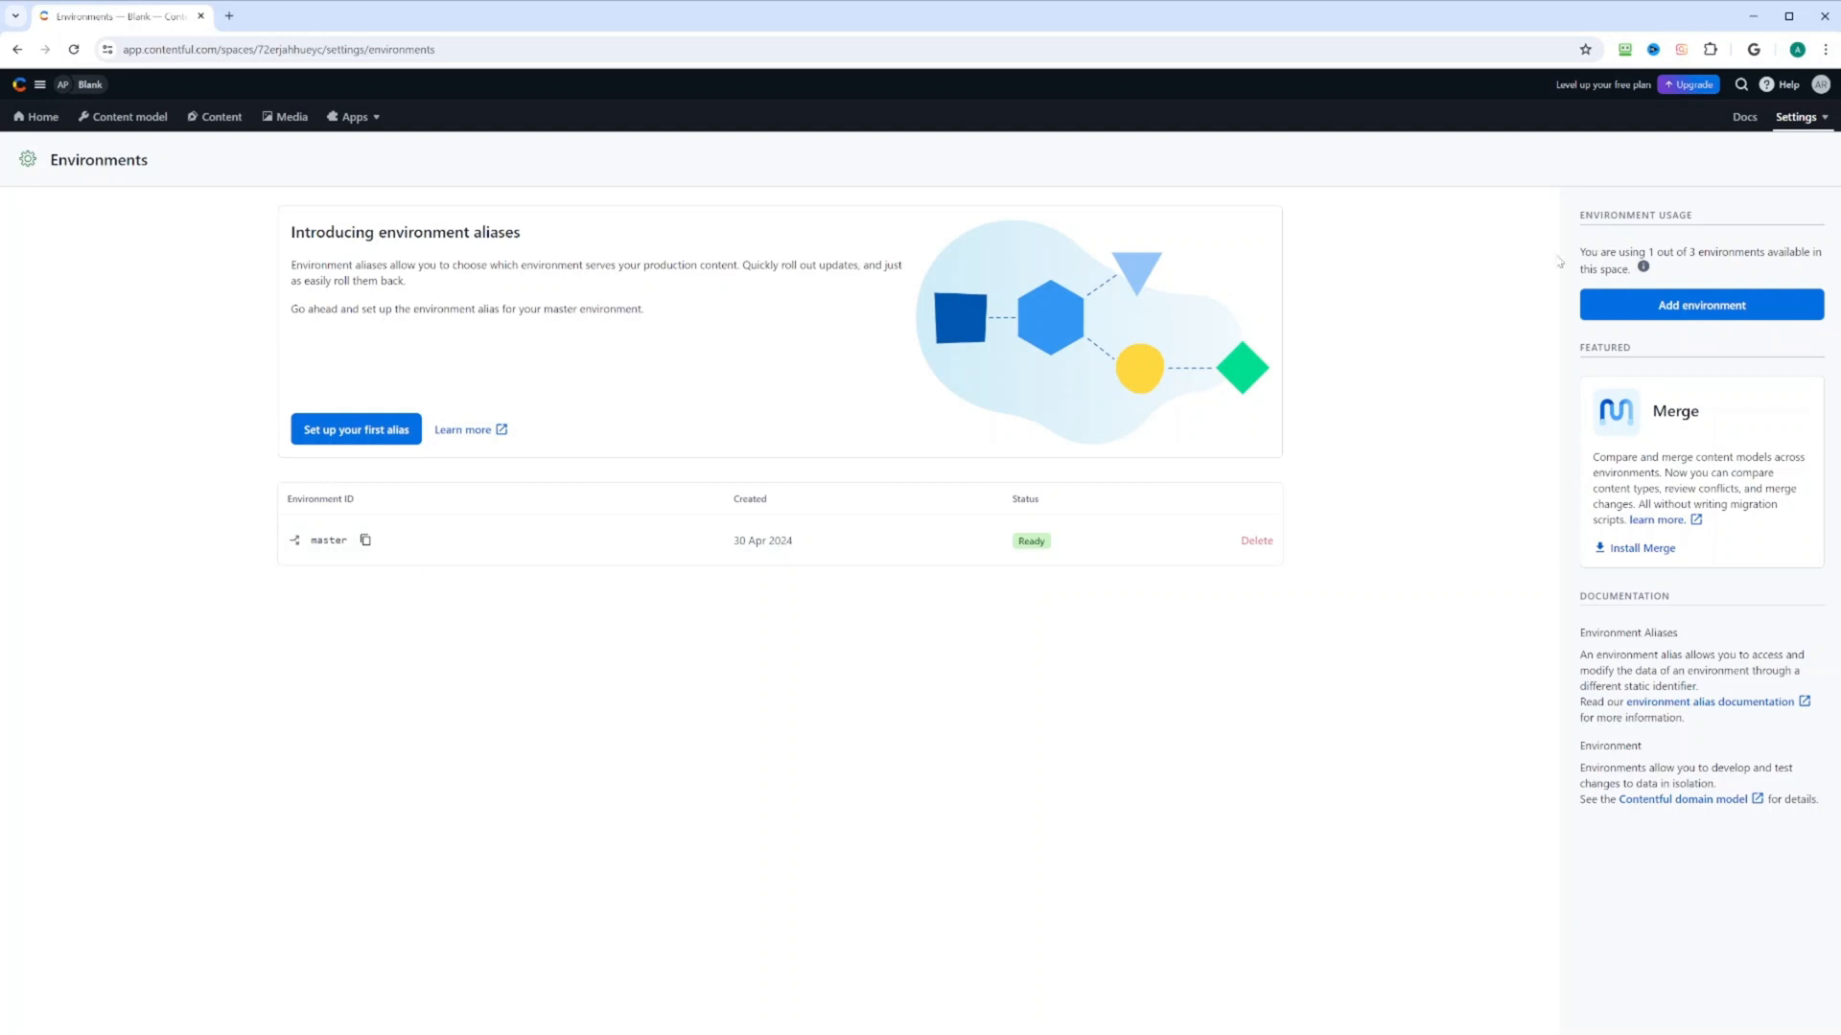
mouse_move(365, 540)
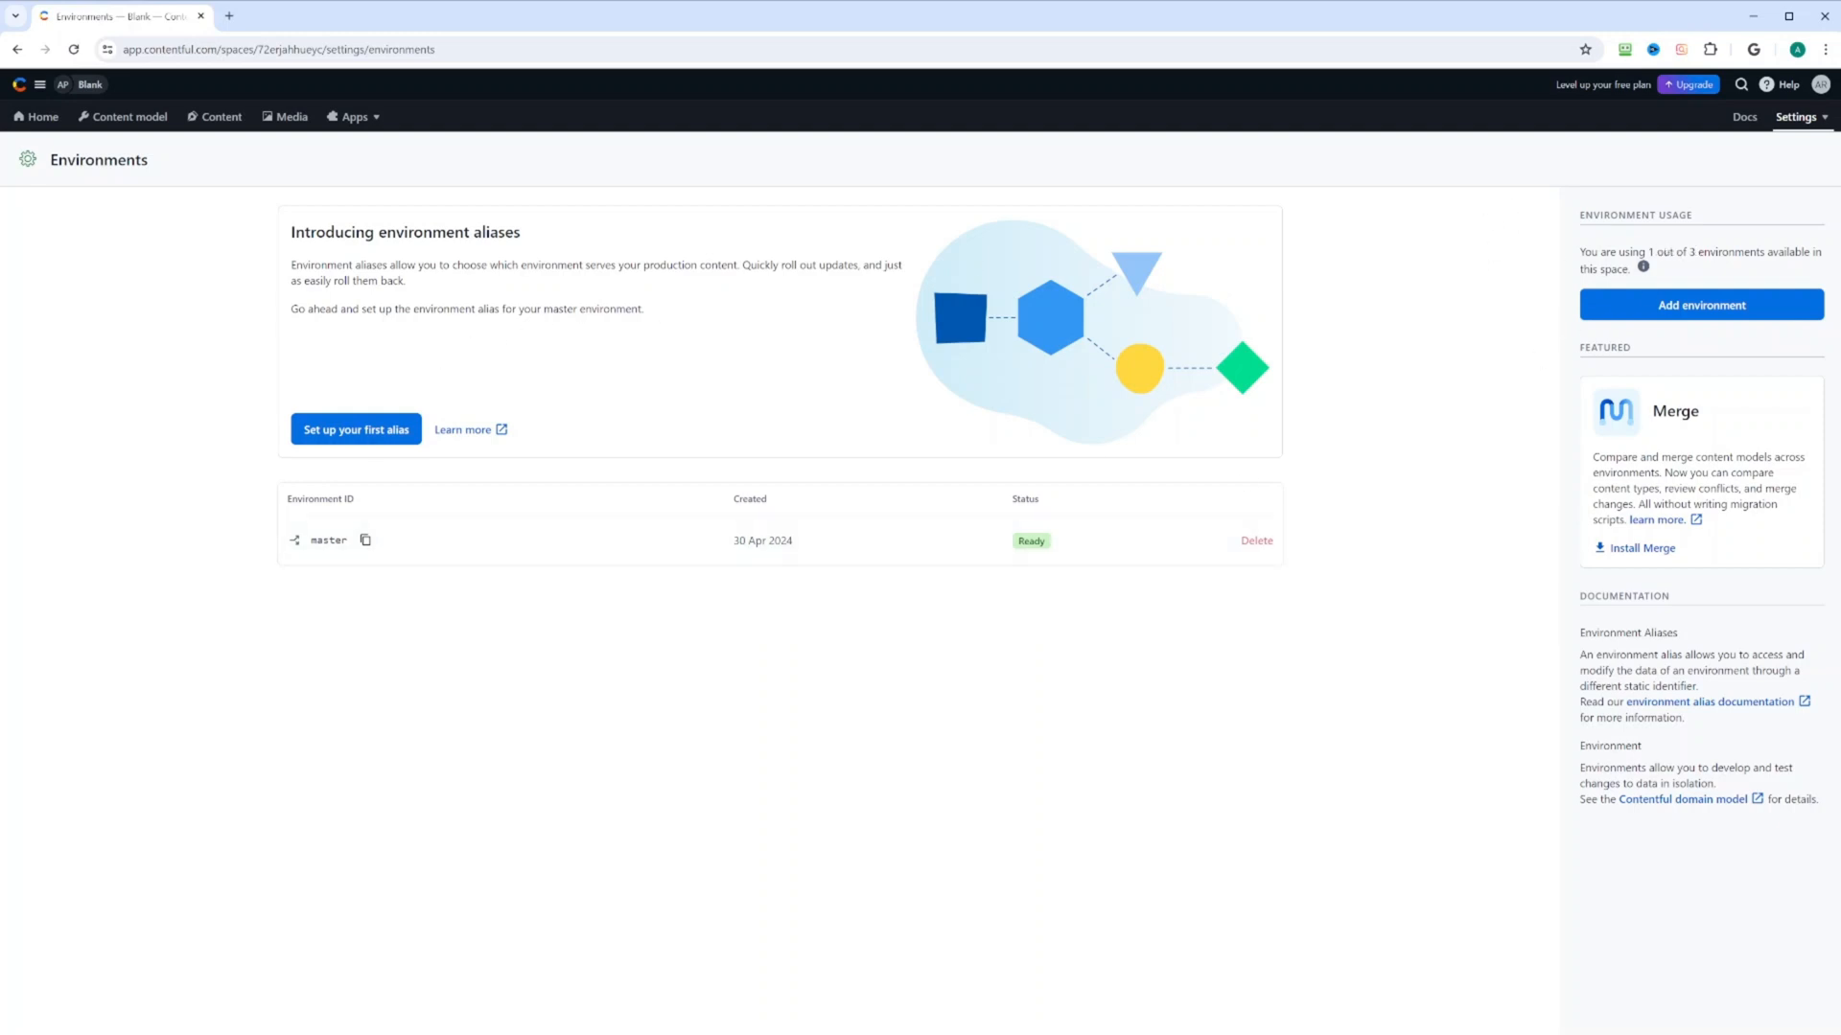
View the API keys list and inspect the Marketplace Apps Key's access token details
left_click(1794, 117)
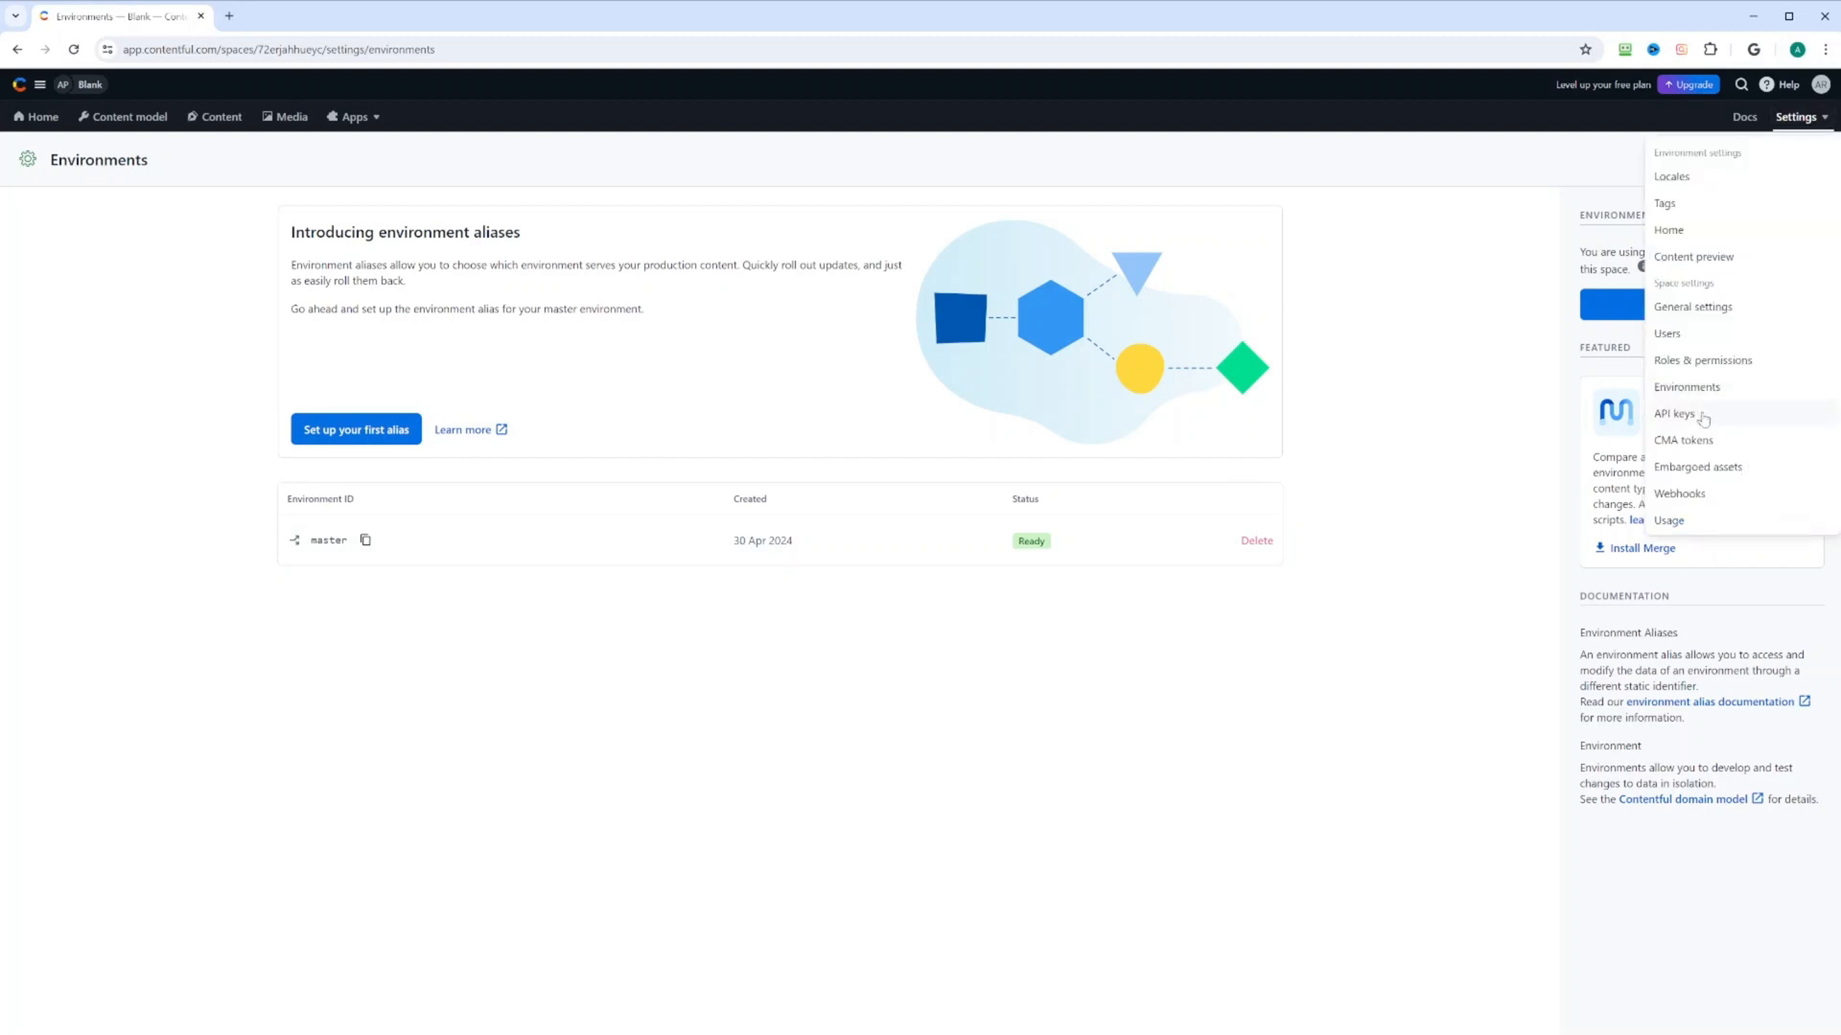
left_click(1675, 414)
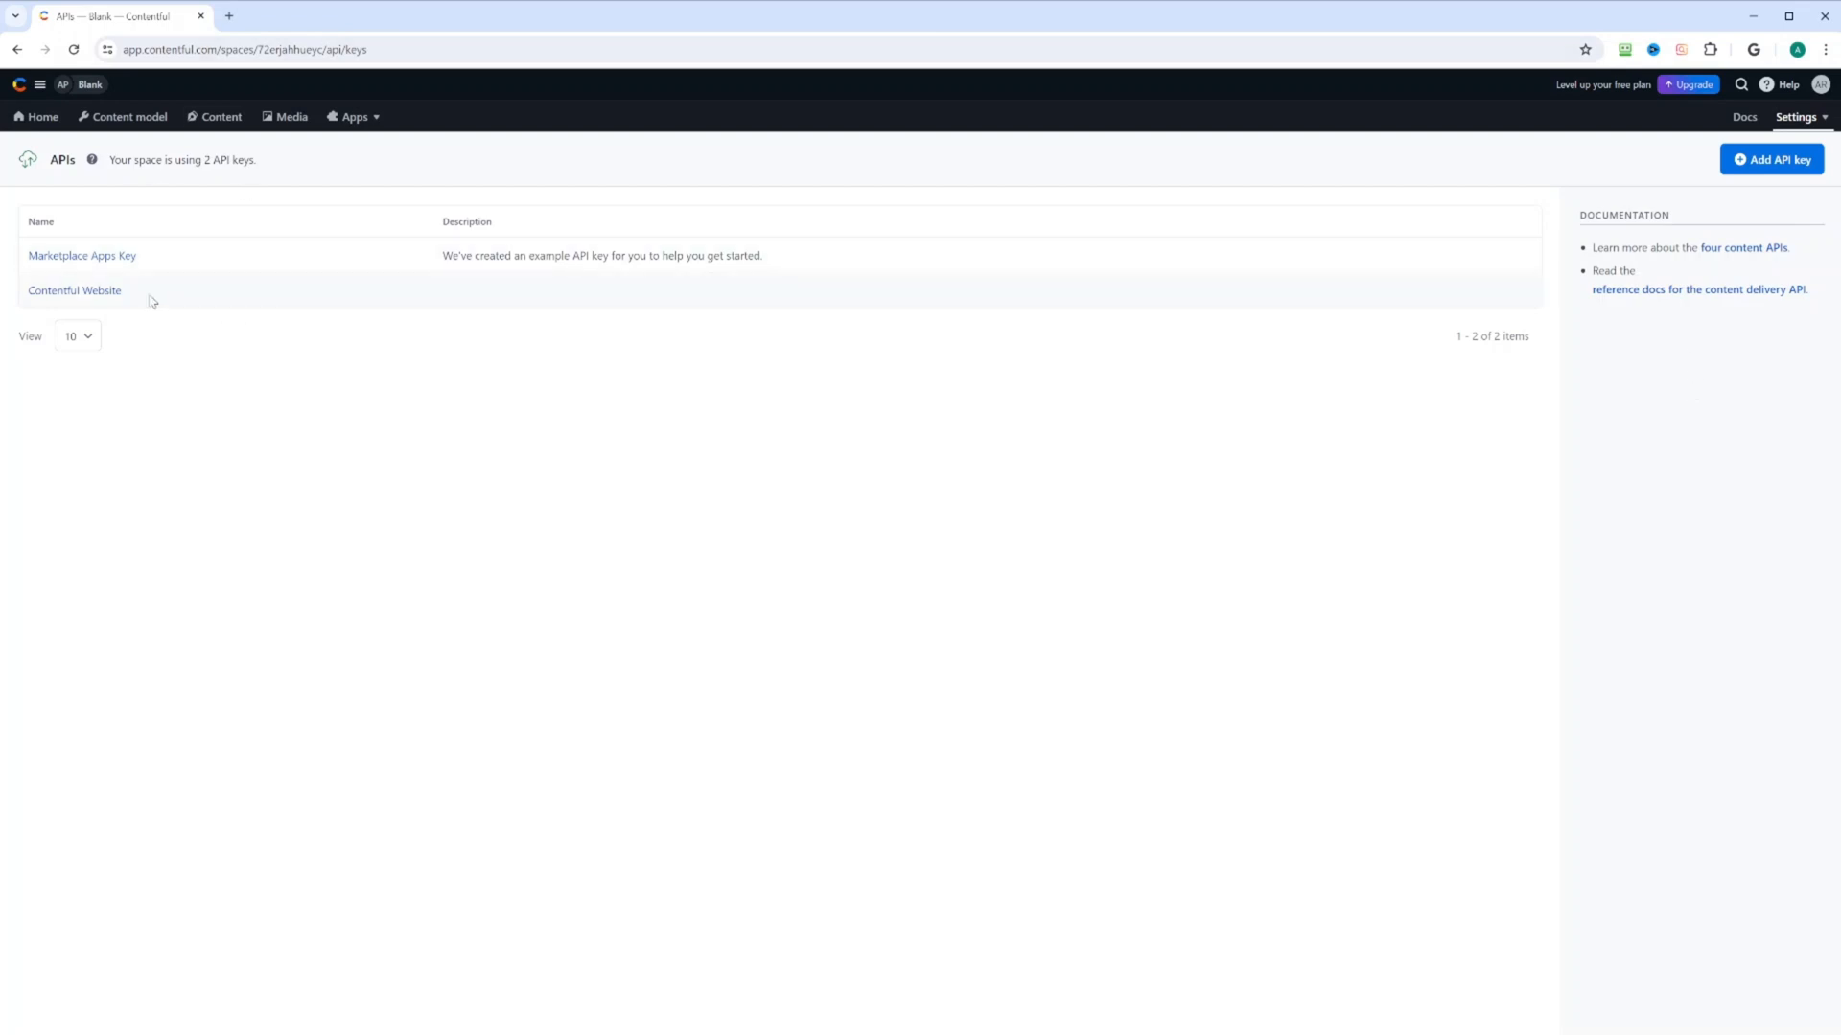
mouse_move(193, 305)
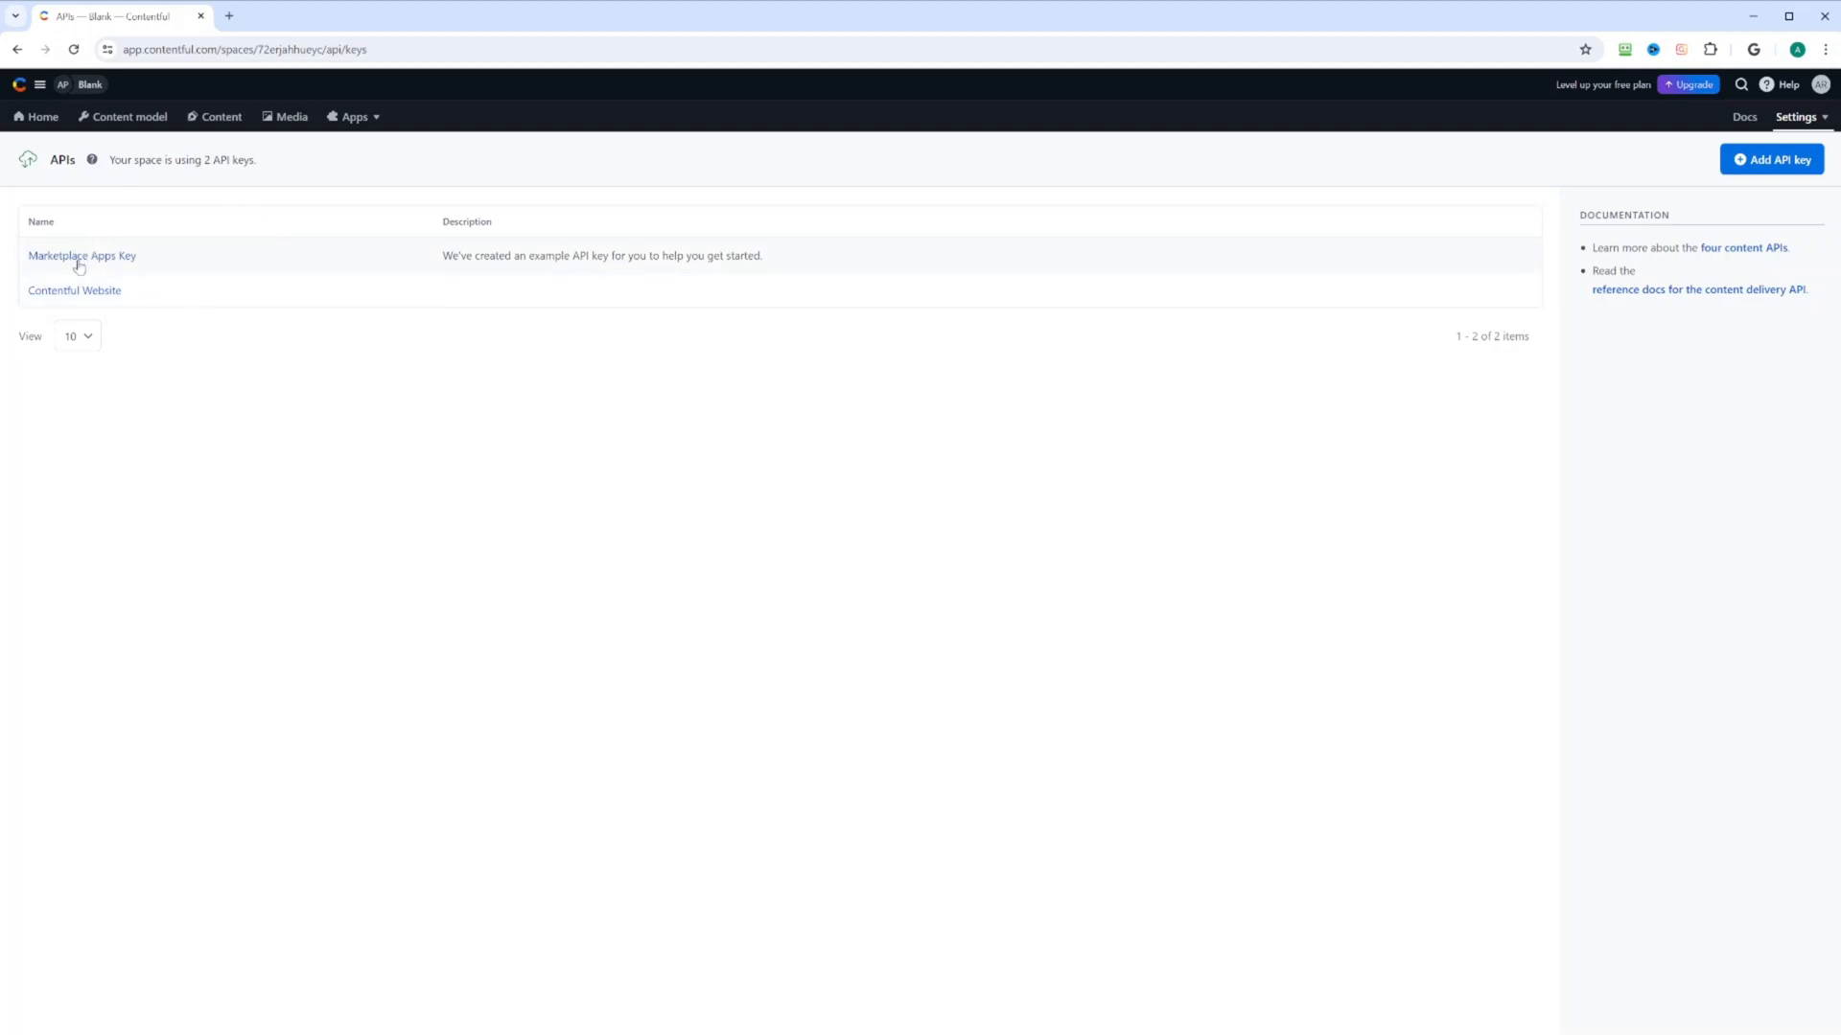
mouse_move(82, 265)
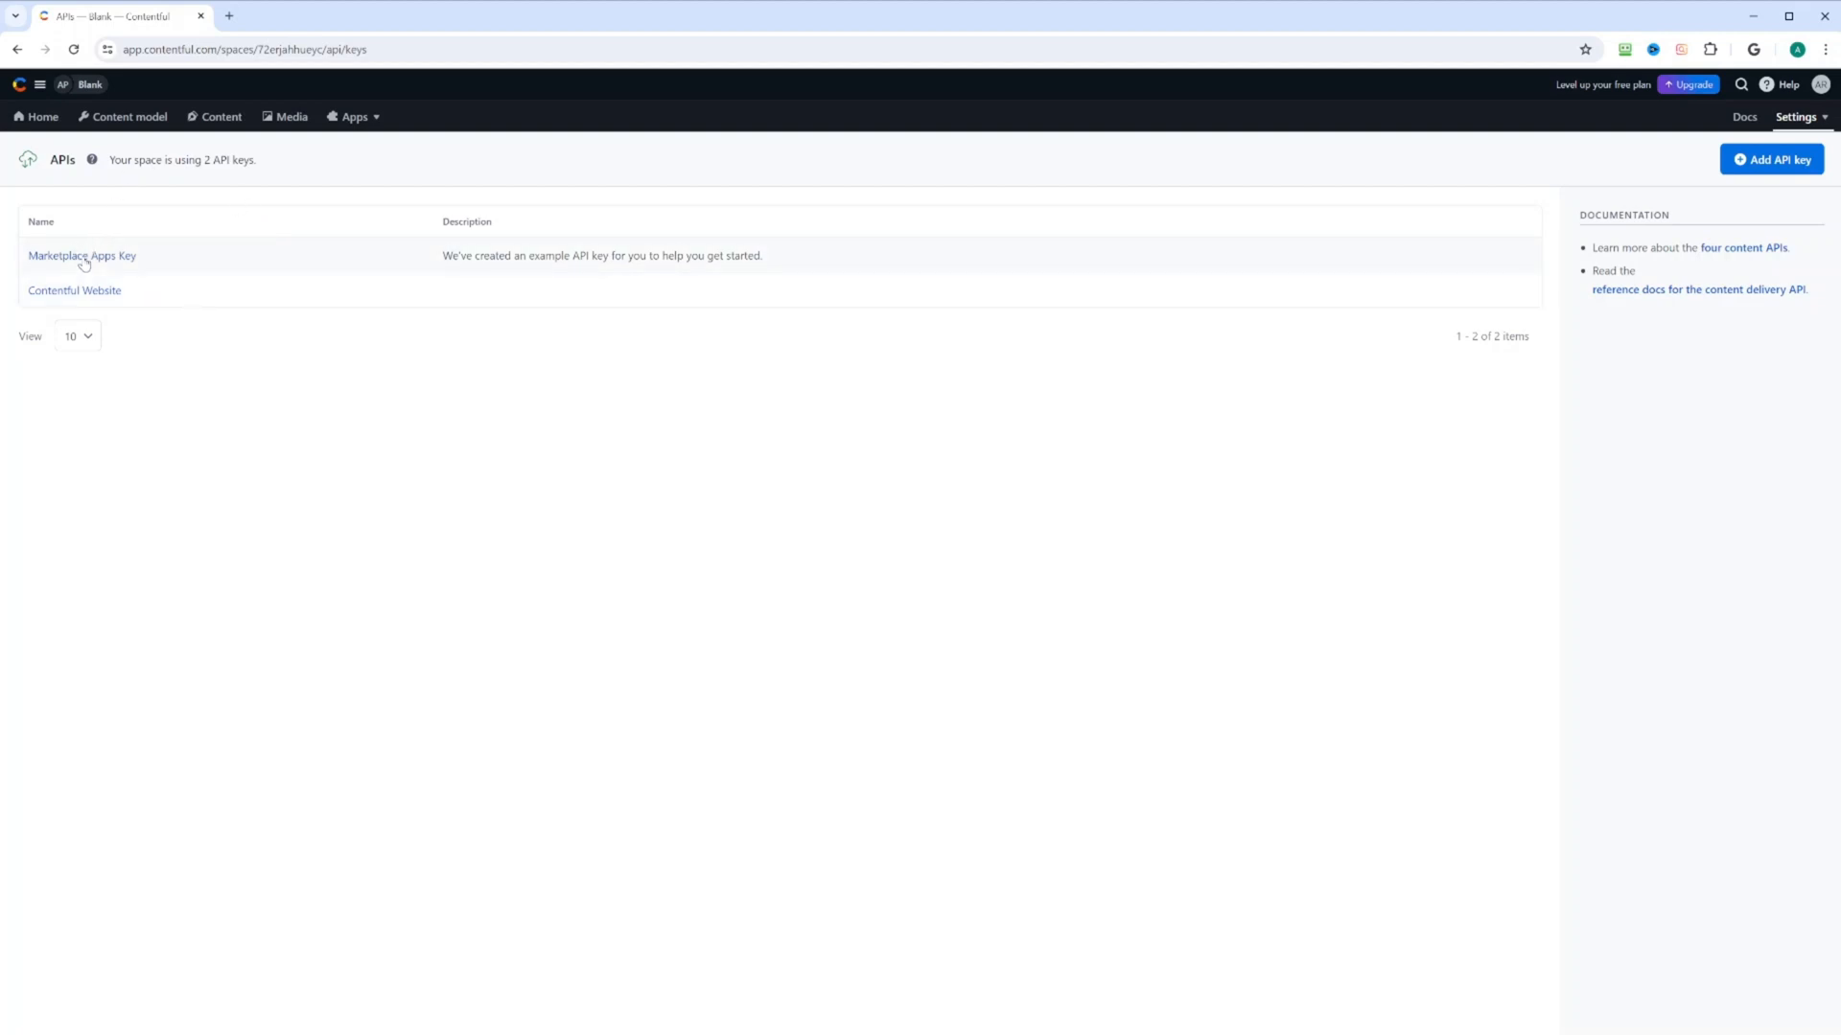
left_click(81, 255)
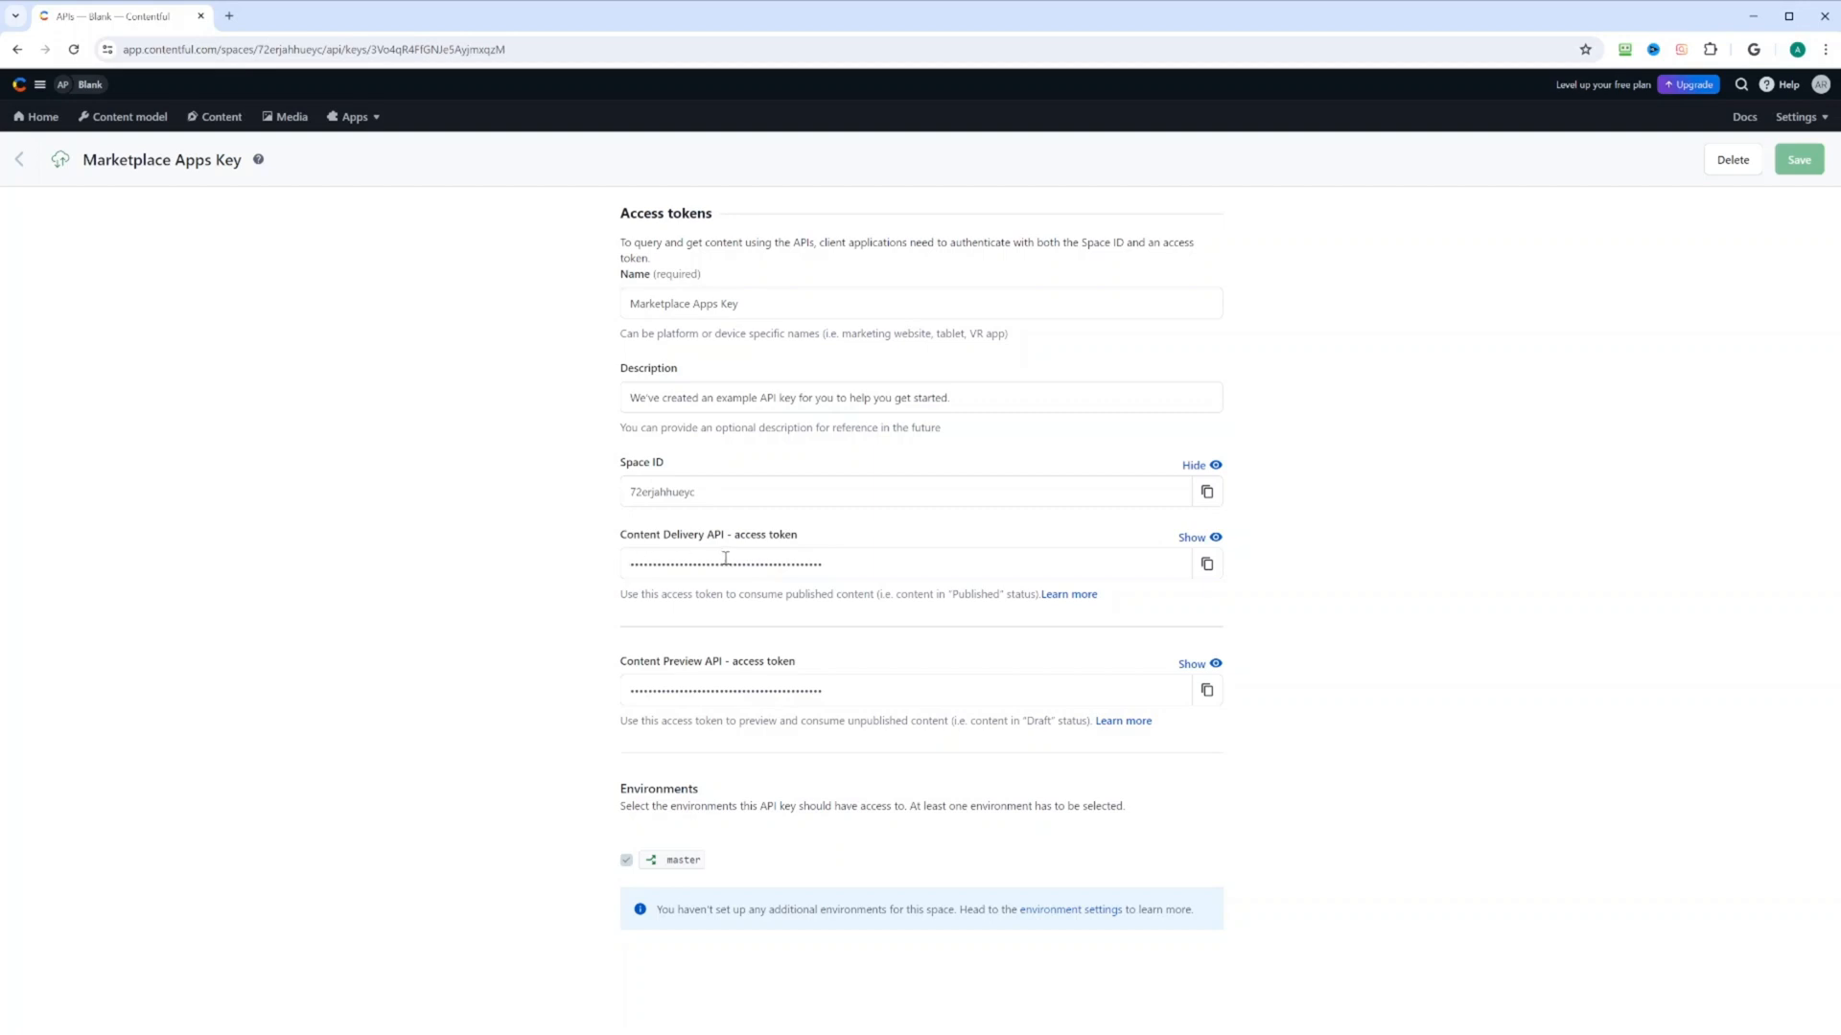
mouse_move(861, 535)
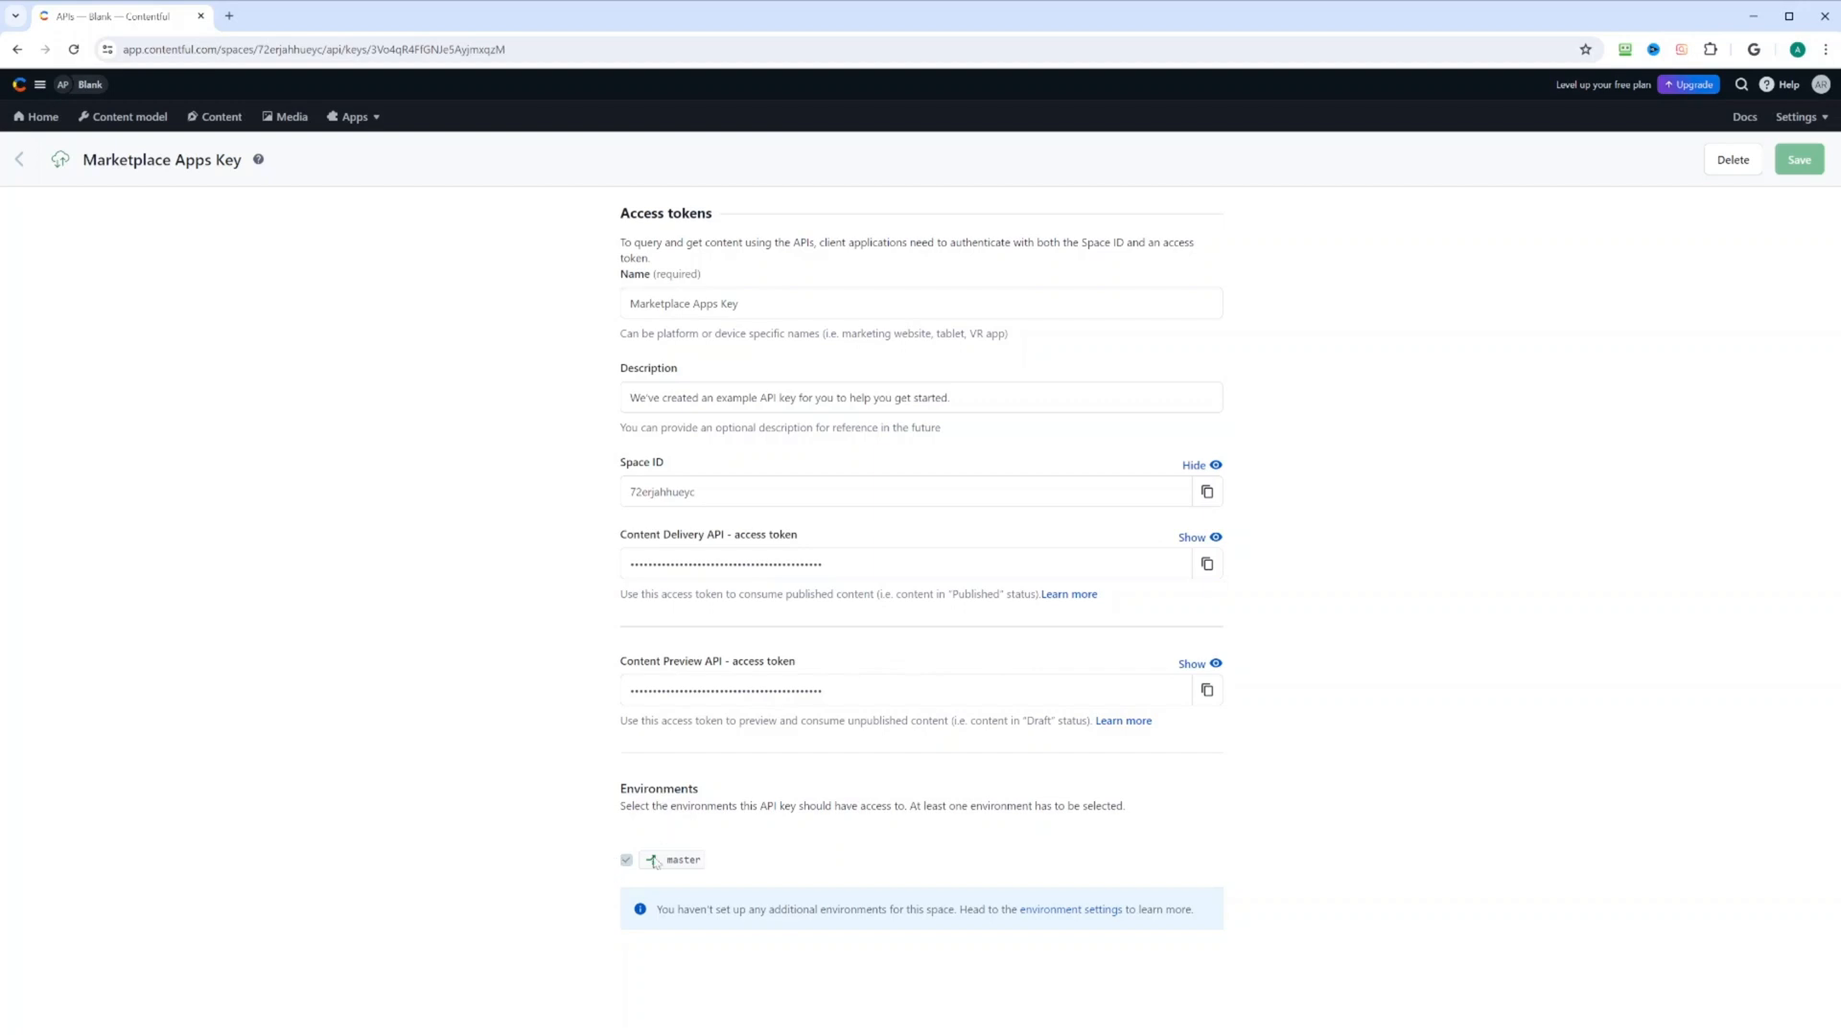
mouse_move(704, 831)
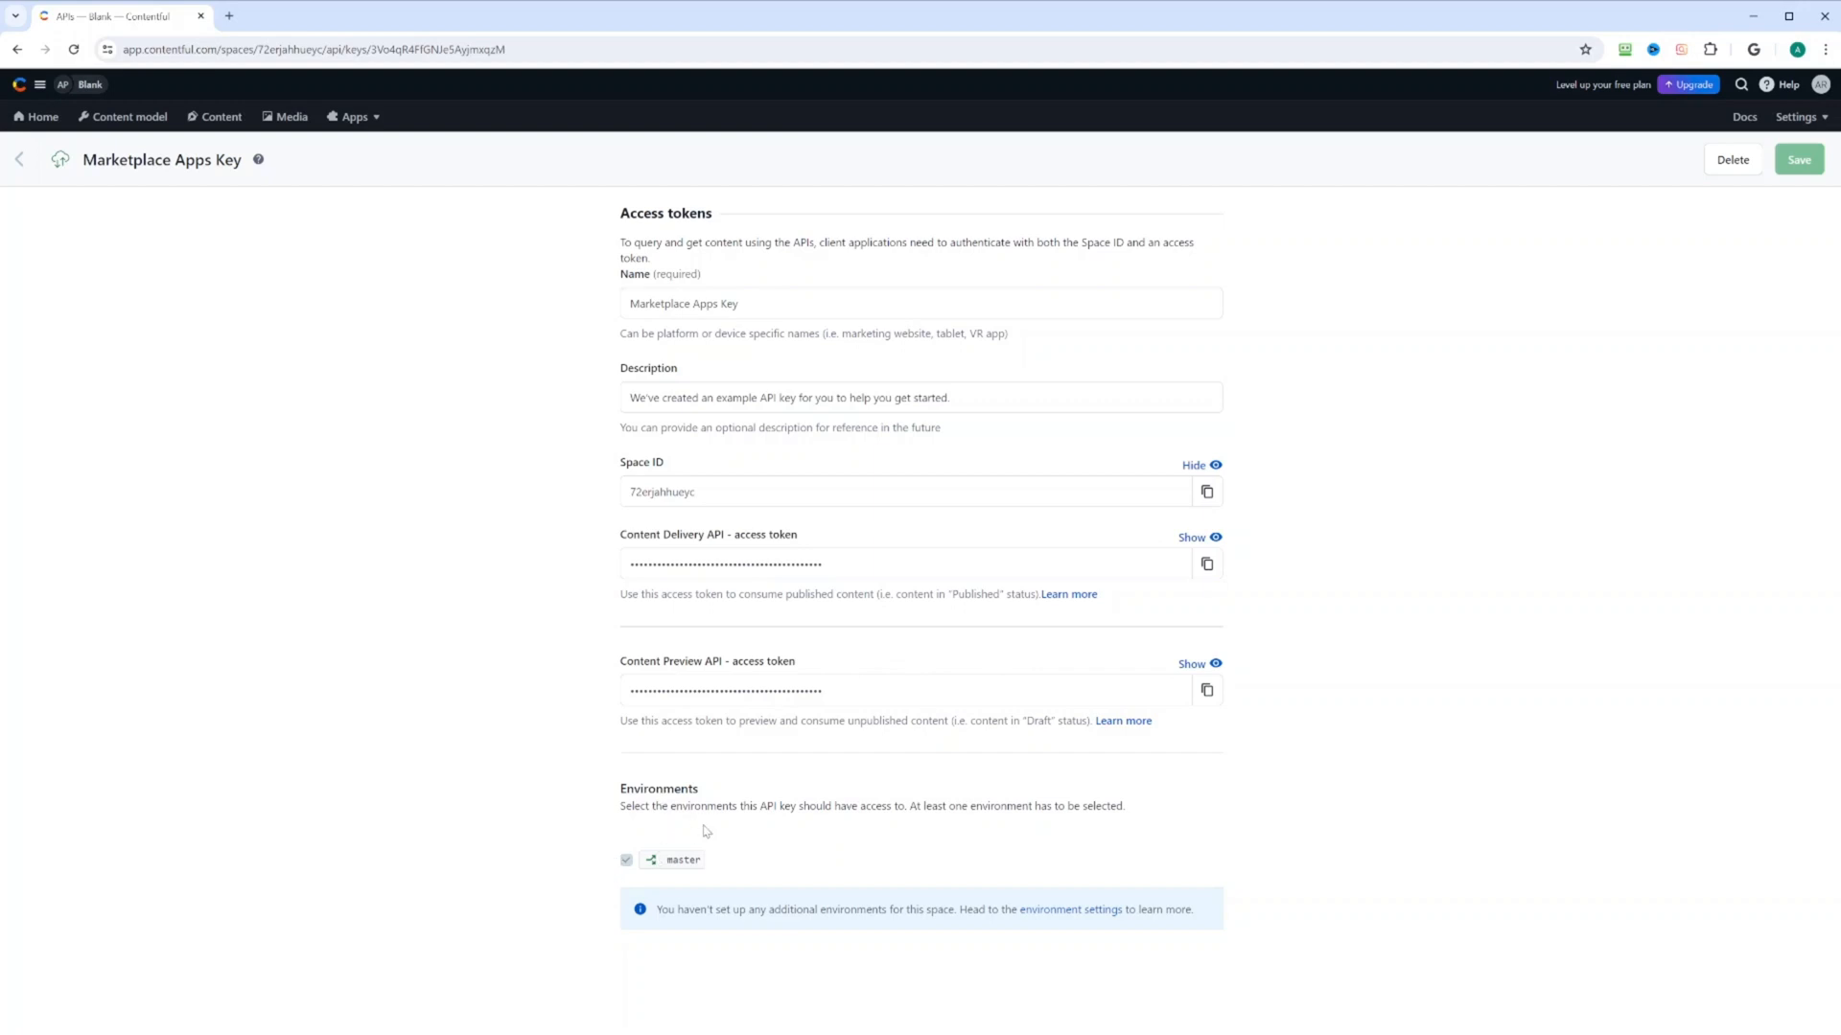
mouse_move(1547, 492)
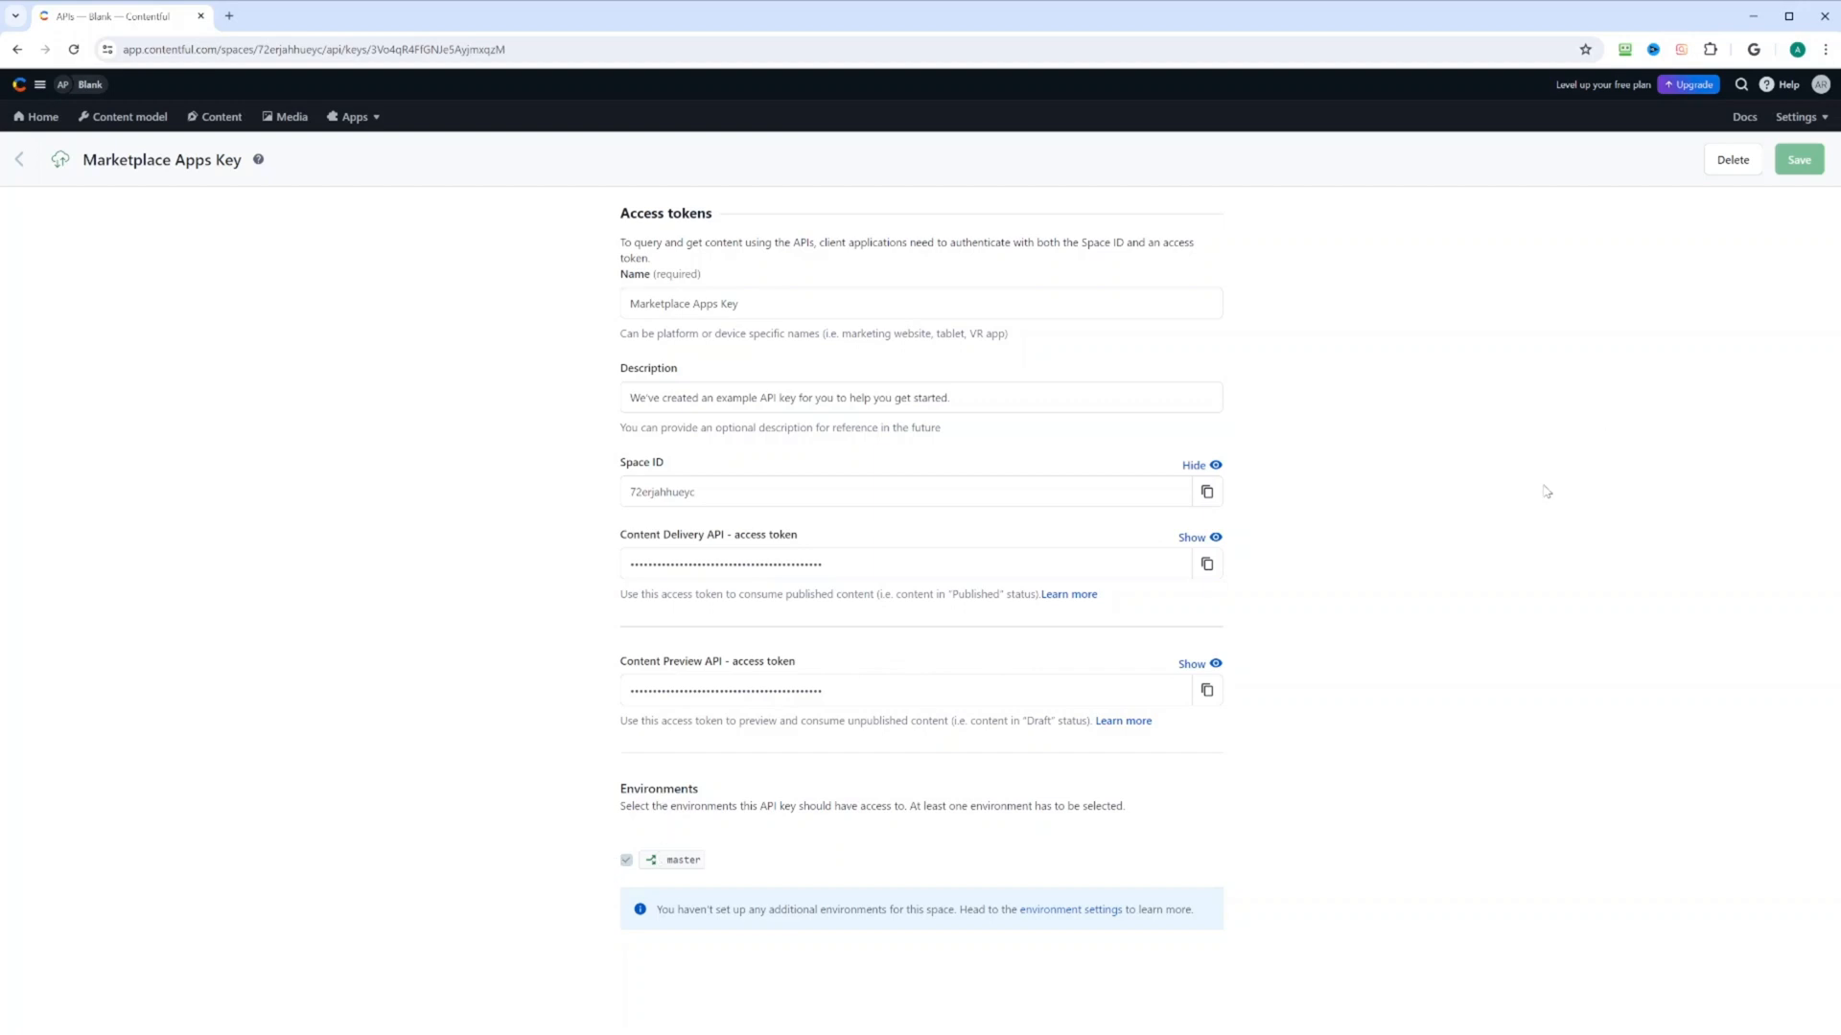
View the CMA tokens list, then the Embargoed assets settings page
left_click(1797, 117)
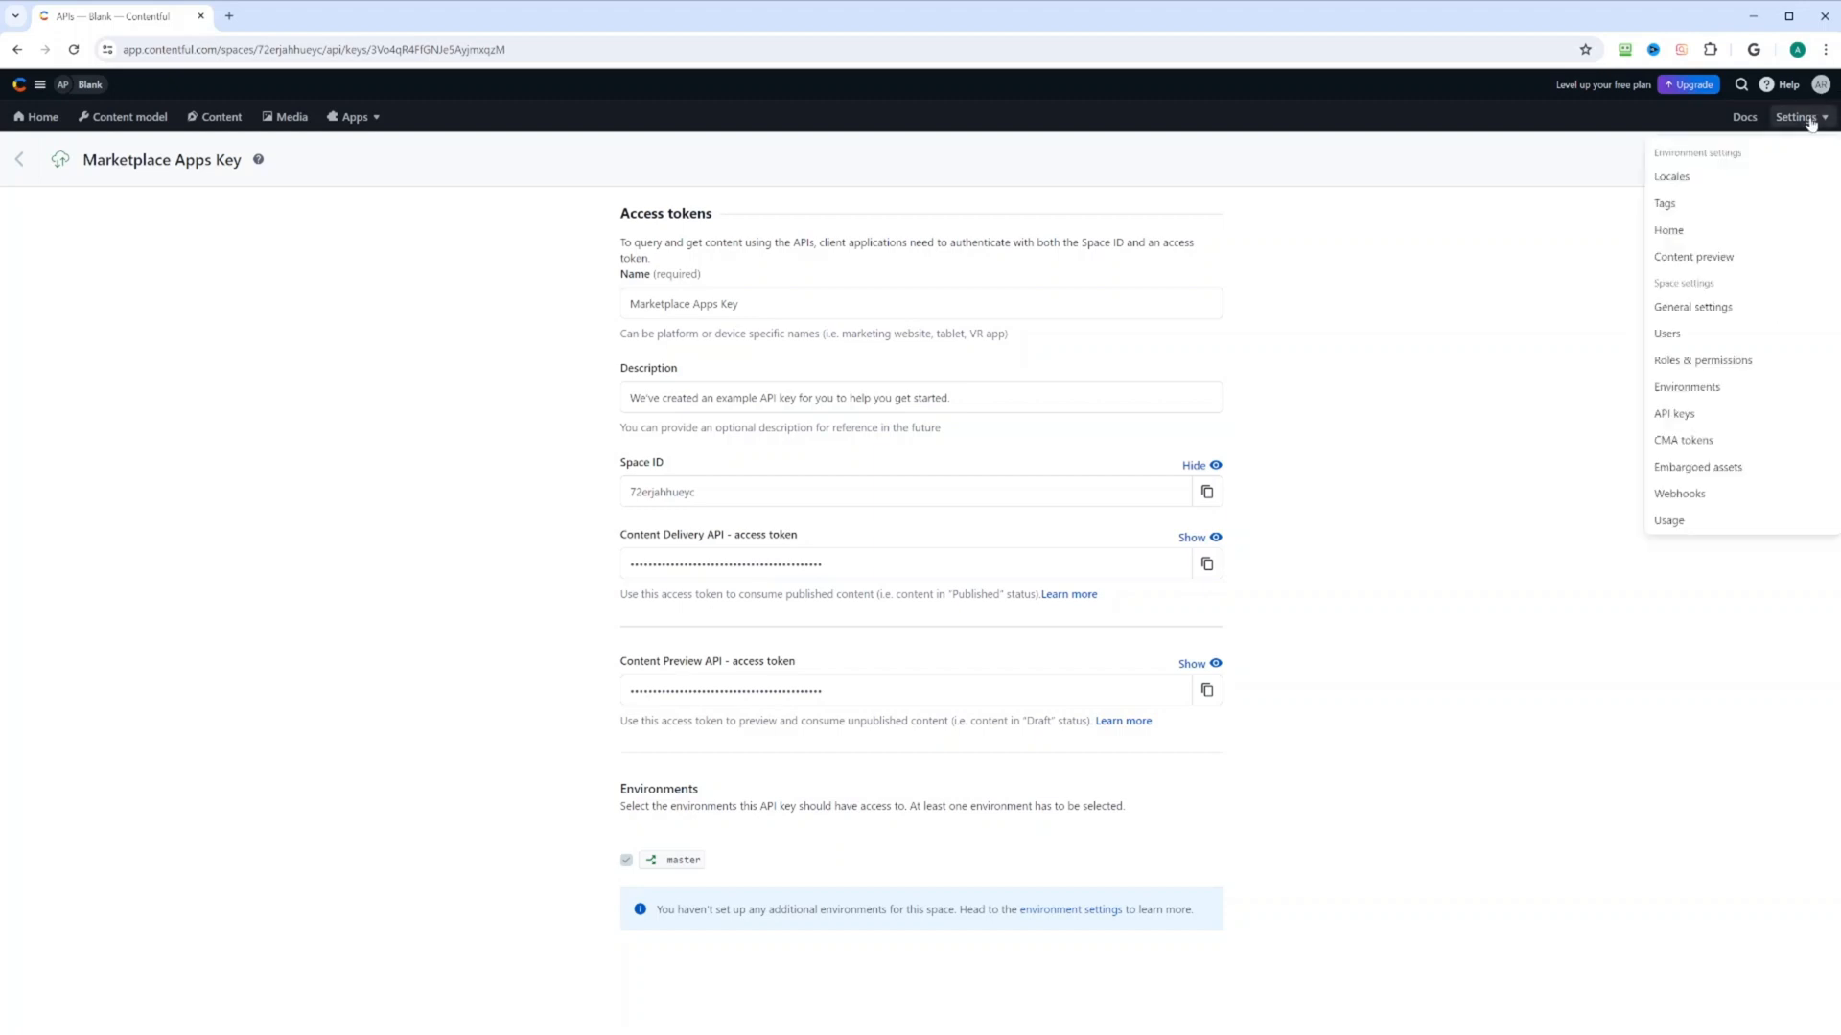
left_click(1683, 439)
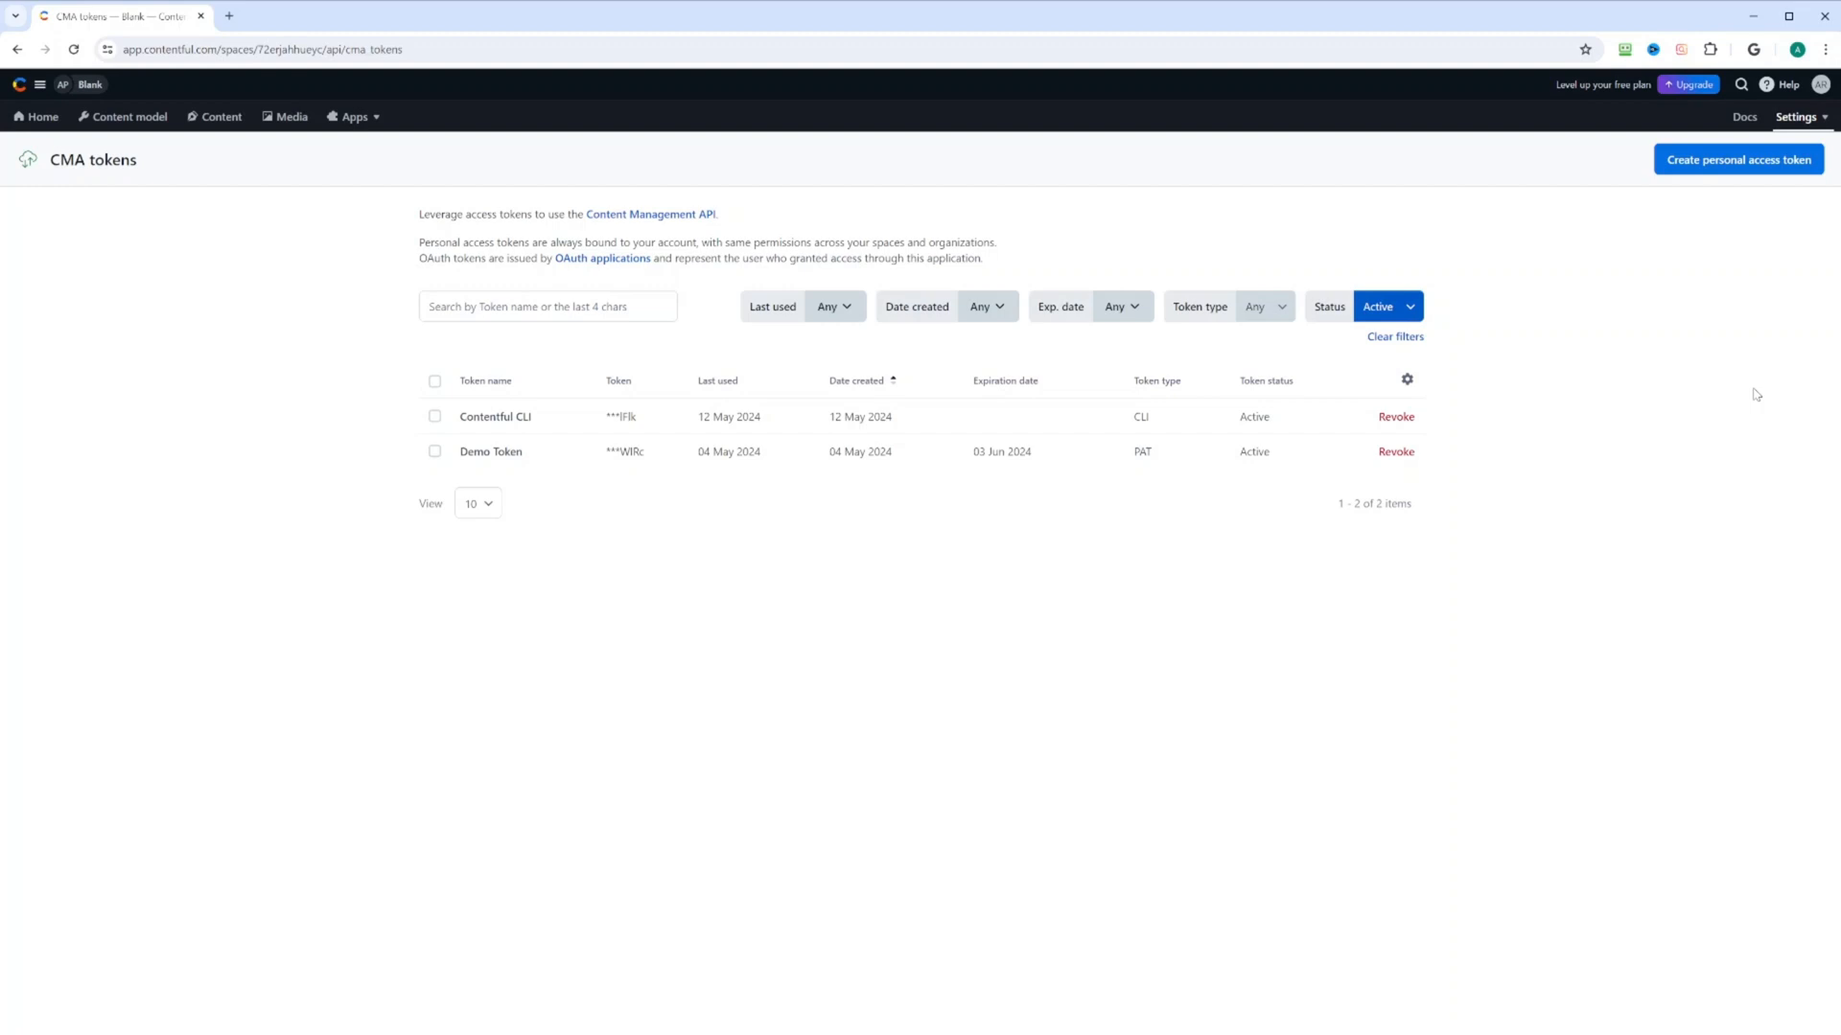
mouse_move(1797, 117)
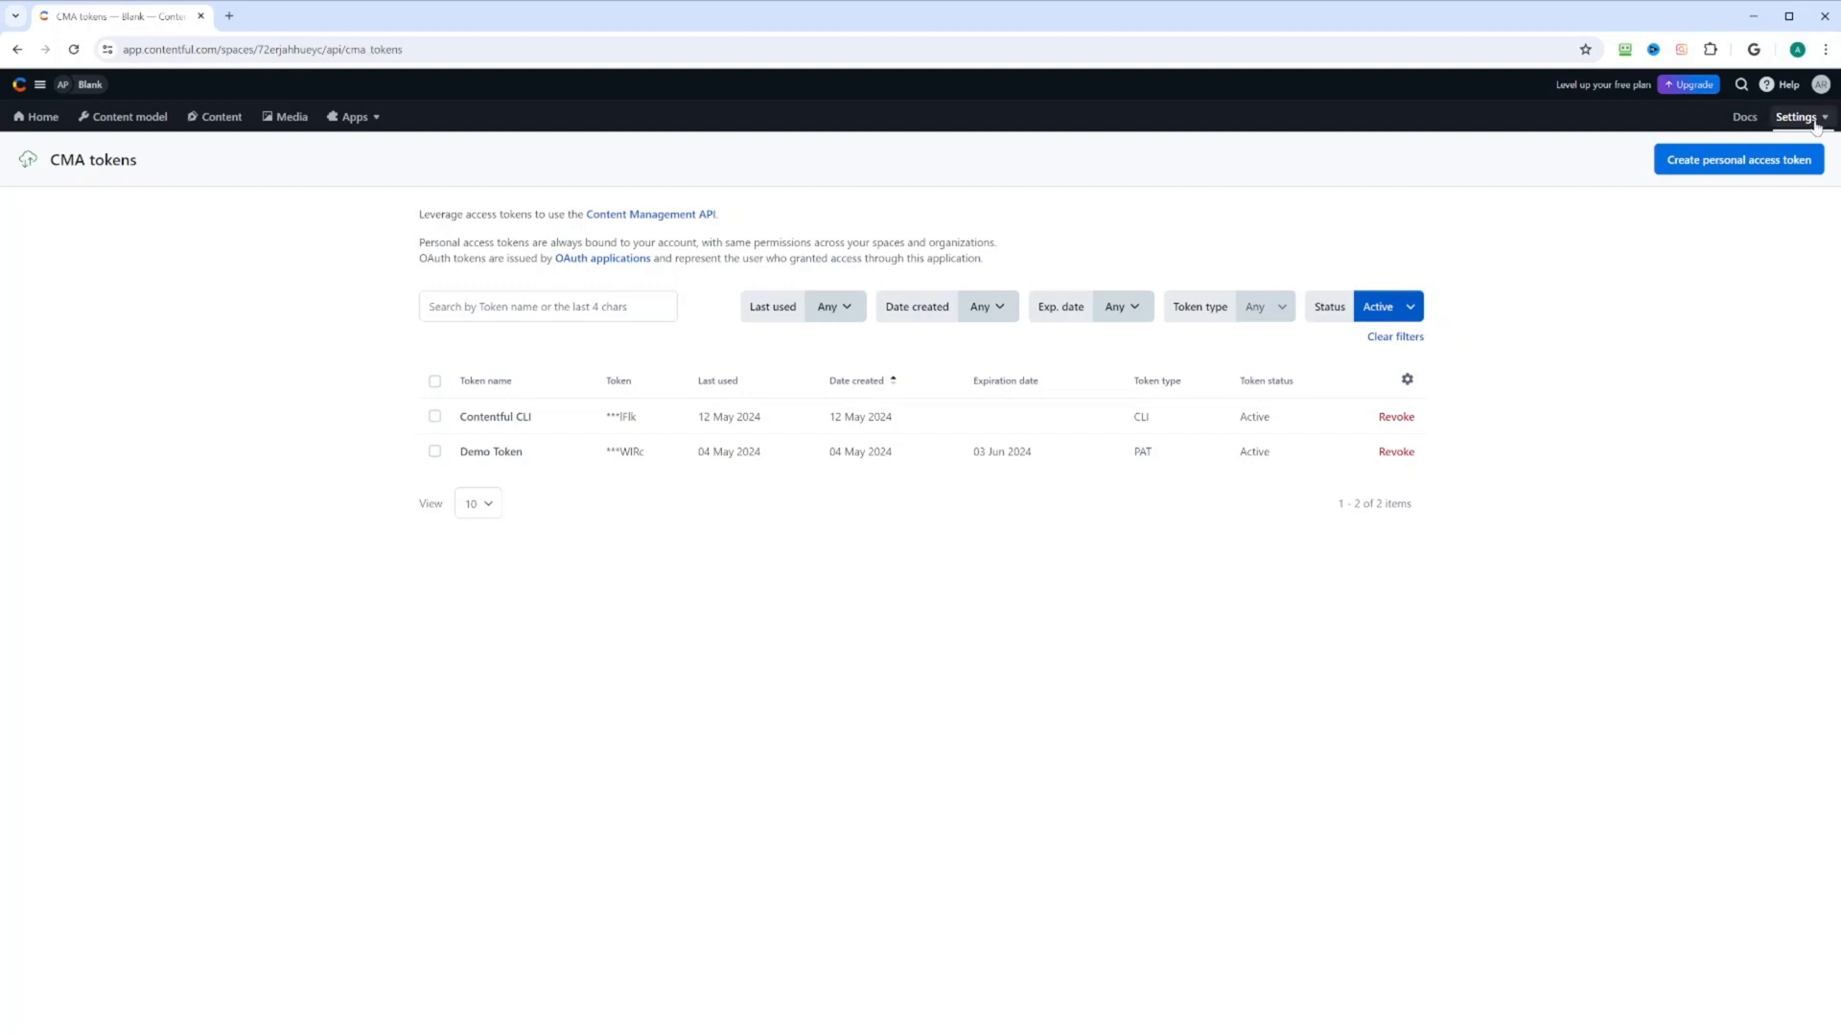
left_click(1797, 117)
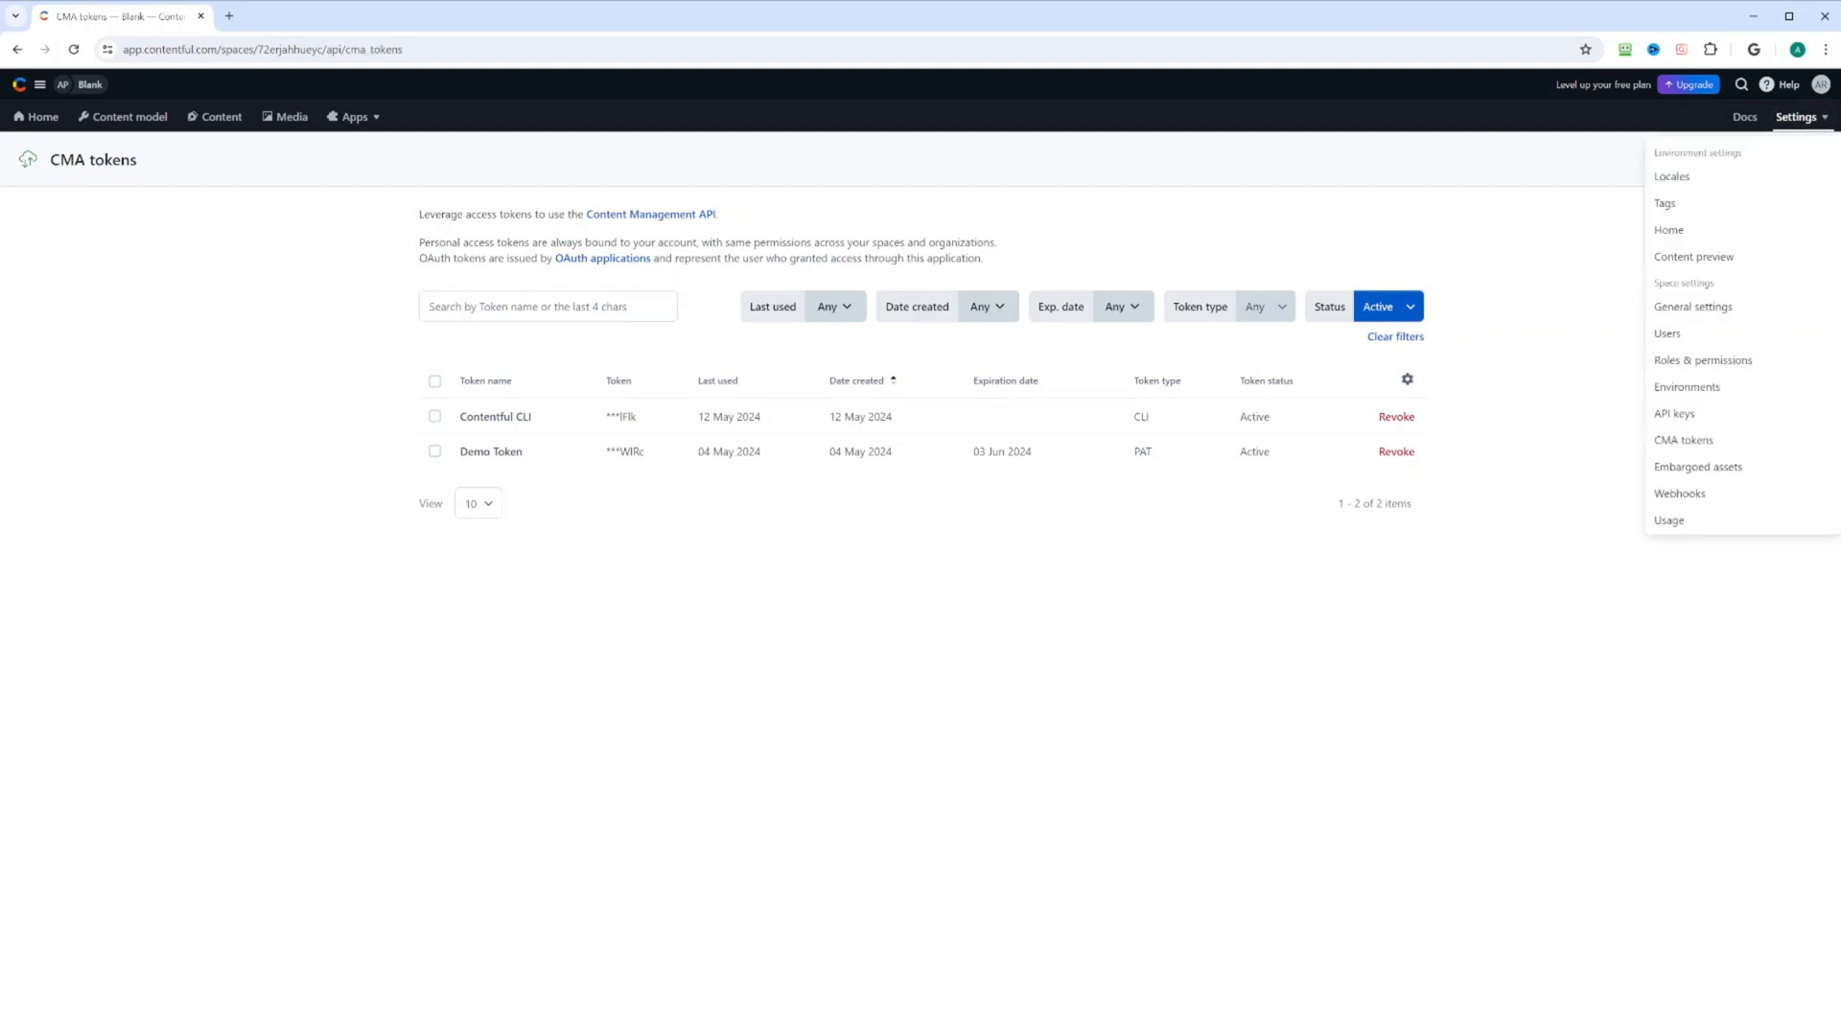
mouse_move(1696, 466)
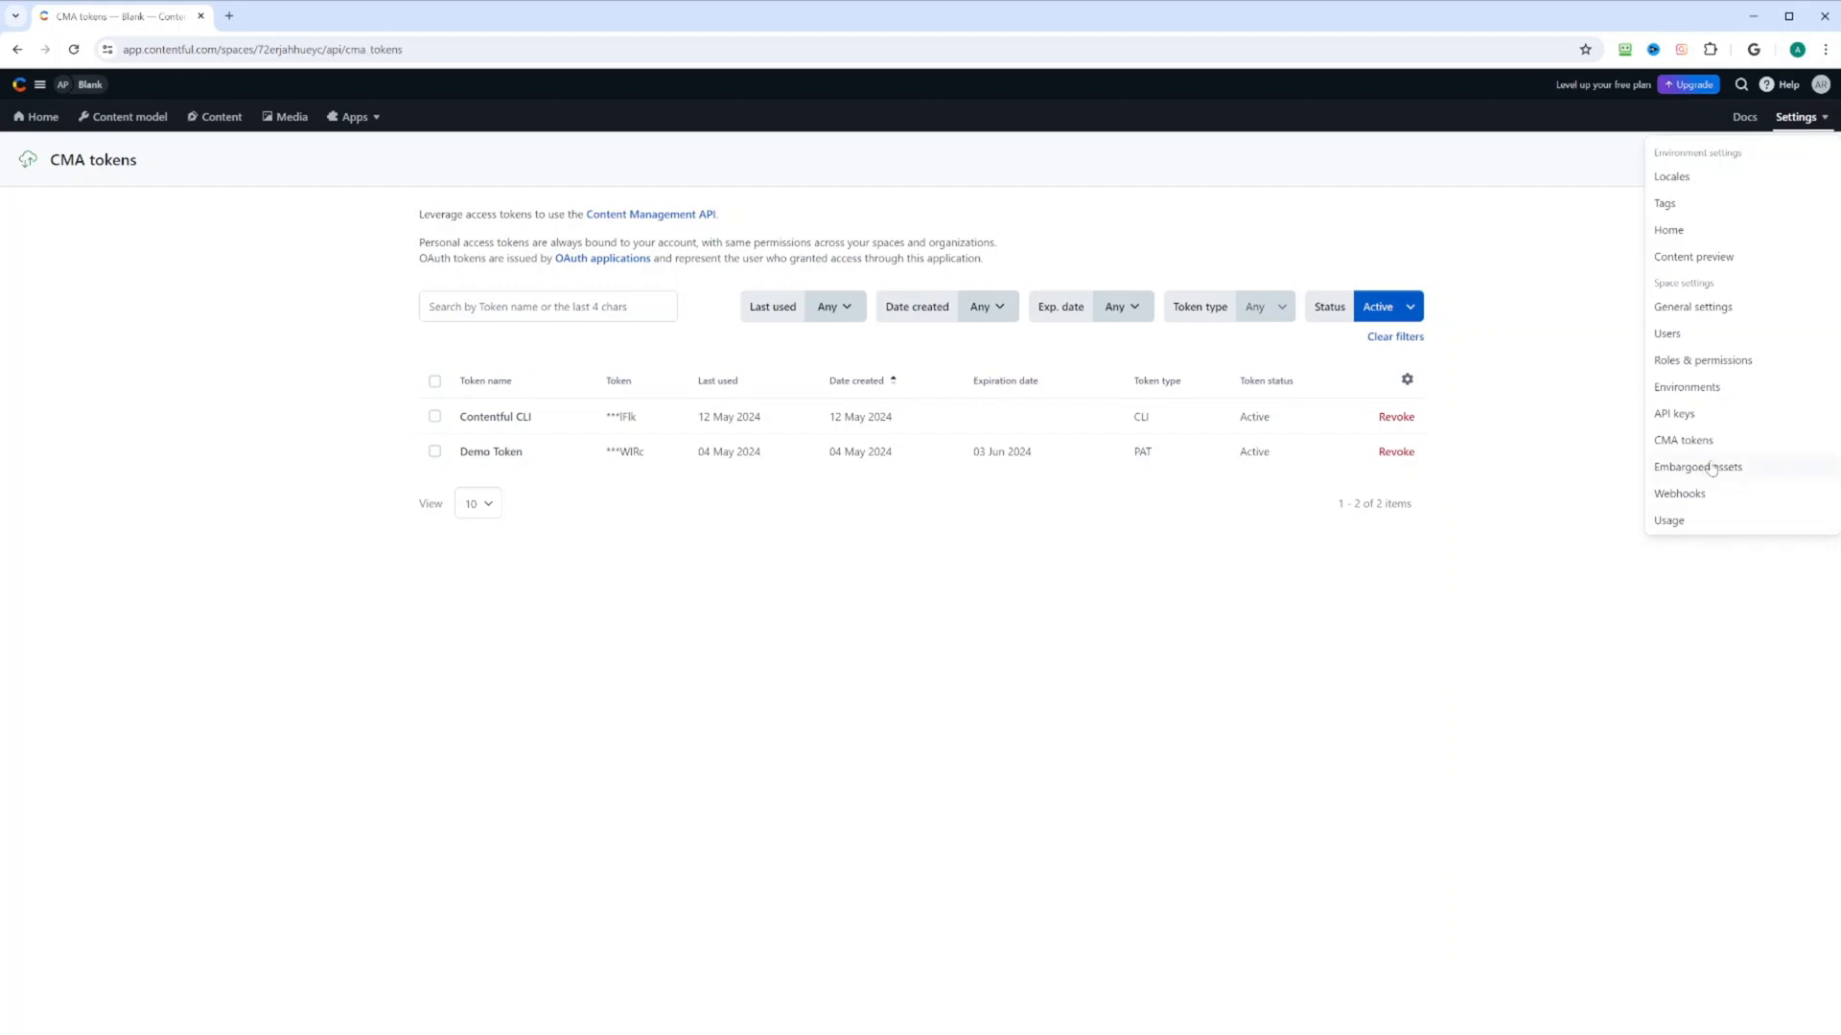
left_click(1696, 466)
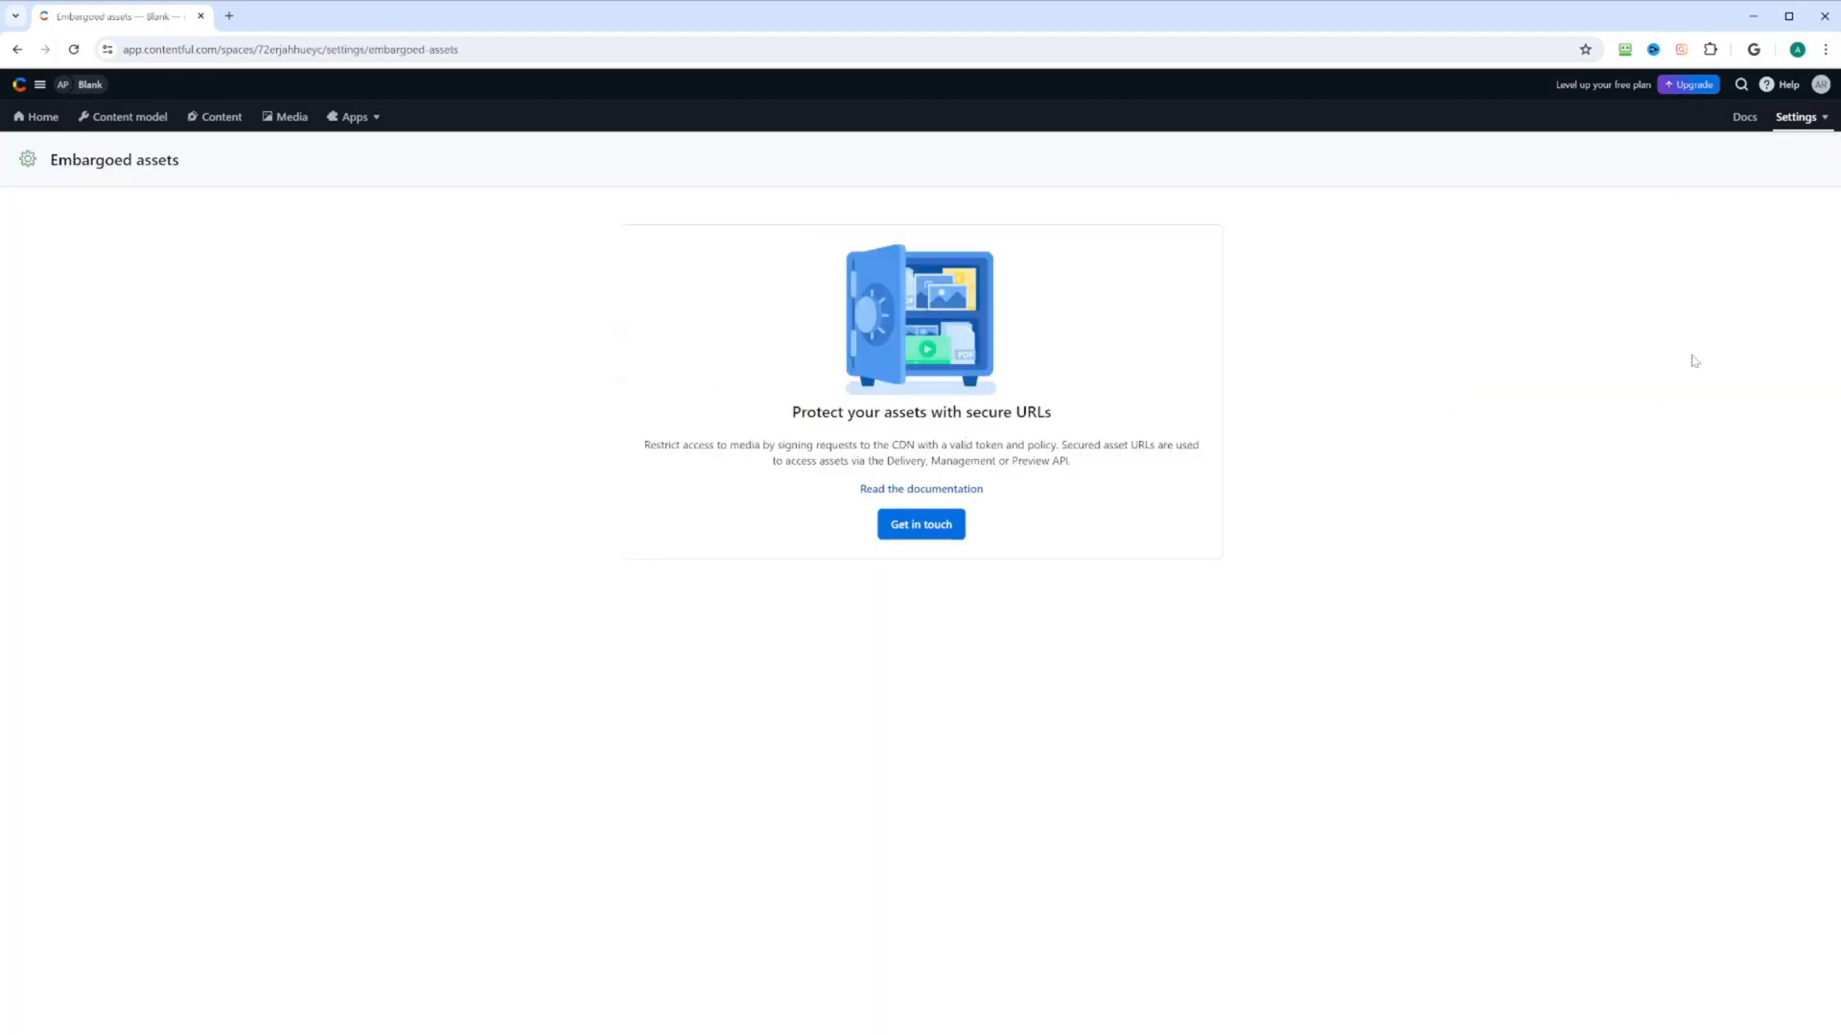
left_click(1795, 117)
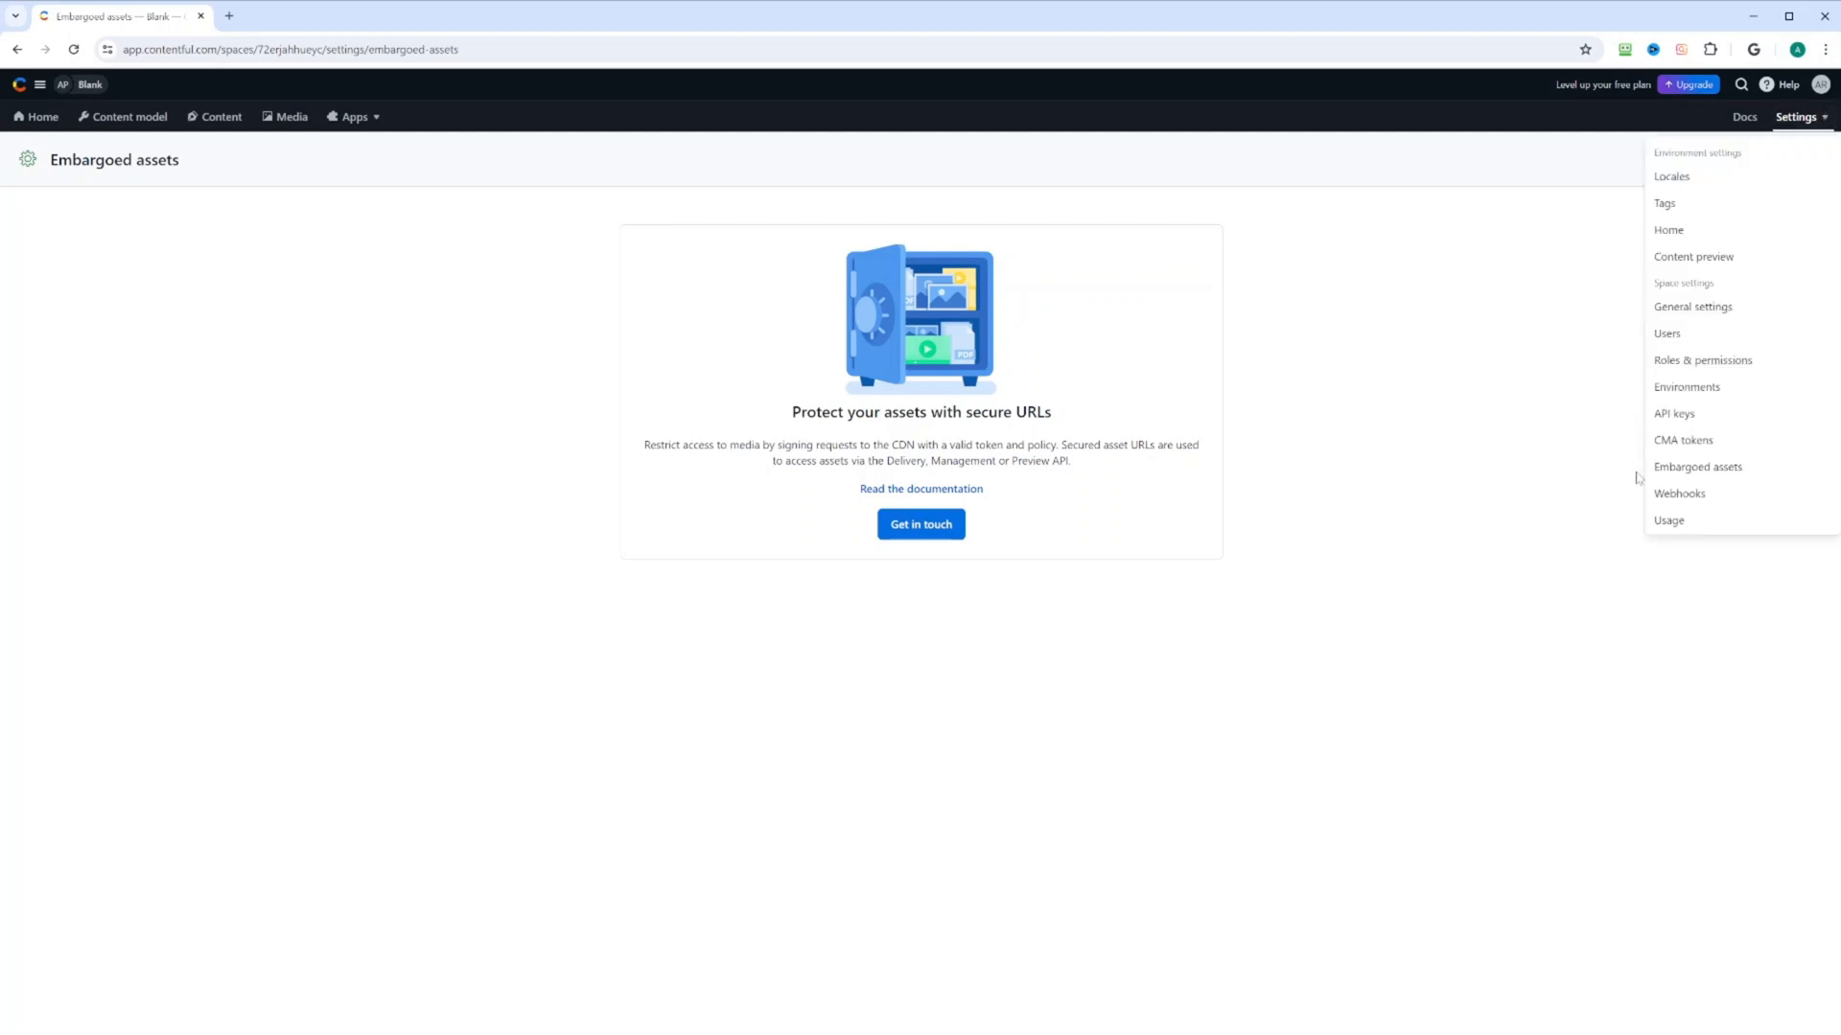
Inspect the AWS Amplify webhook's settings: entry publish/unpublish/delete triggers and master, landingPage filters
left_click(1679, 492)
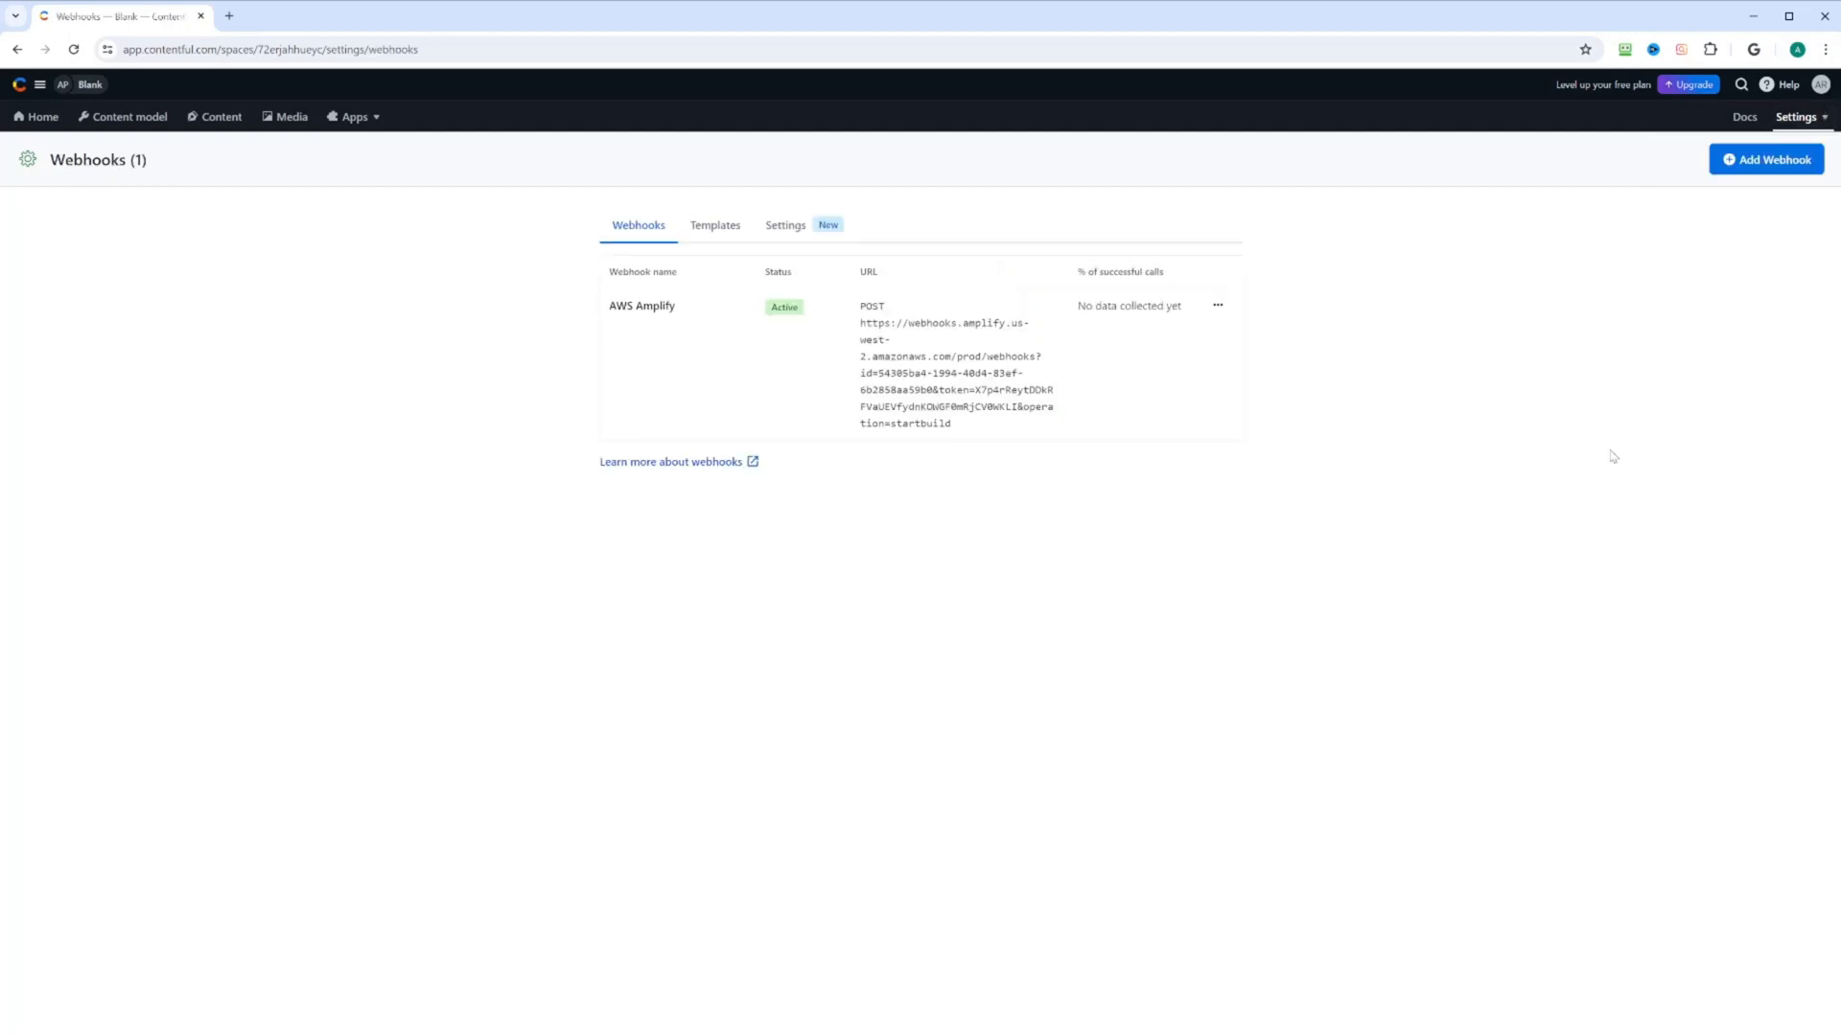
mouse_move(1597, 519)
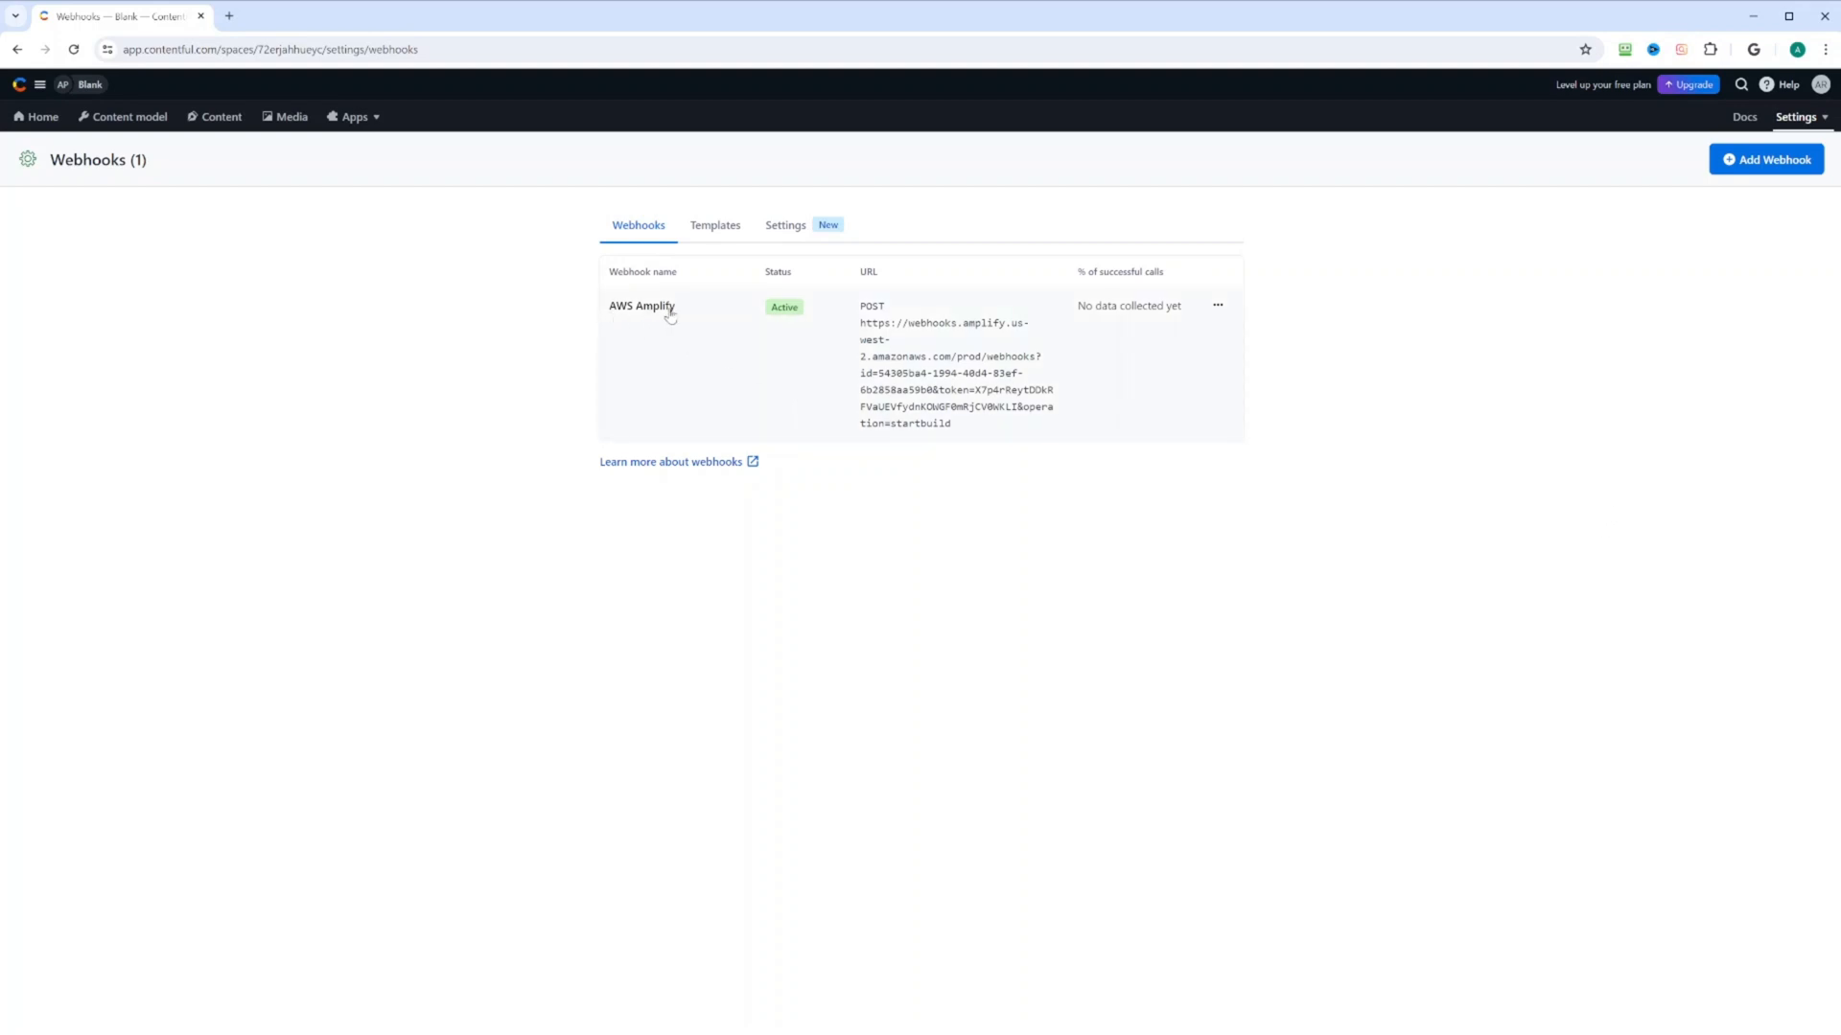
mouse_move(659, 320)
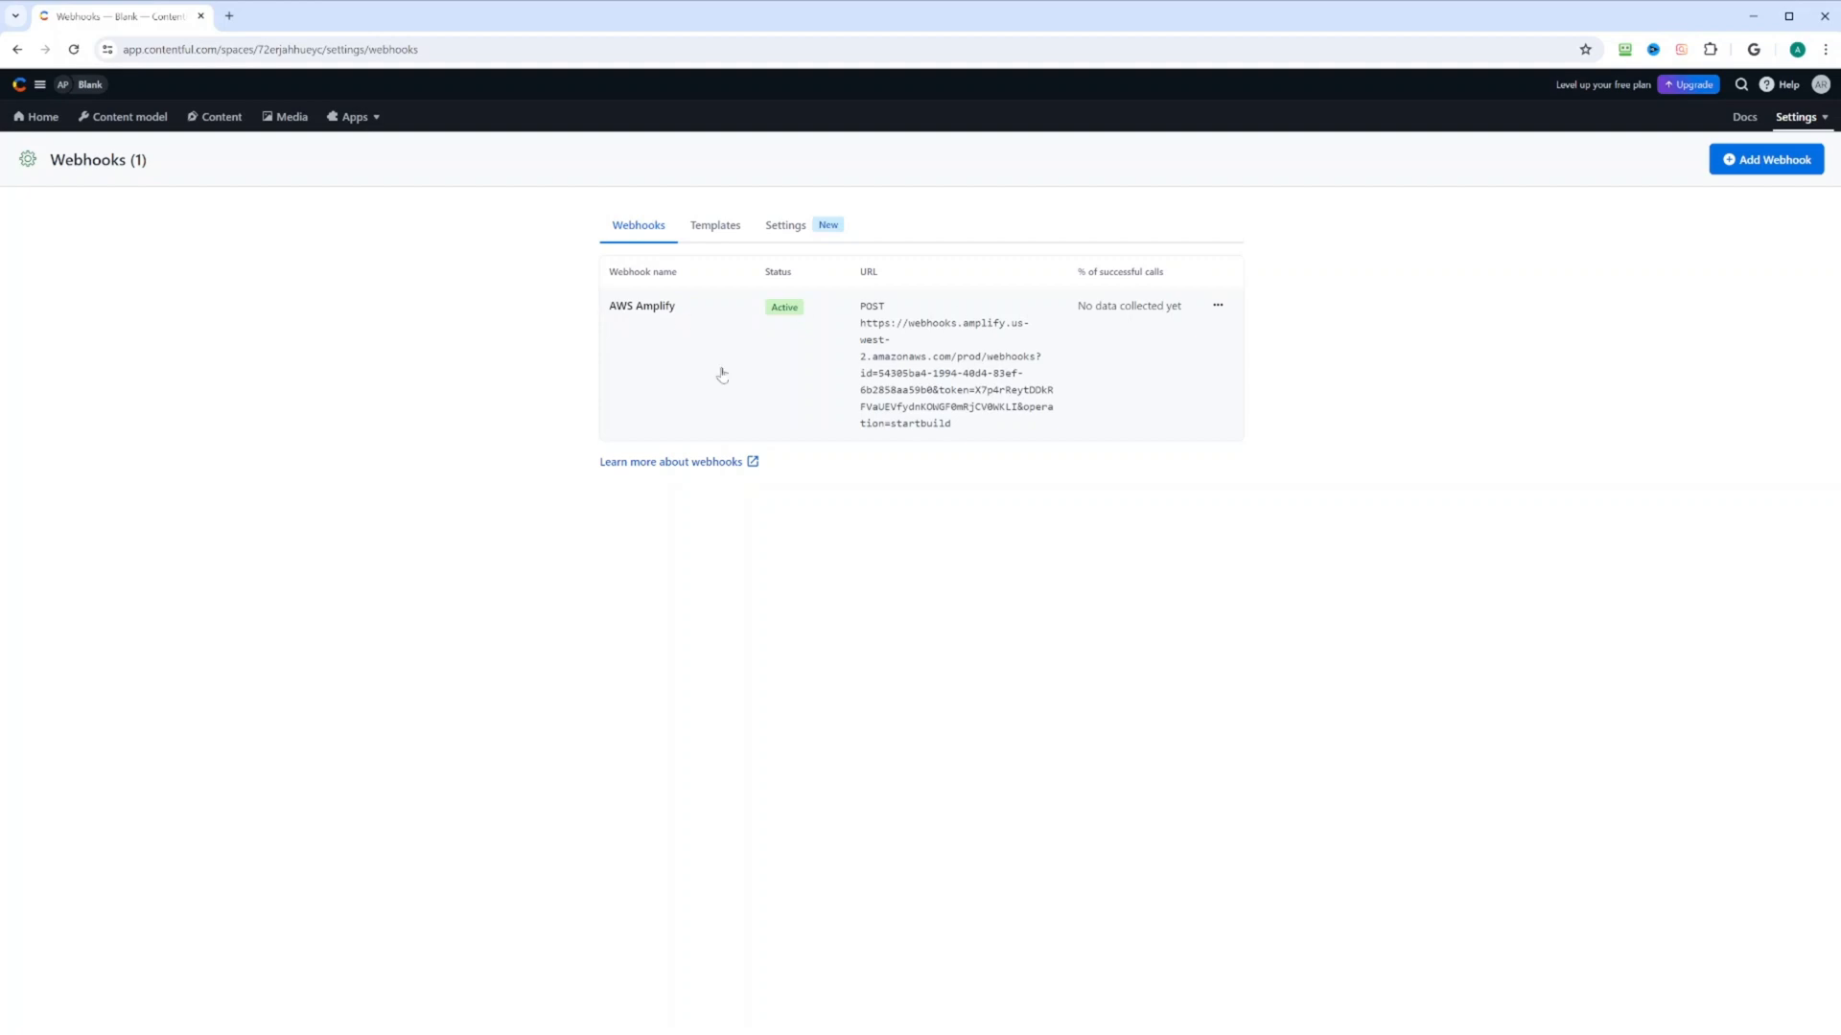
left_click(643, 304)
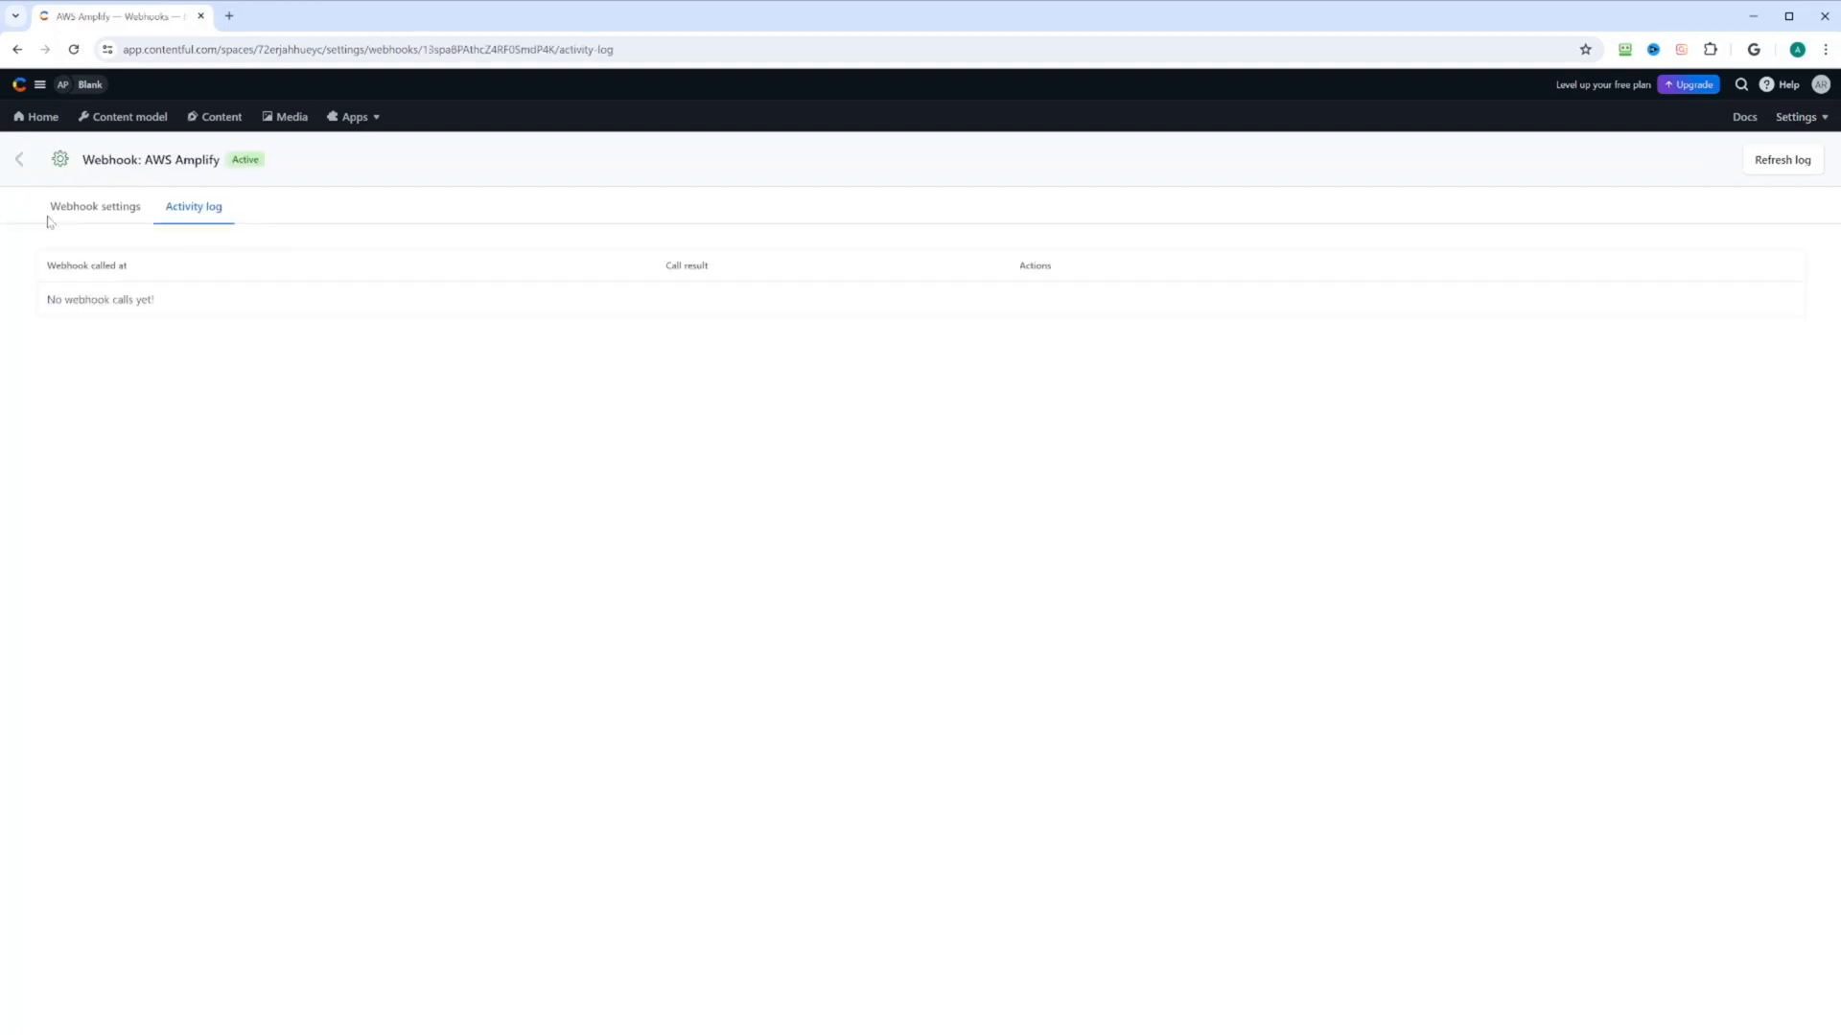
left_click(94, 207)
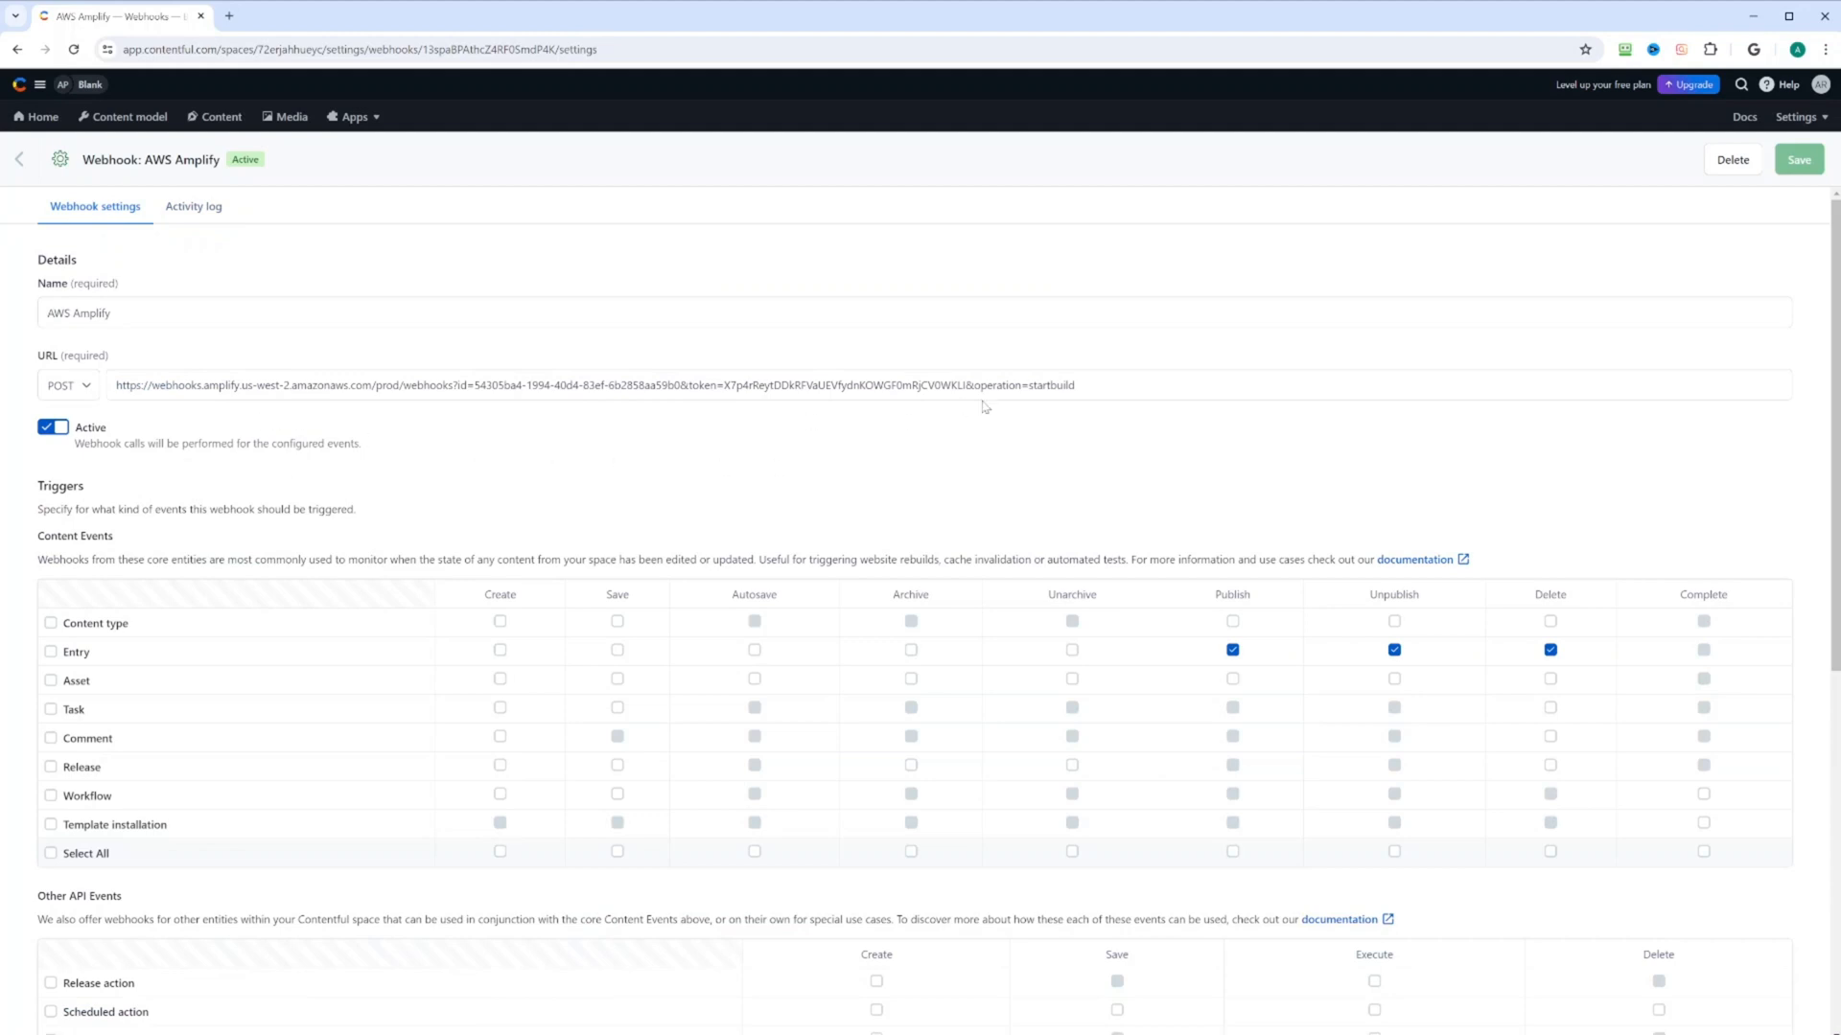
mouse_move(648, 370)
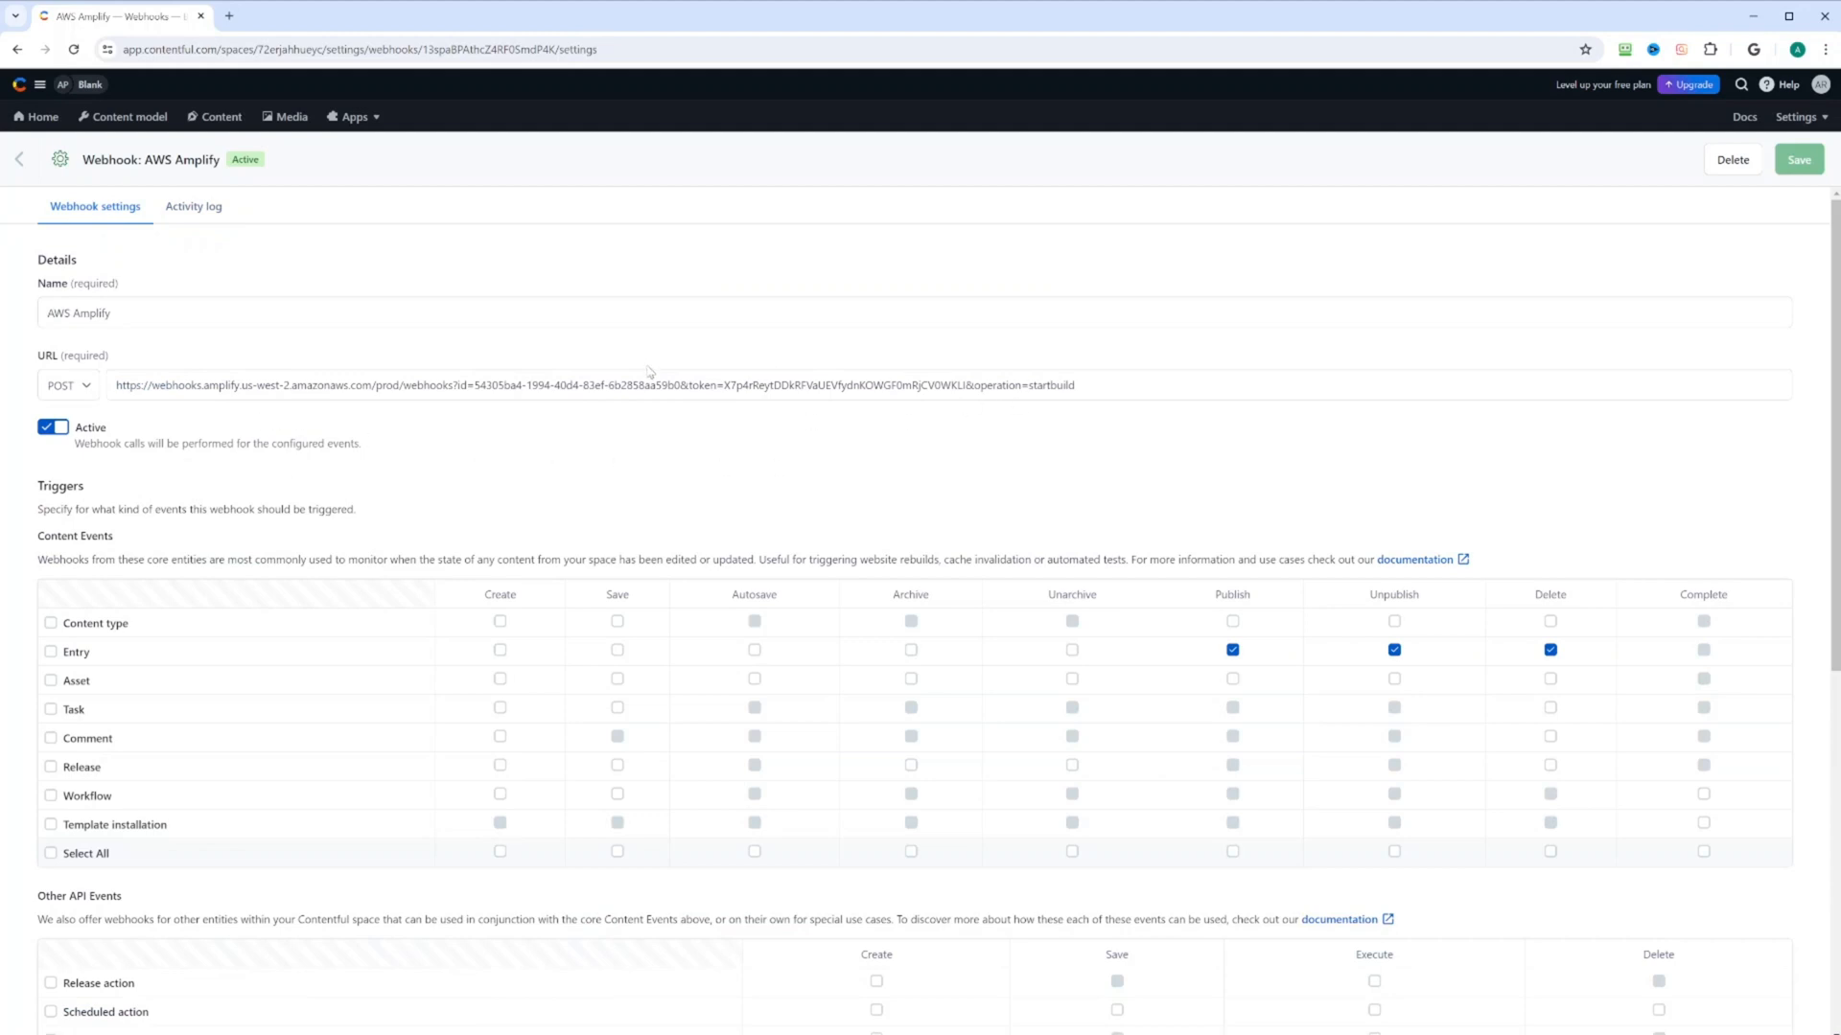
scroll("down", 3)
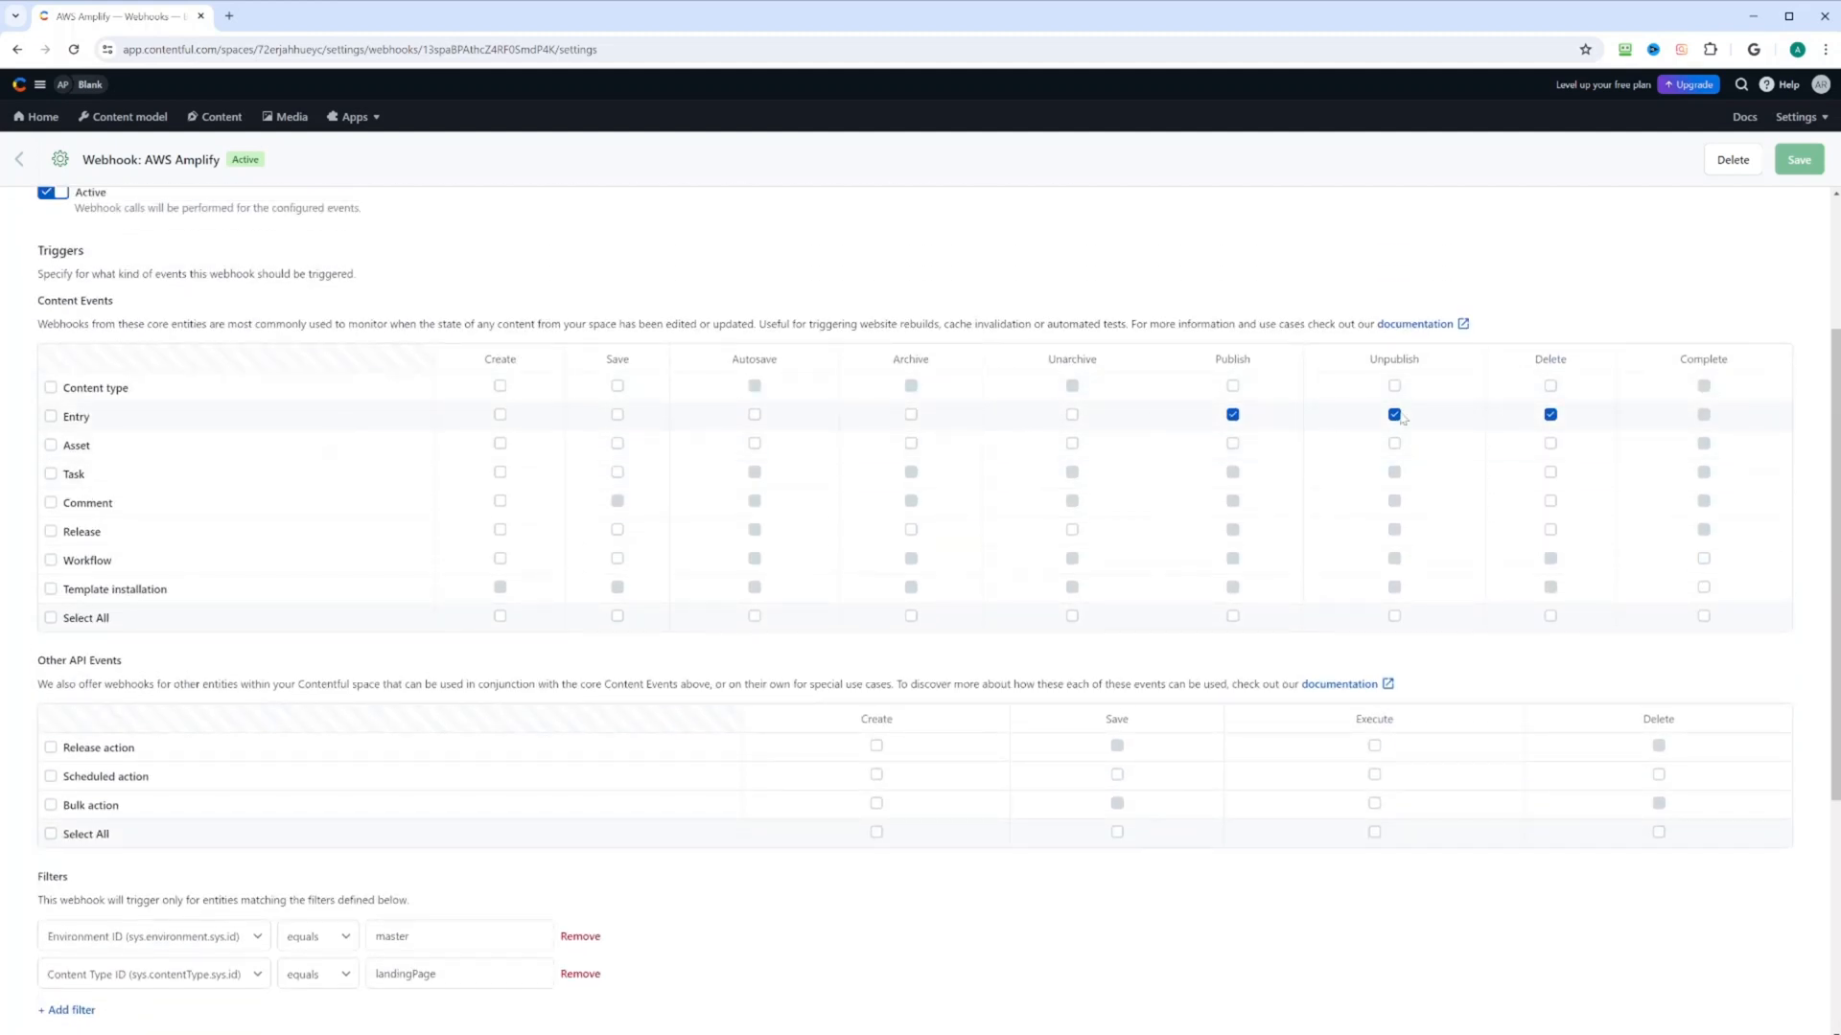
scroll("down", 3)
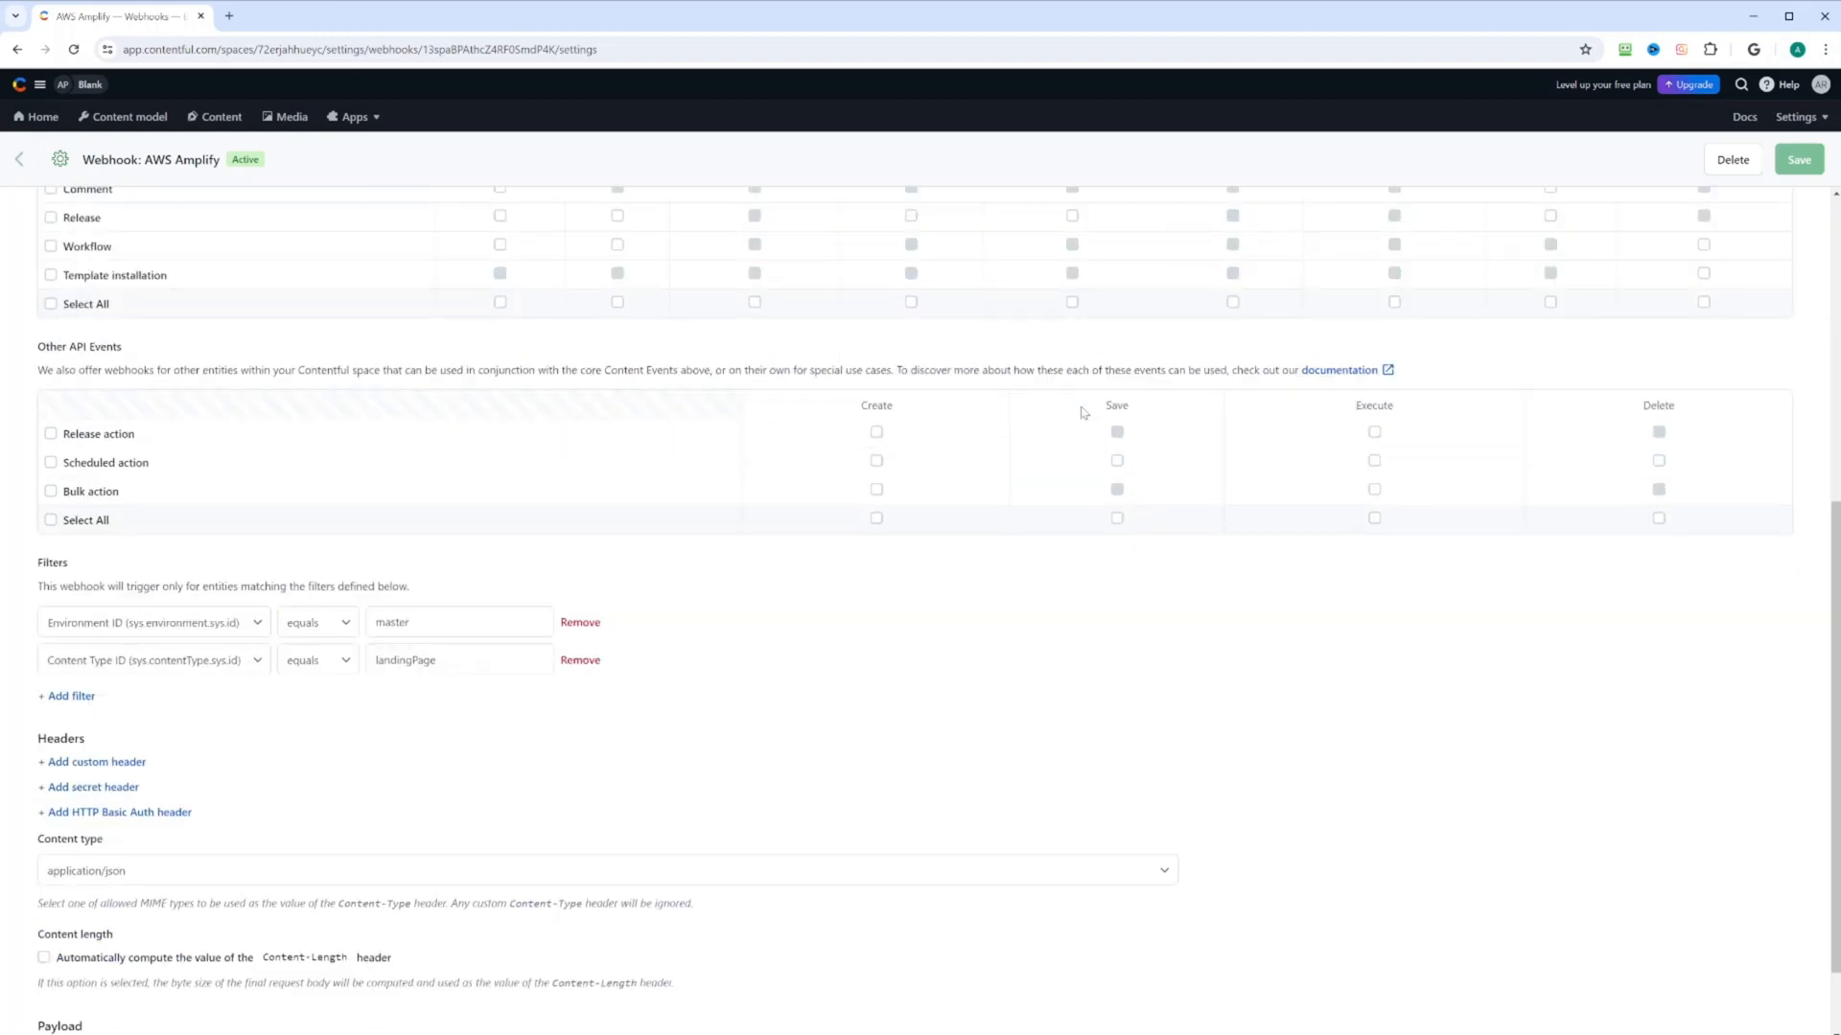
scroll("down", 3)
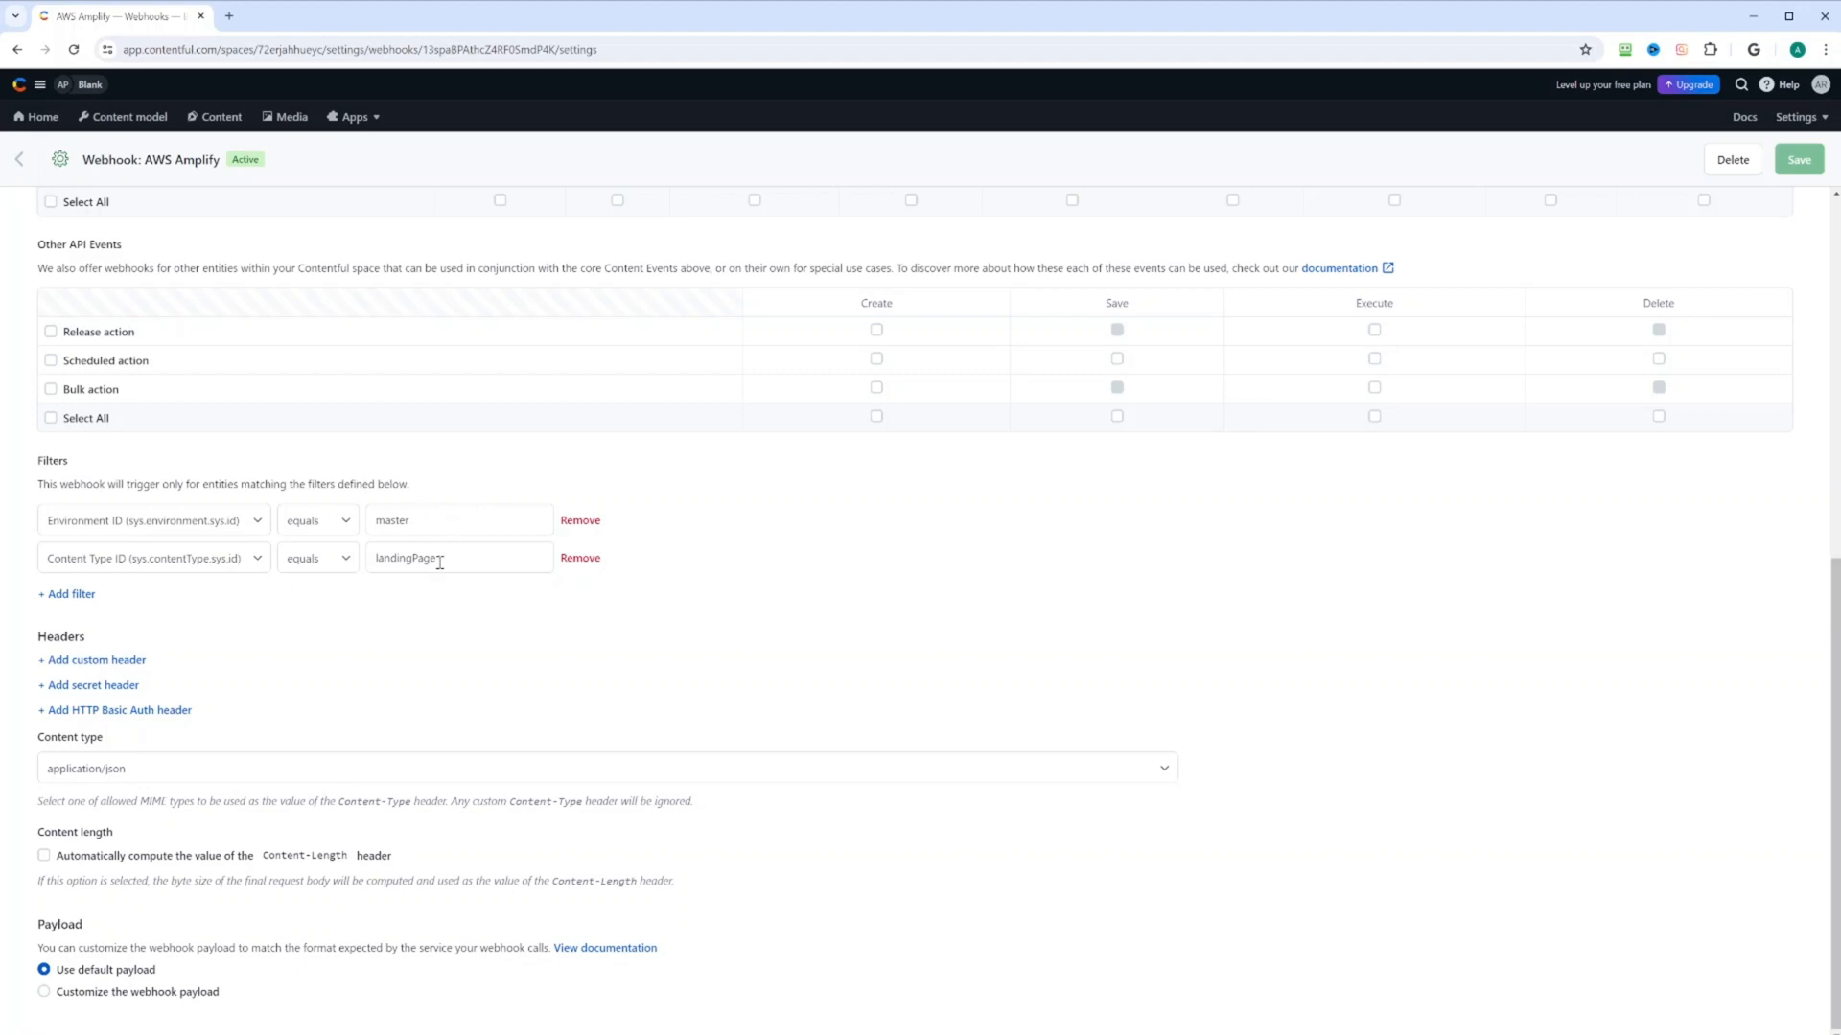
mouse_move(579, 558)
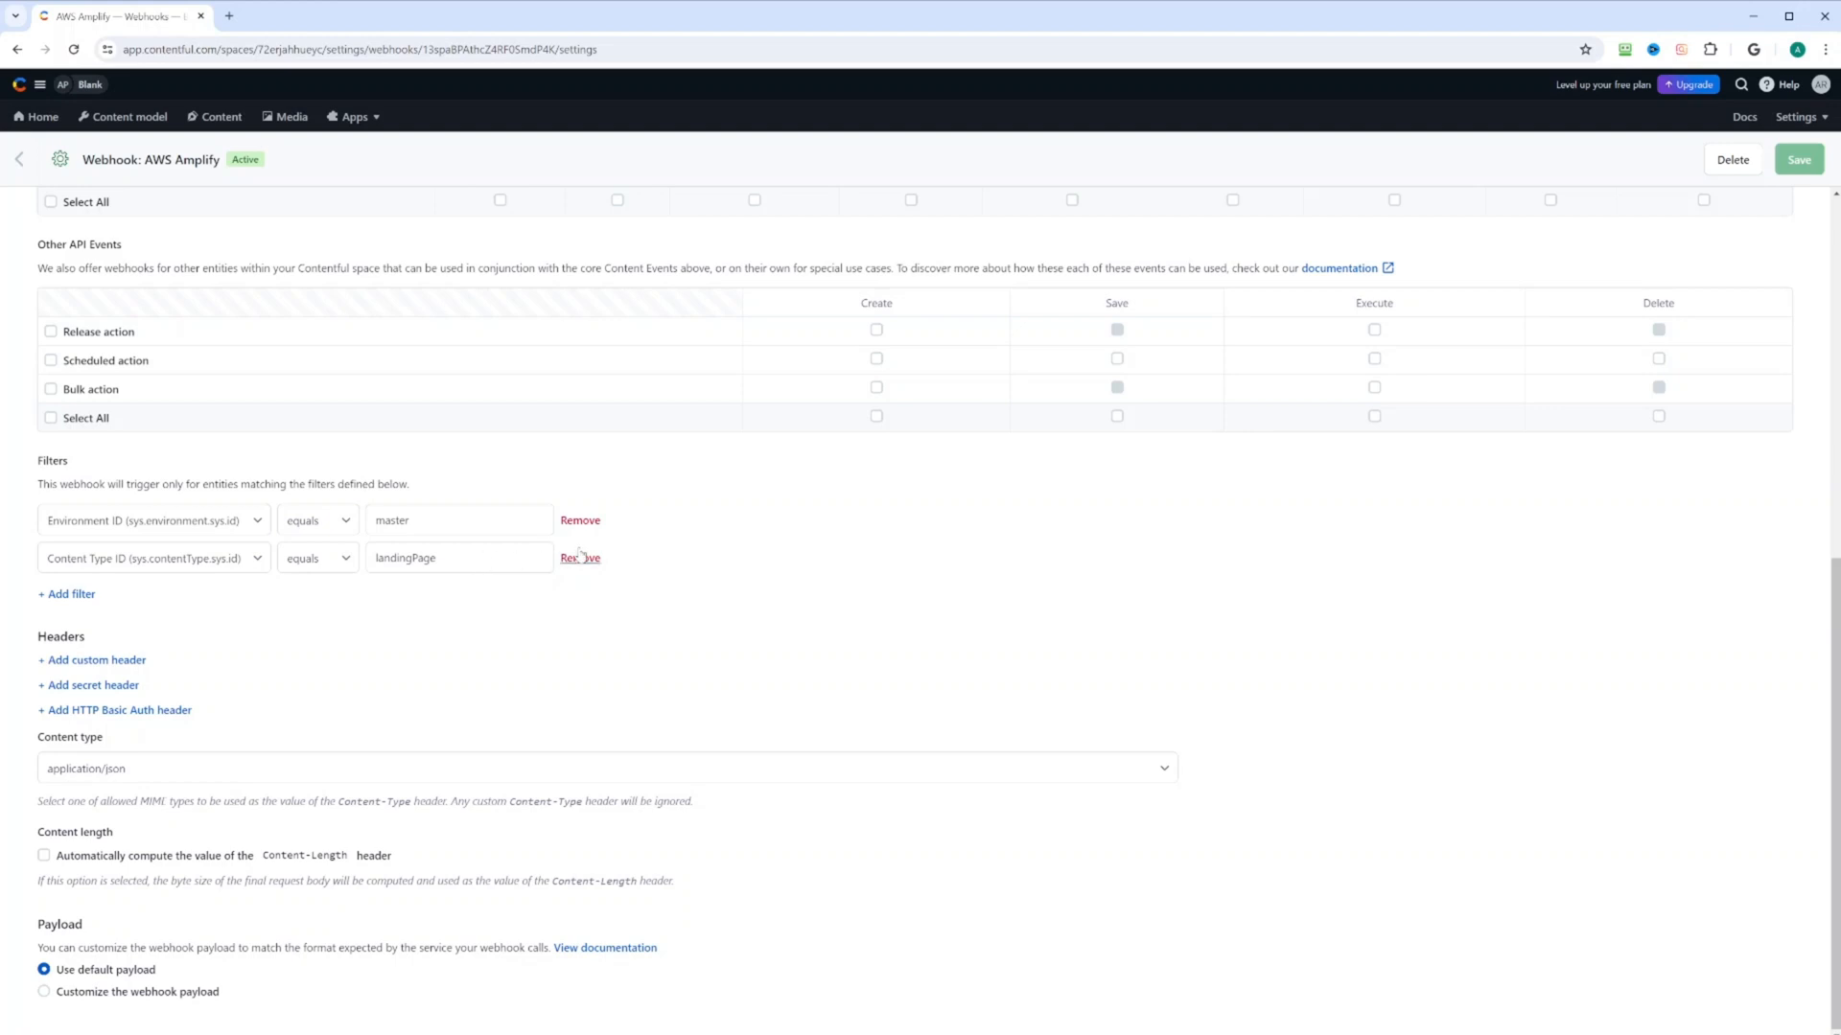
mouse_move(677, 563)
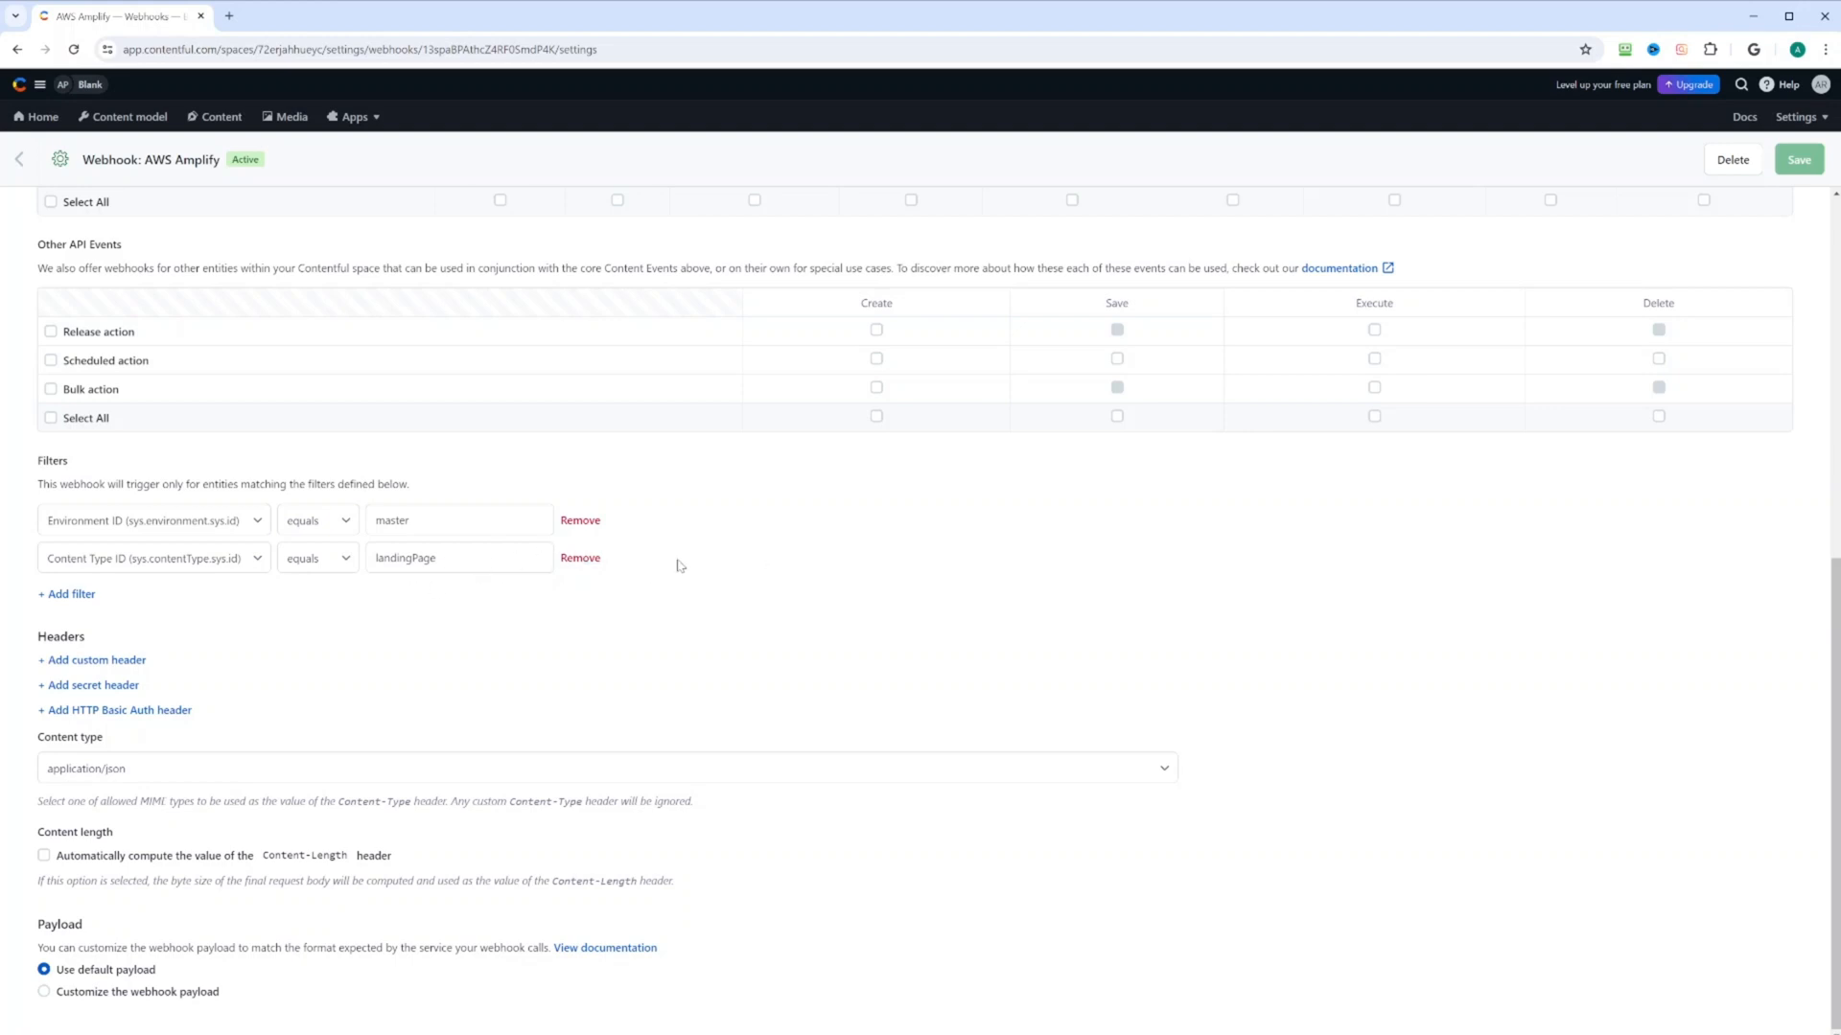
View the space usage: 1 user, 2 API keys, 1 webhook, 14 of 10000 entries
left_click(1797, 117)
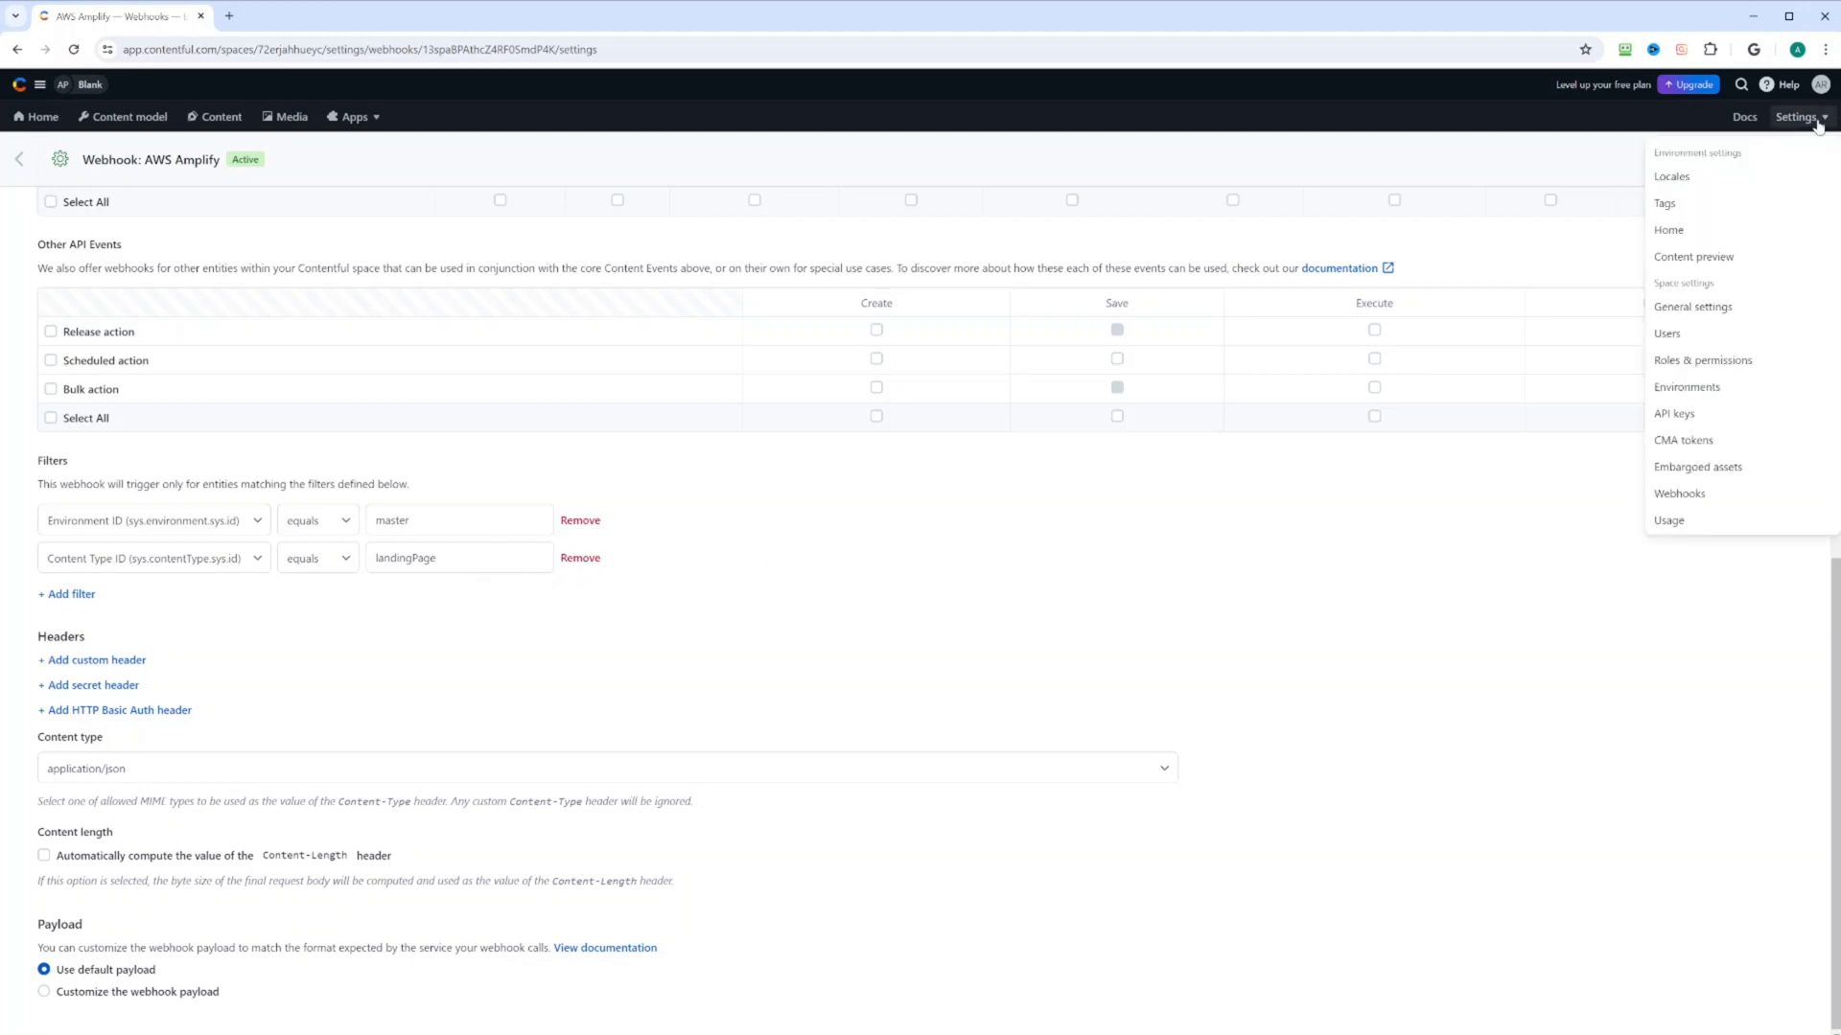
left_click(1668, 520)
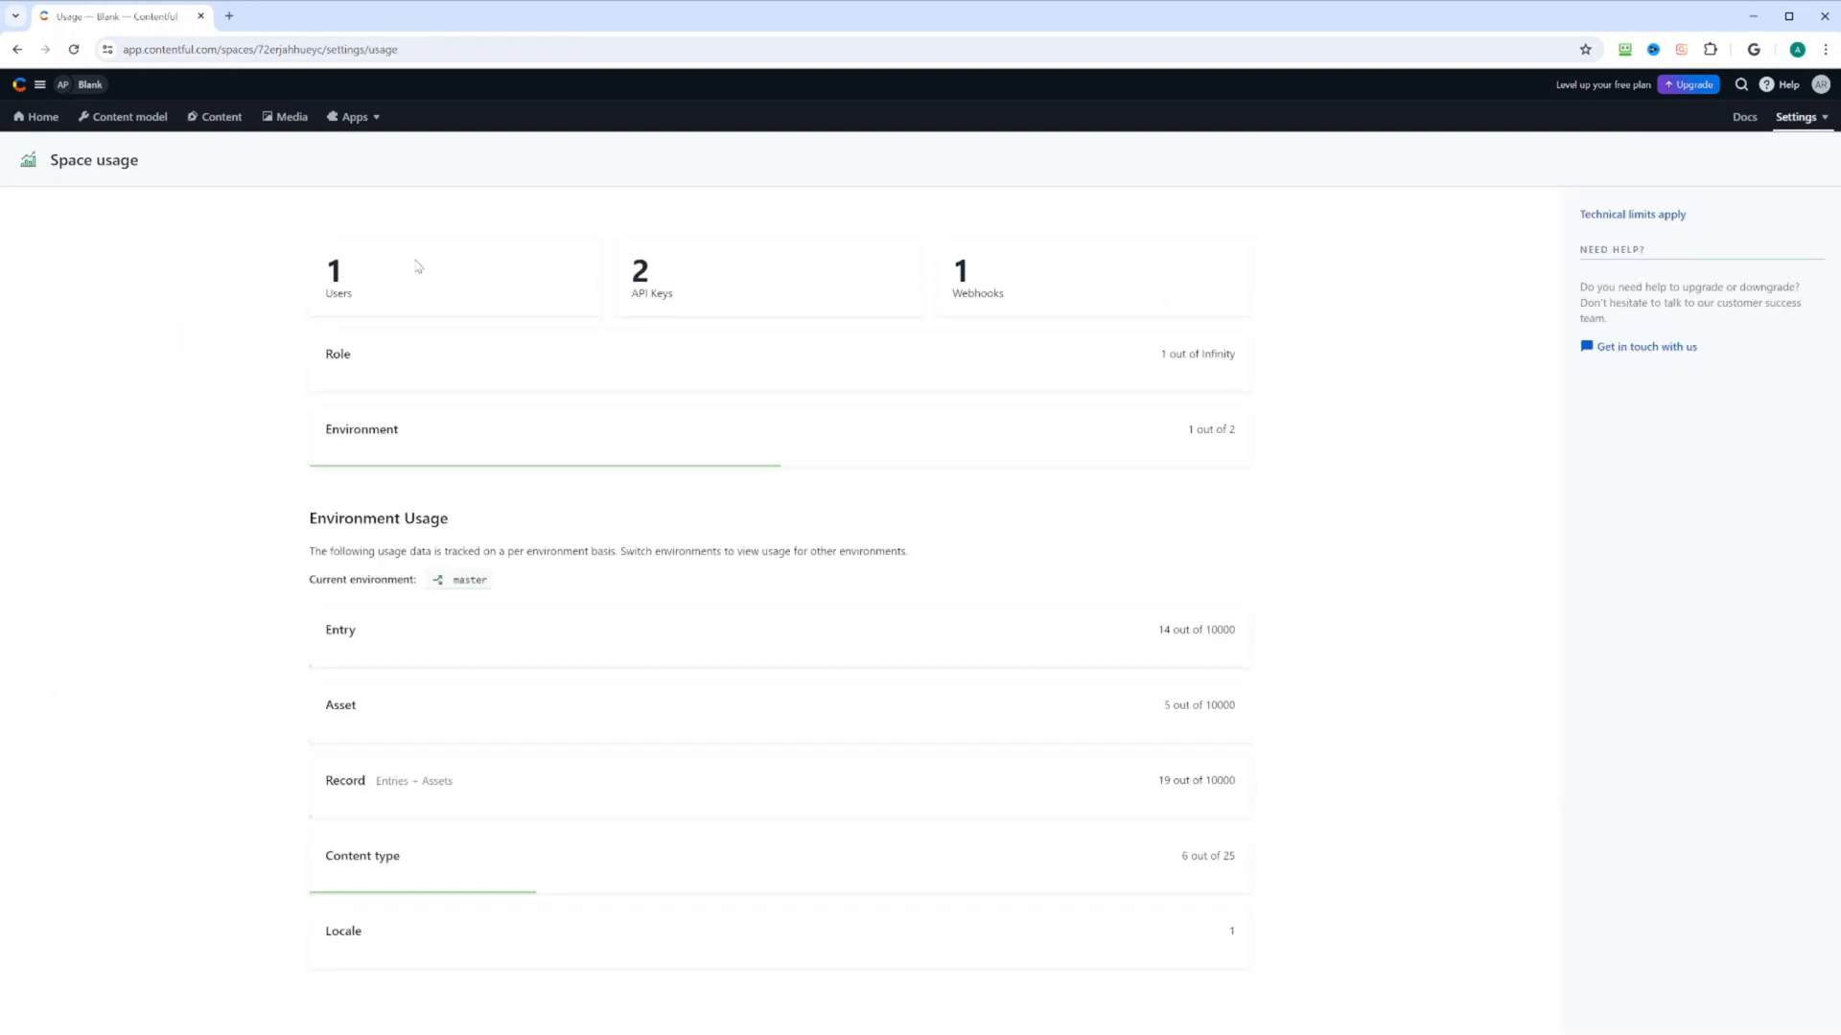
mouse_move(492, 290)
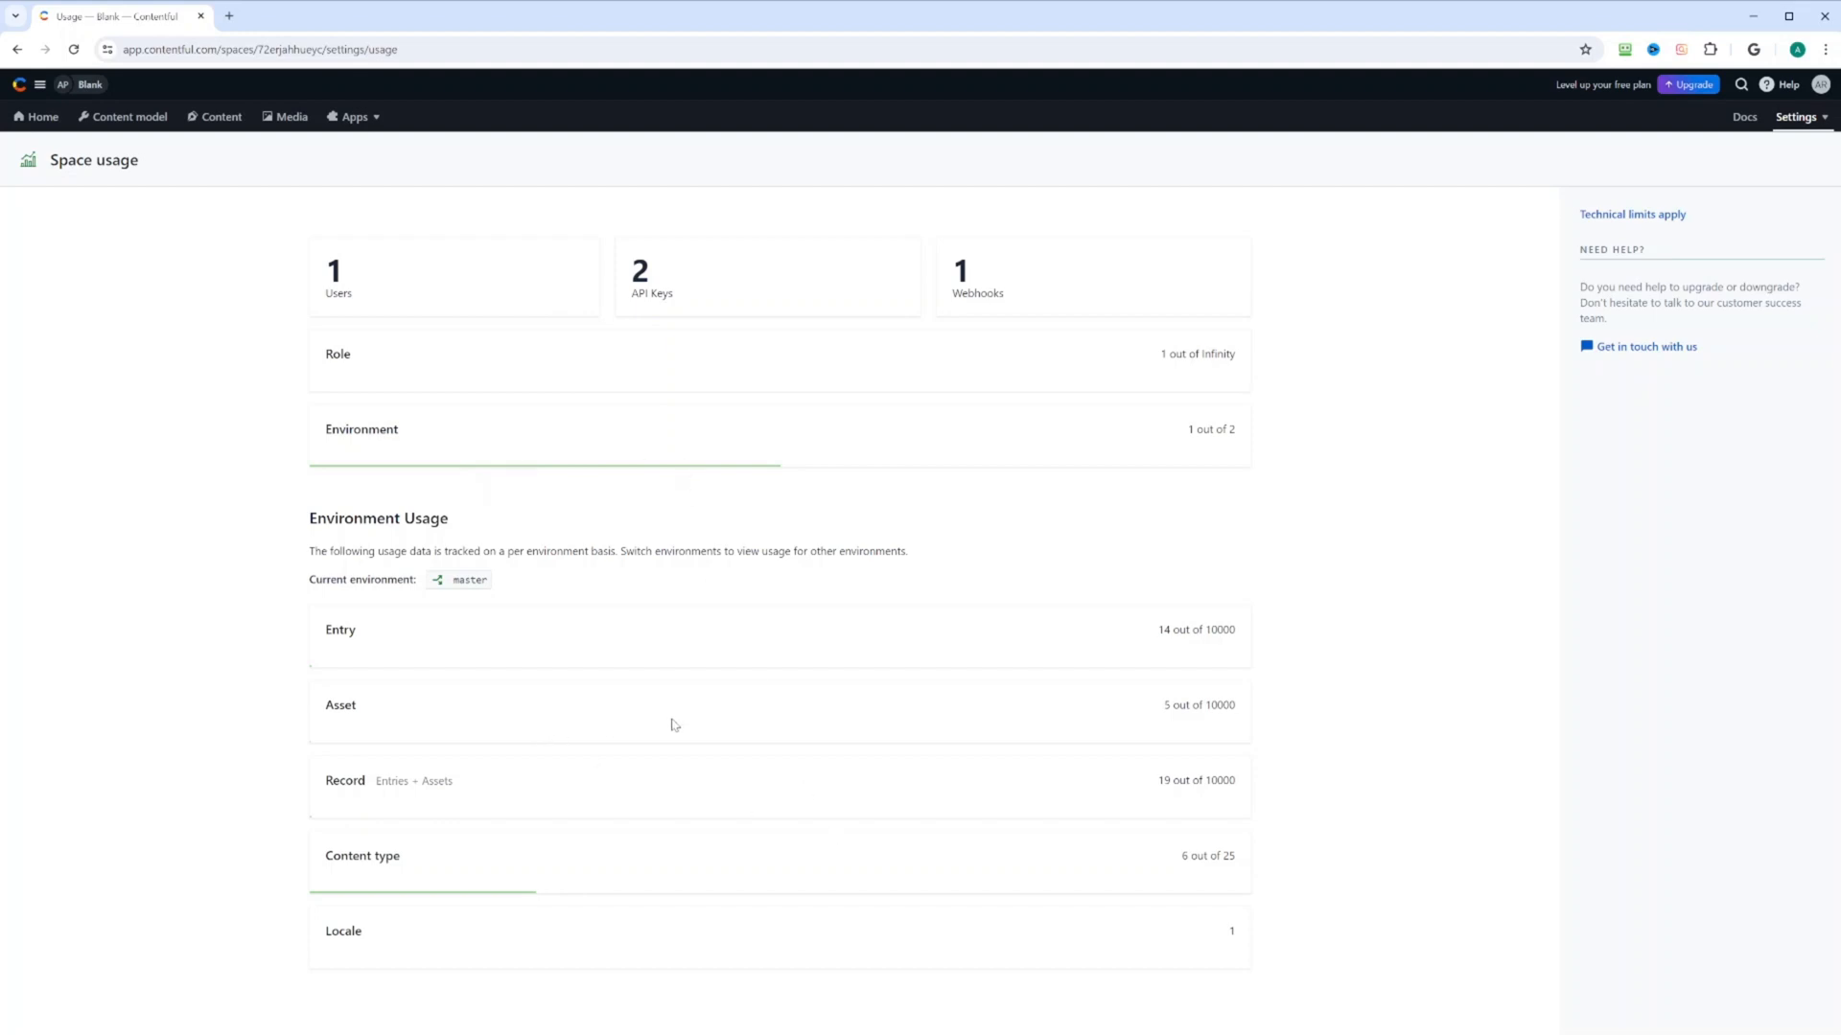
mouse_move(1514, 986)
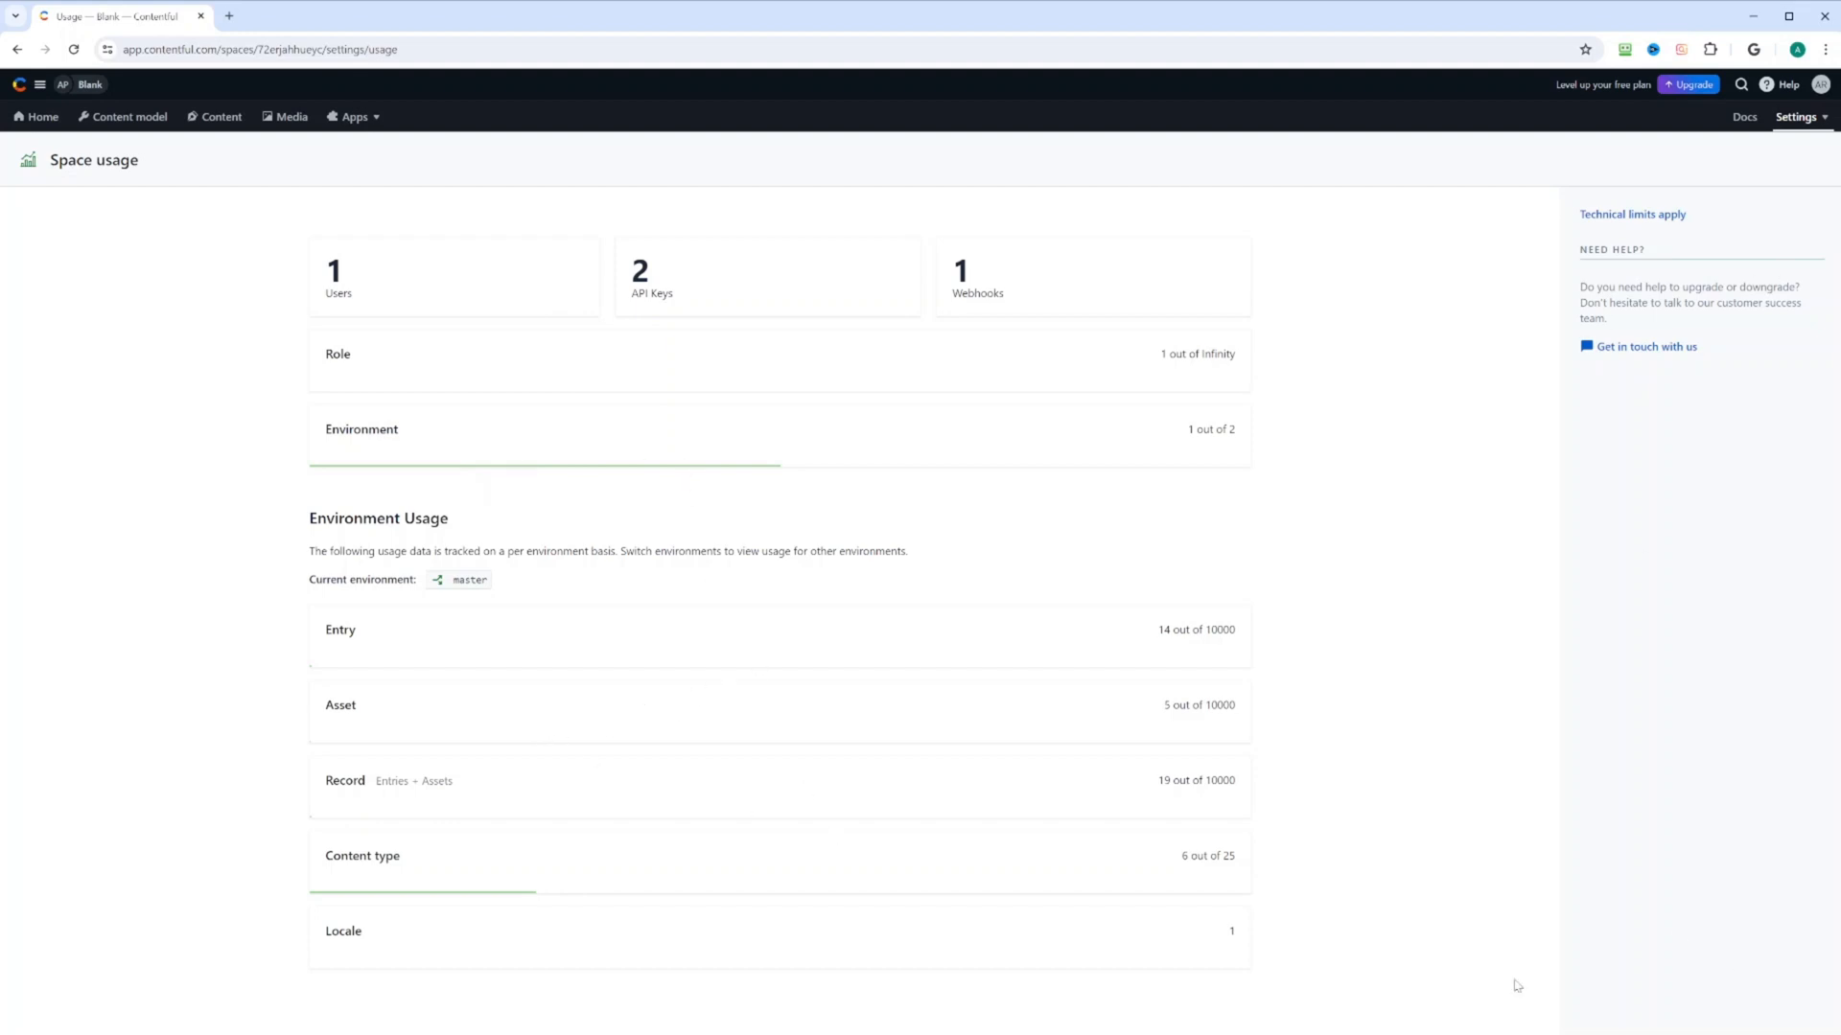
Bring up the Docs panel with its search, getting started, API reference and tutorials
left_click(1745, 117)
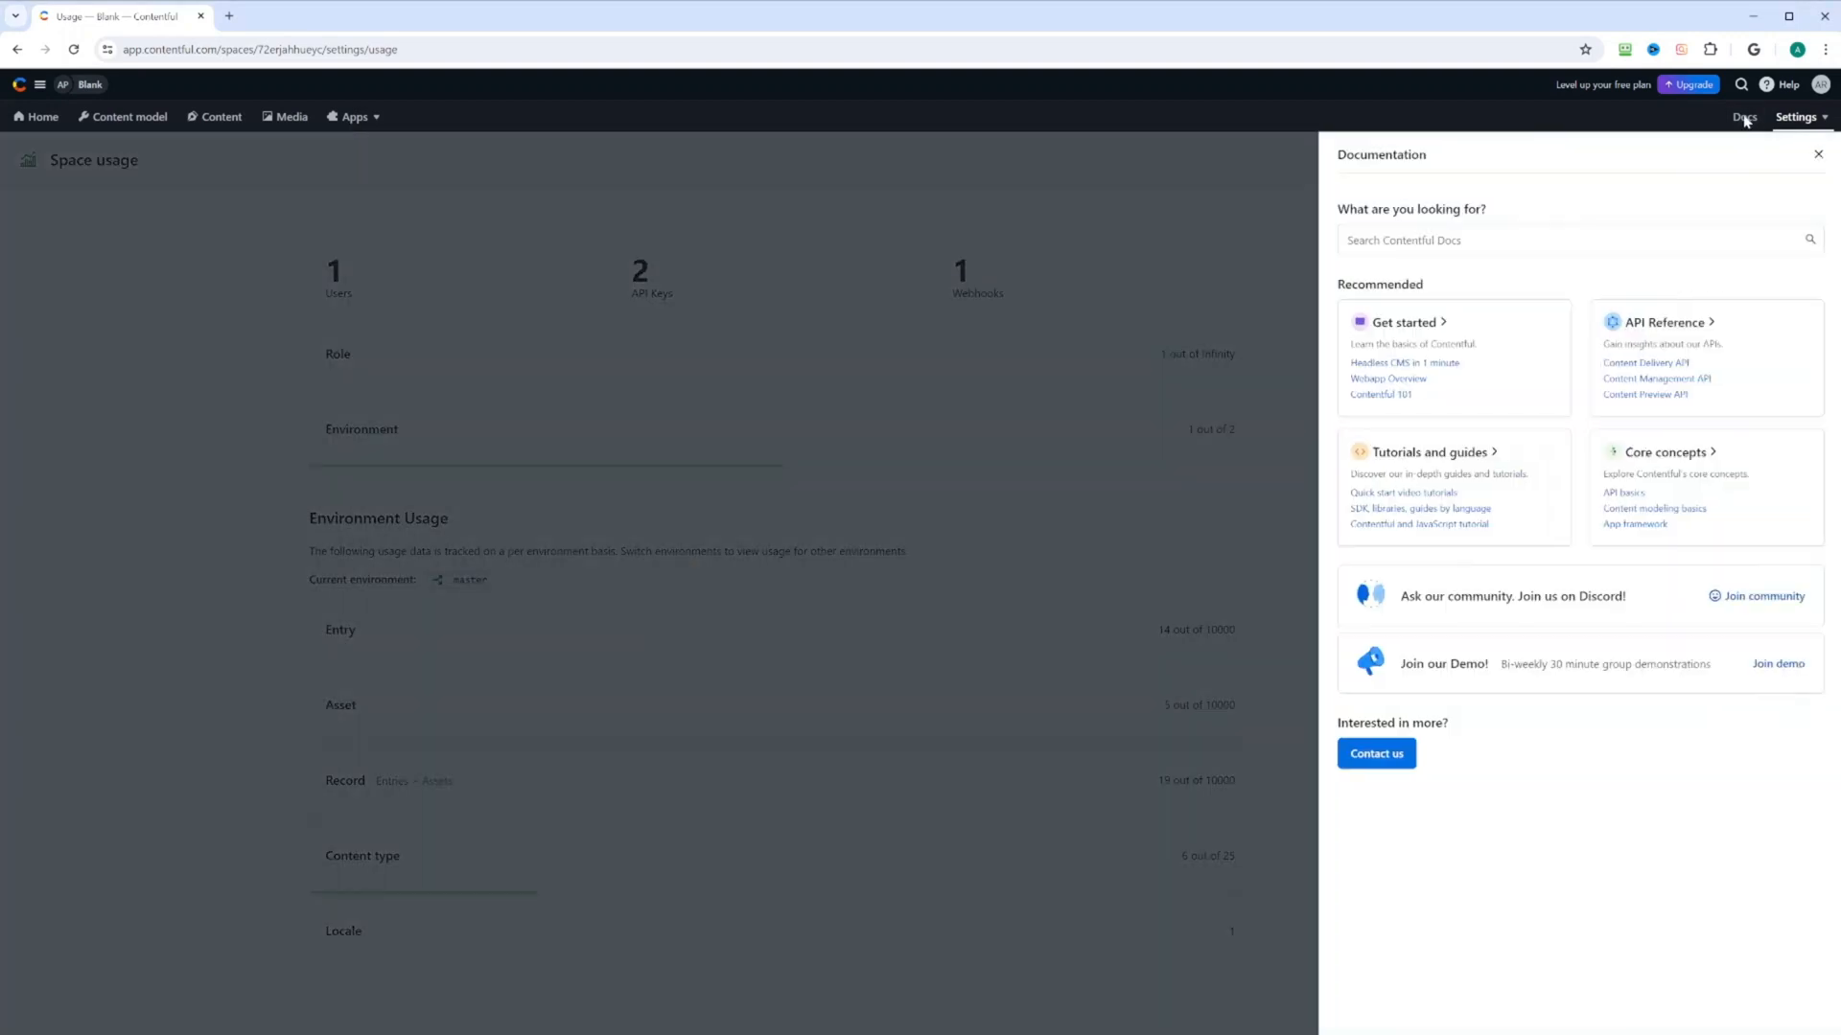
mouse_move(1520, 263)
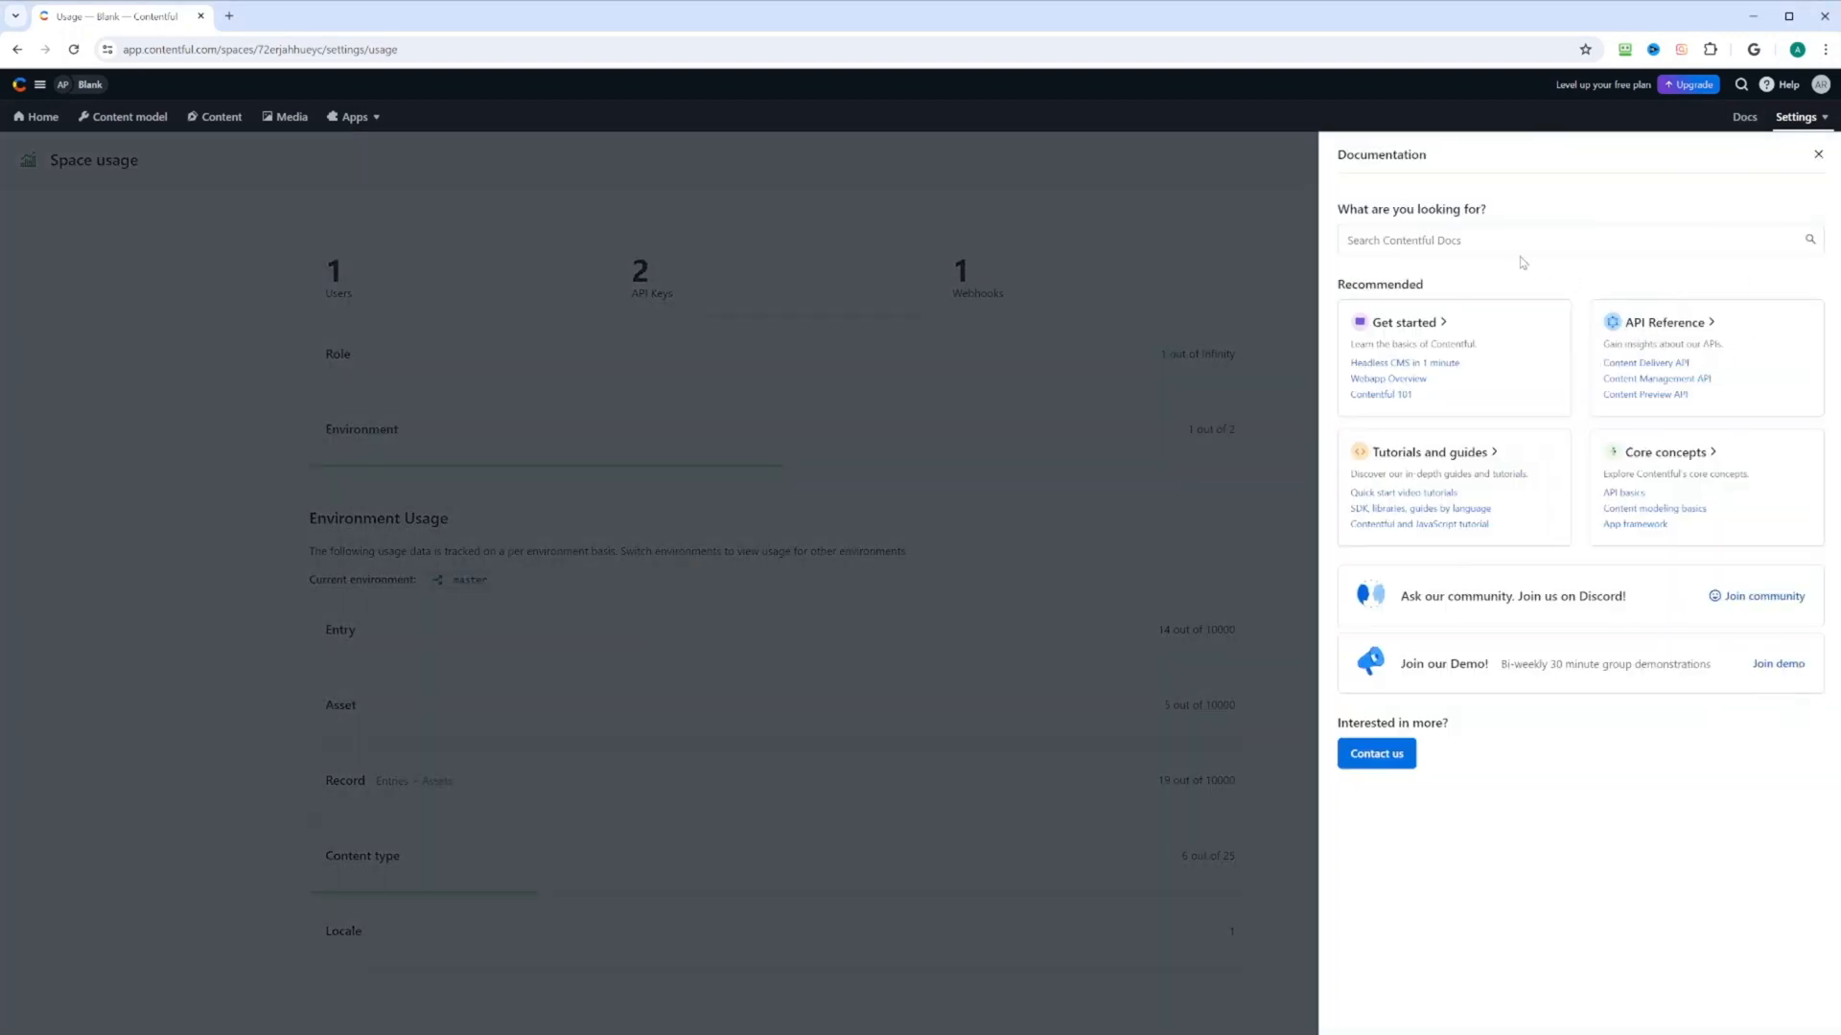
mouse_move(1440, 374)
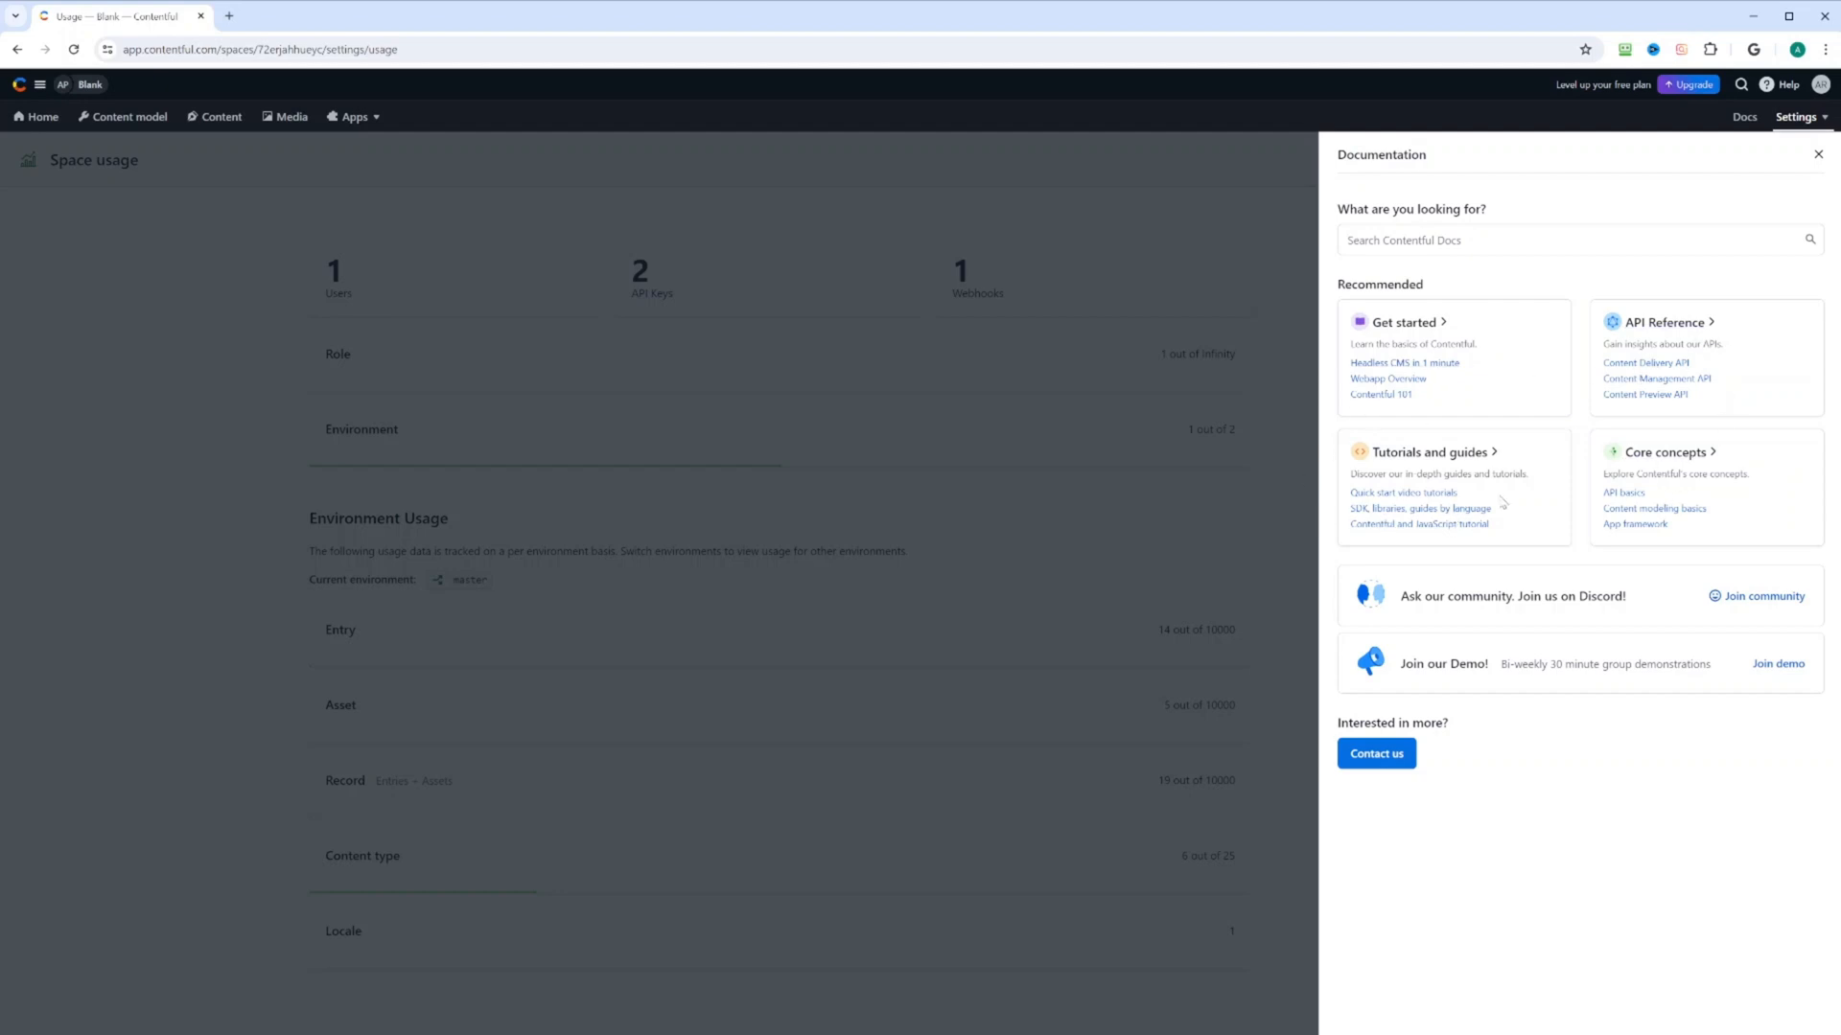
mouse_move(1779, 504)
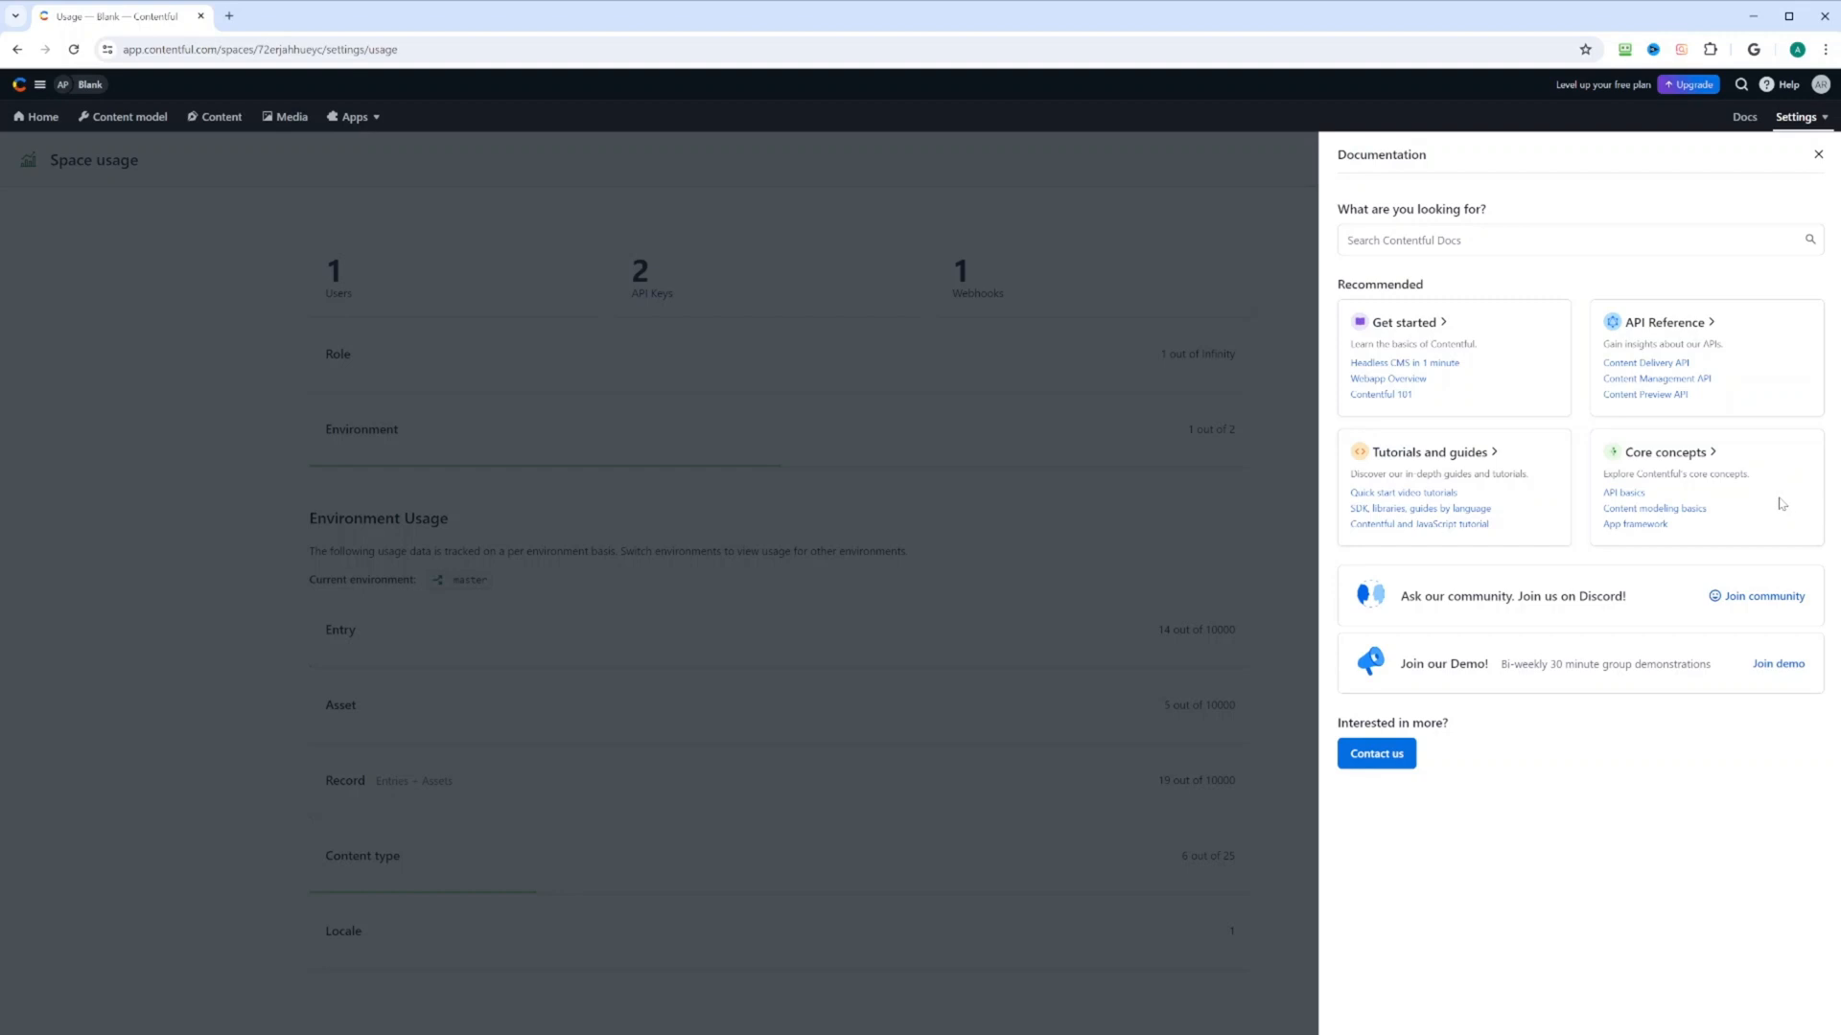
mouse_move(1717, 148)
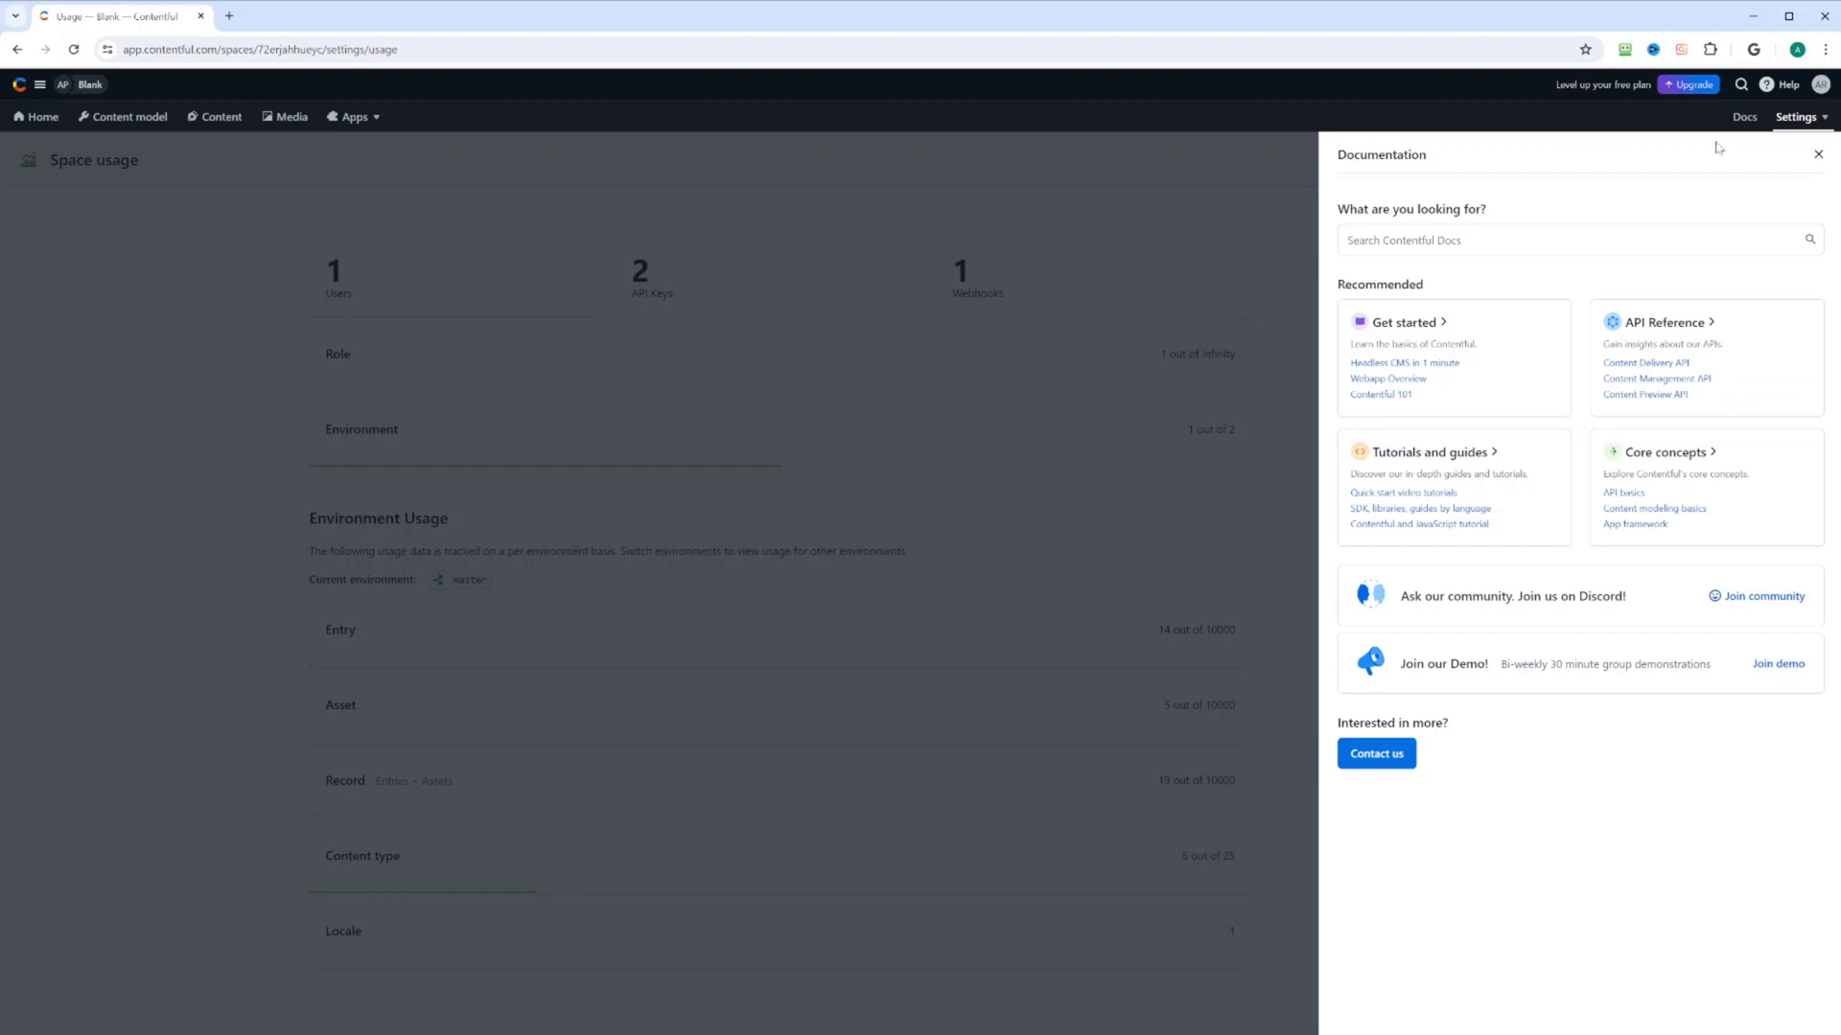
mouse_move(1766, 98)
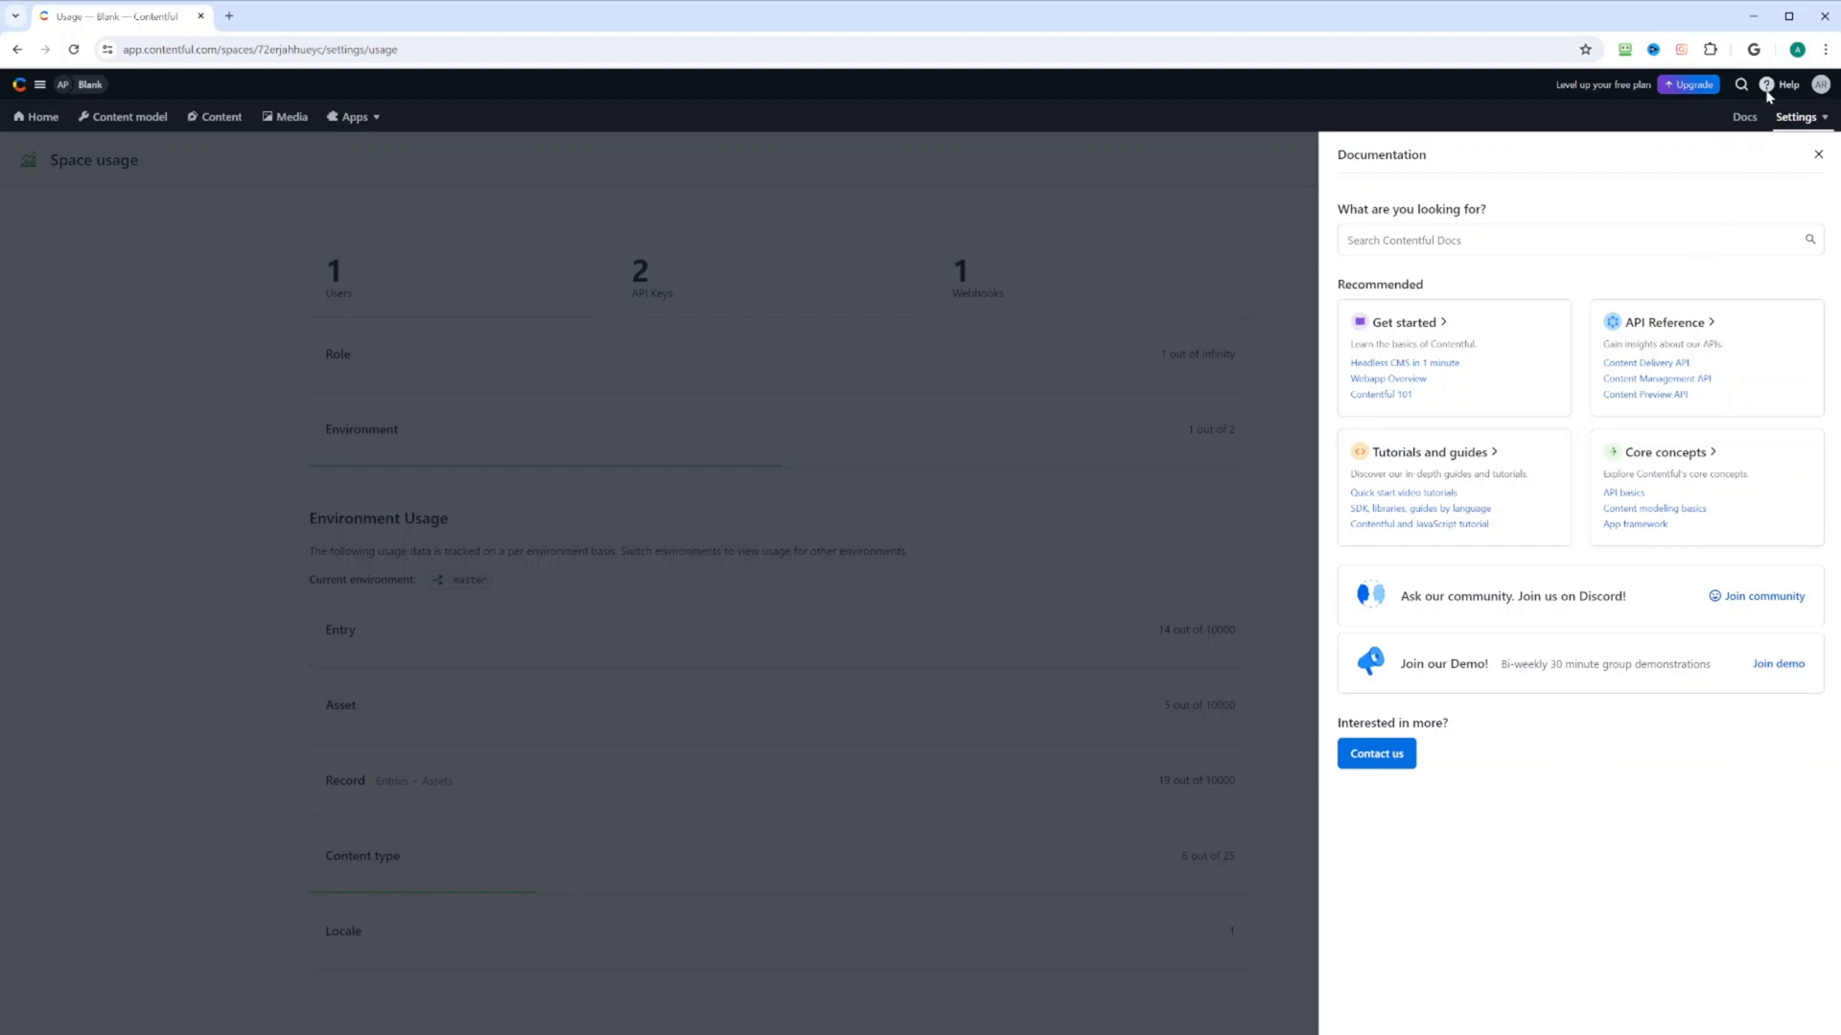
Review the Help menu's Help center, Developer docs and Learning Center, then dismiss it
left_click(1787, 84)
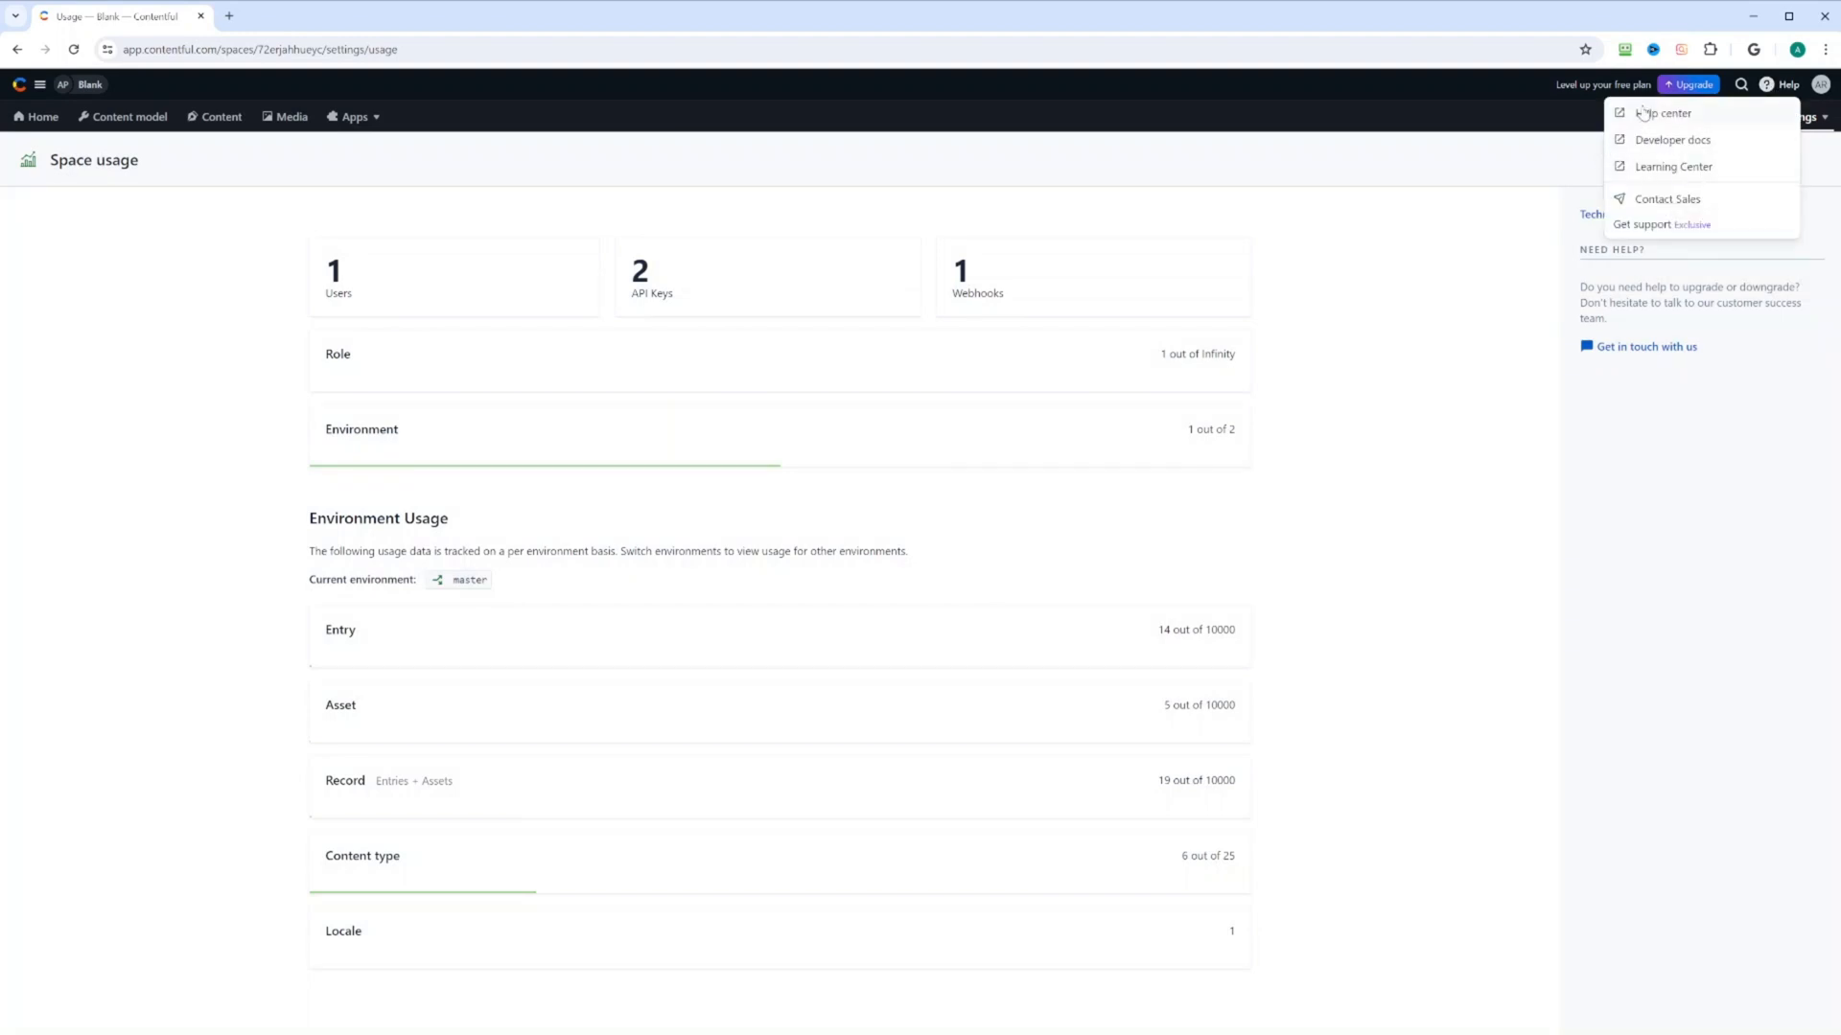
mouse_move(1664, 173)
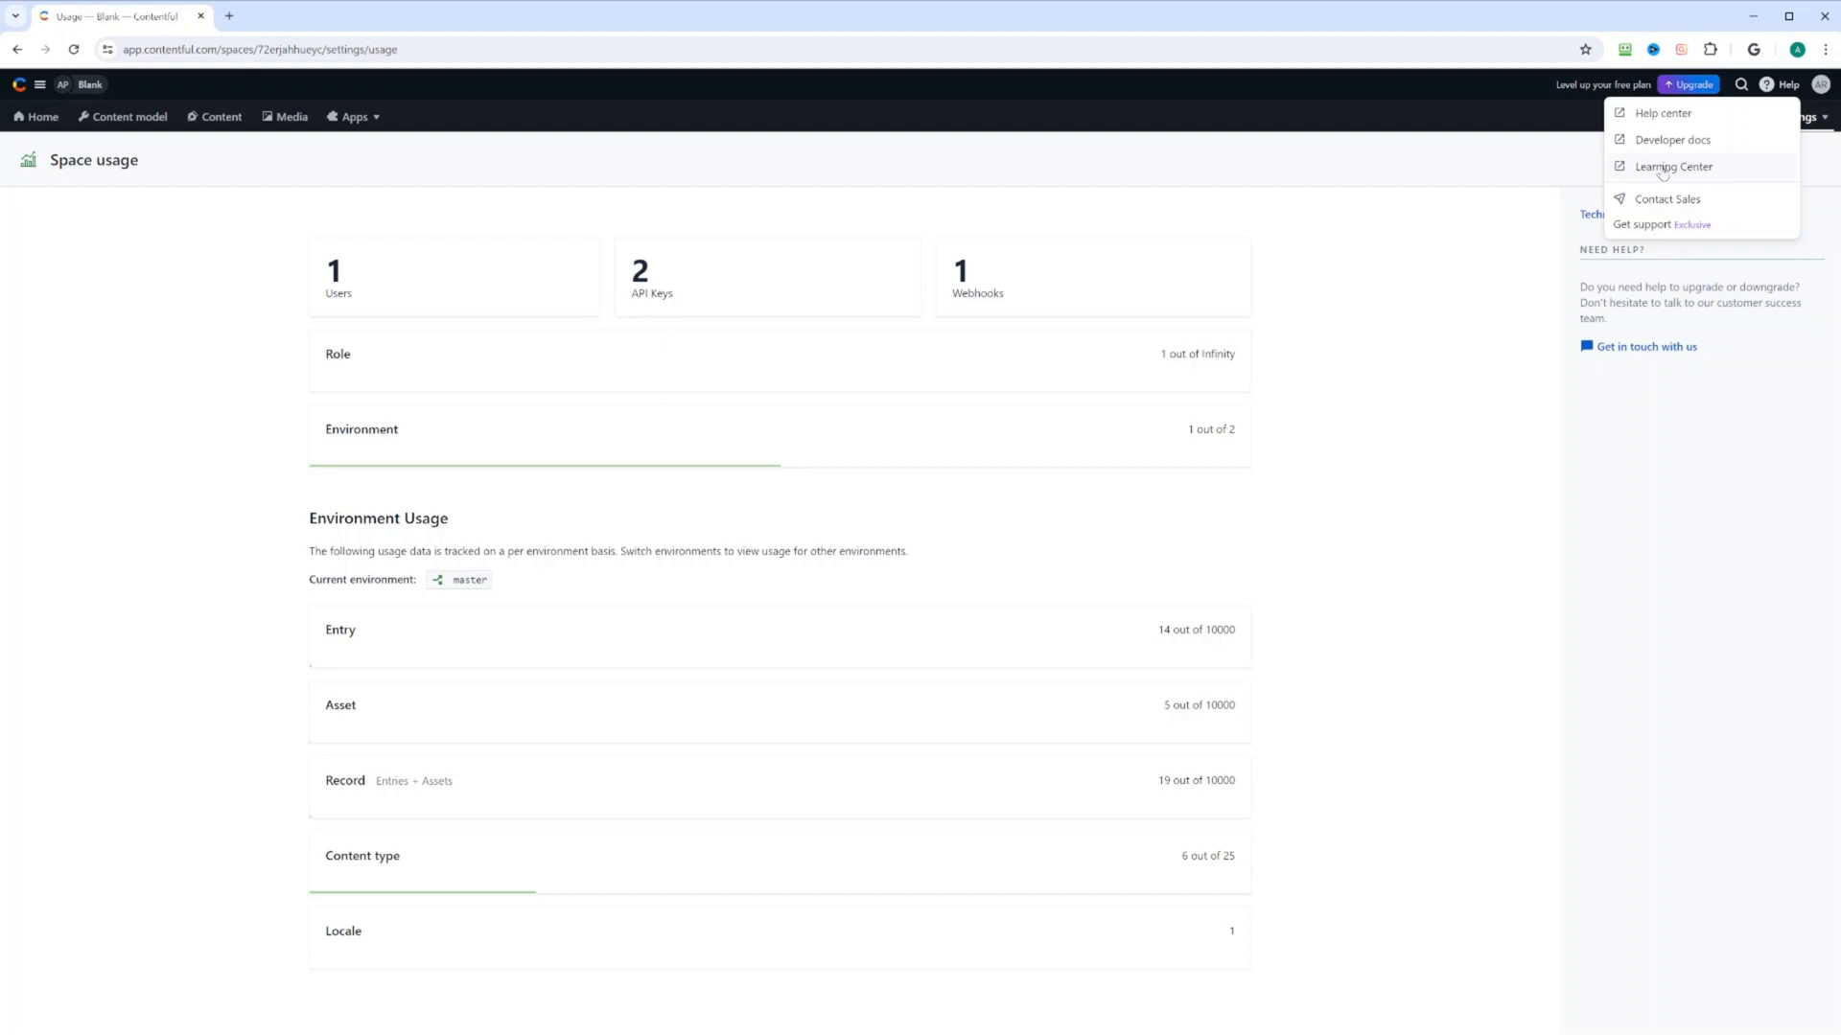
left_click(1783, 83)
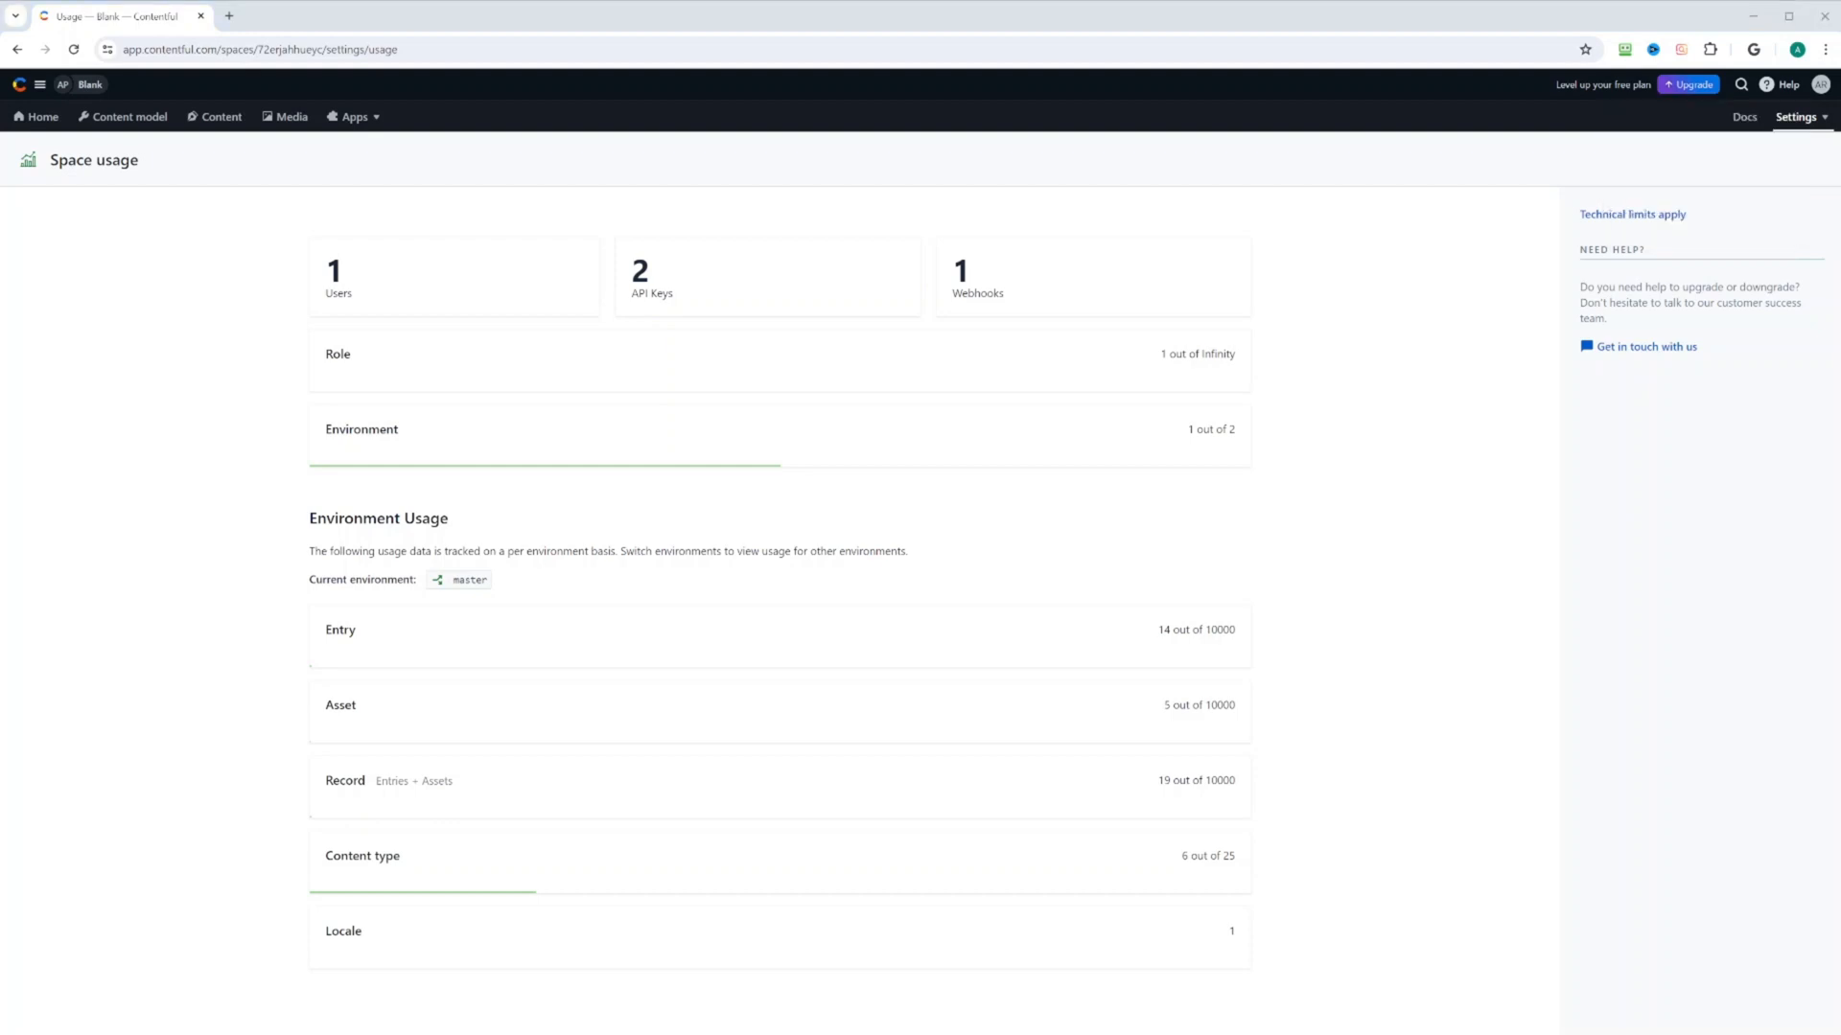